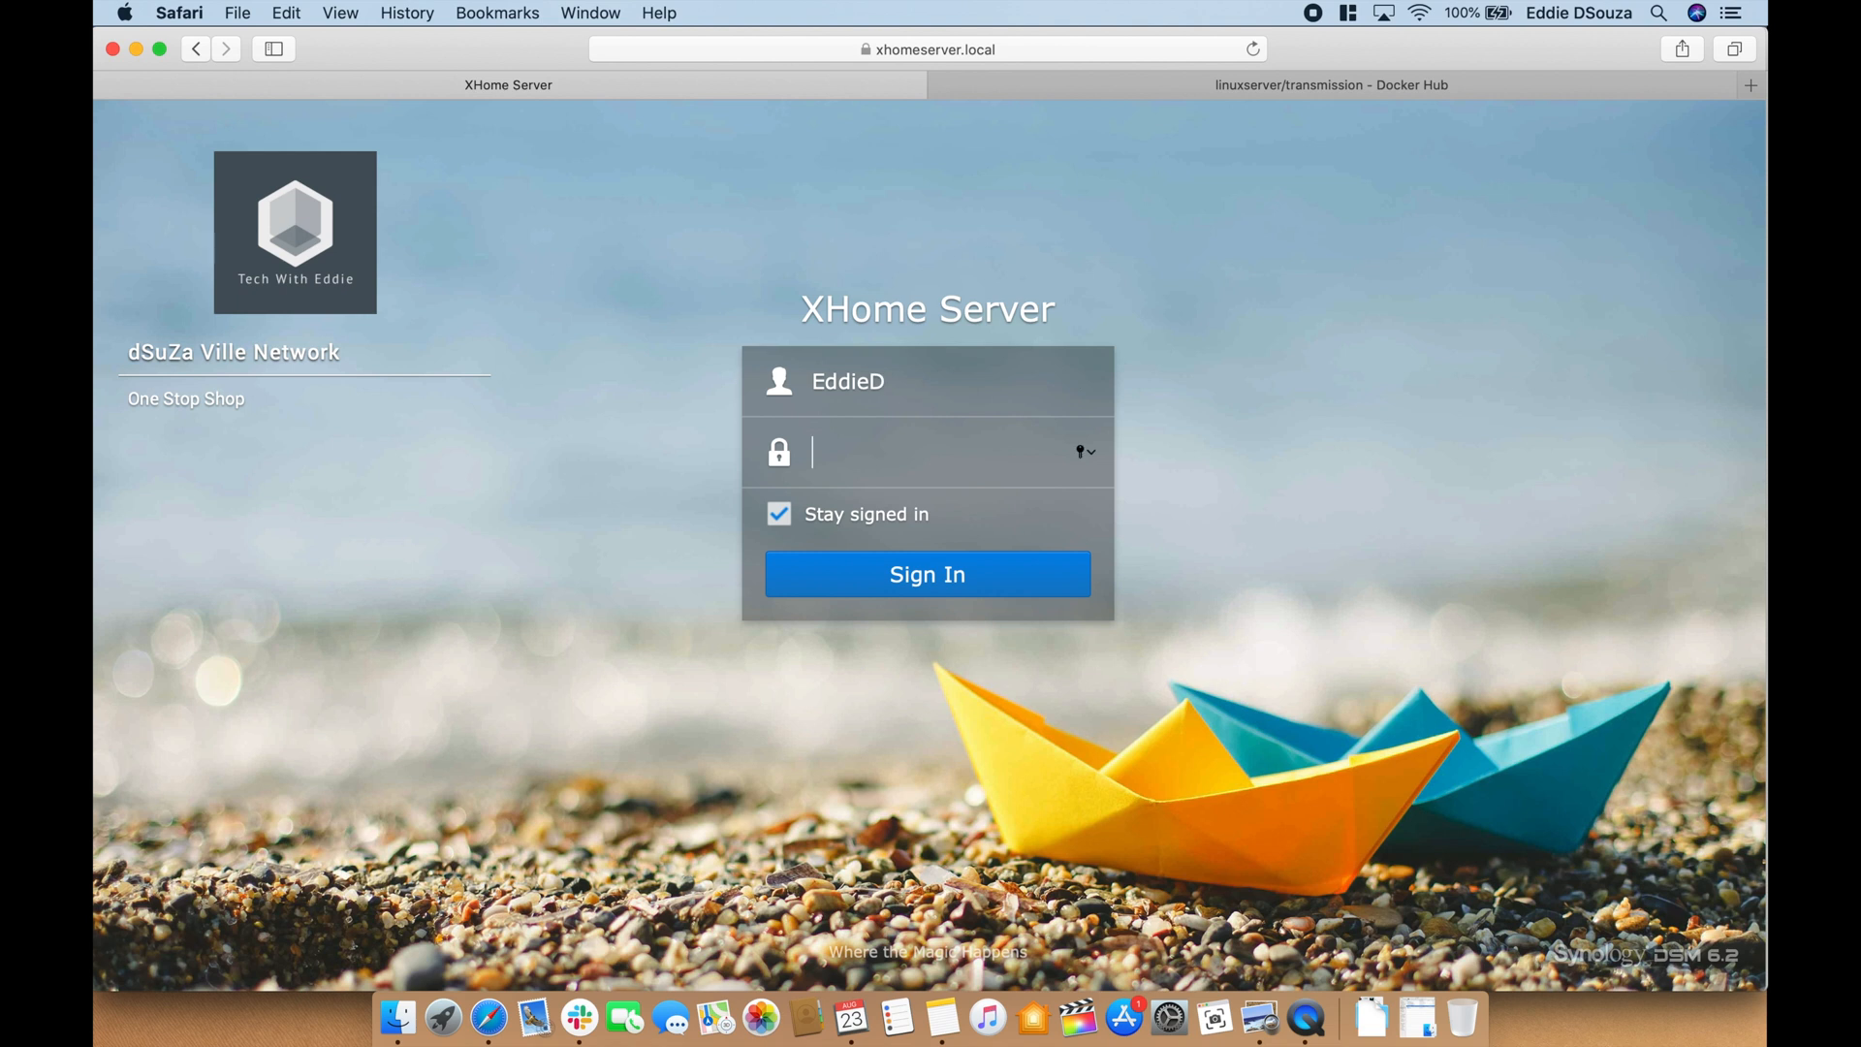
Sign in to the XHome Server on the DSM login page
left_click(927, 574)
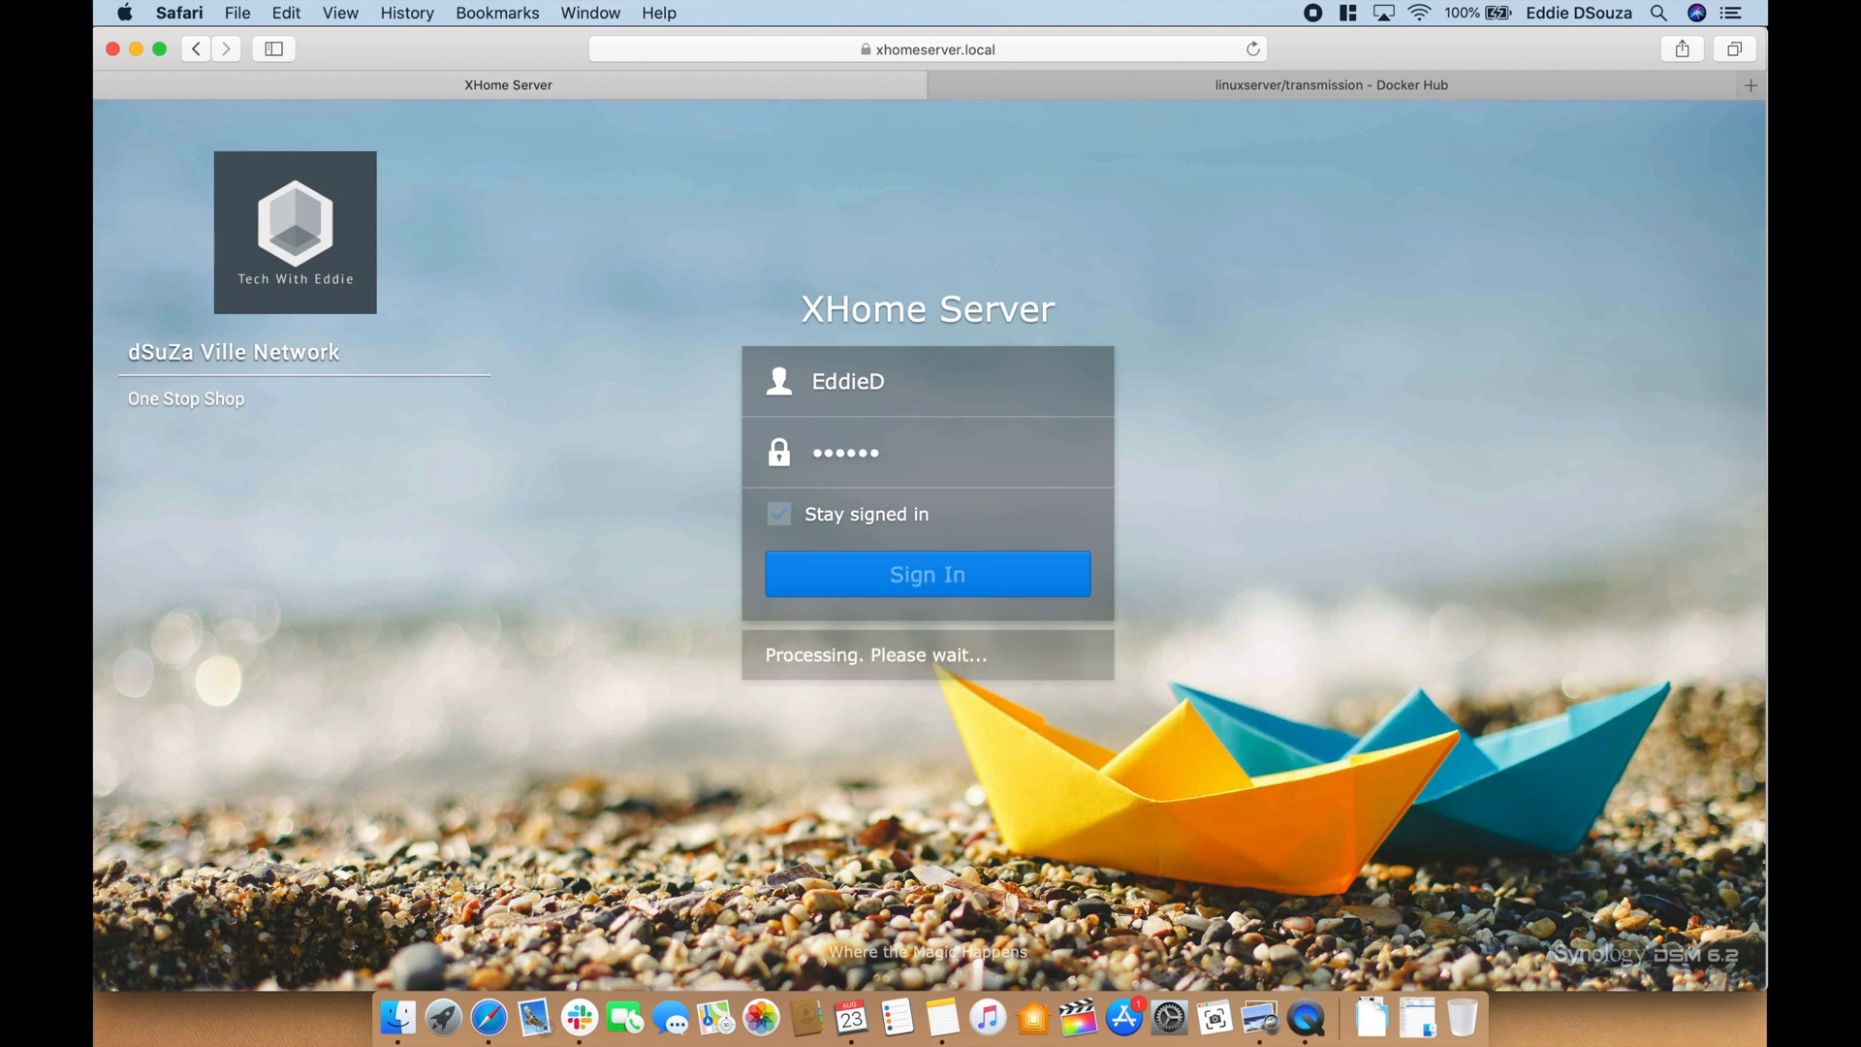
left_click(926, 574)
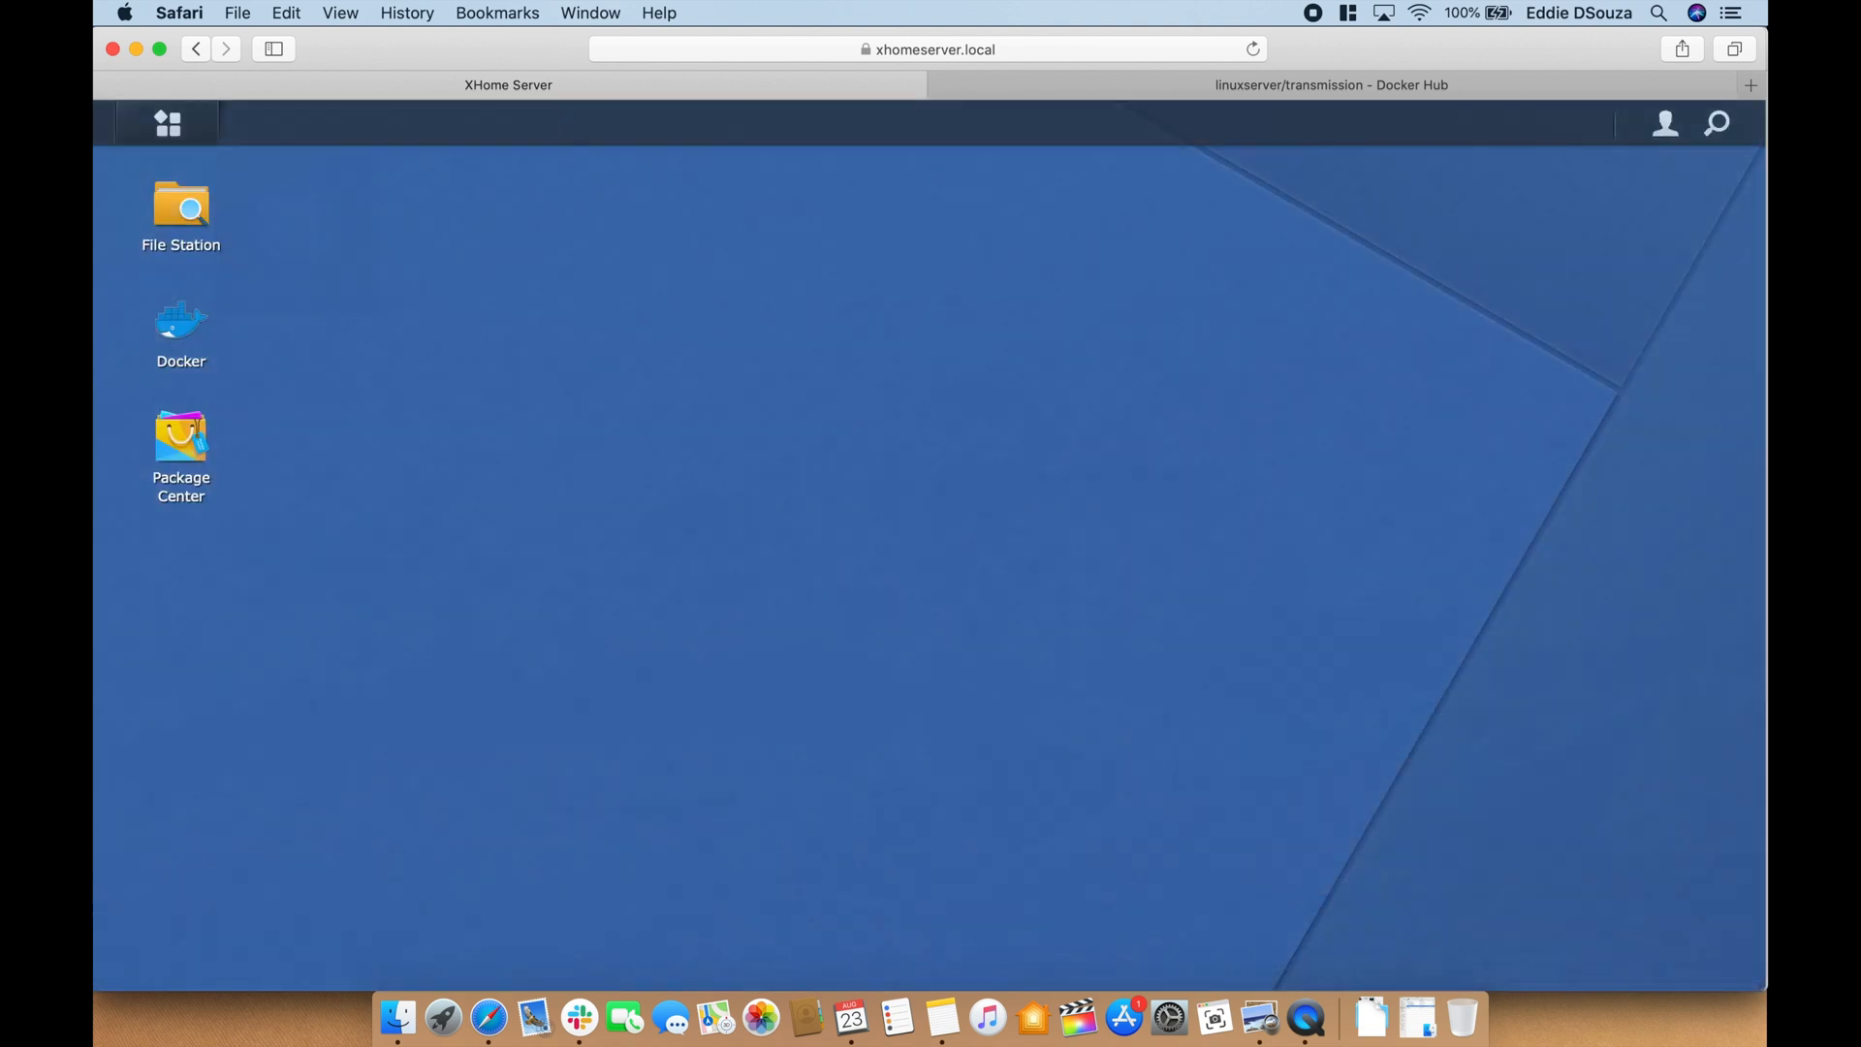
mouse_move(182, 335)
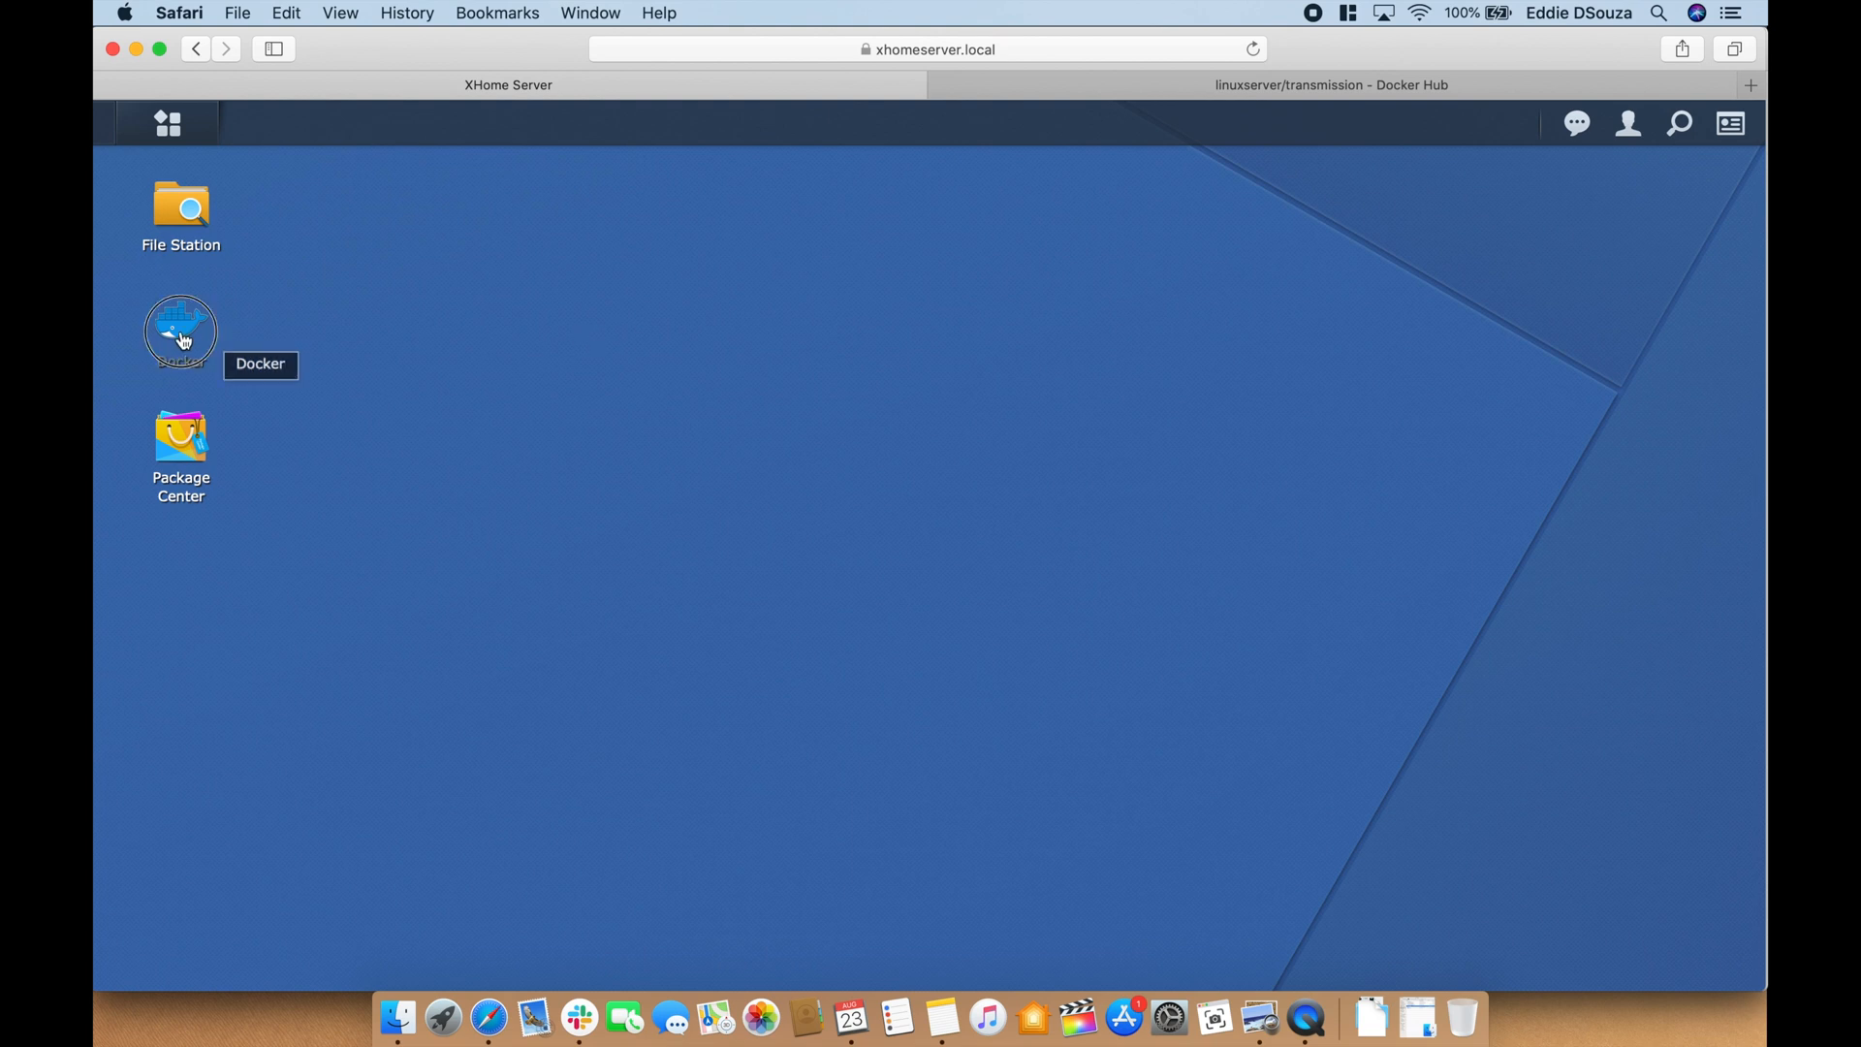
Launch Docker and view the Container list showing pihole and plexinc running
double_click(180, 332)
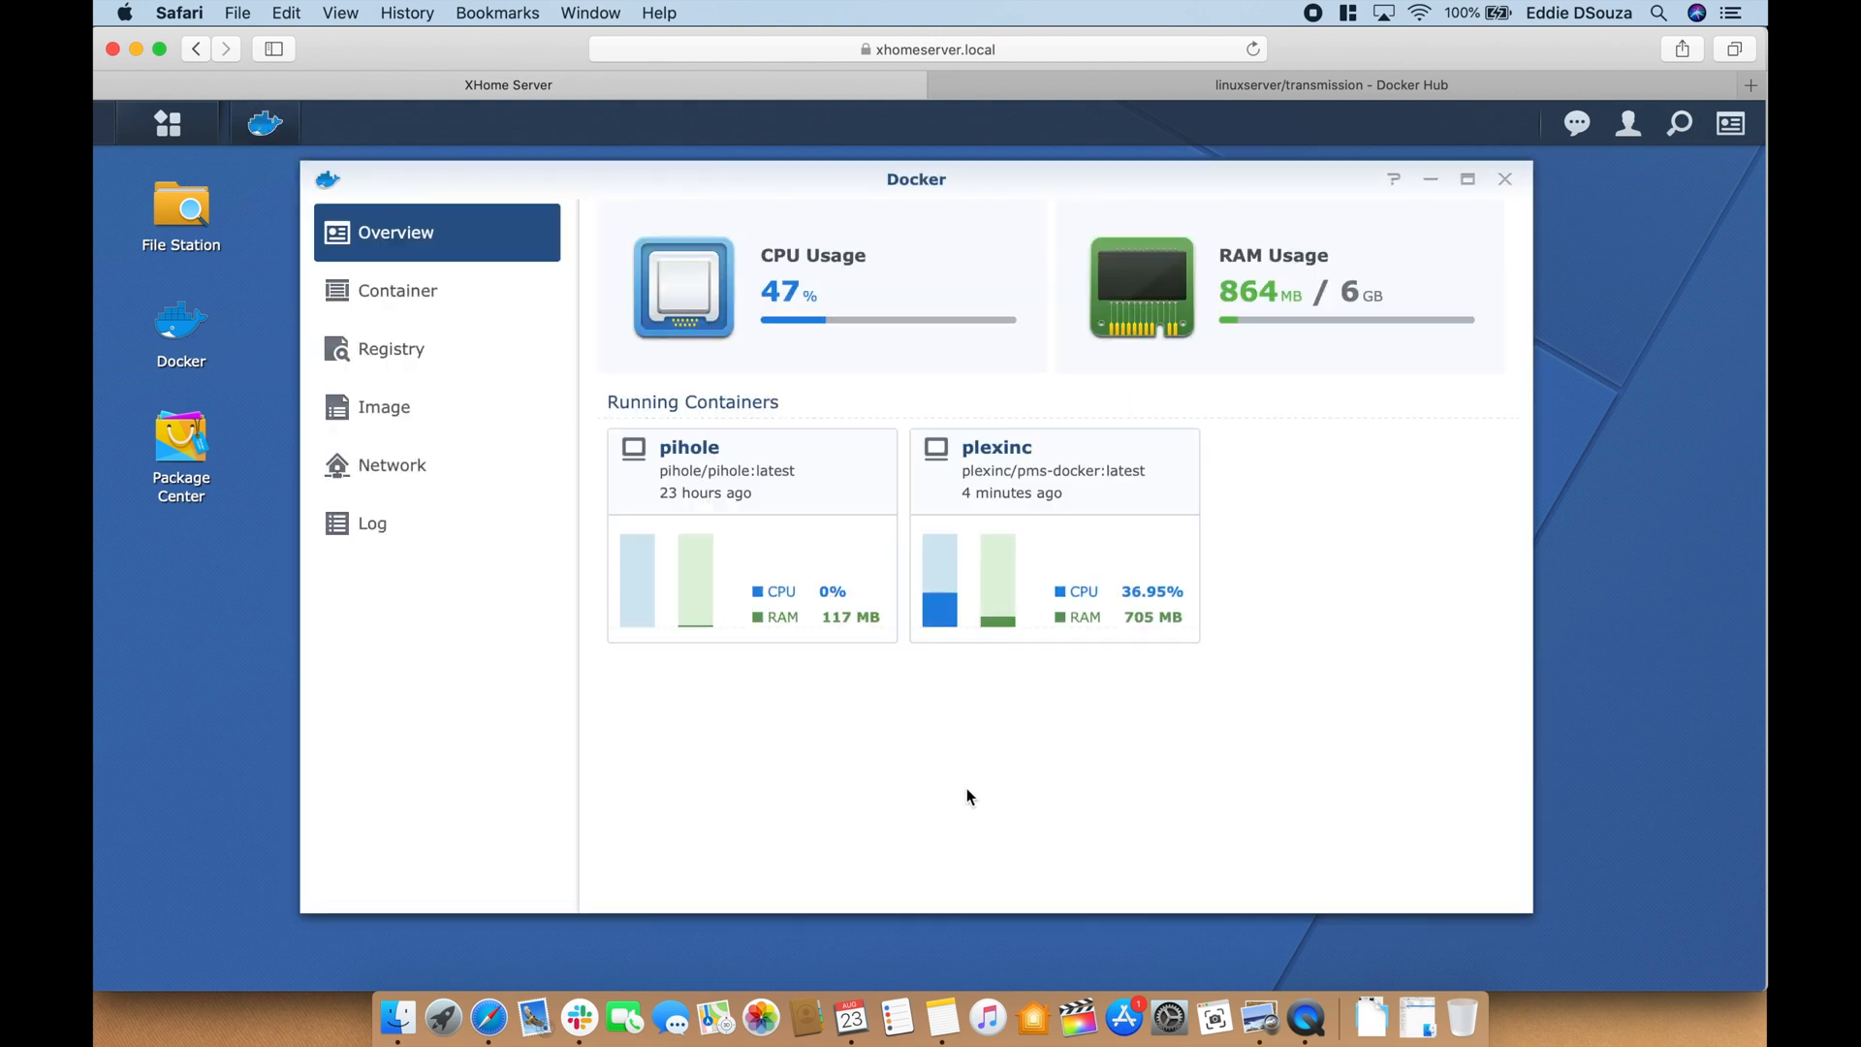
left_click(397, 291)
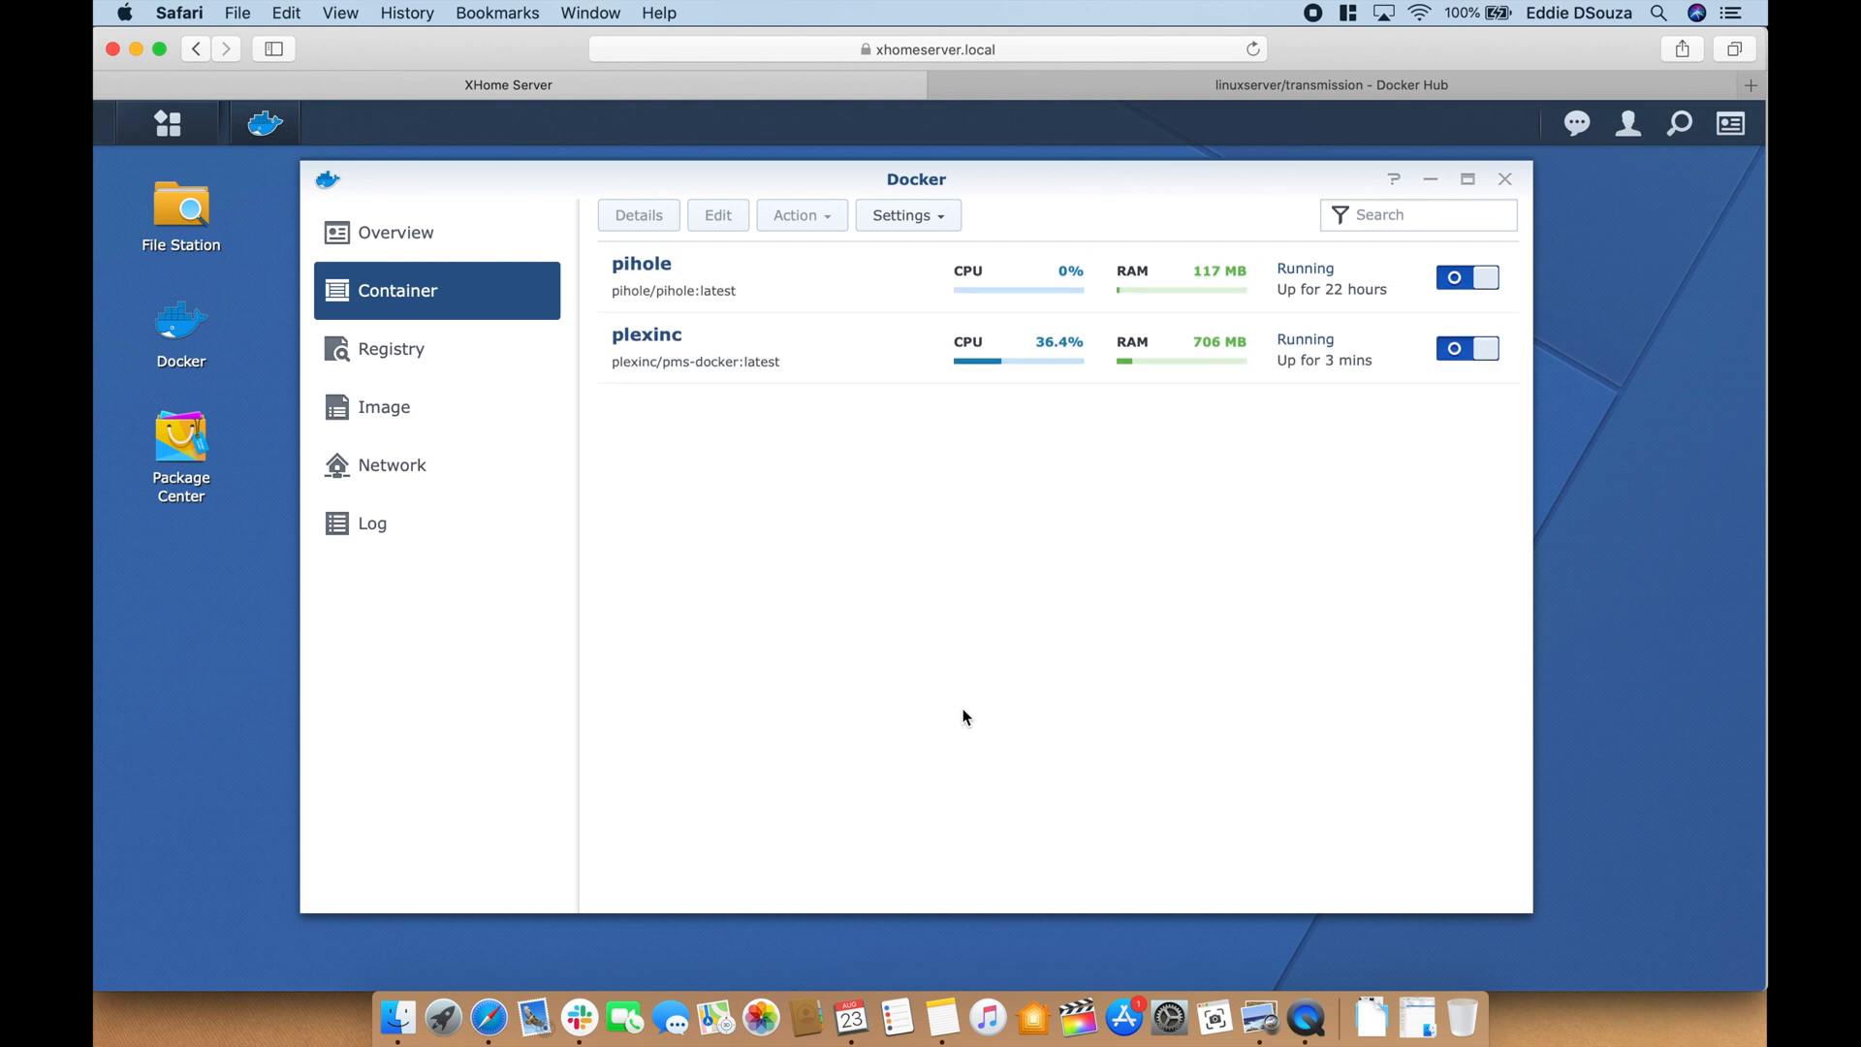
mouse_move(965, 468)
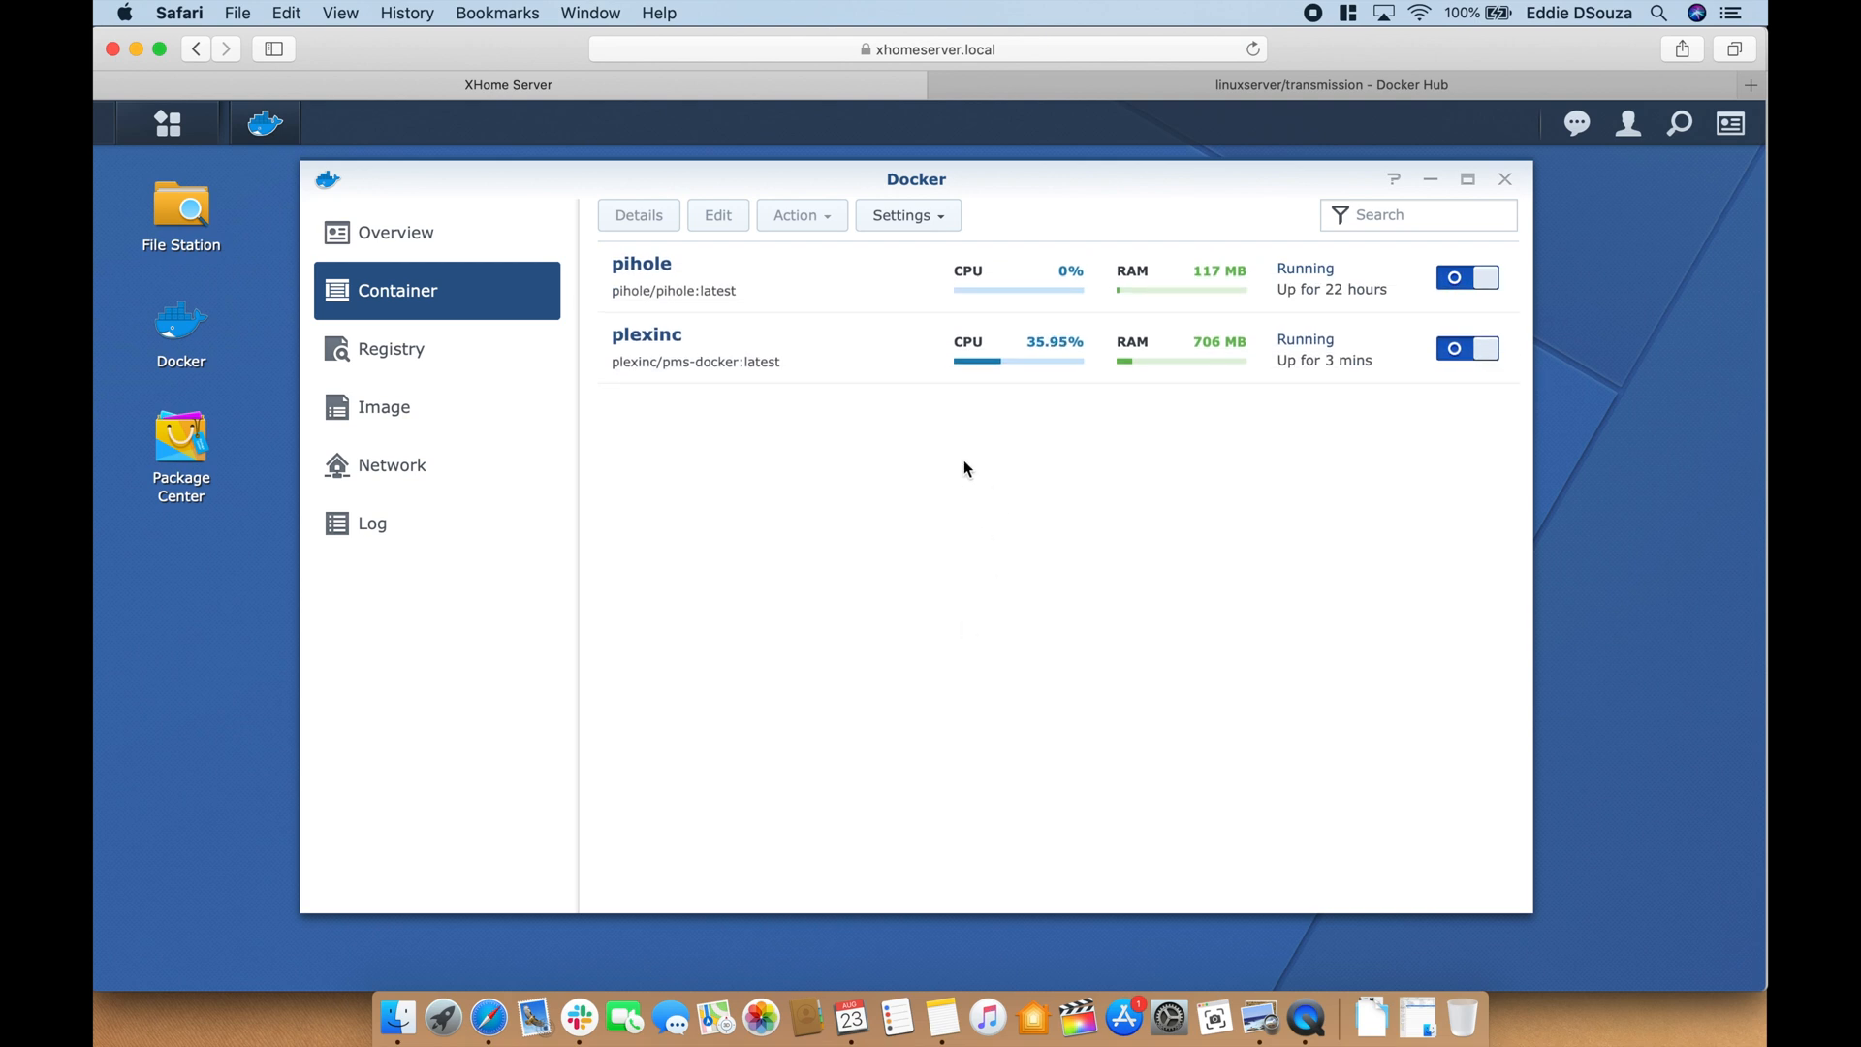
mouse_move(830, 515)
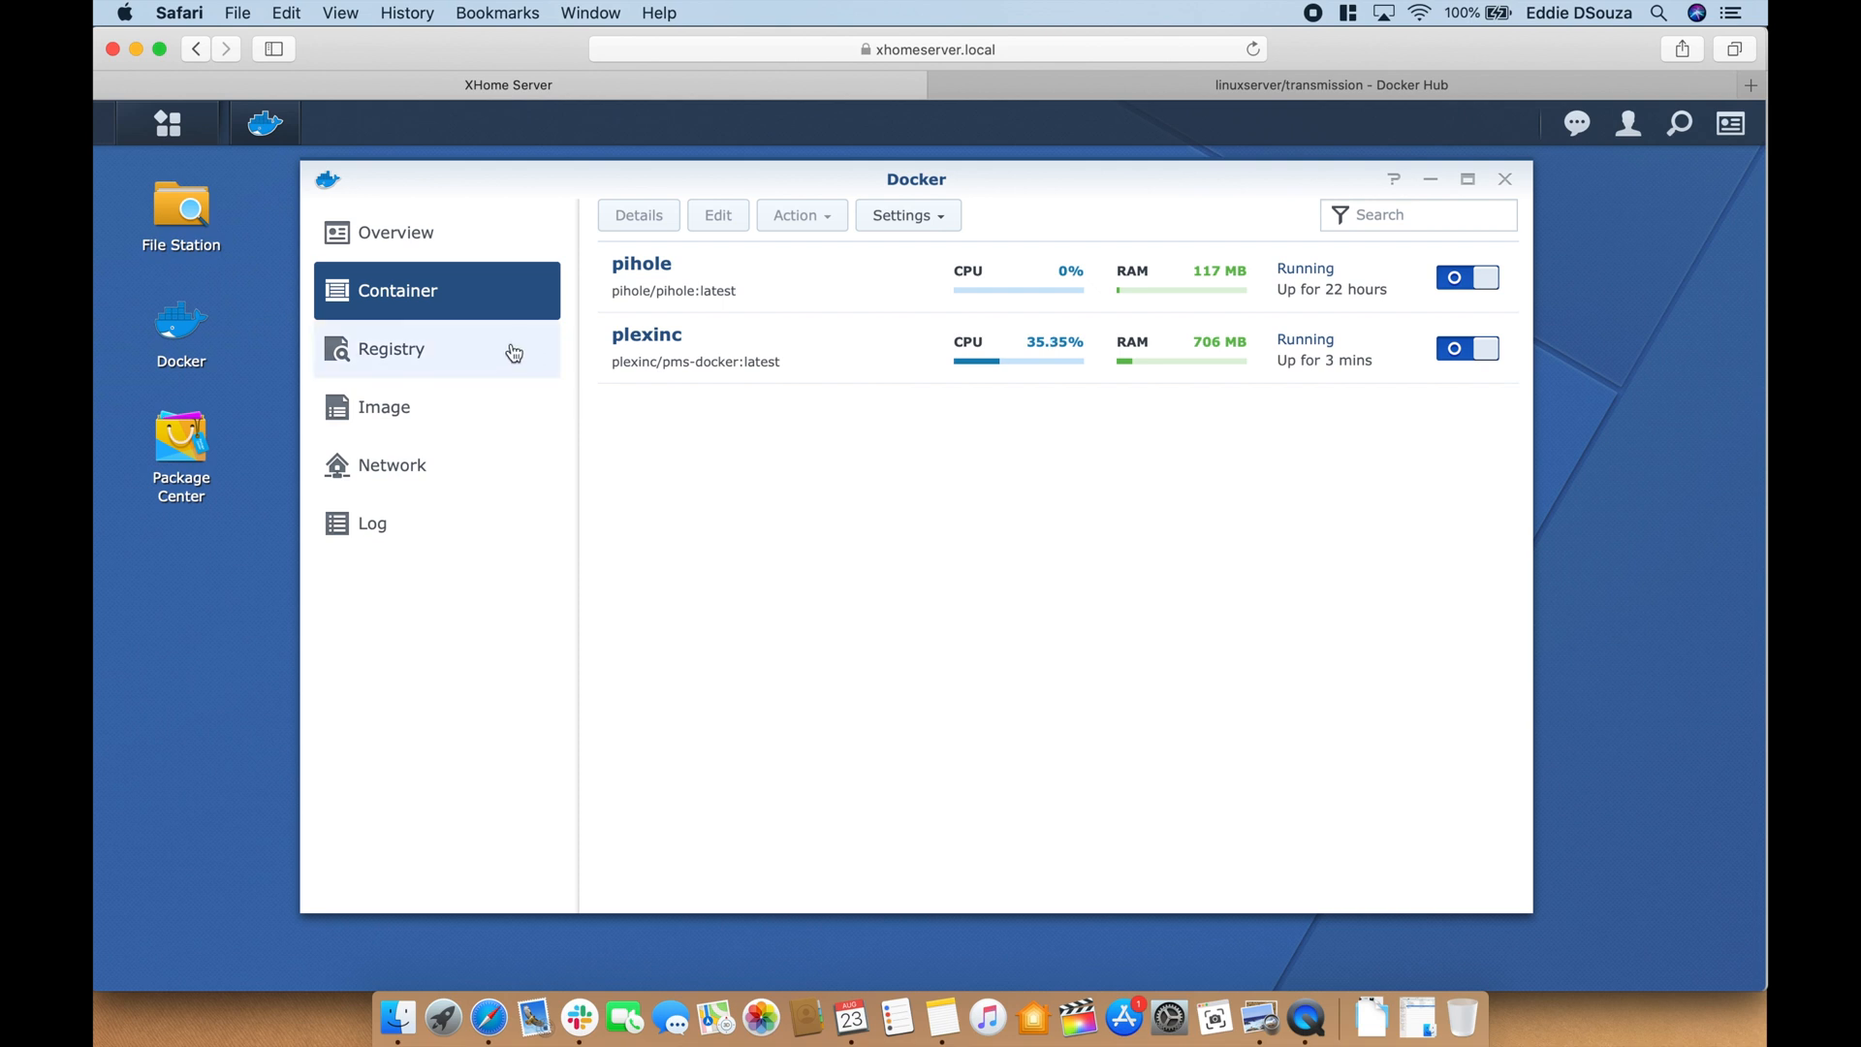
Search the registry for 'transmission' and download linuxserver/transmission with the latest tag
left_click(391, 349)
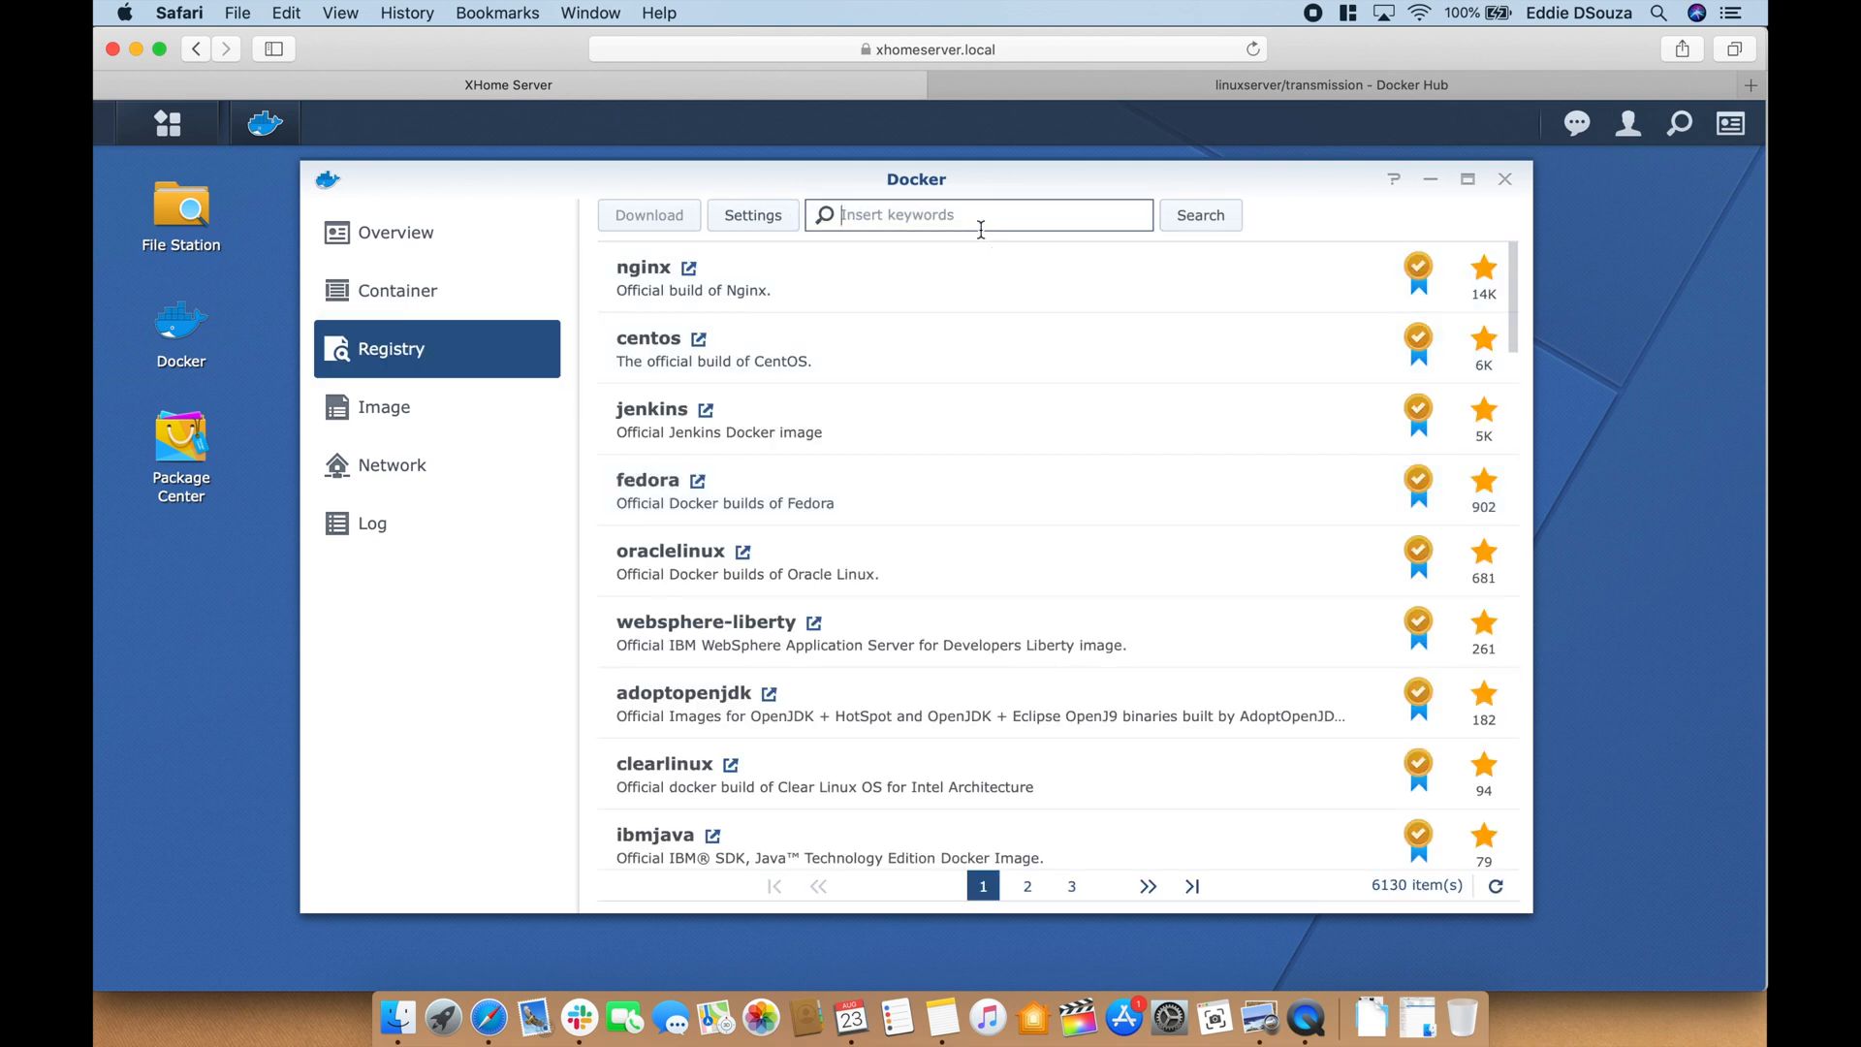
type("transmissi")
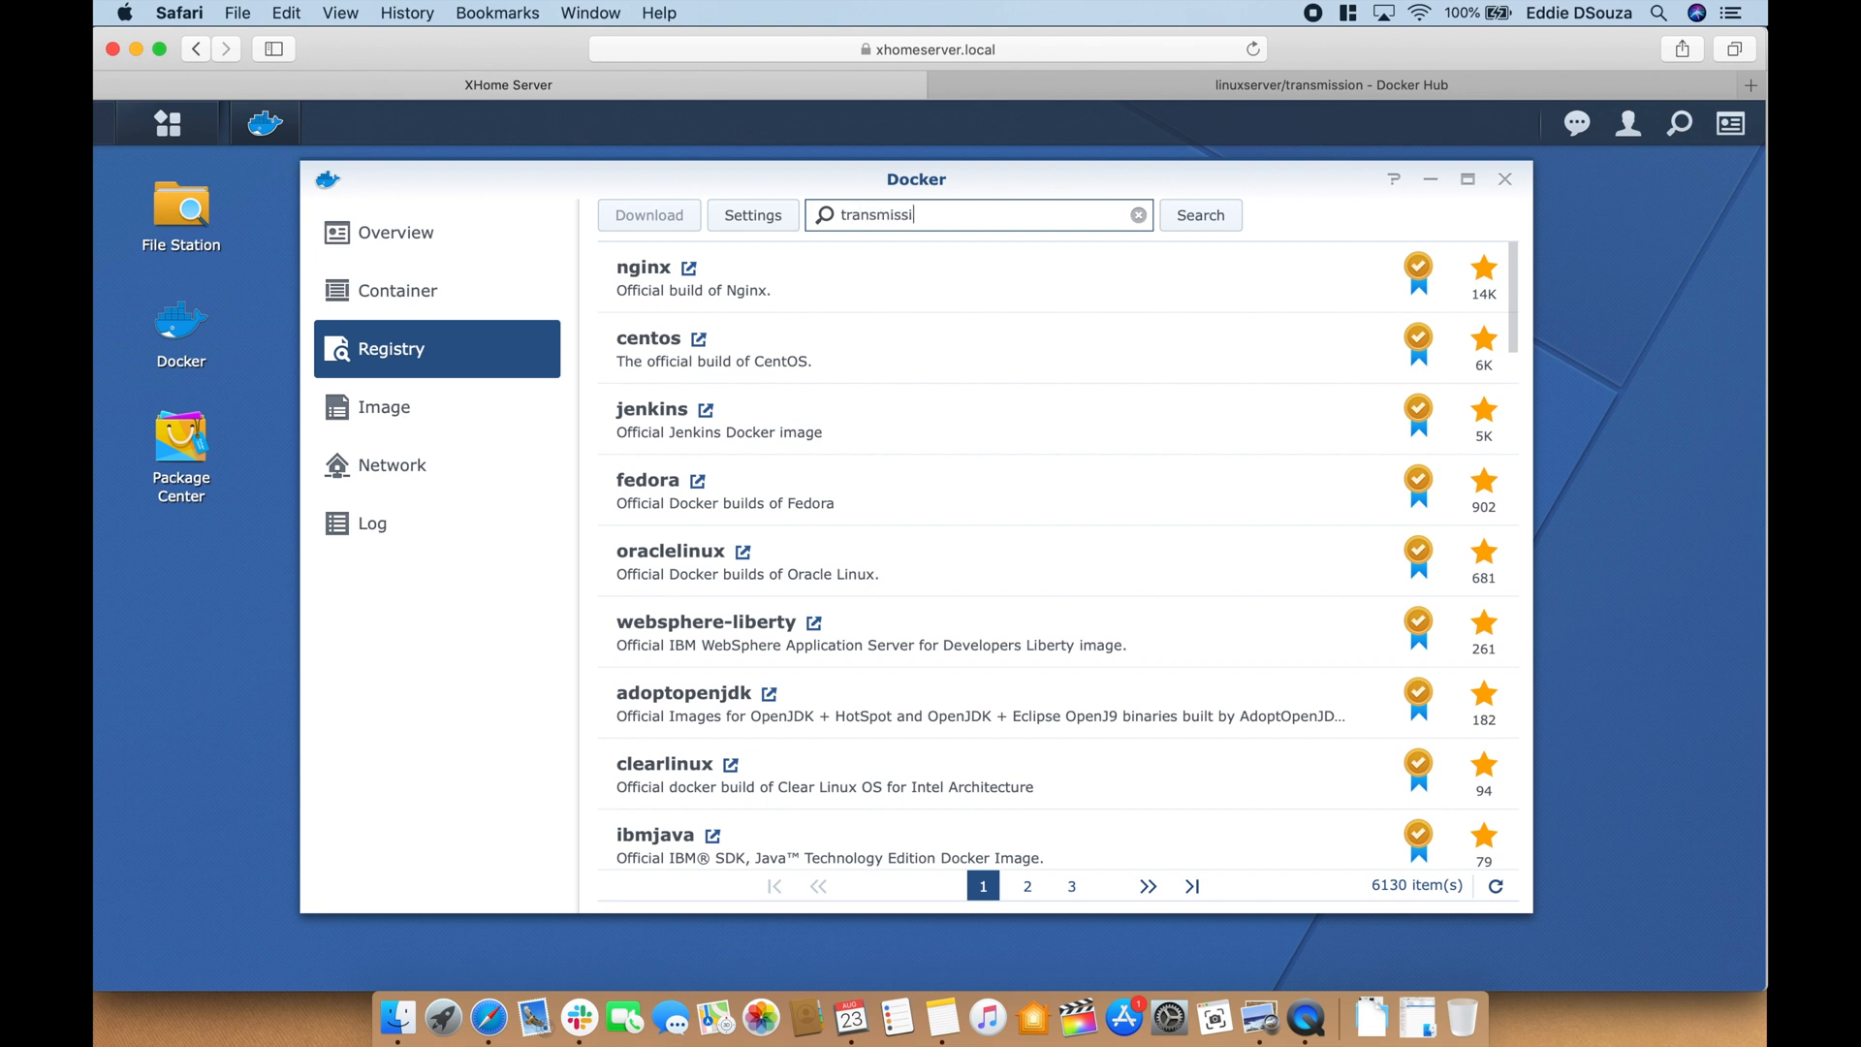
left_click(1200, 214)
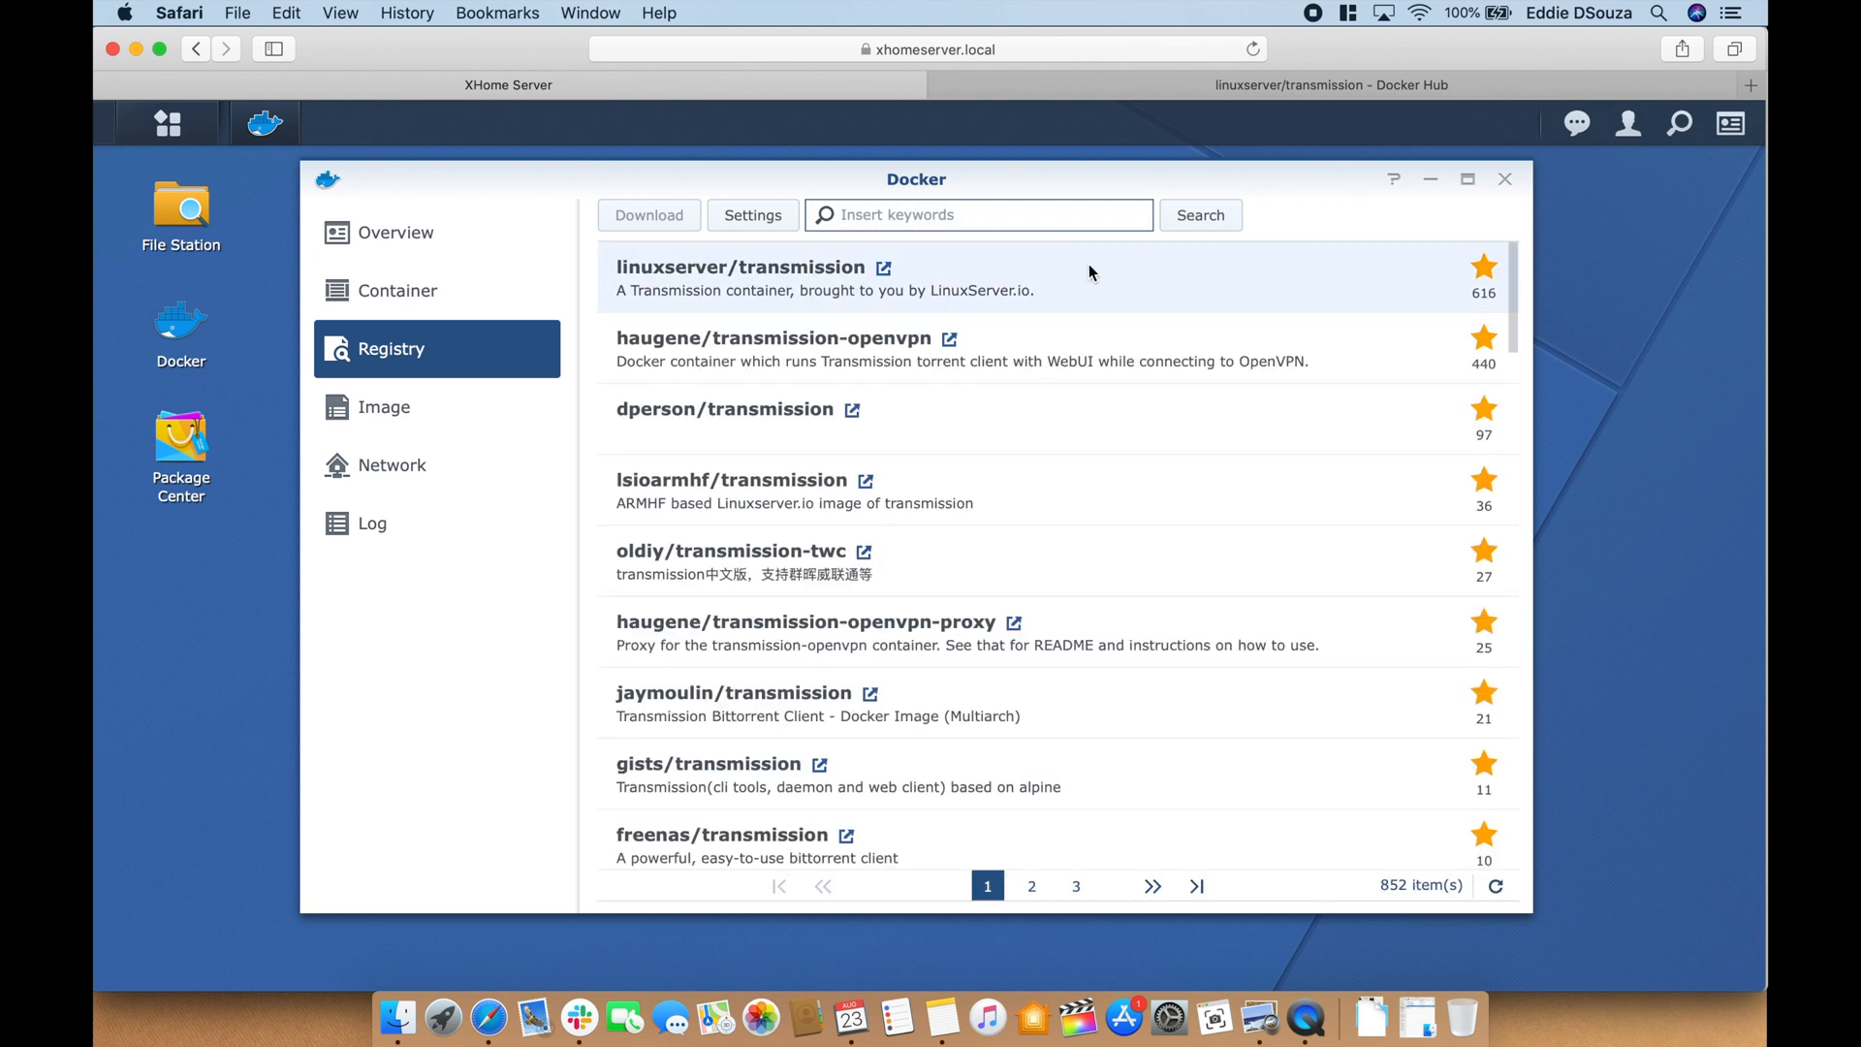
left_click(742, 266)
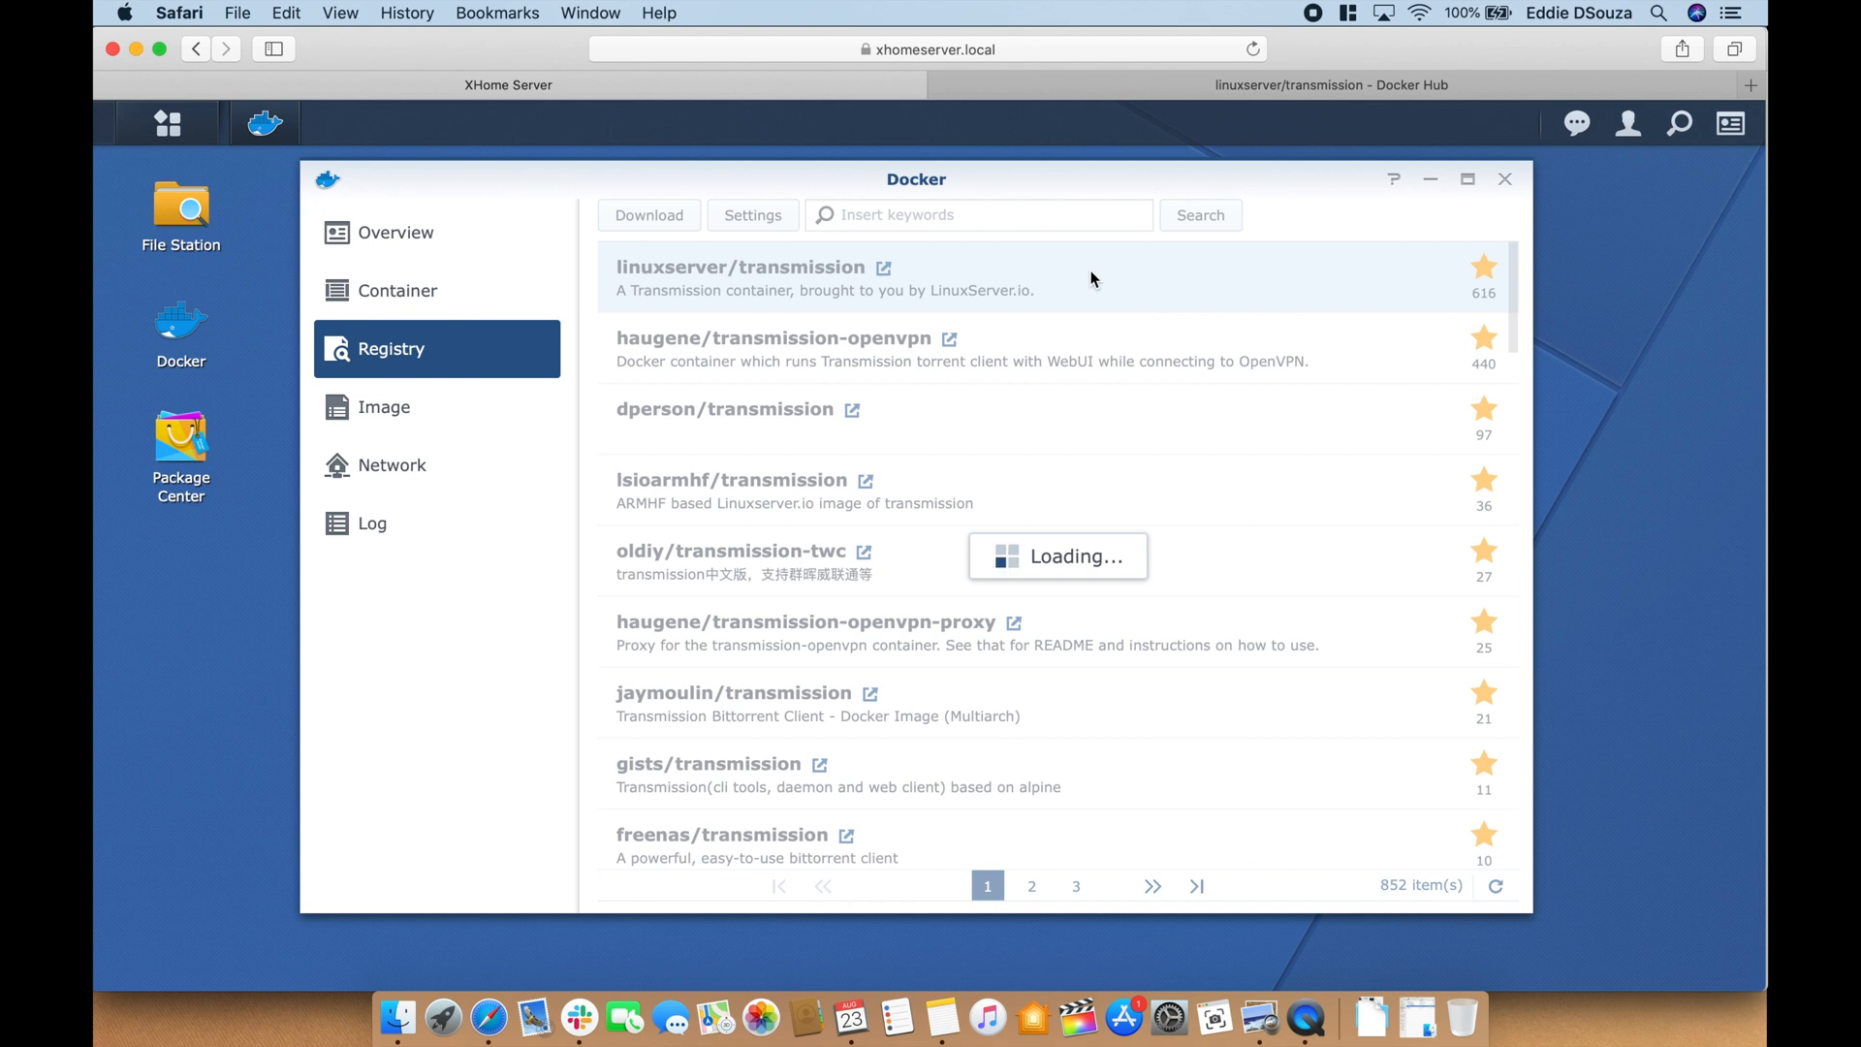
left_click(648, 215)
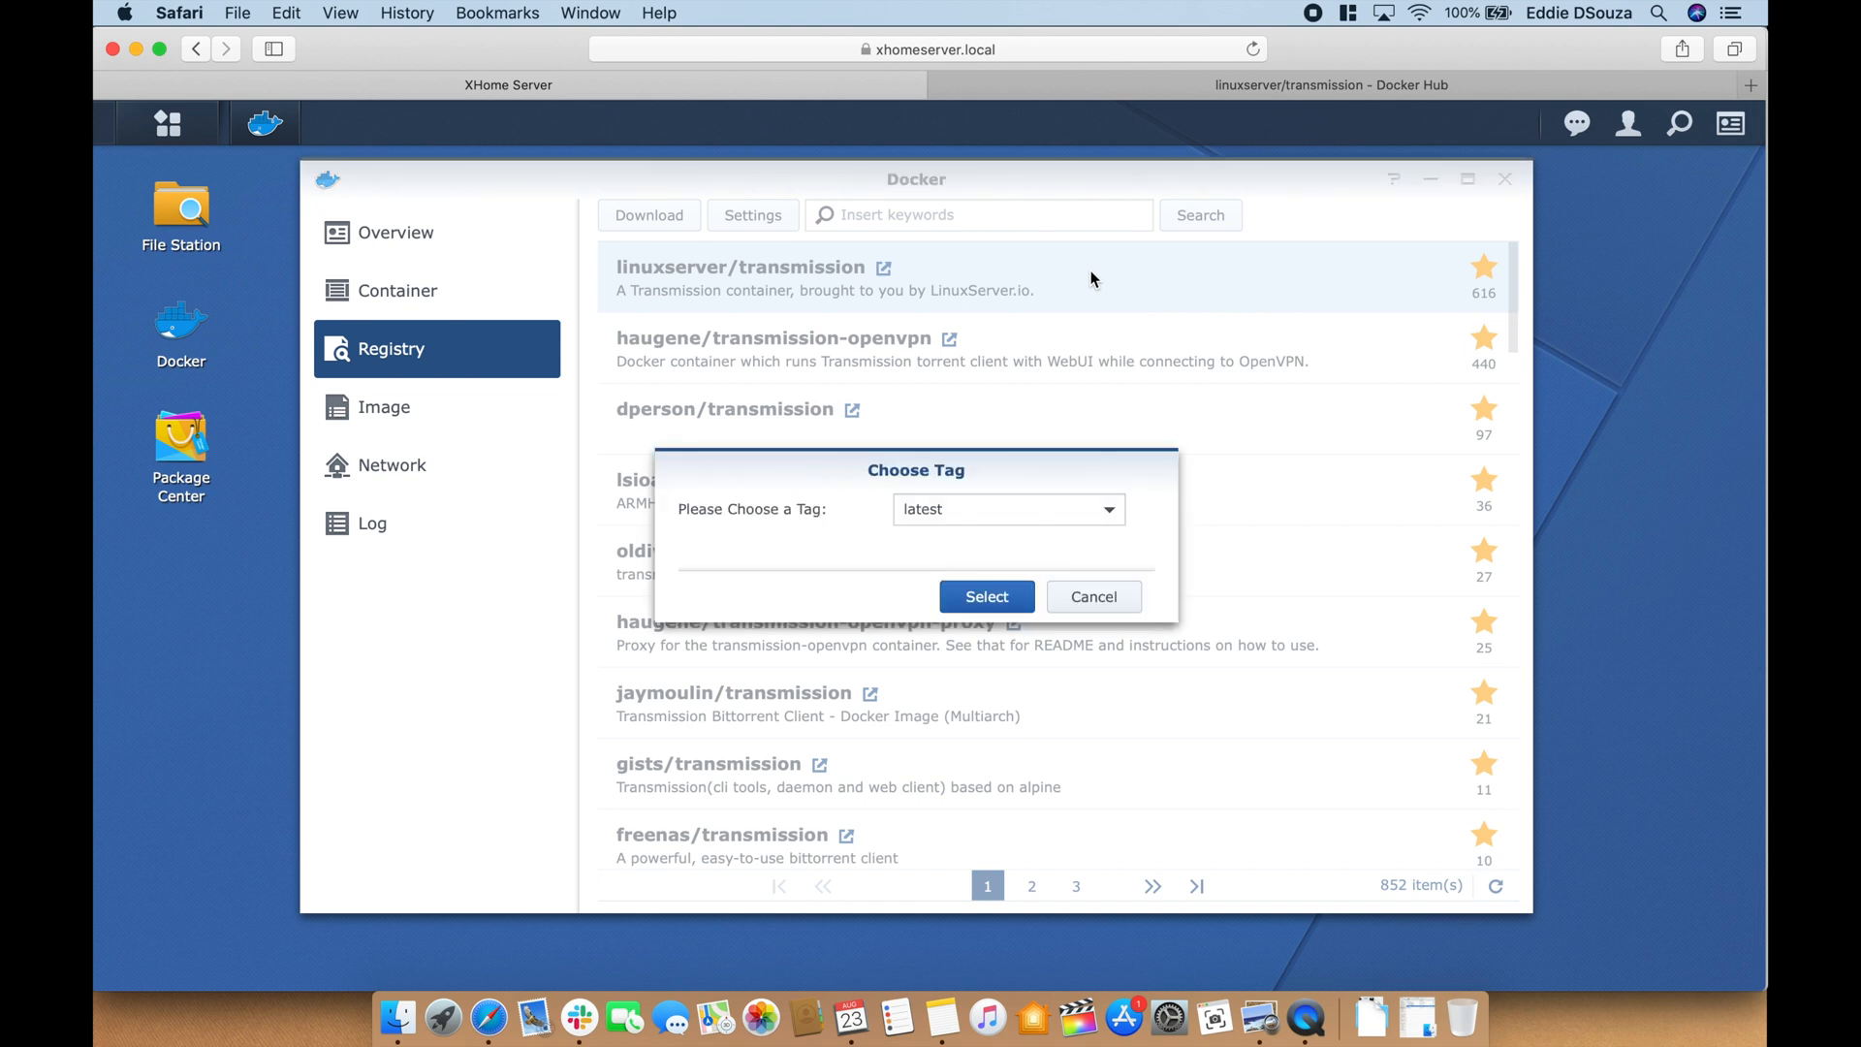
mouse_move(964, 534)
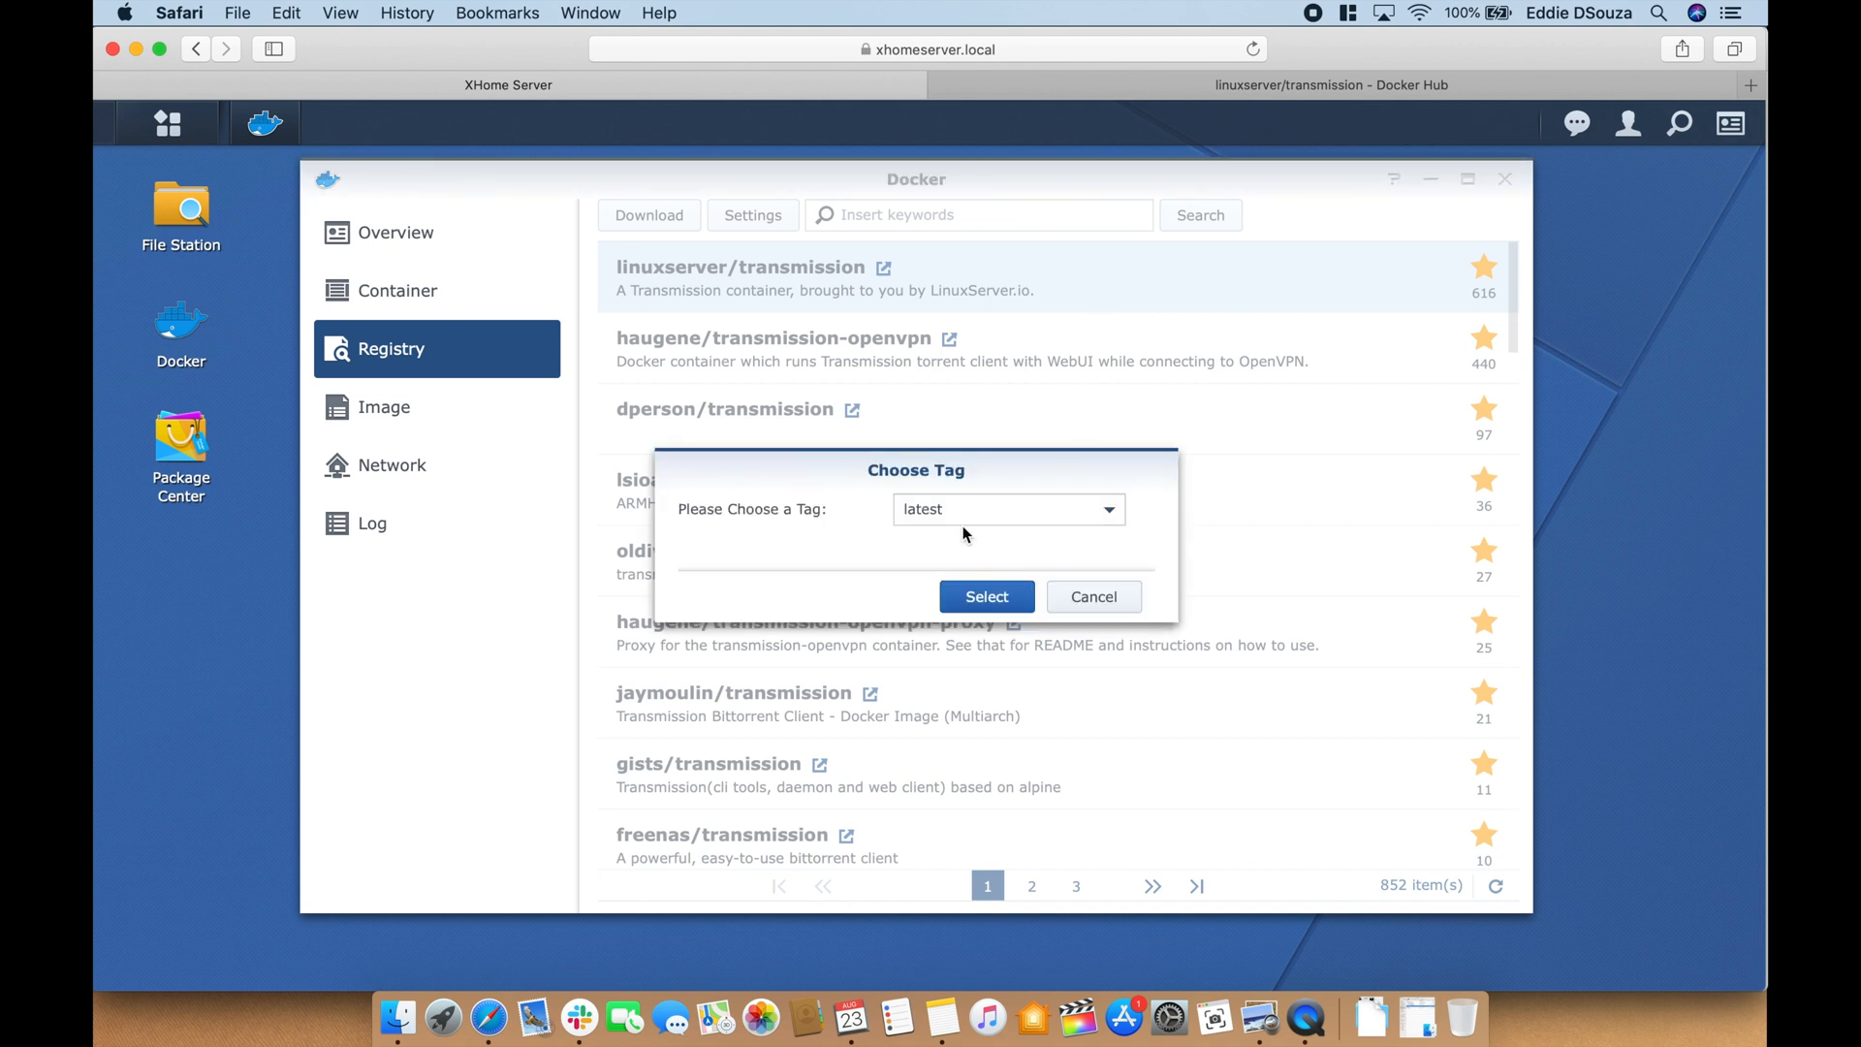
mouse_move(987, 596)
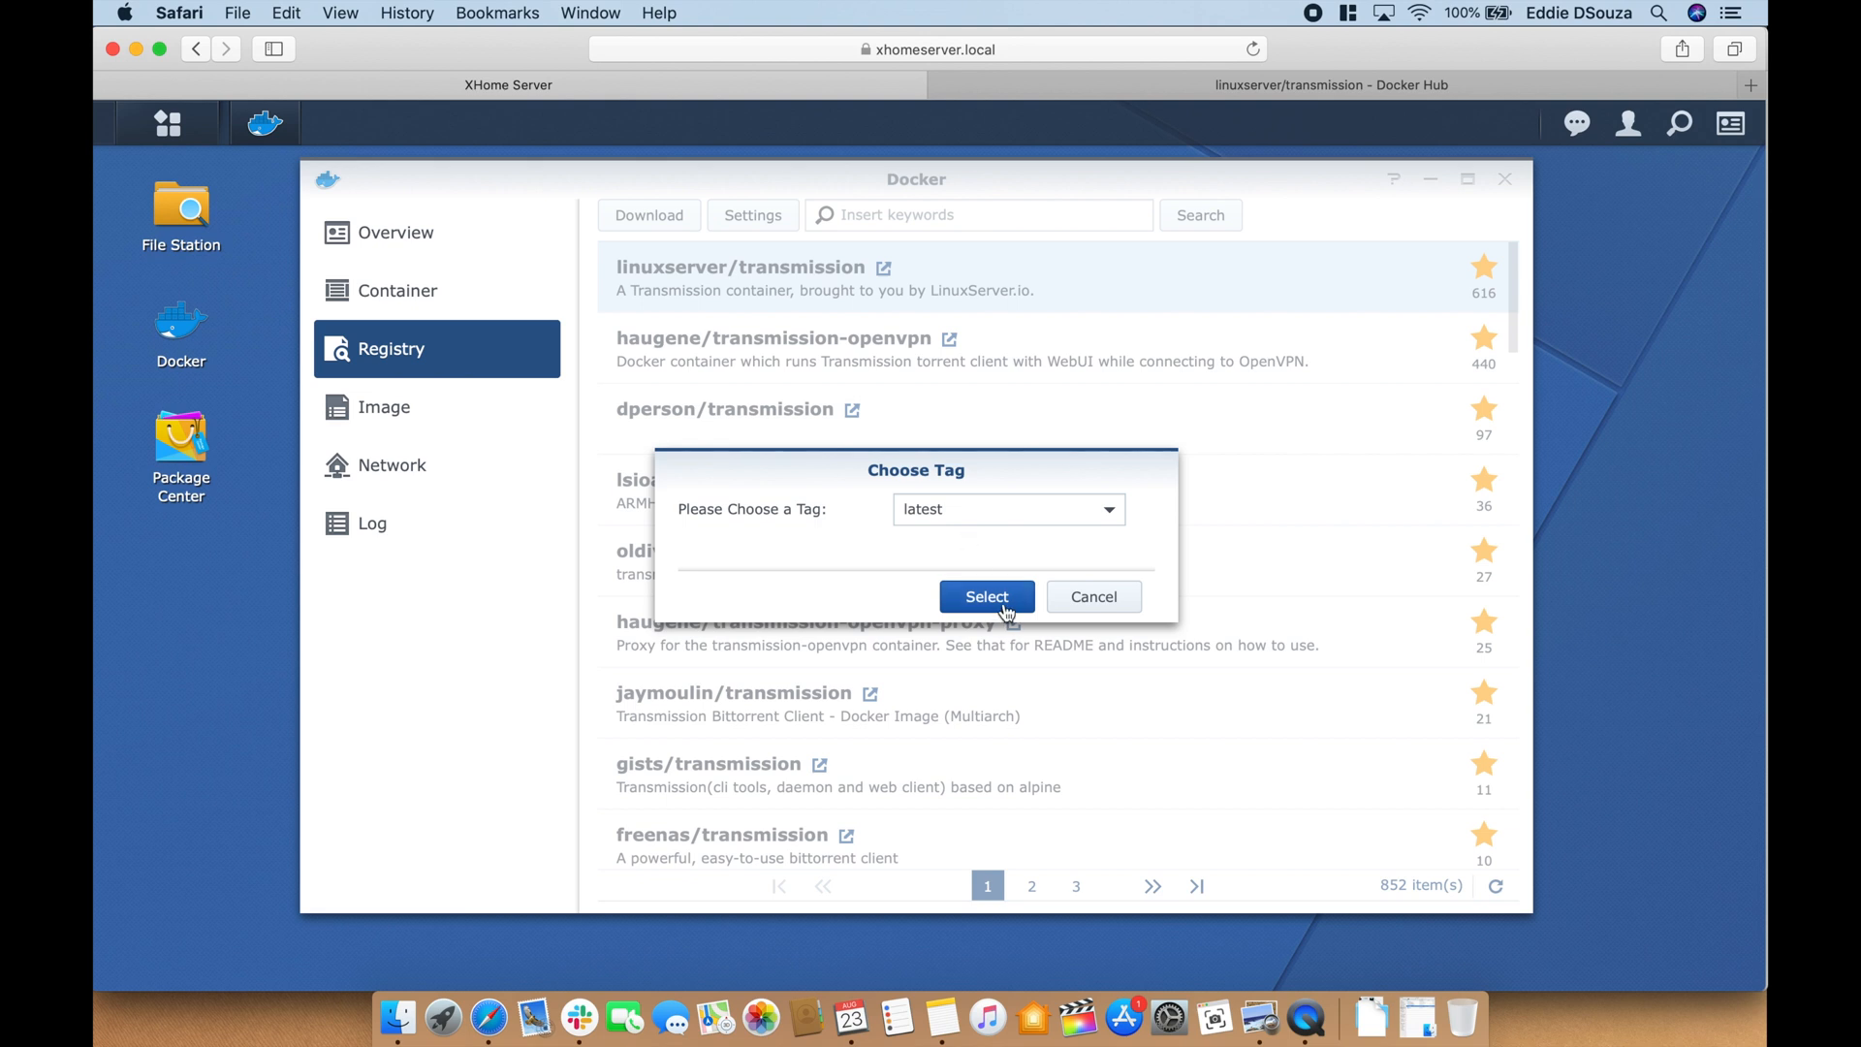
left_click(987, 596)
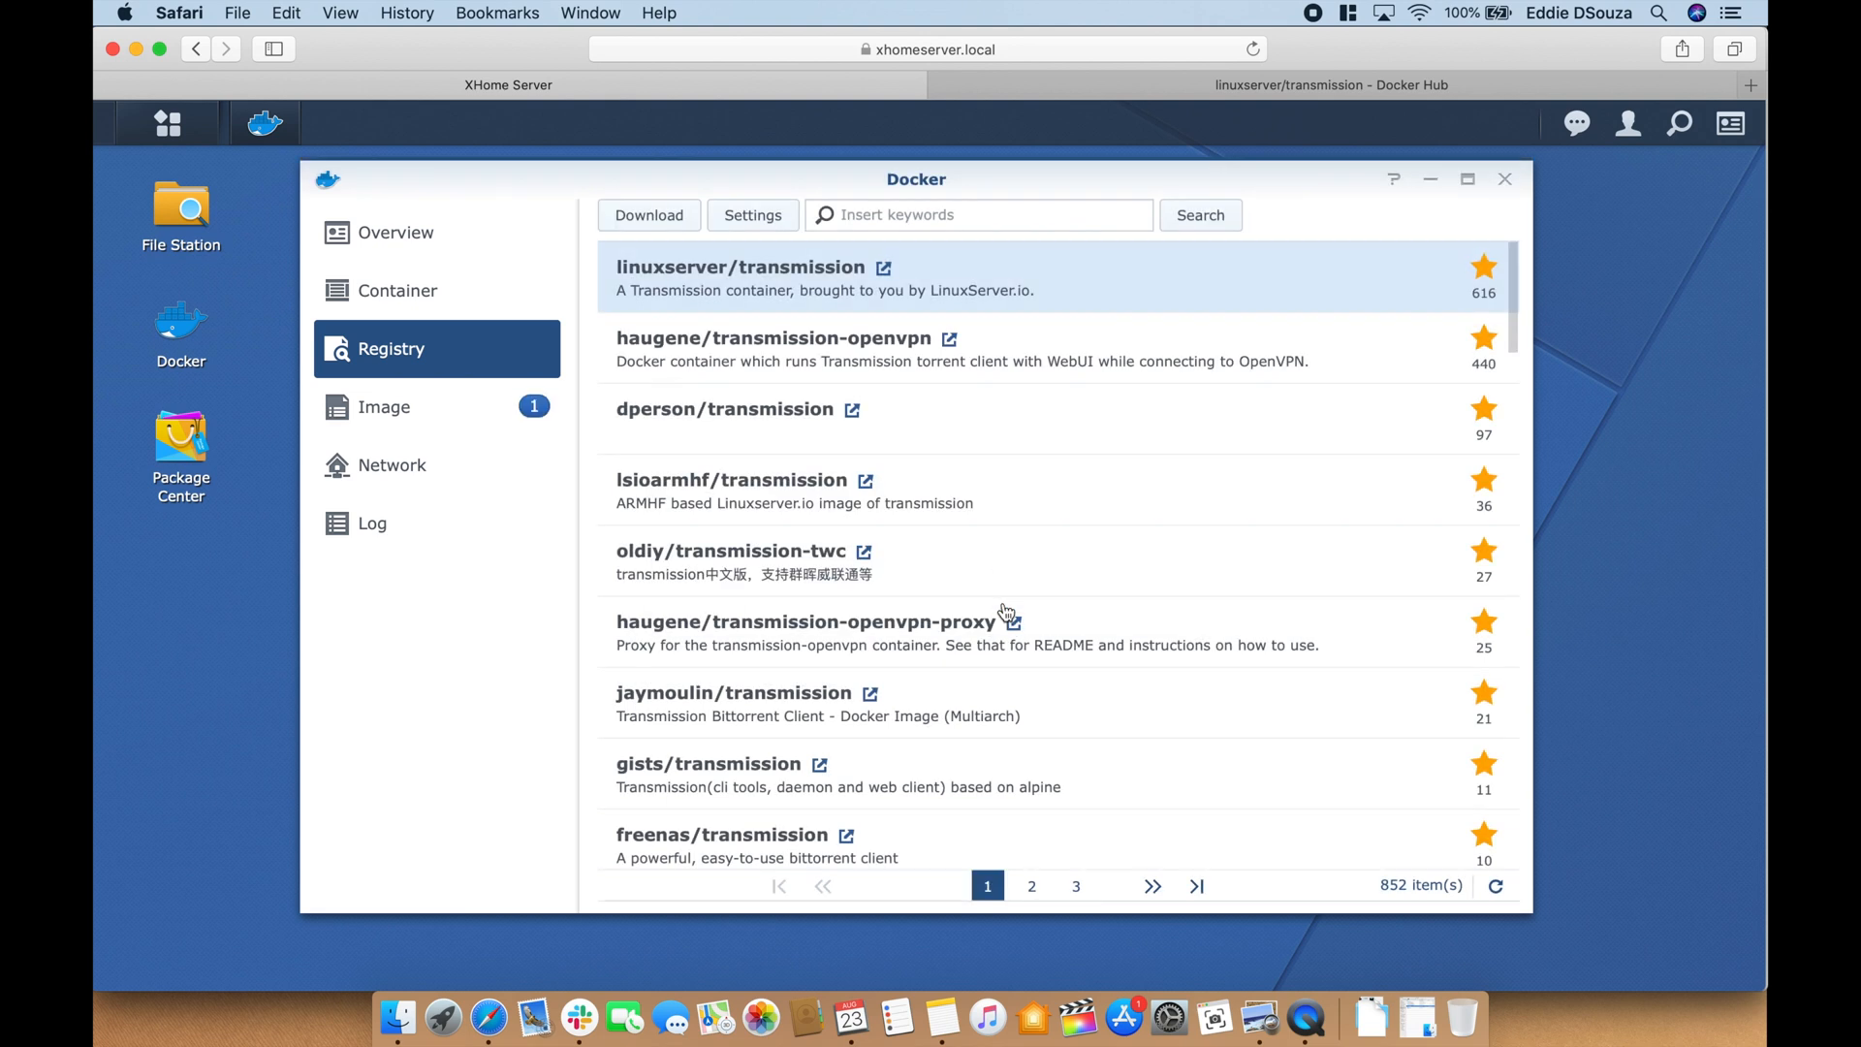
left_click(384, 407)
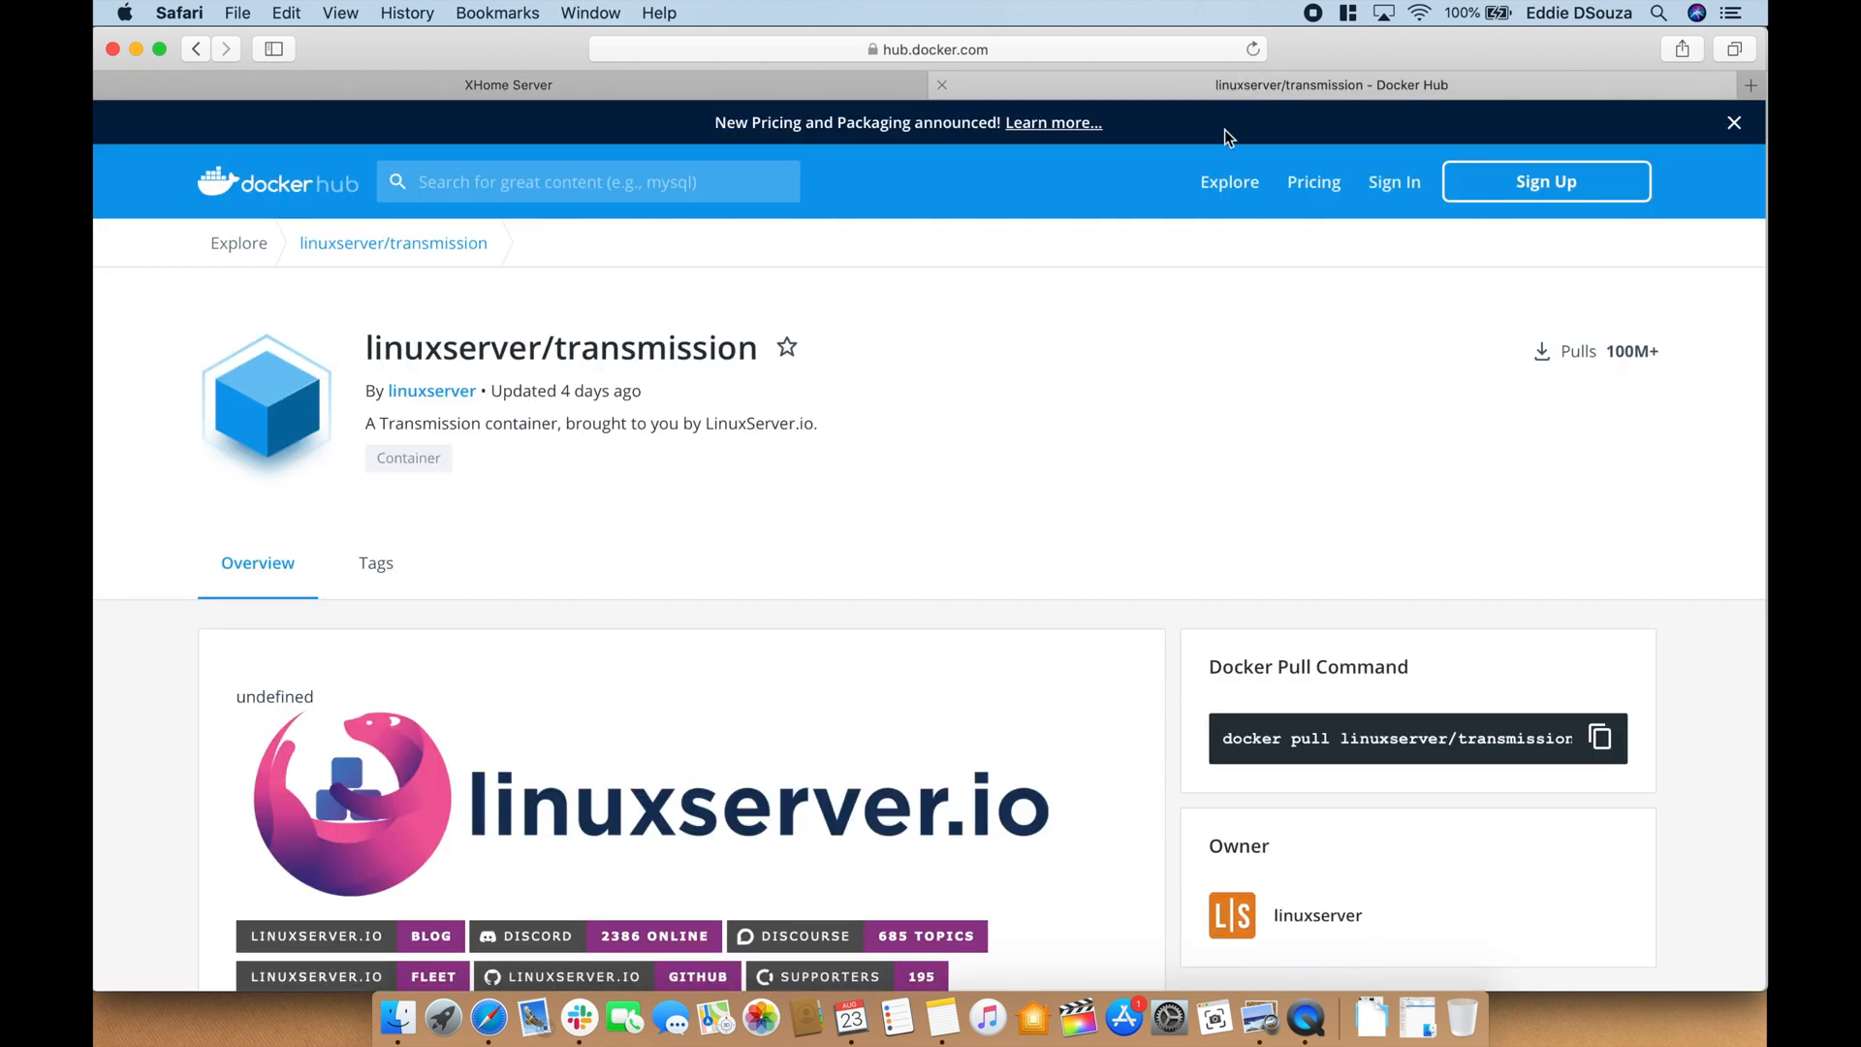
scroll("down", 3)
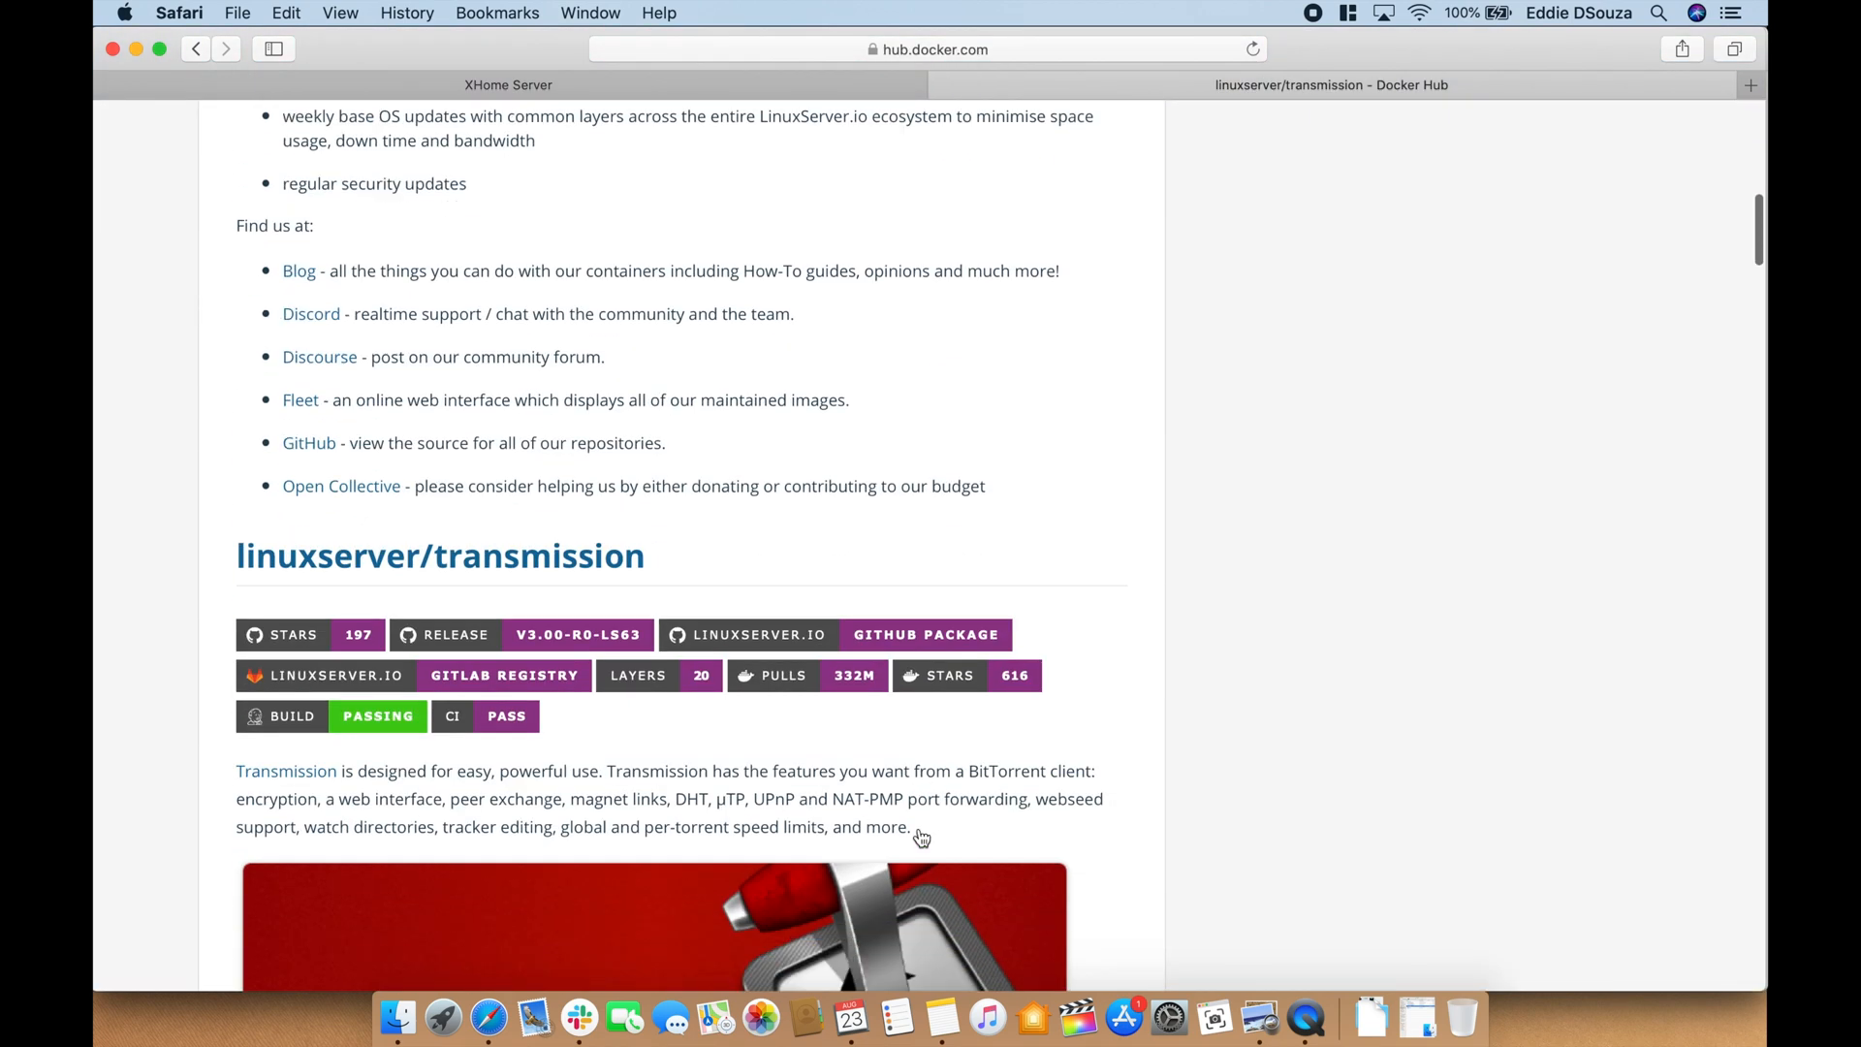
scroll("down", 3)
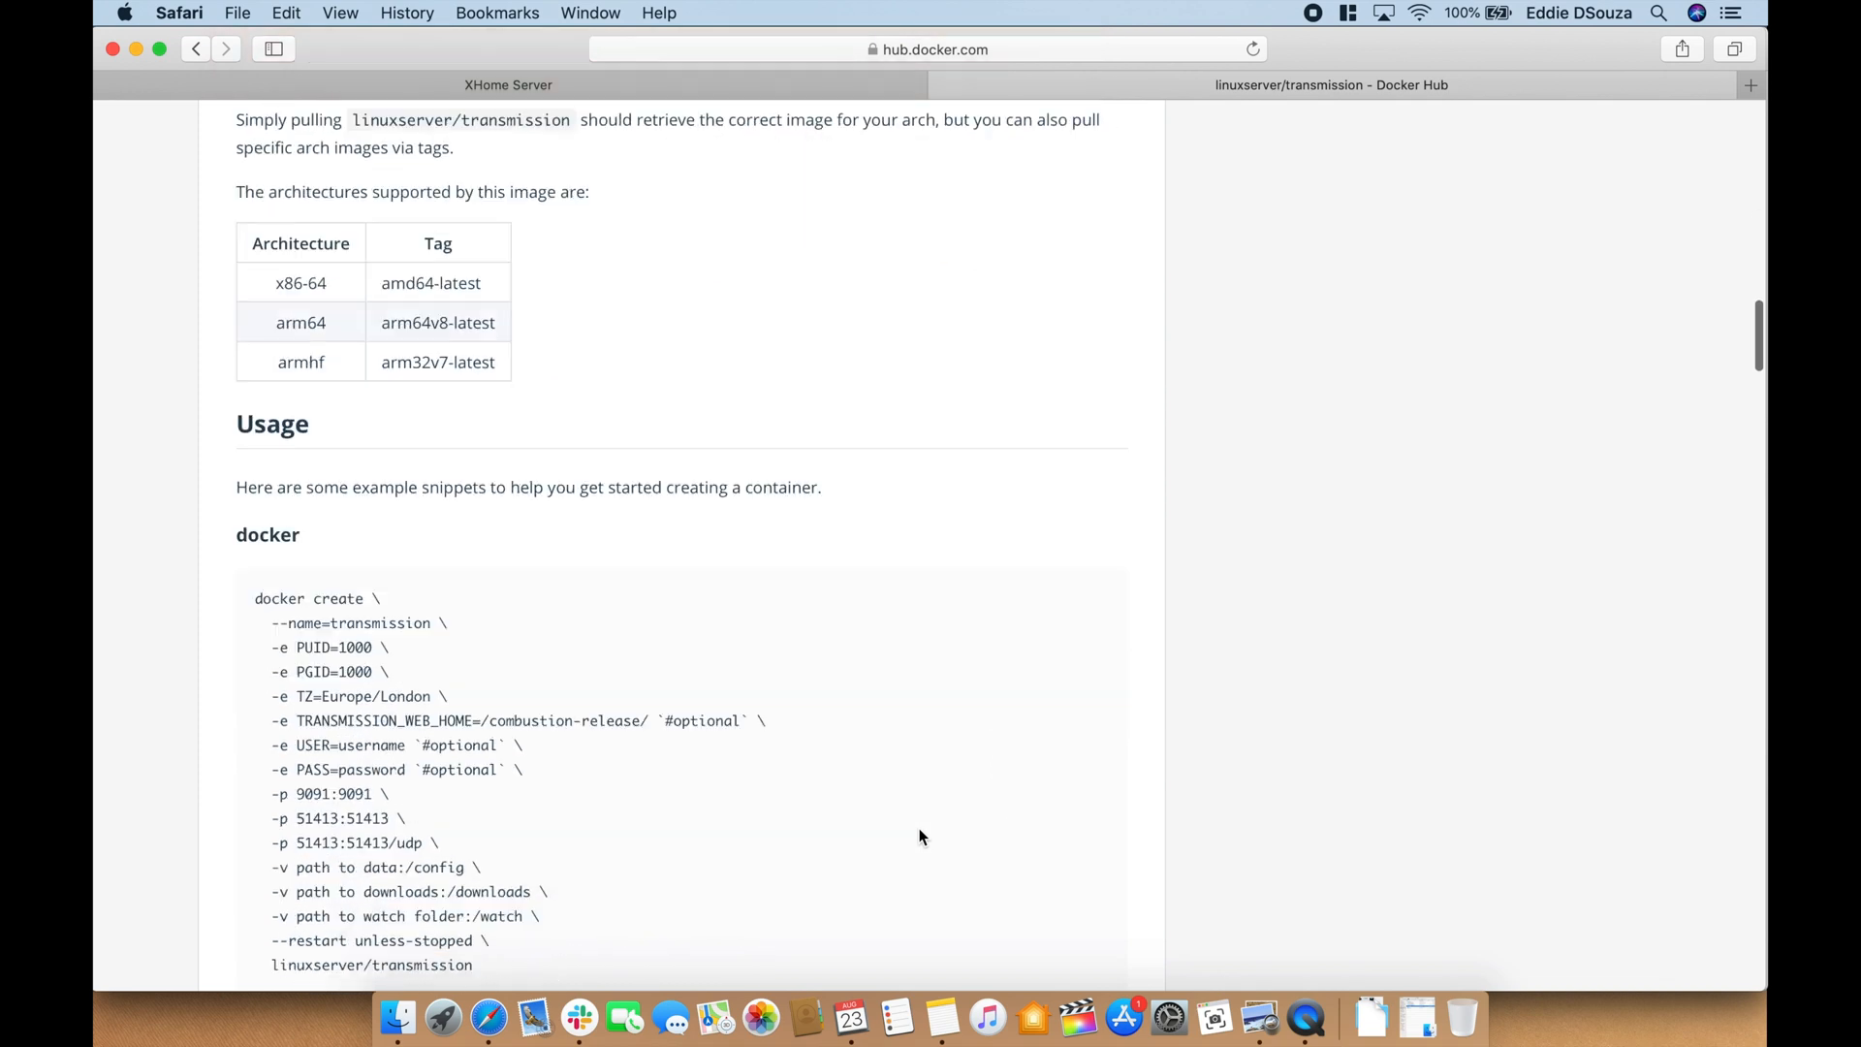
scroll("down", 3)
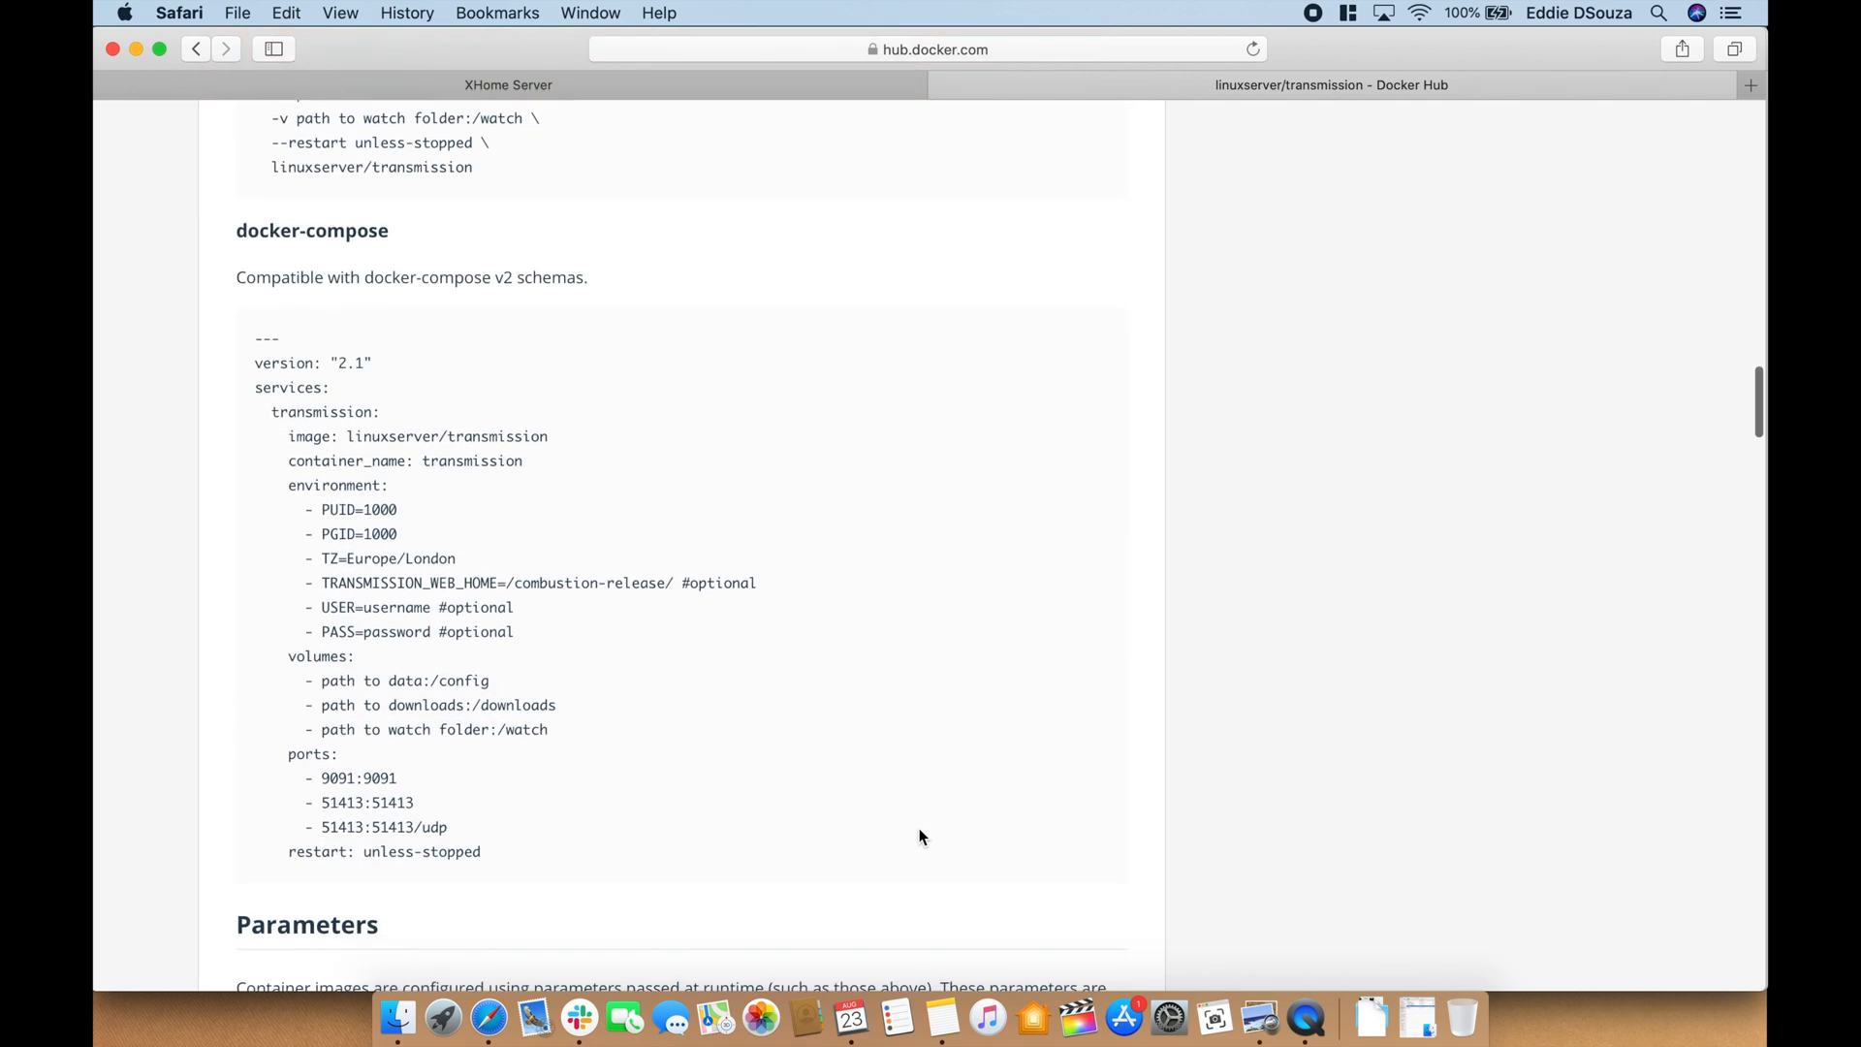
scroll("down", 3)
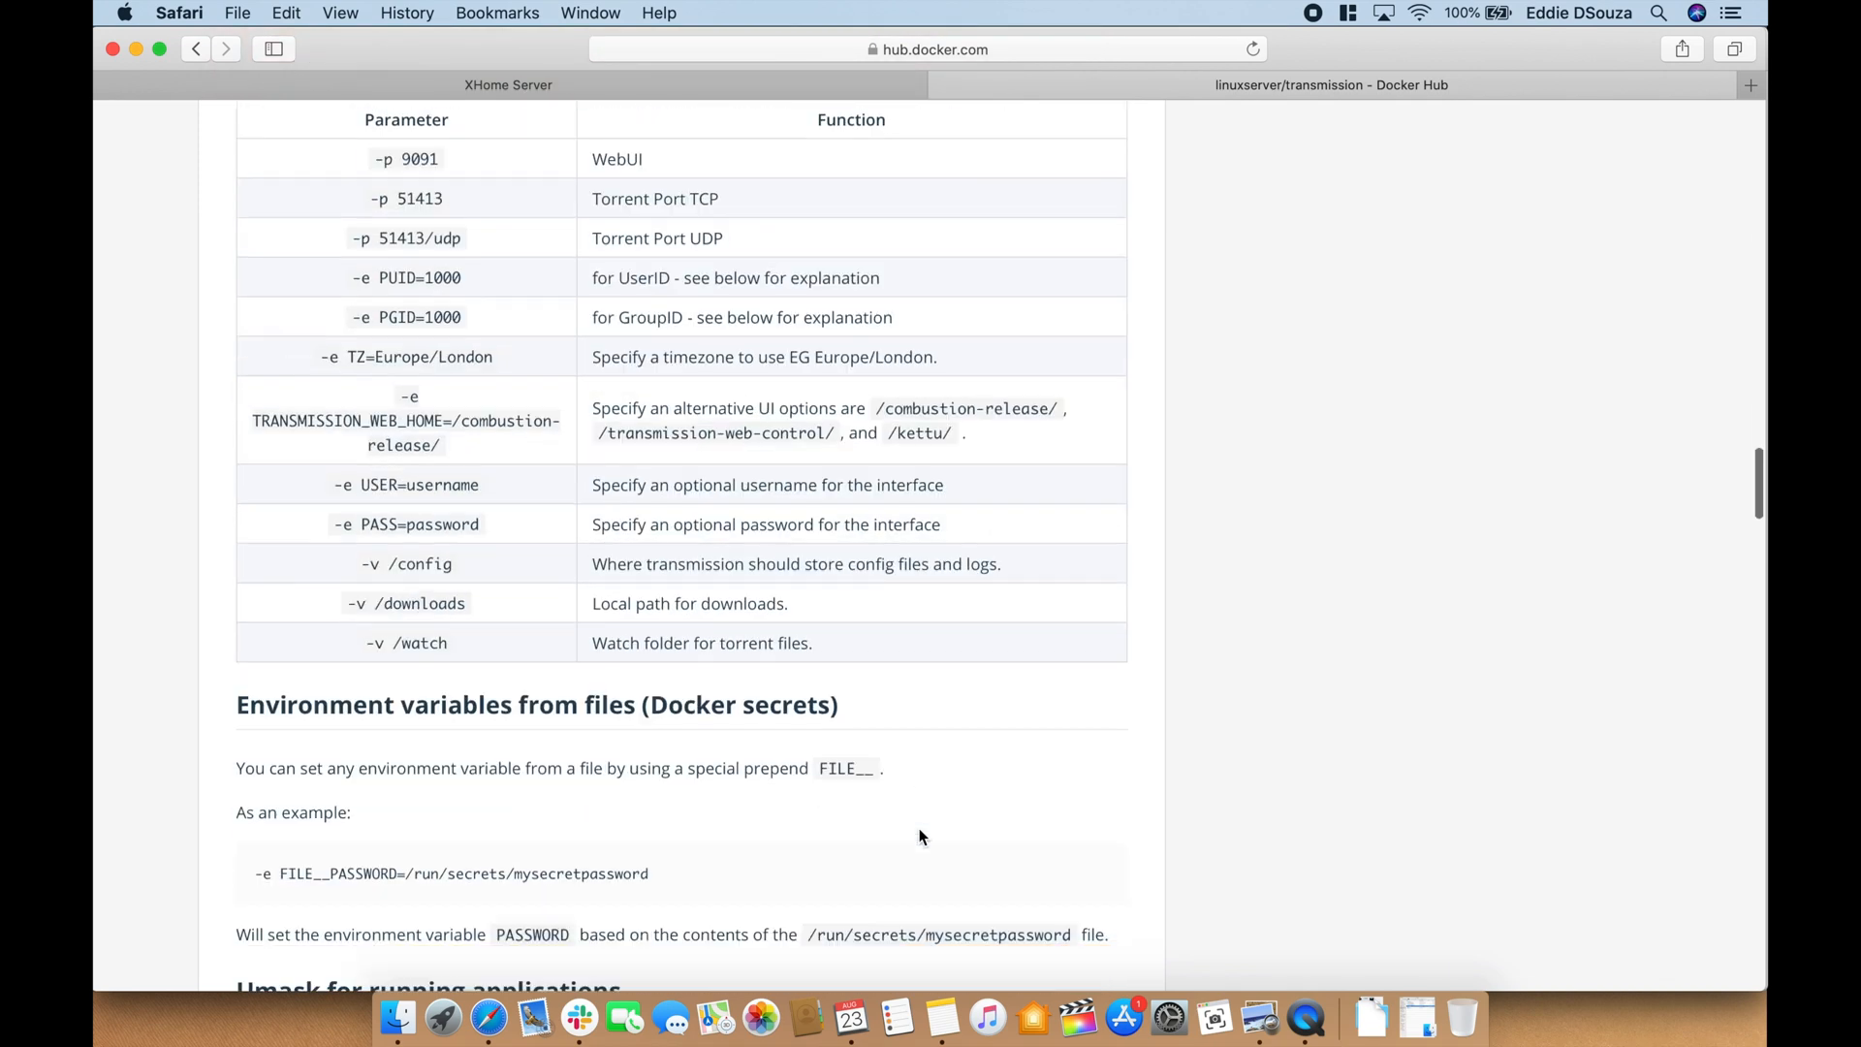
scroll("down", 3)
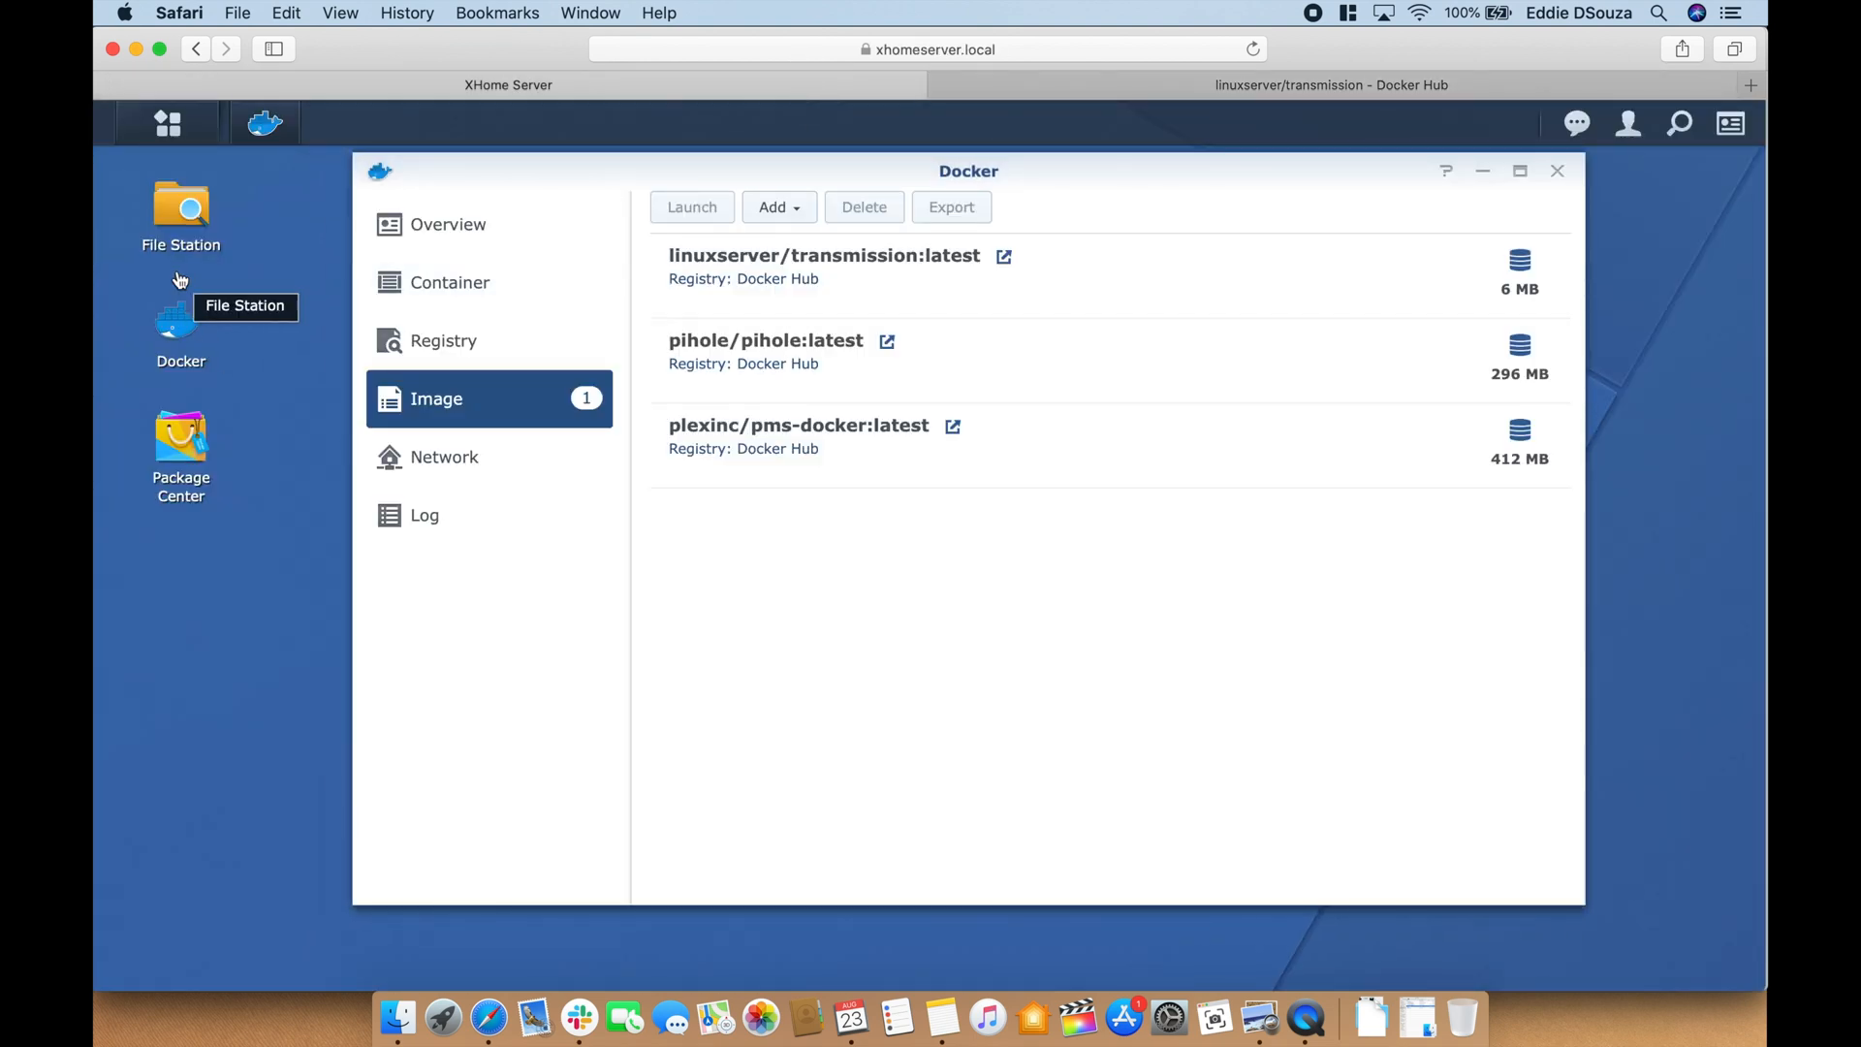
In File Station, create a 'transmission' folder inside the docker shared folder
left_click(180, 204)
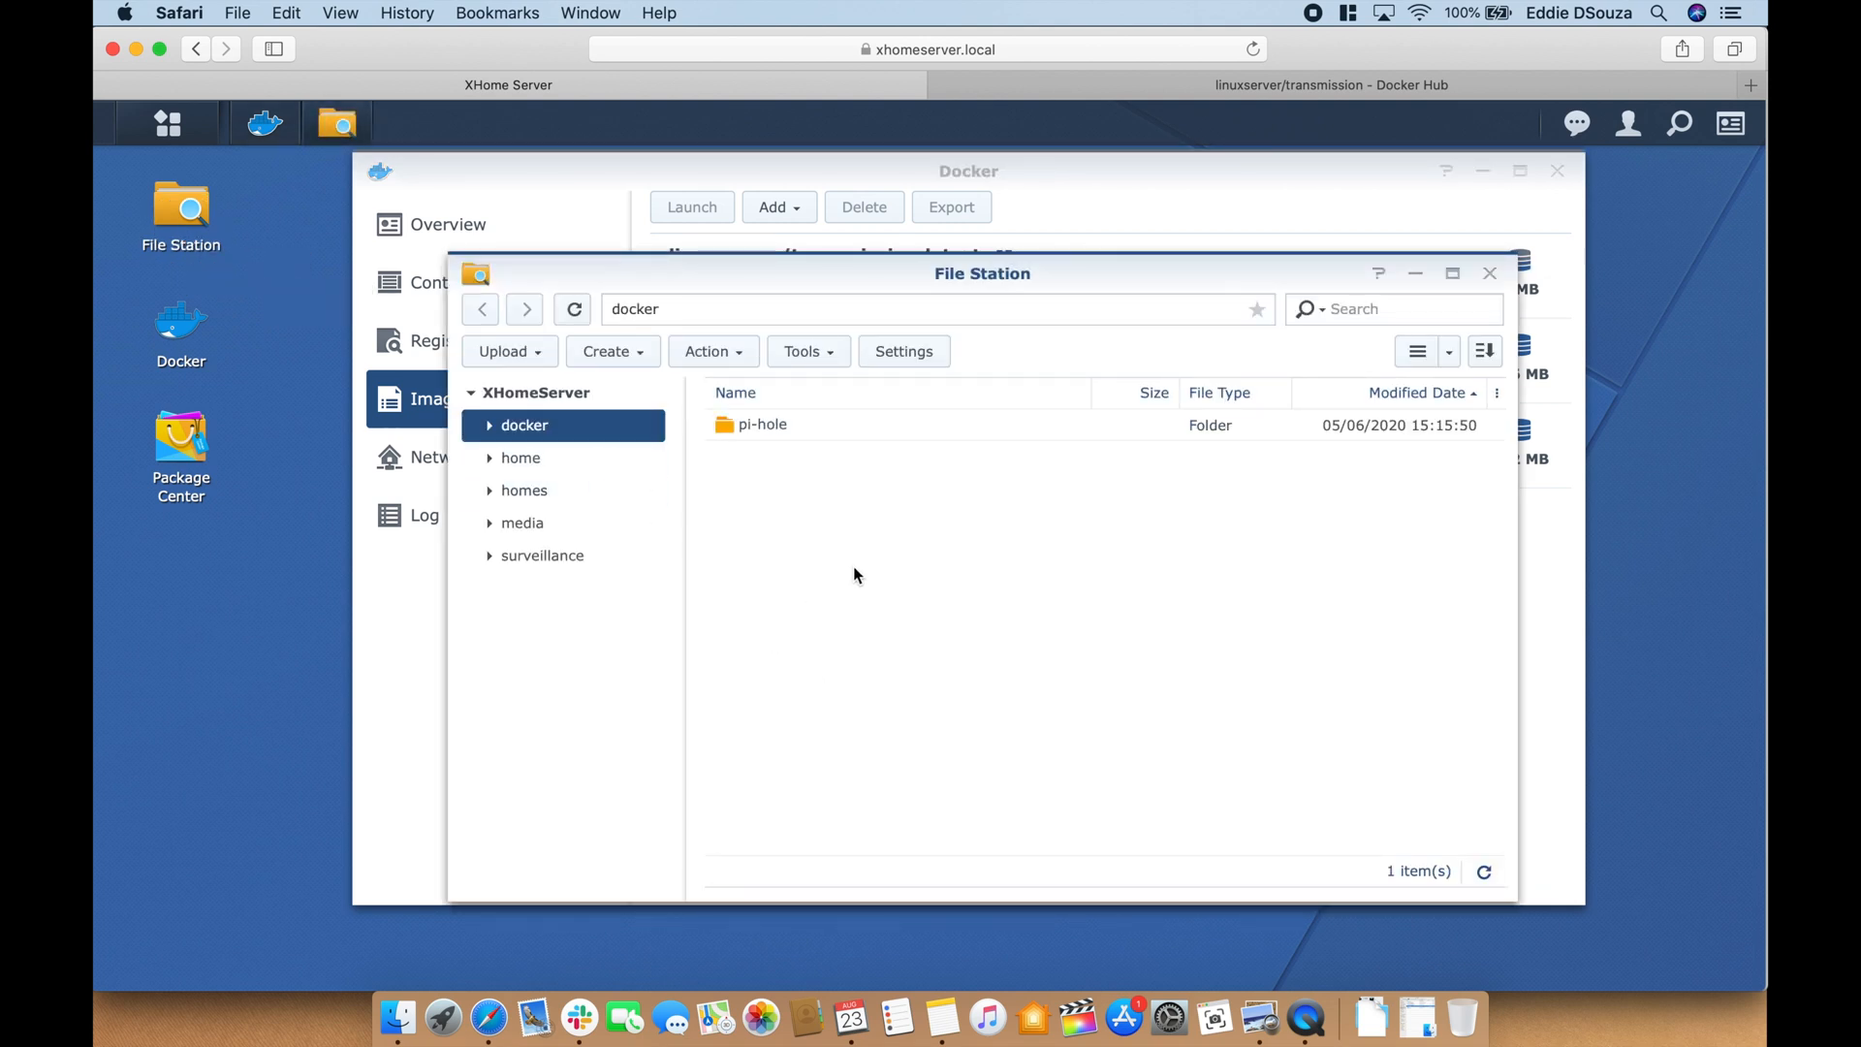
left_click(611, 351)
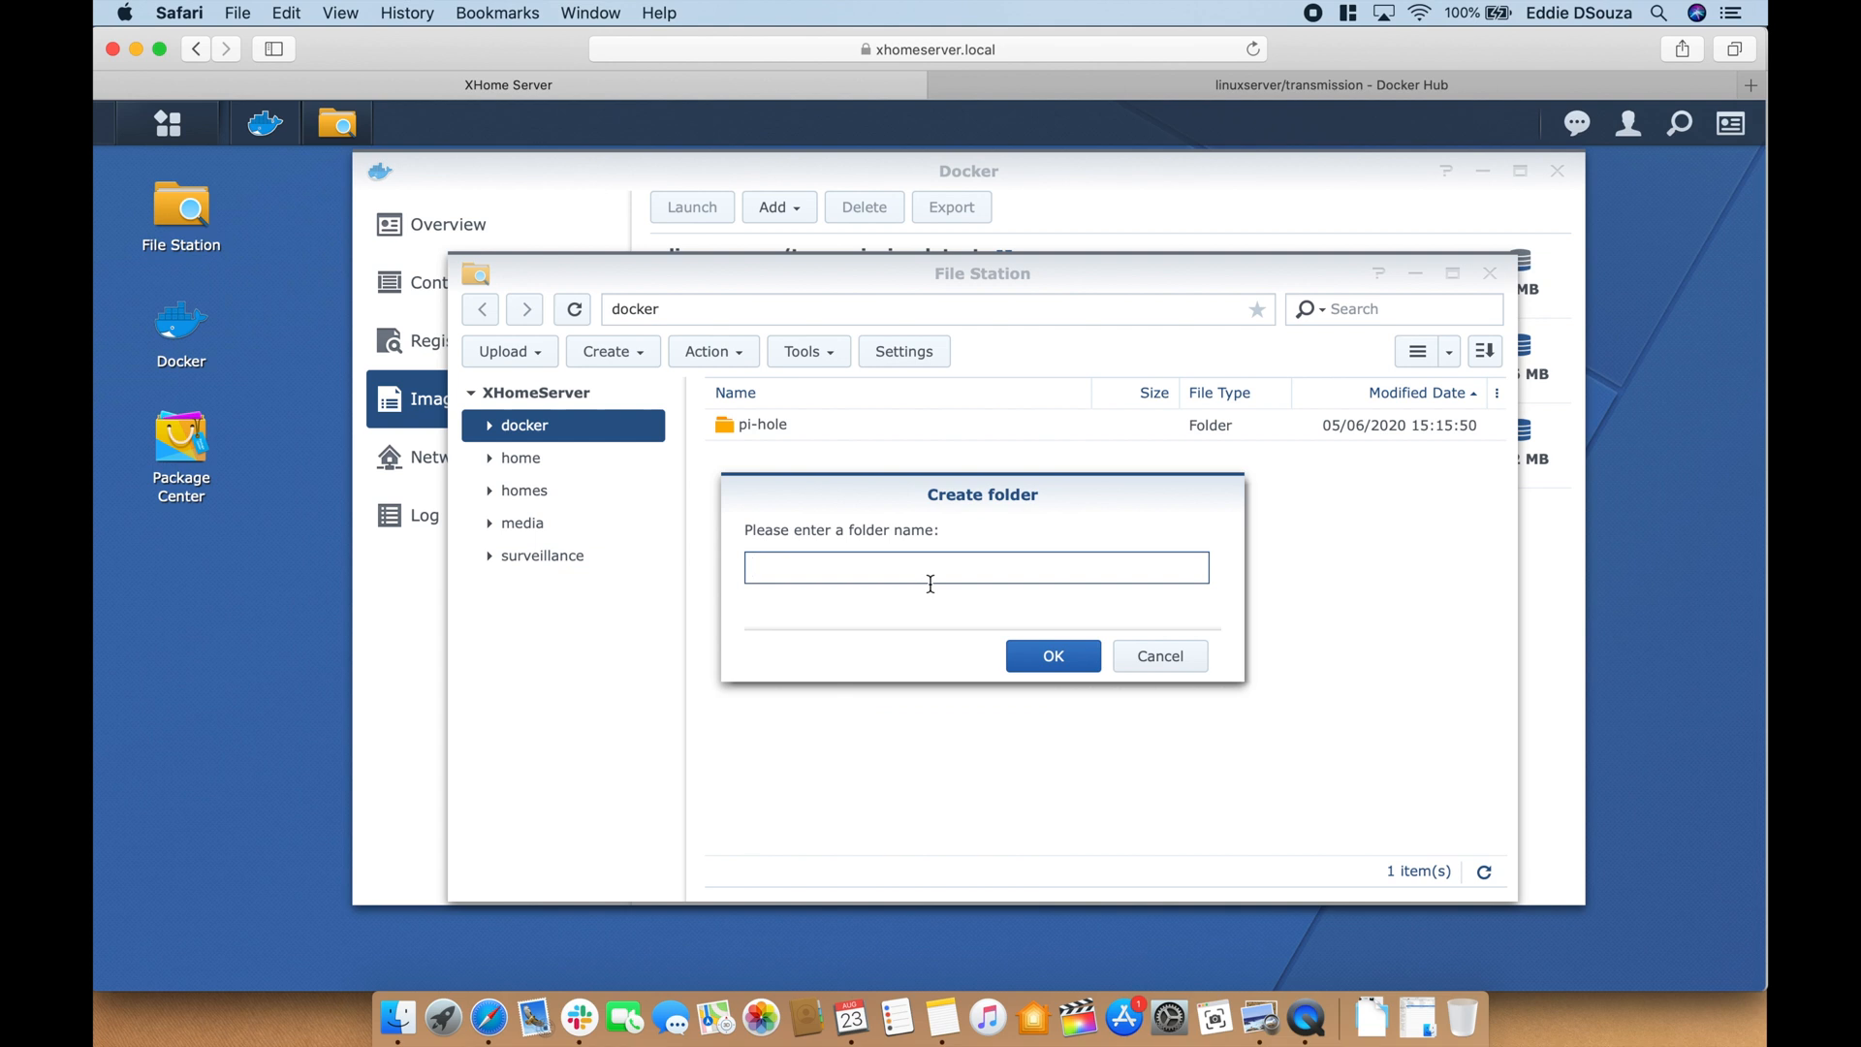
type("transm")
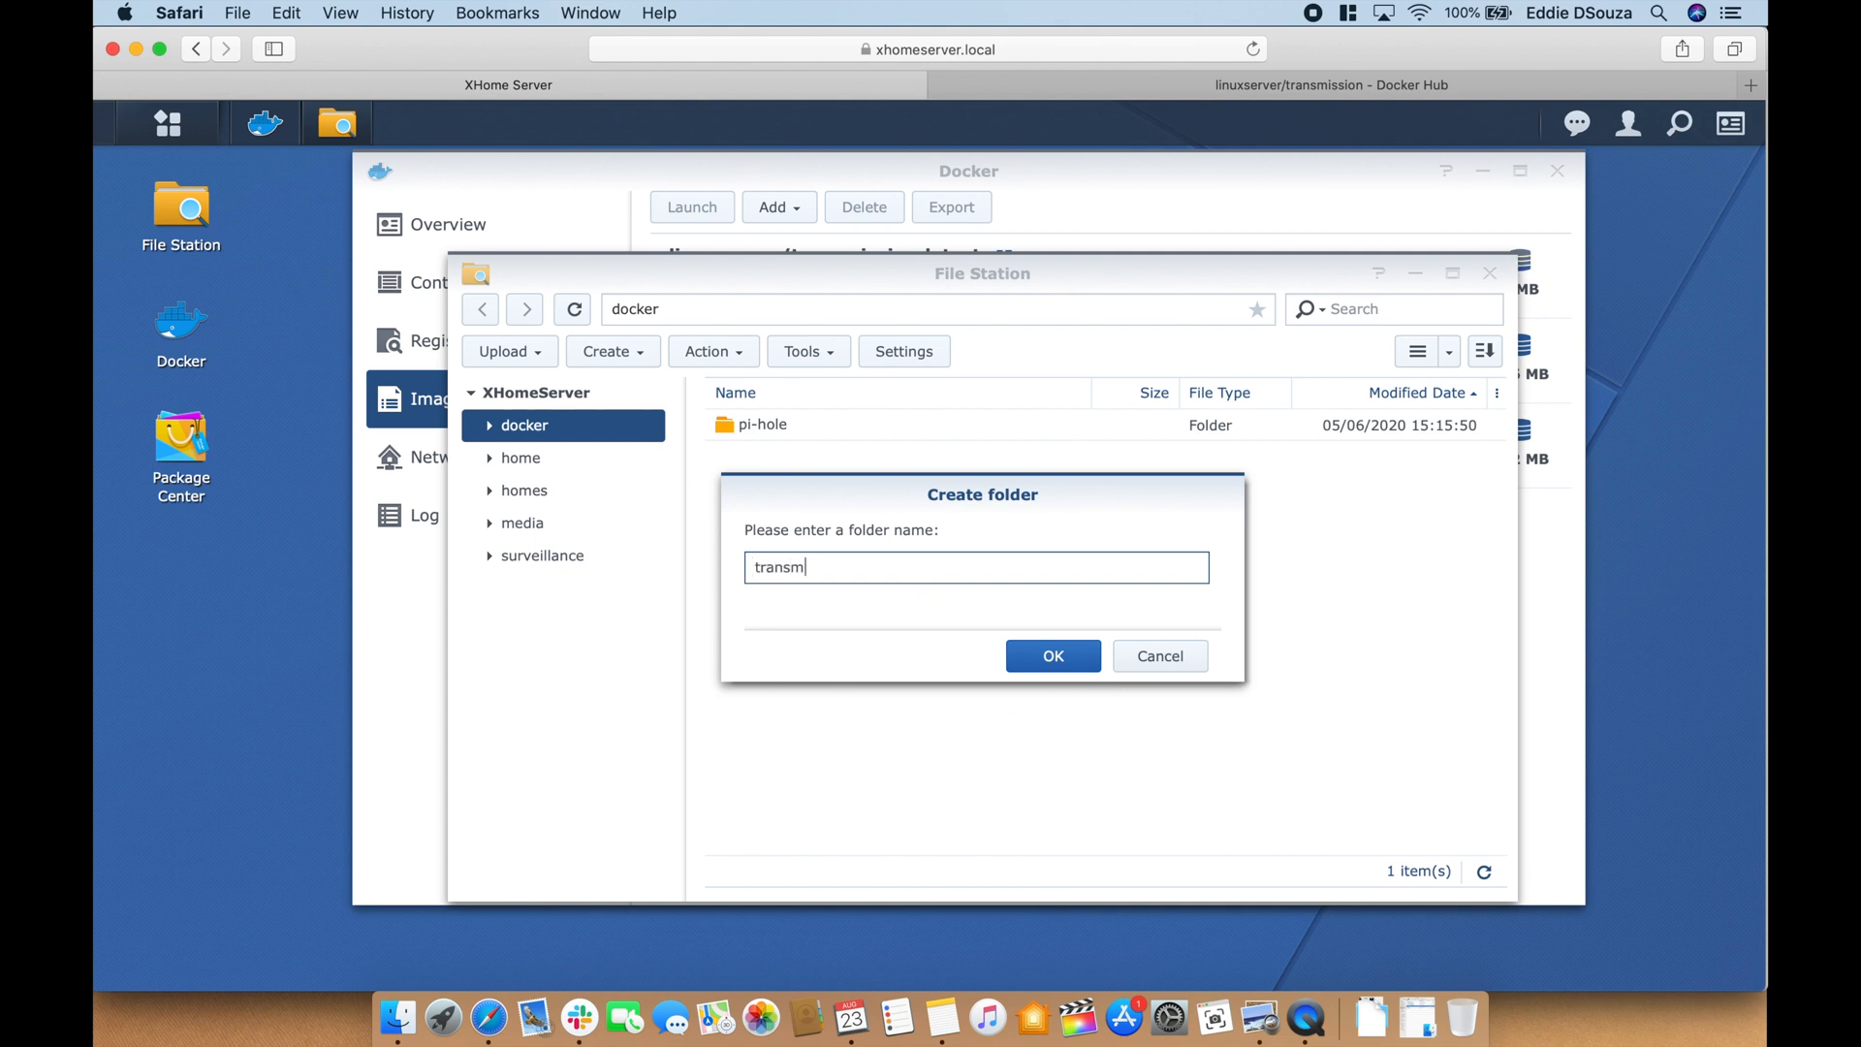
type("ission")
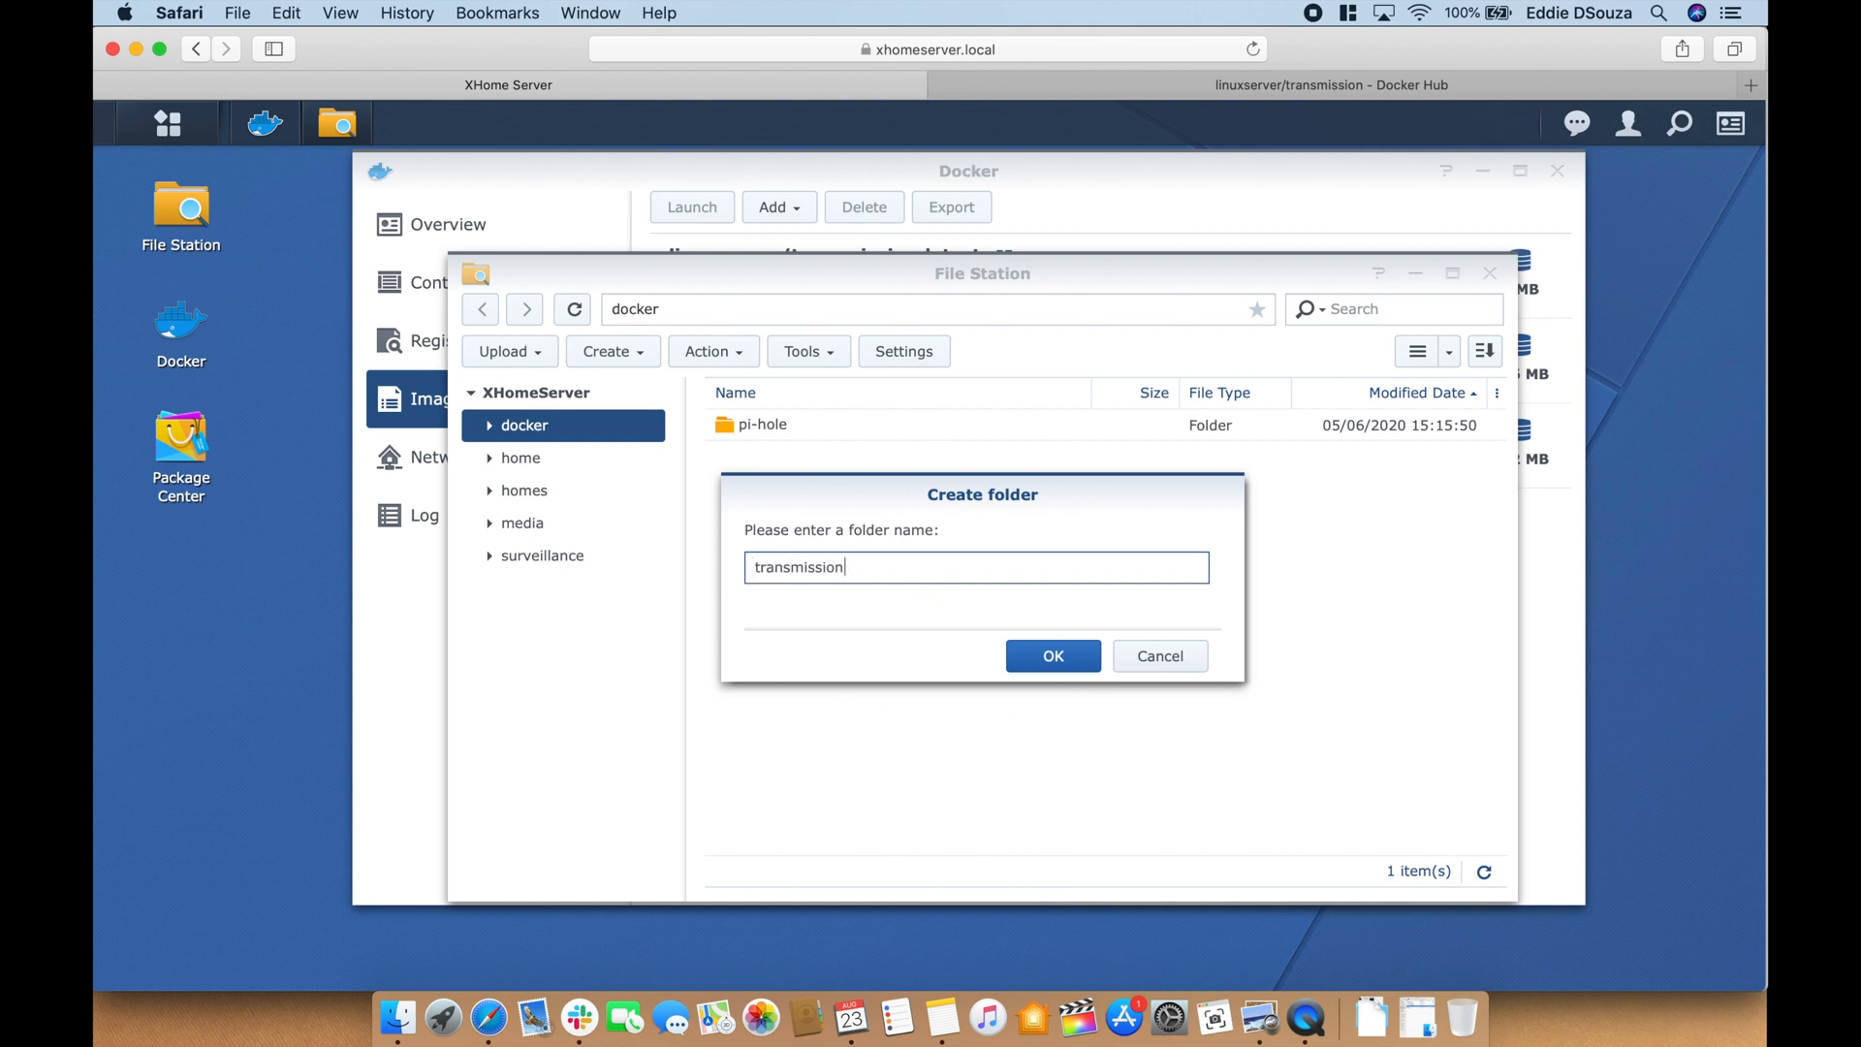
left_click(1052, 655)
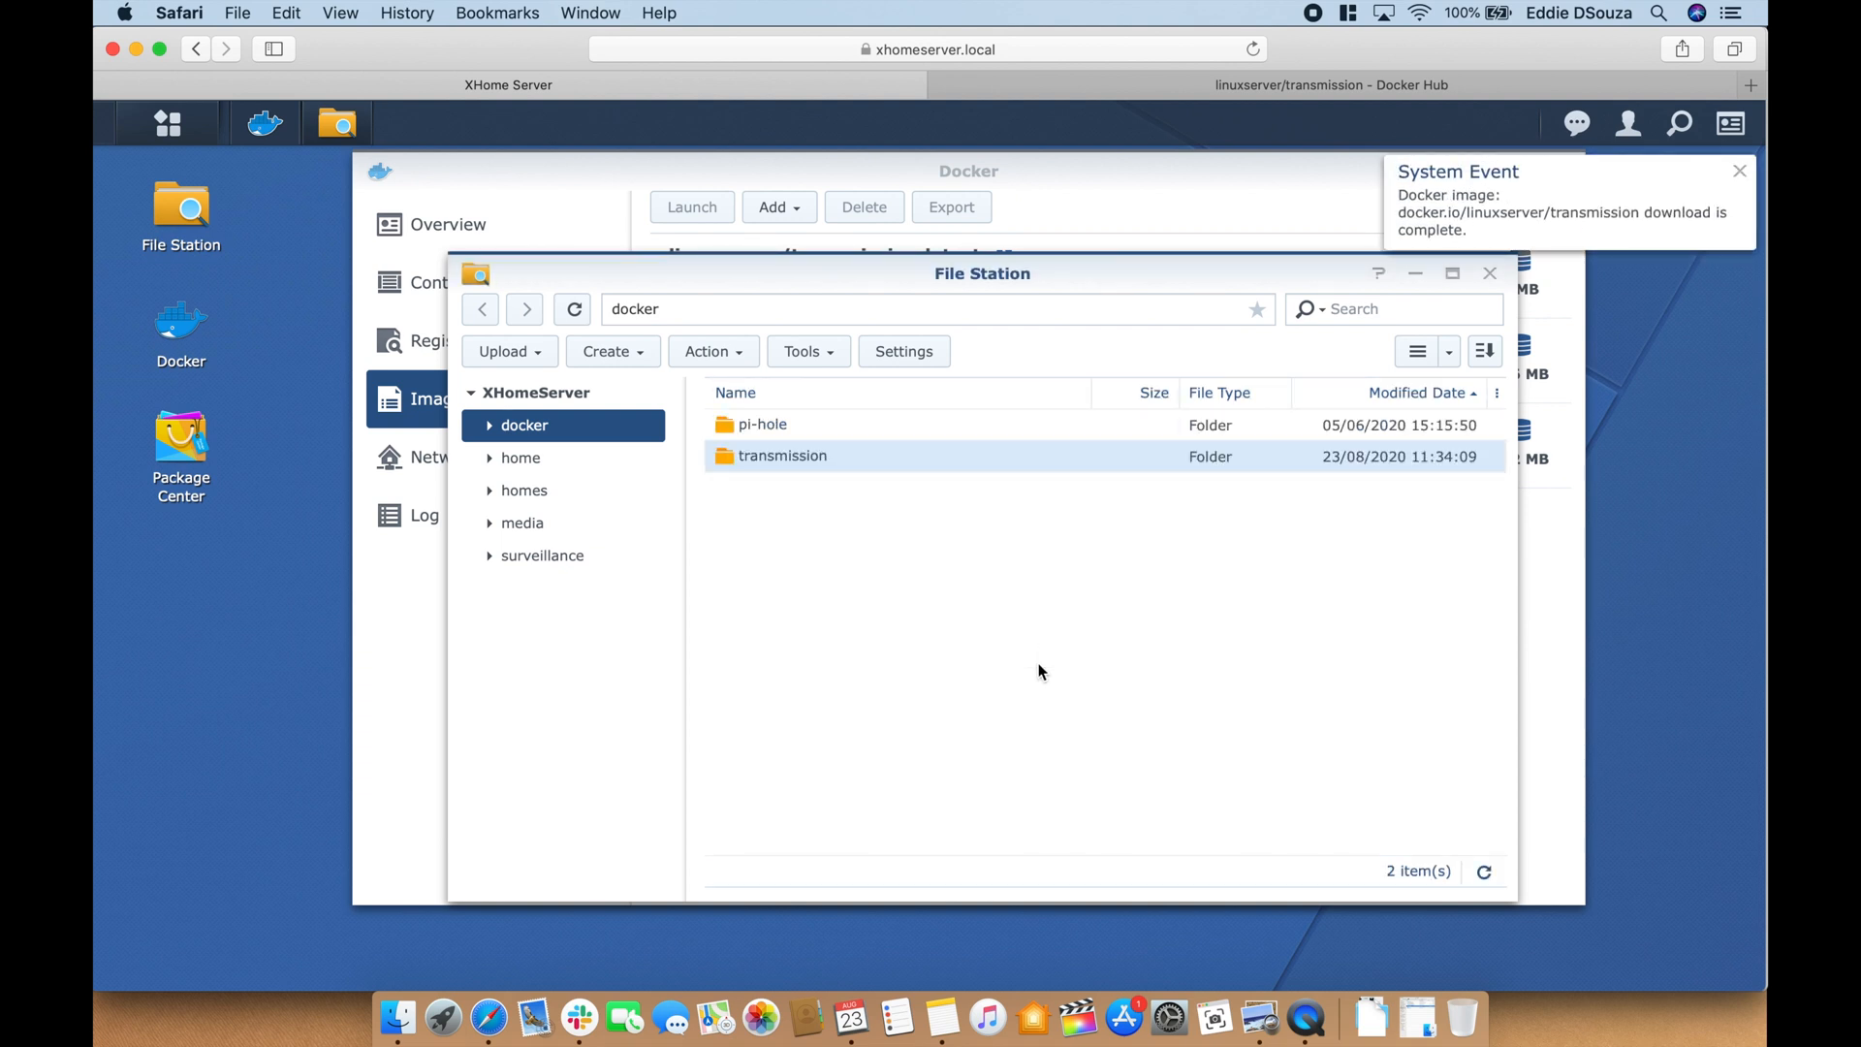
Inside the transmission folder, create a 'data' folder
double_click(781, 456)
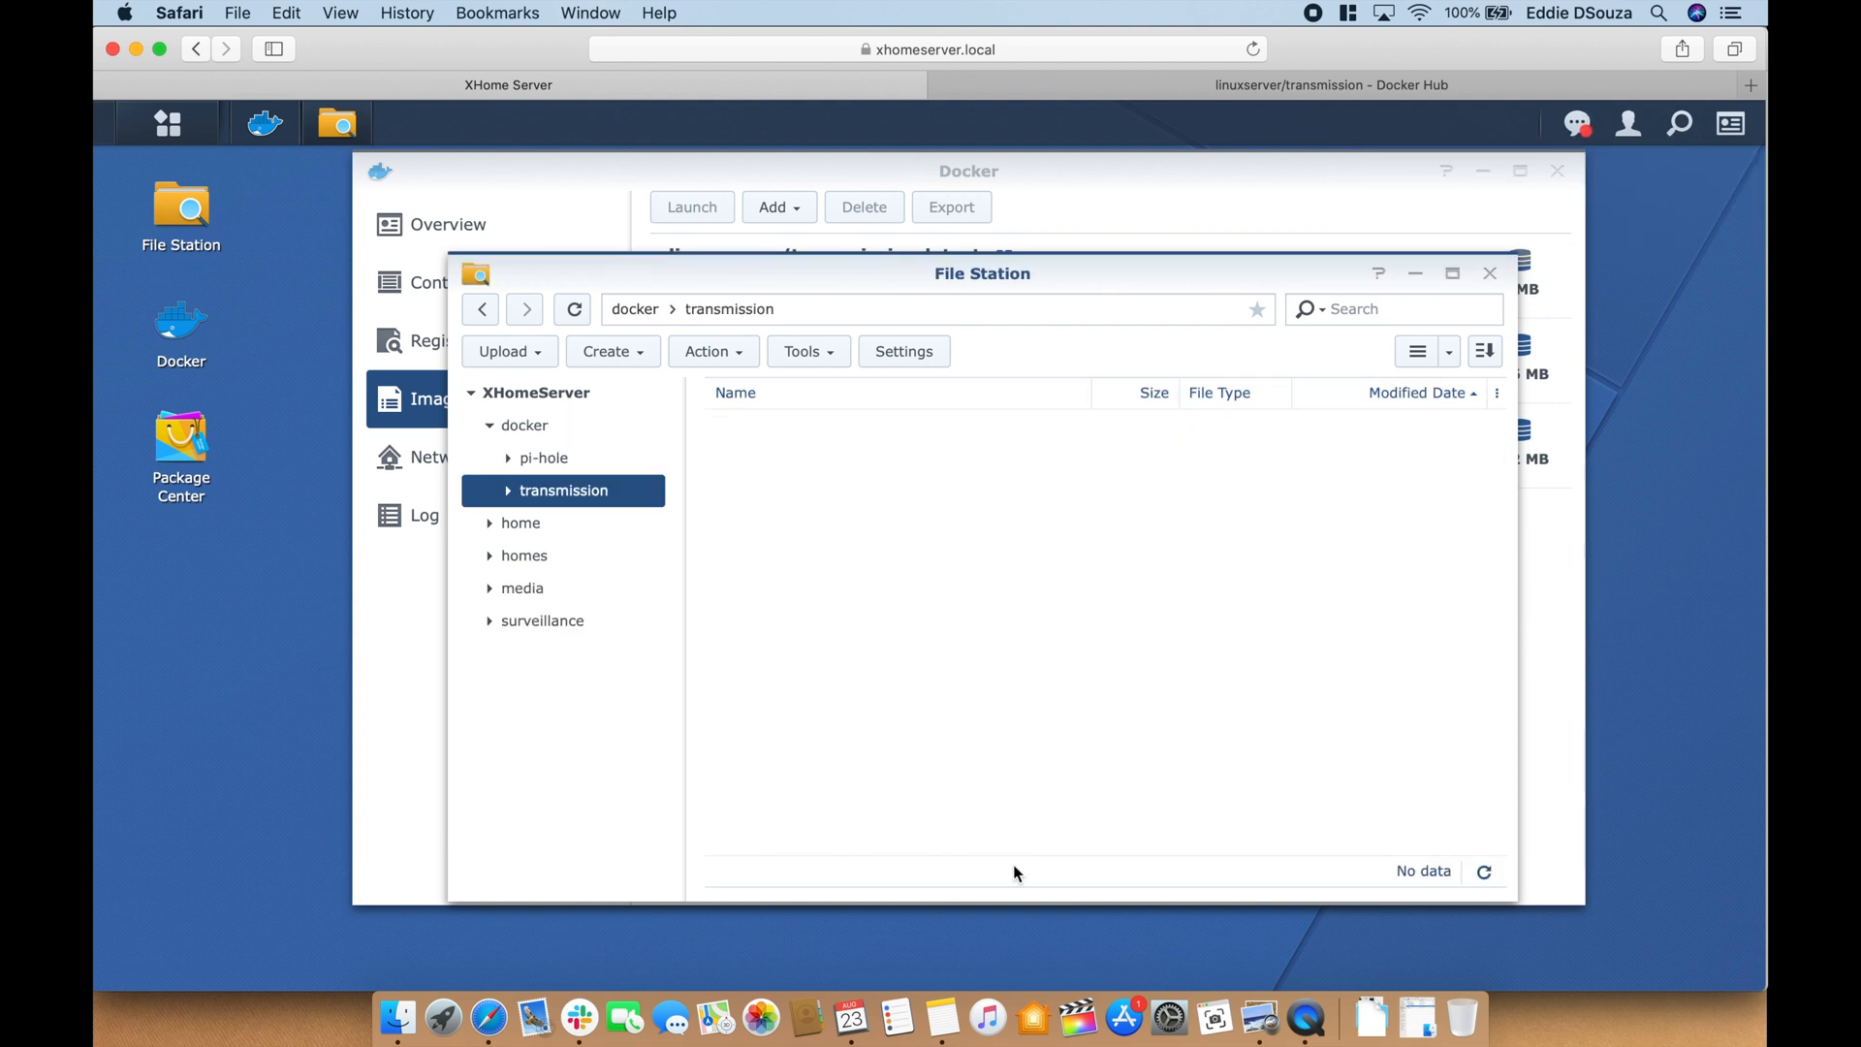
mouse_move(892, 577)
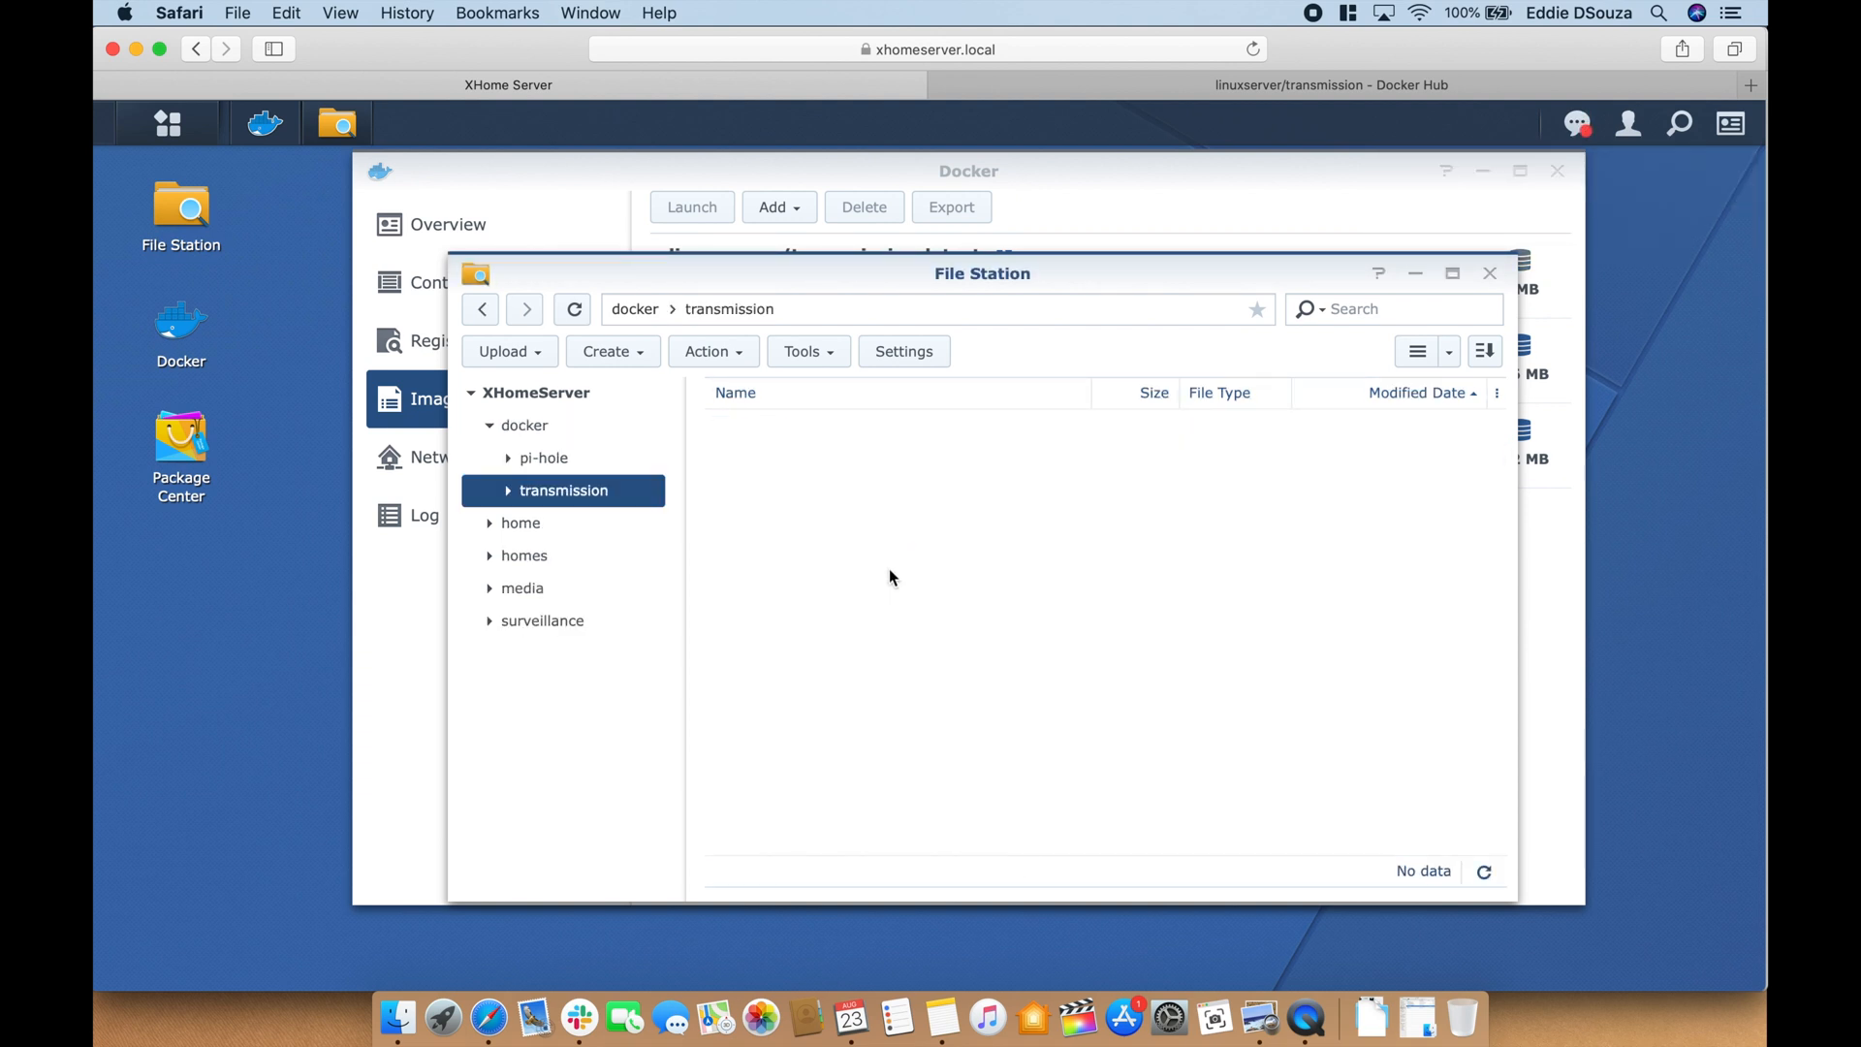
left_click(613, 351)
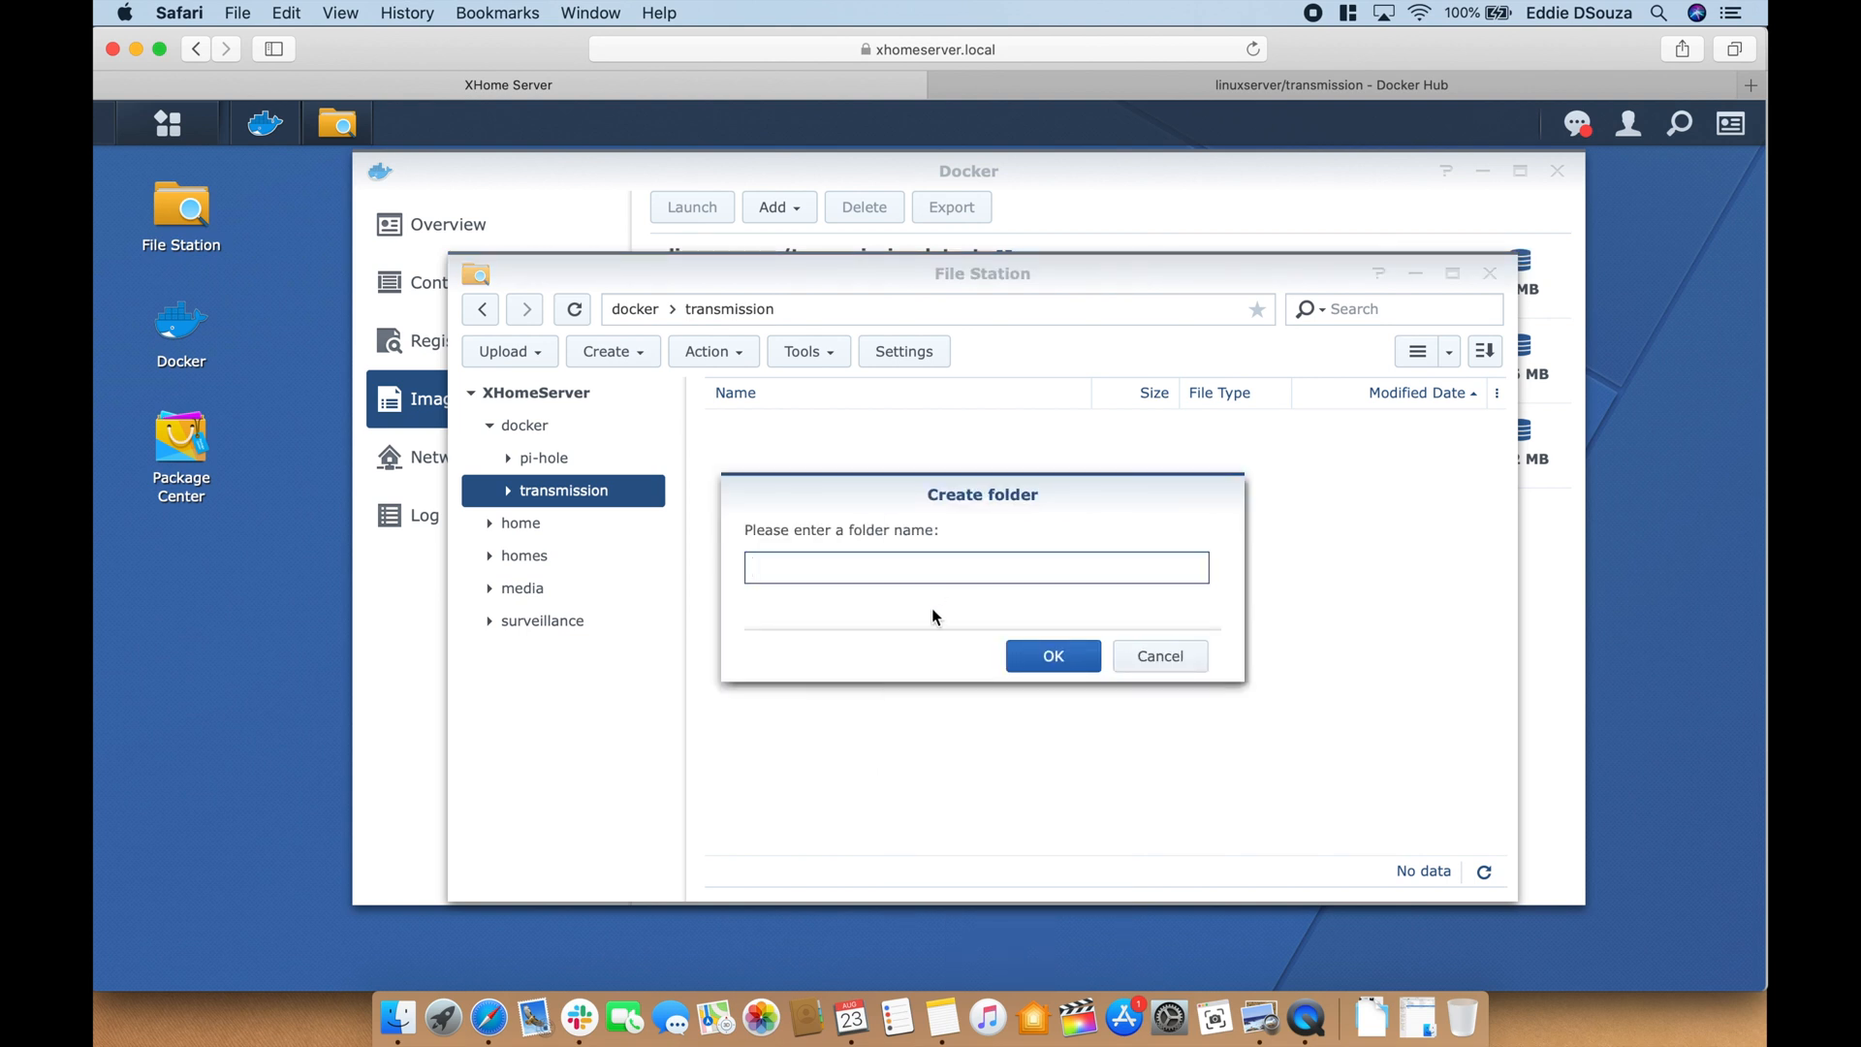
type("data")
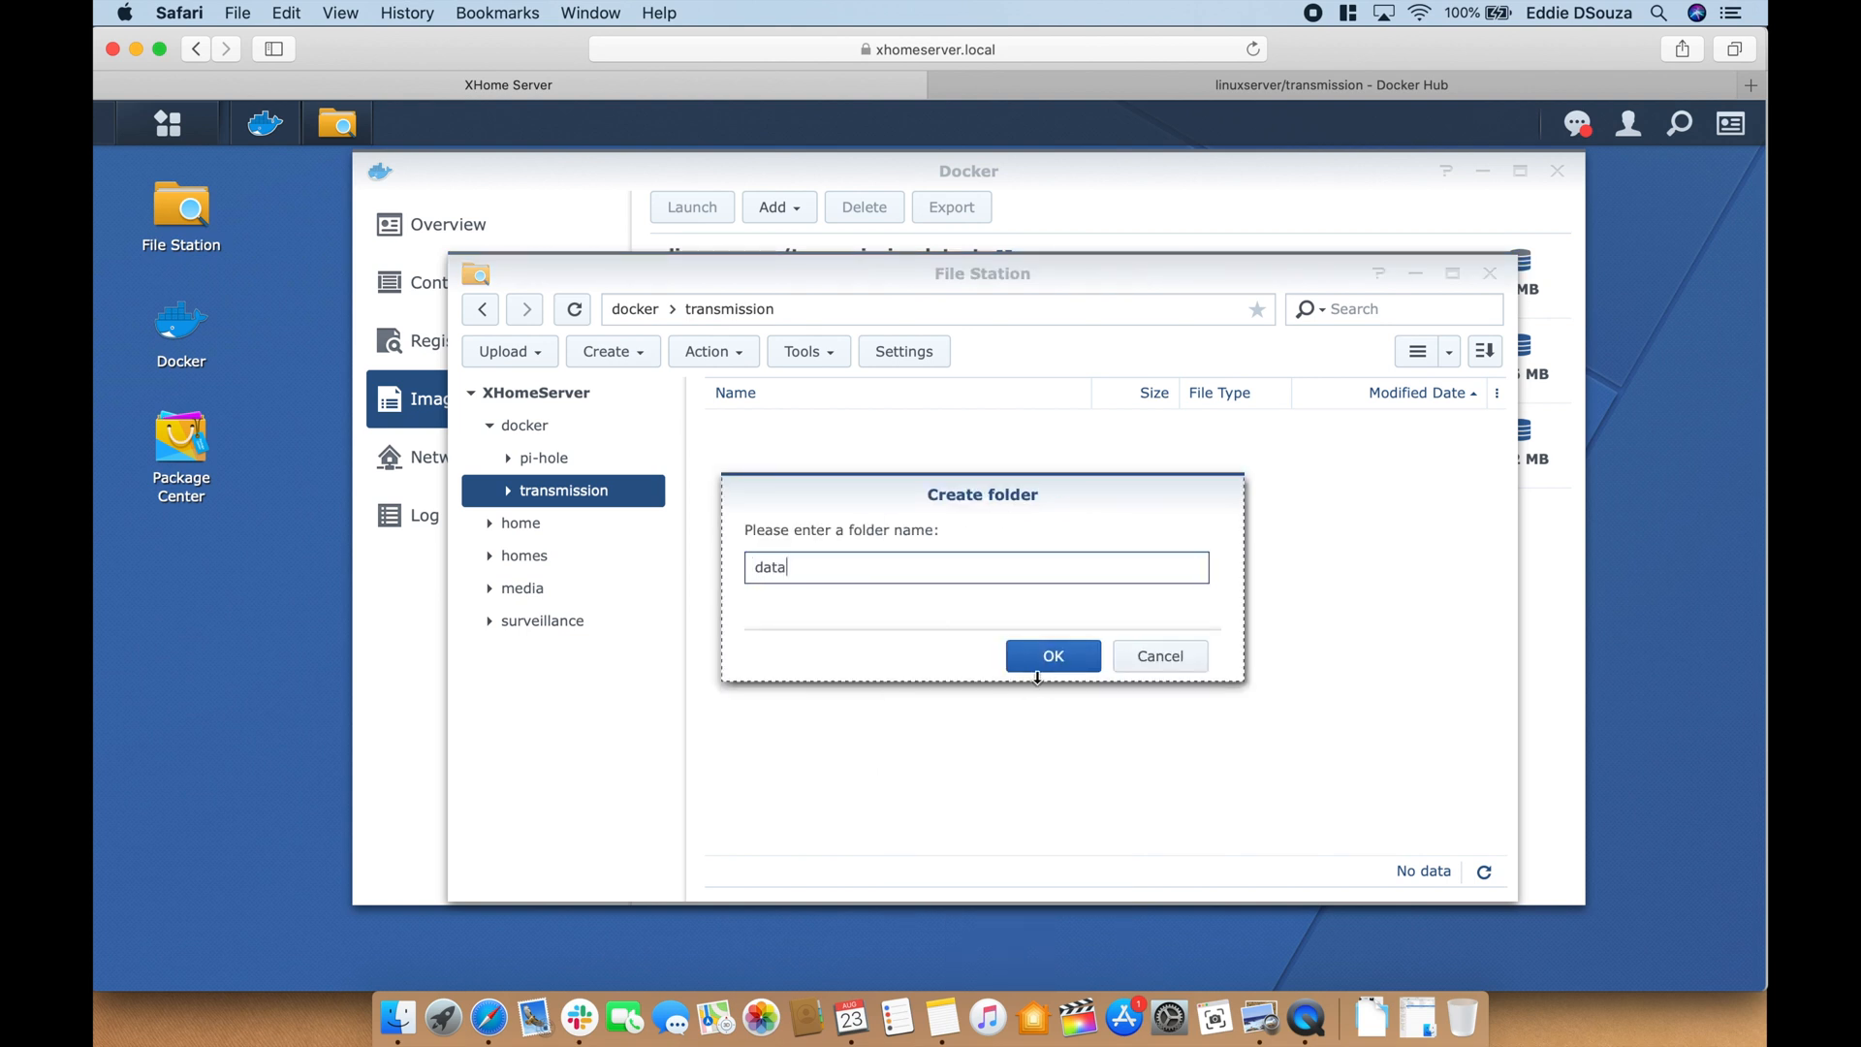
left_click(1052, 655)
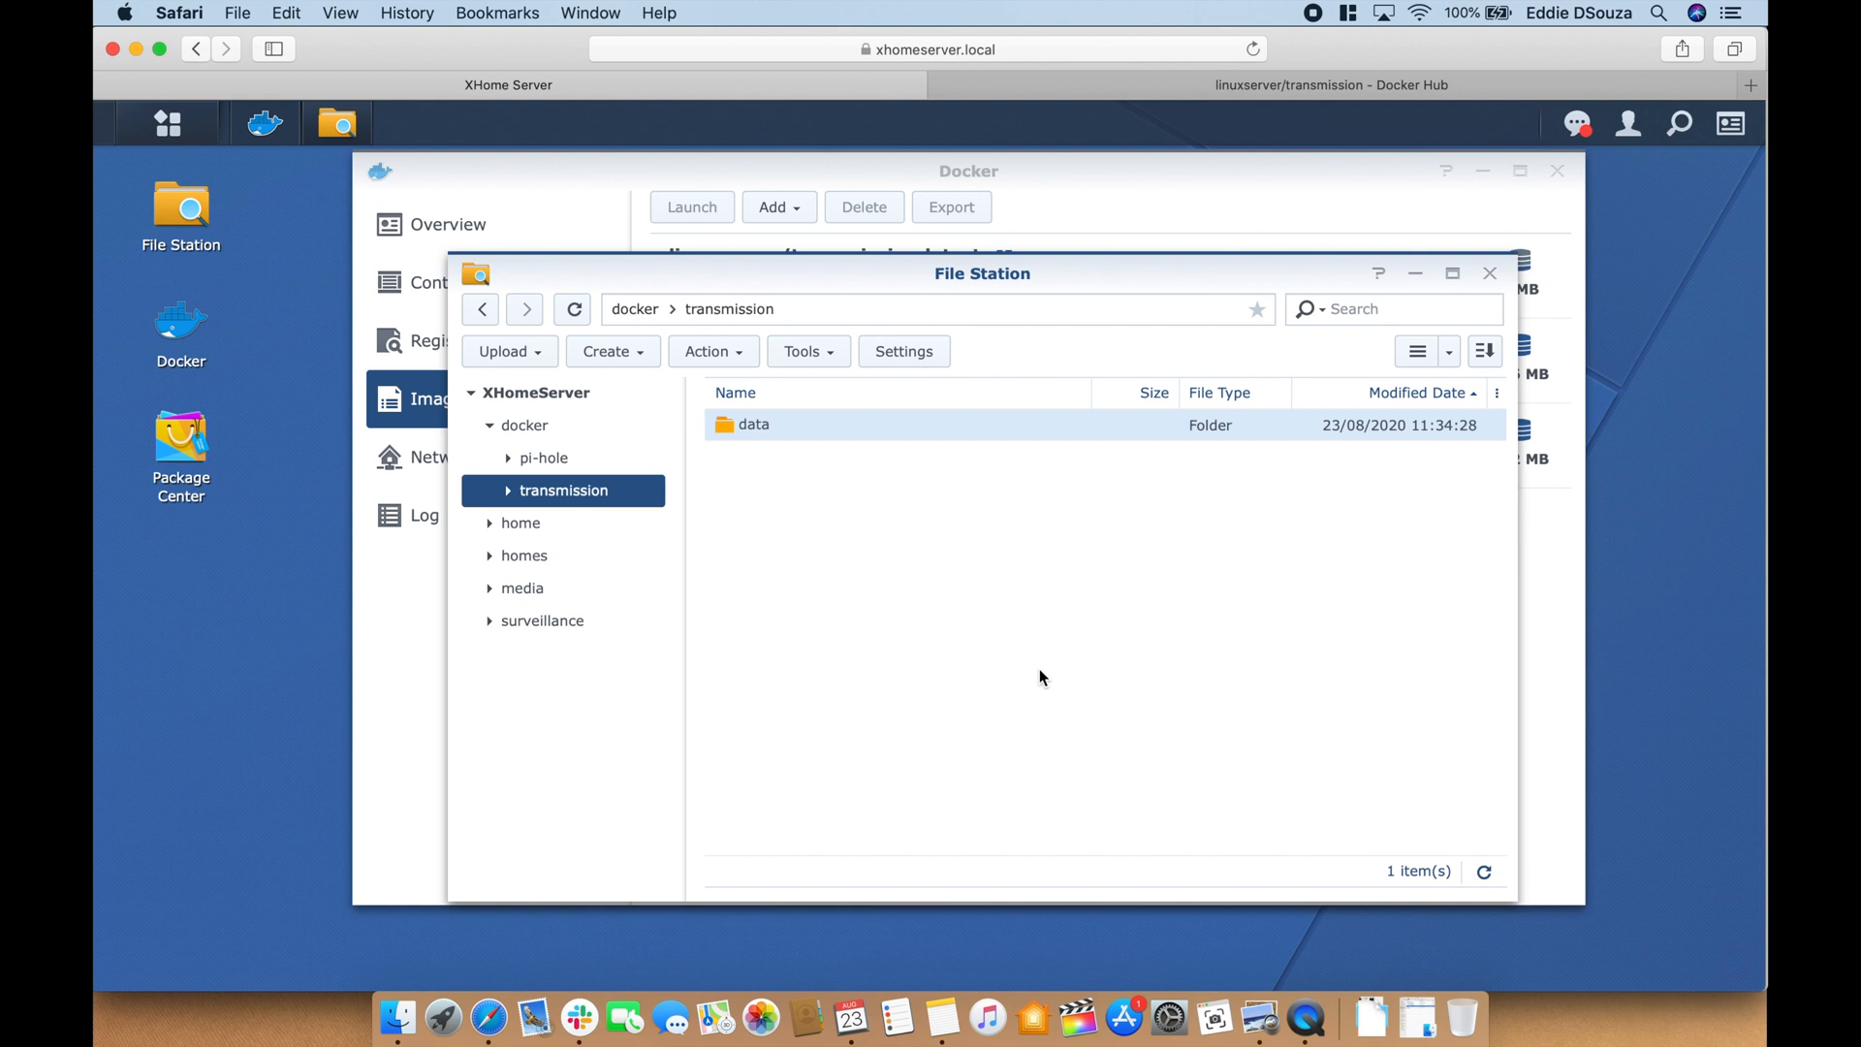
mouse_move(904, 354)
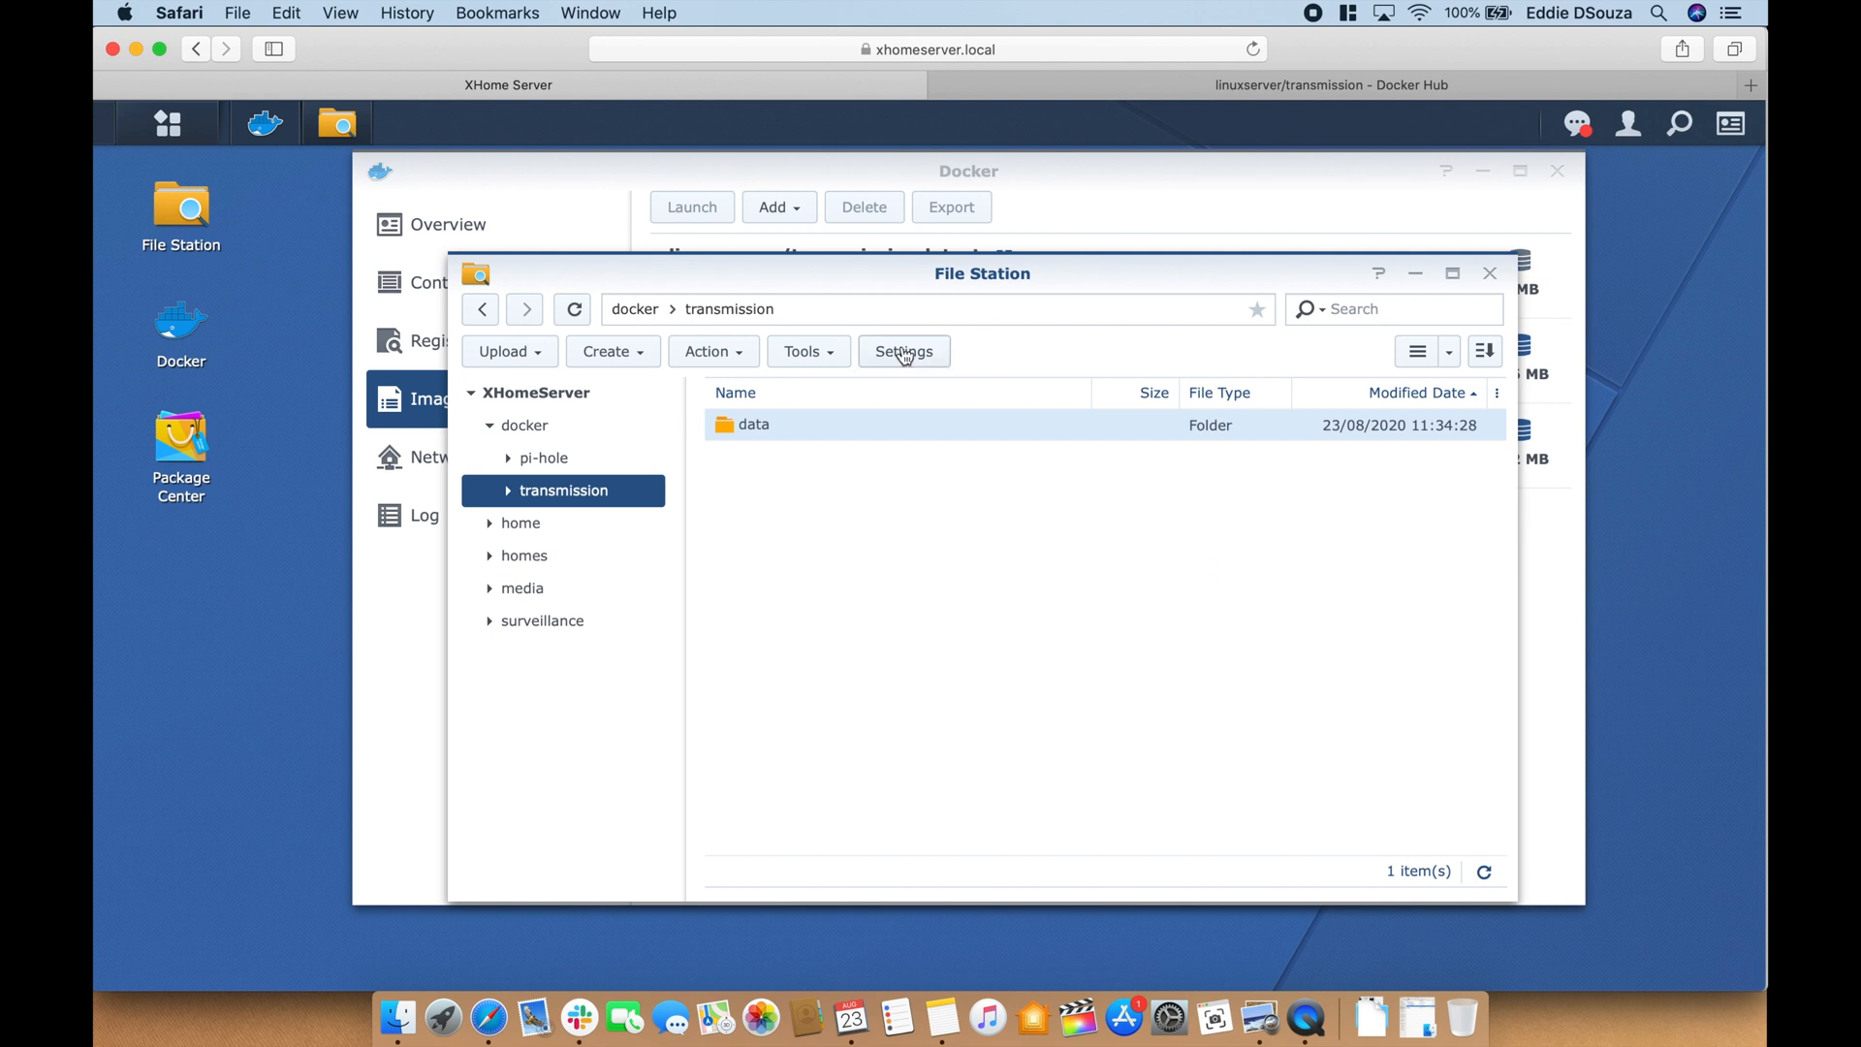
Launch a container from linuxserver/transmission and name it 'transmission'
left_click(1490, 273)
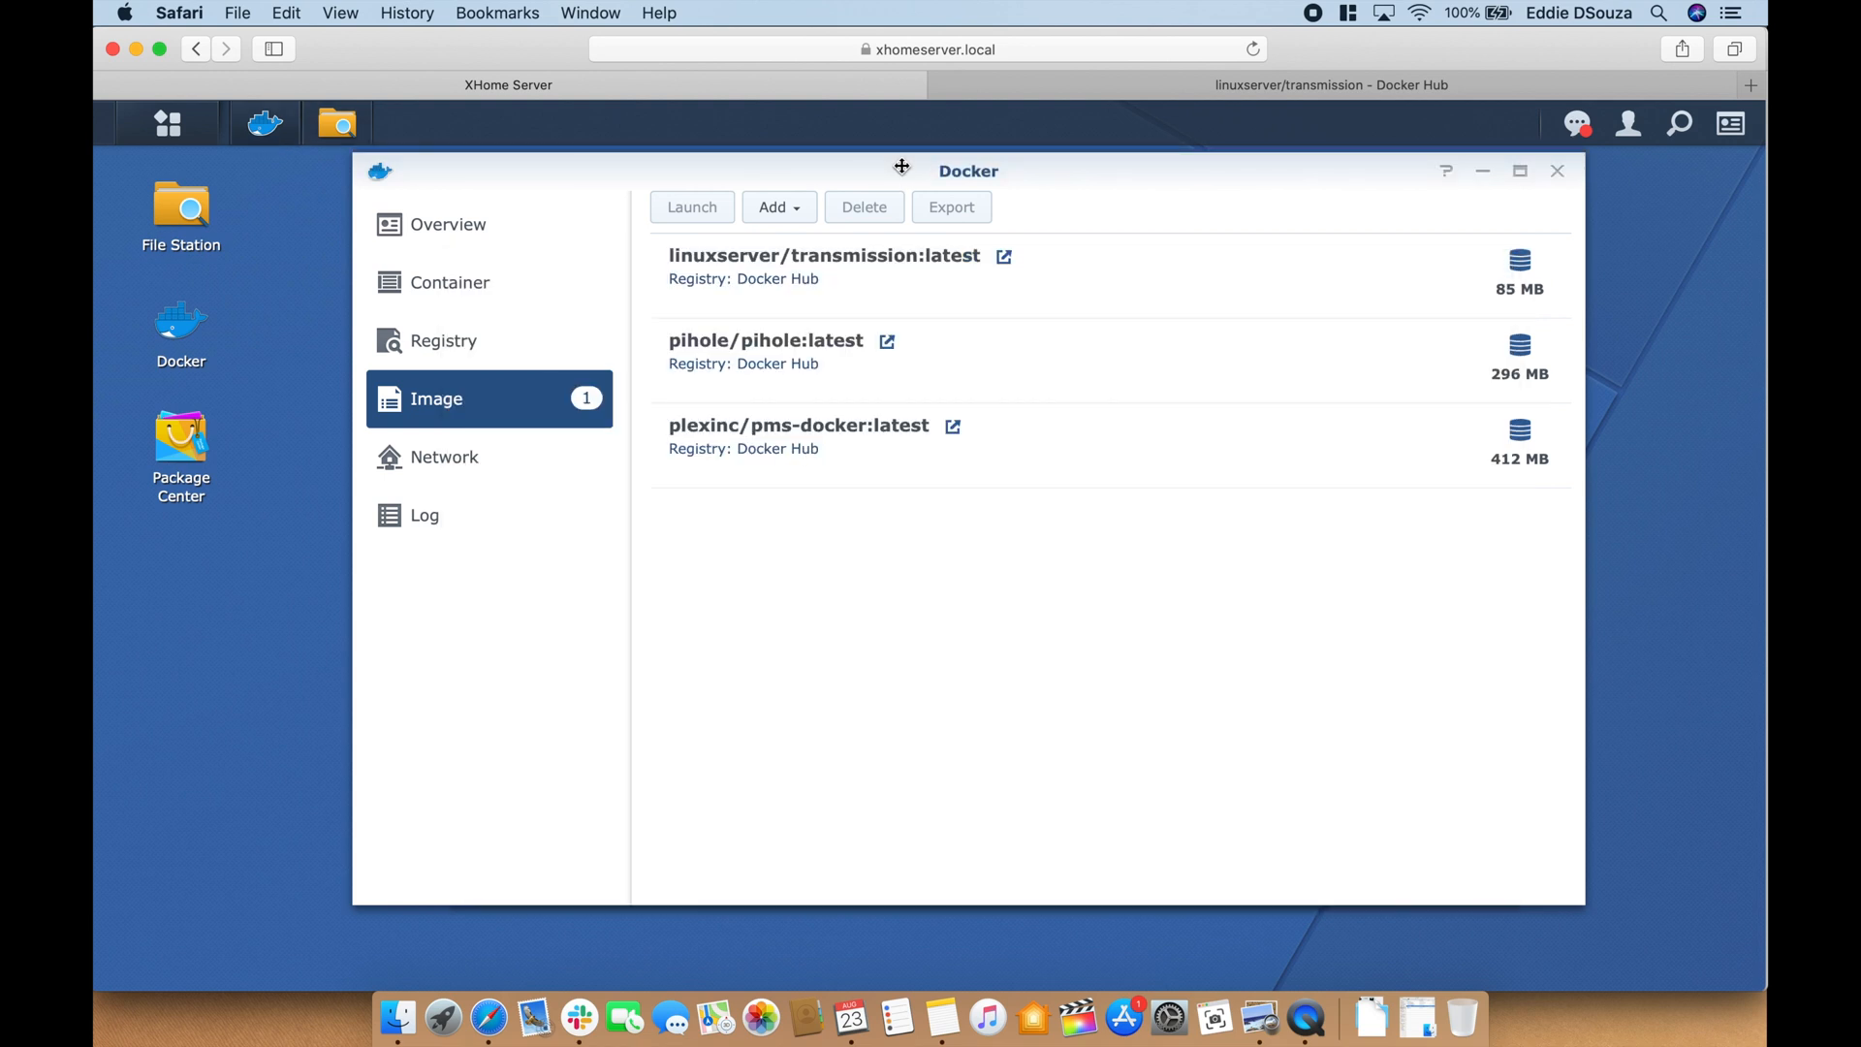
mouse_move(1150, 292)
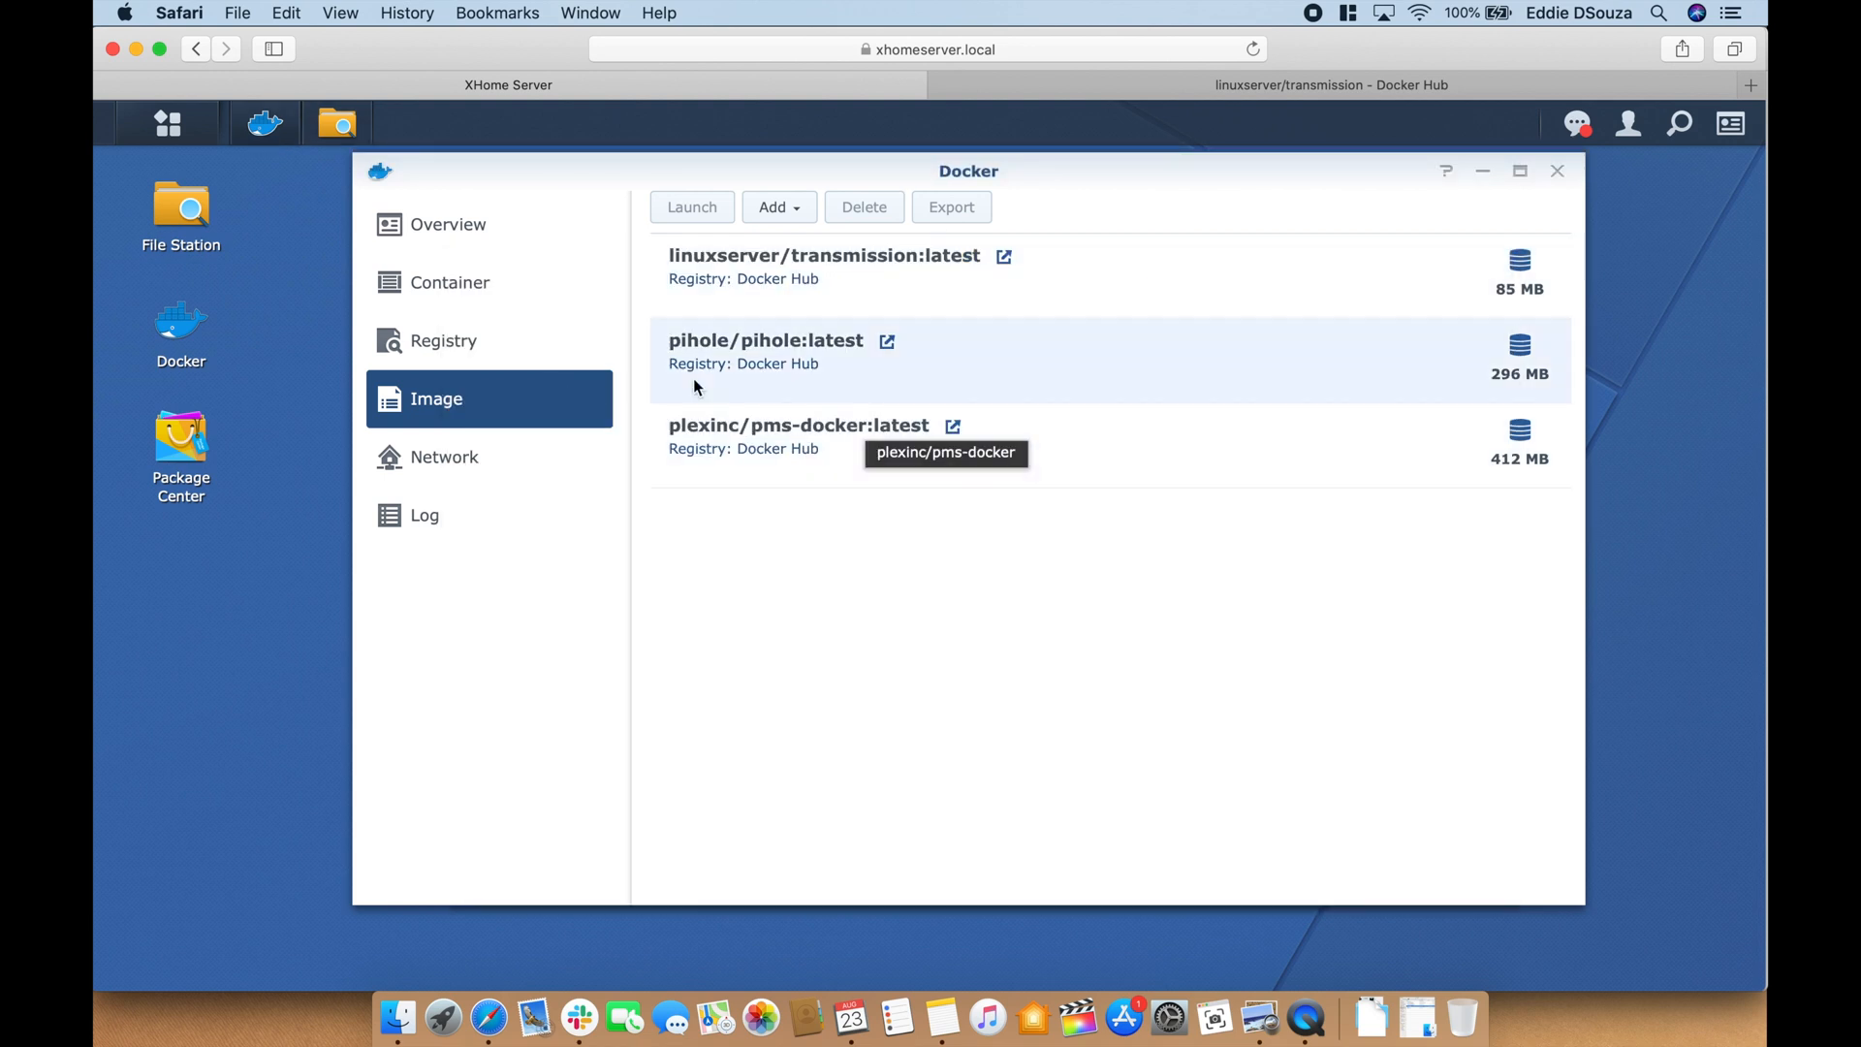
left_click(692, 207)
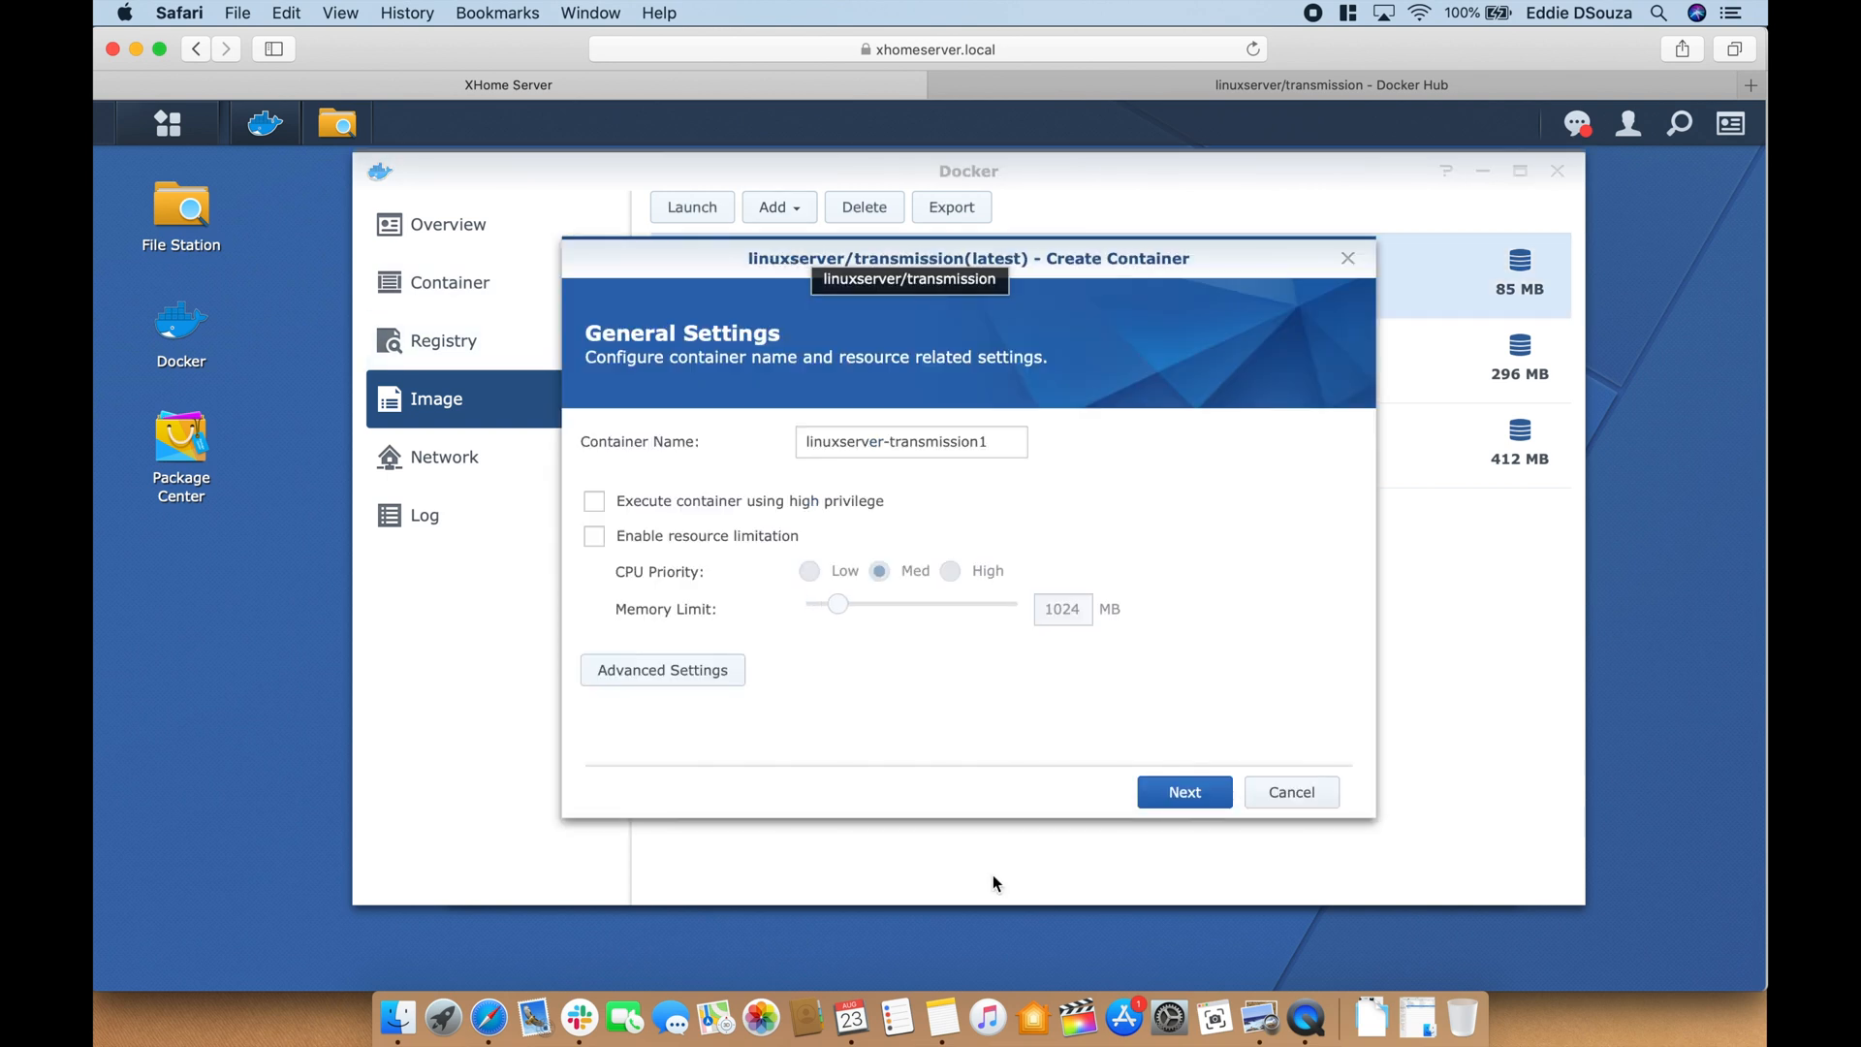
mouse_move(912, 591)
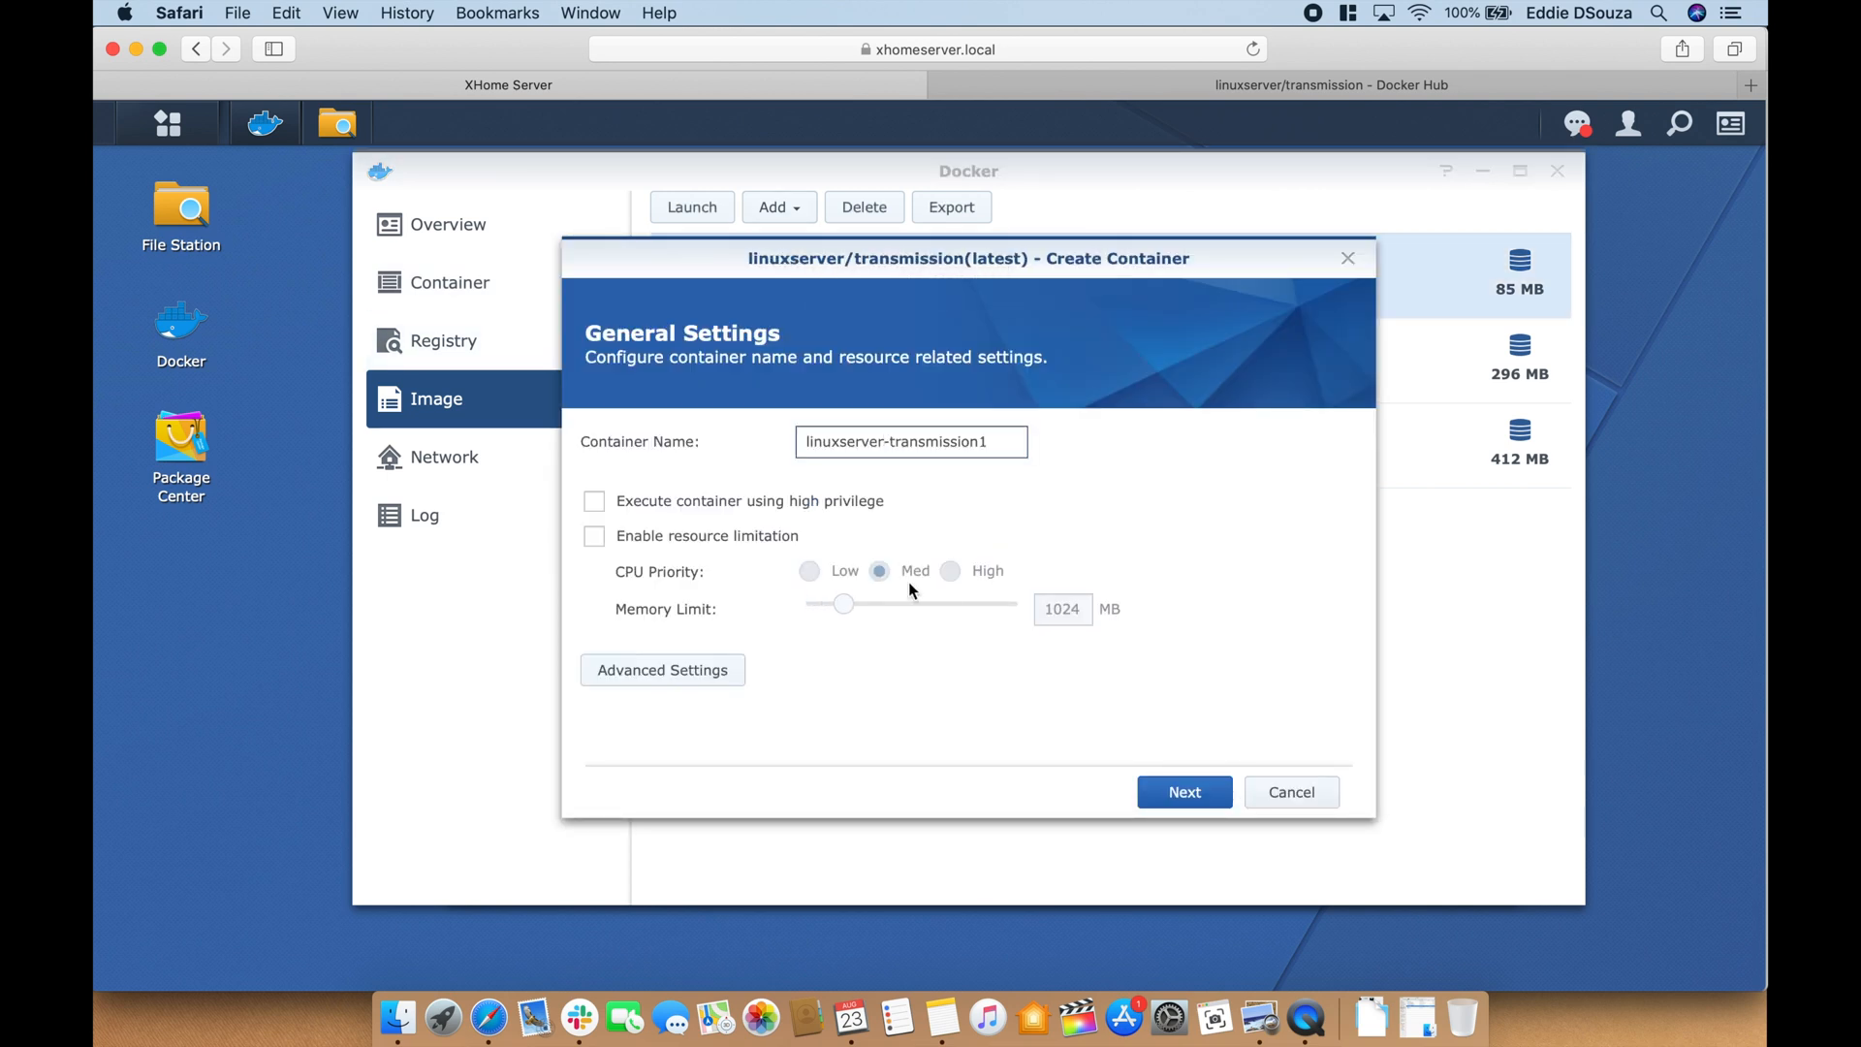
type("transmission1")
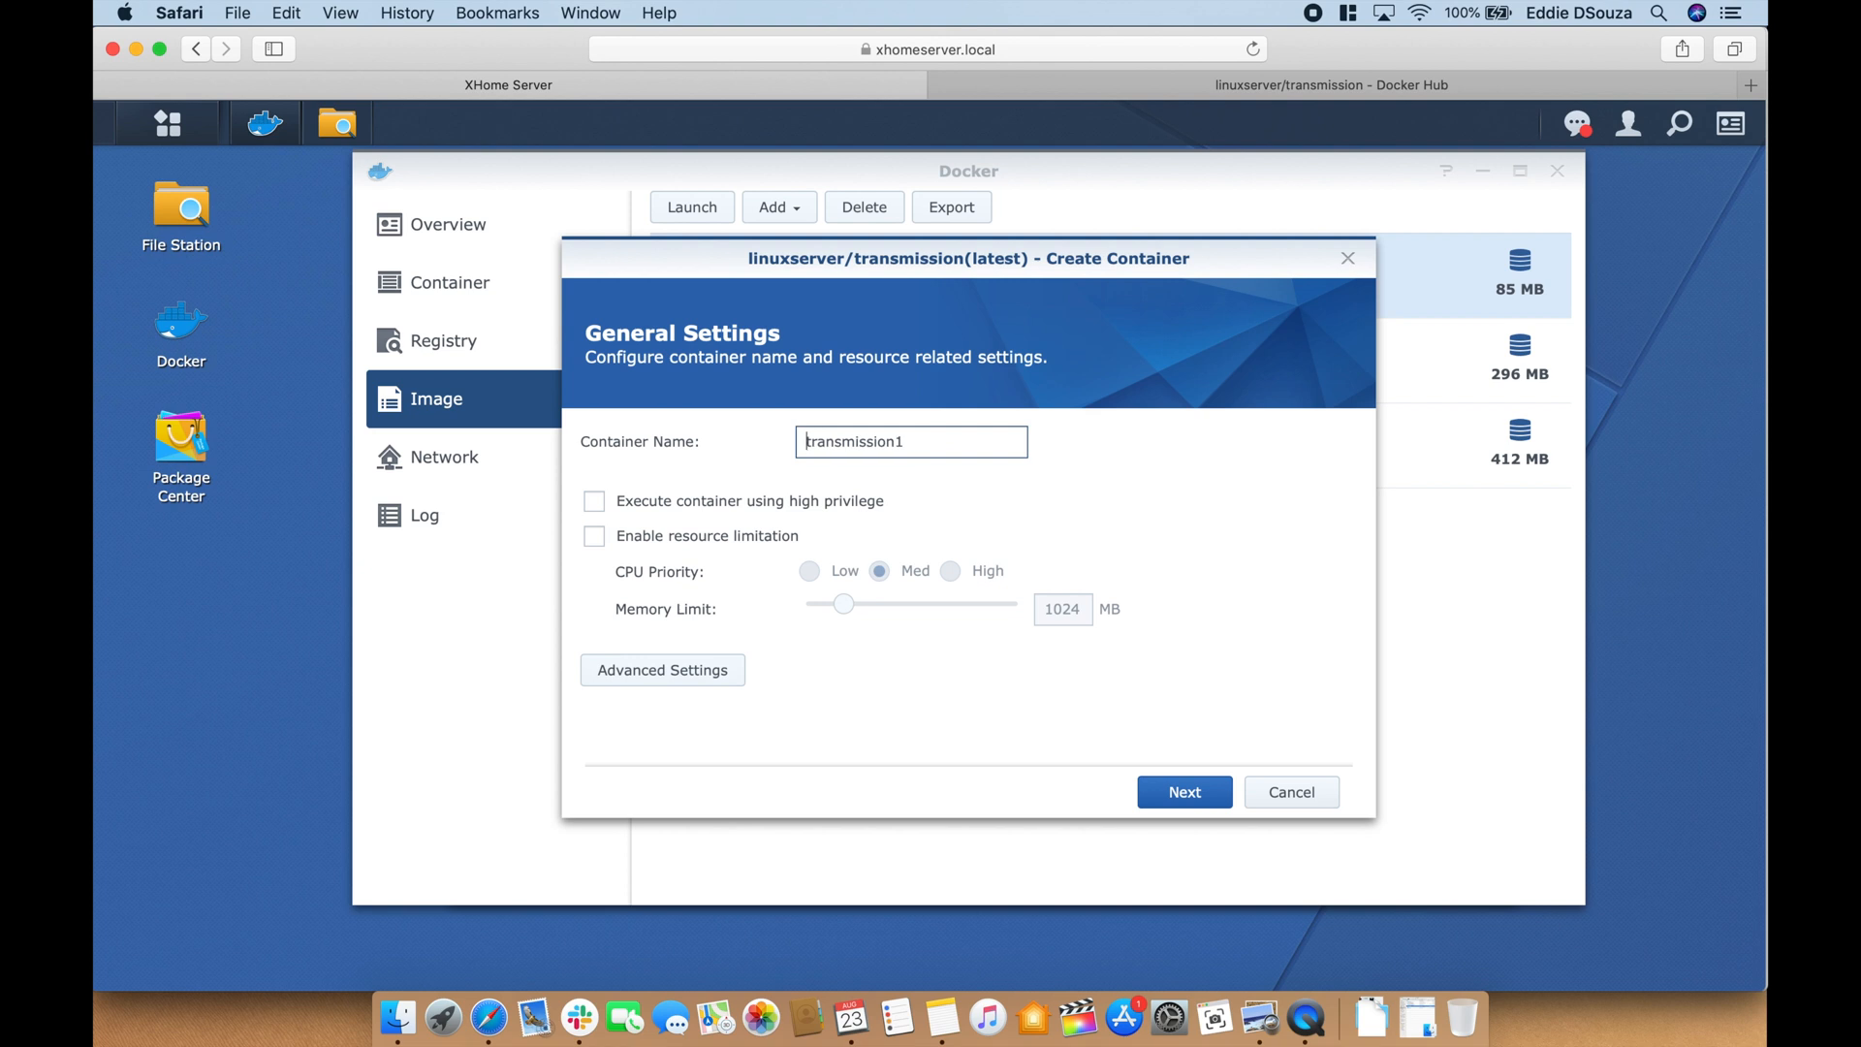
key("Backspace")
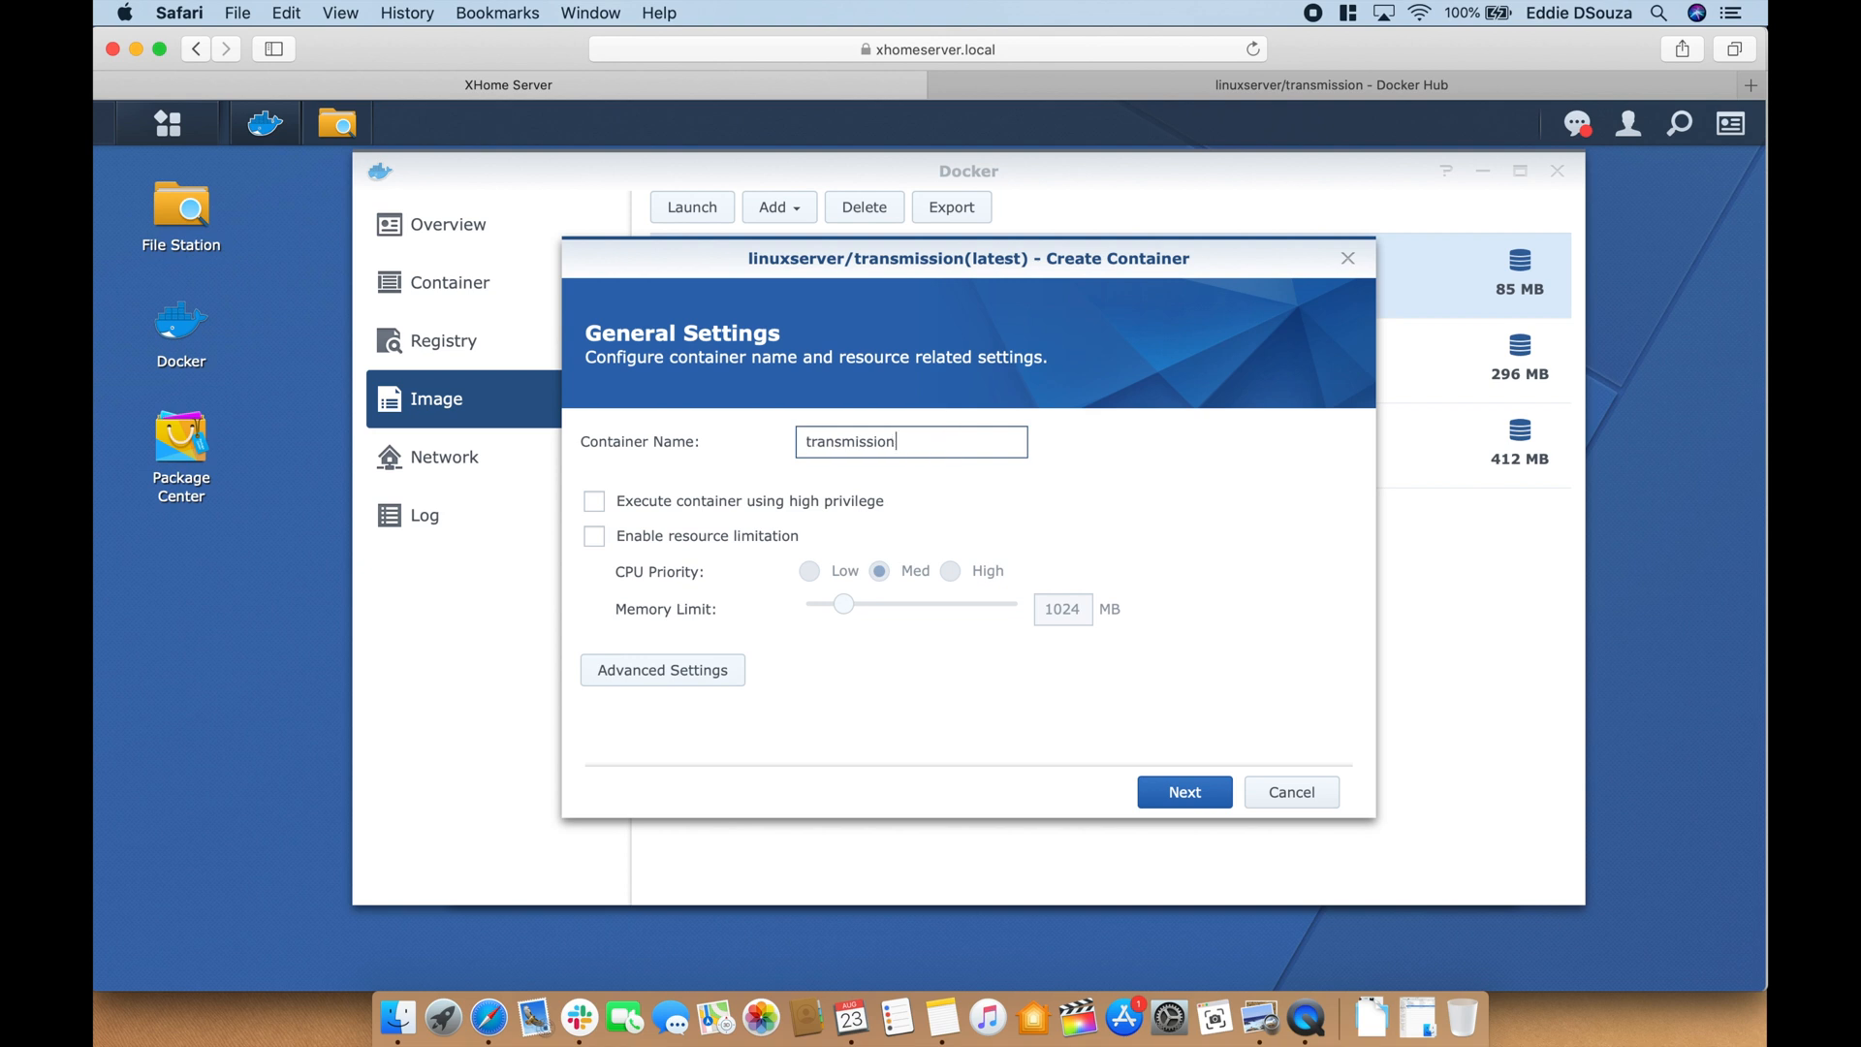
Enable auto-restart in the transmission container's Advanced Settings
left_click(662, 670)
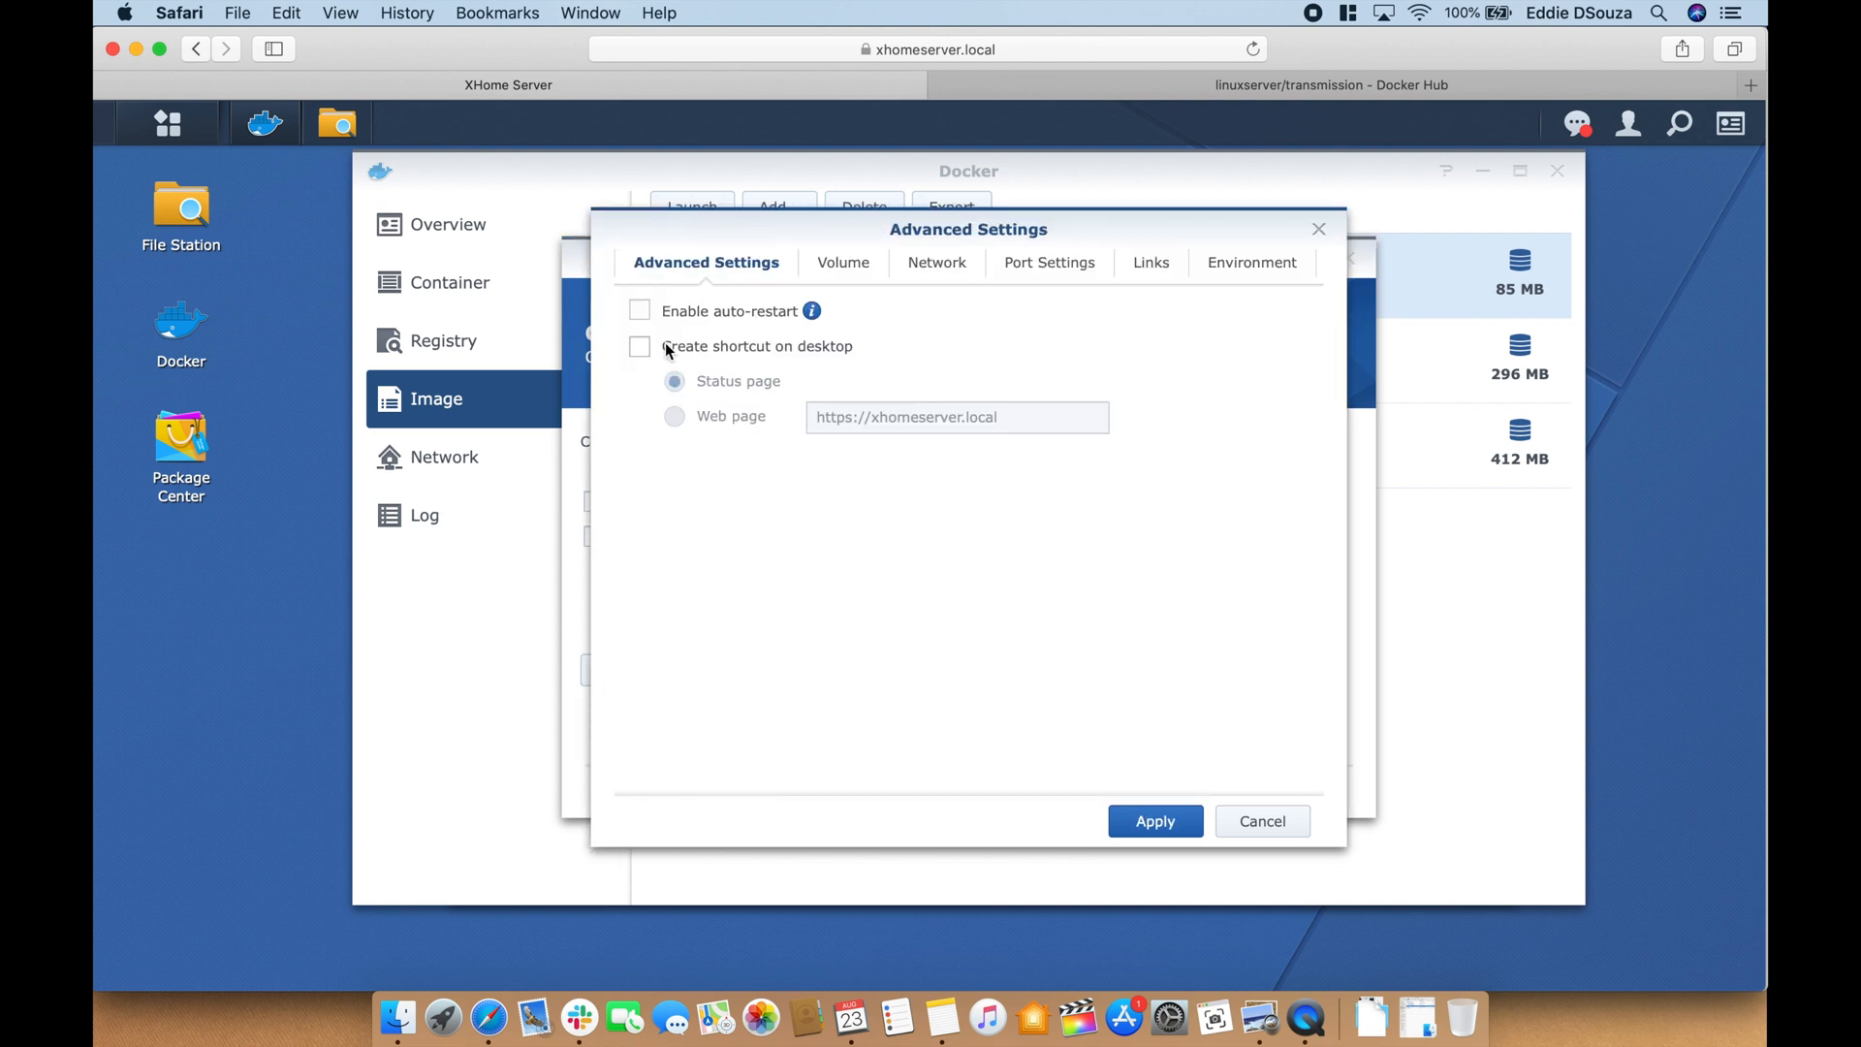
left_click(640, 310)
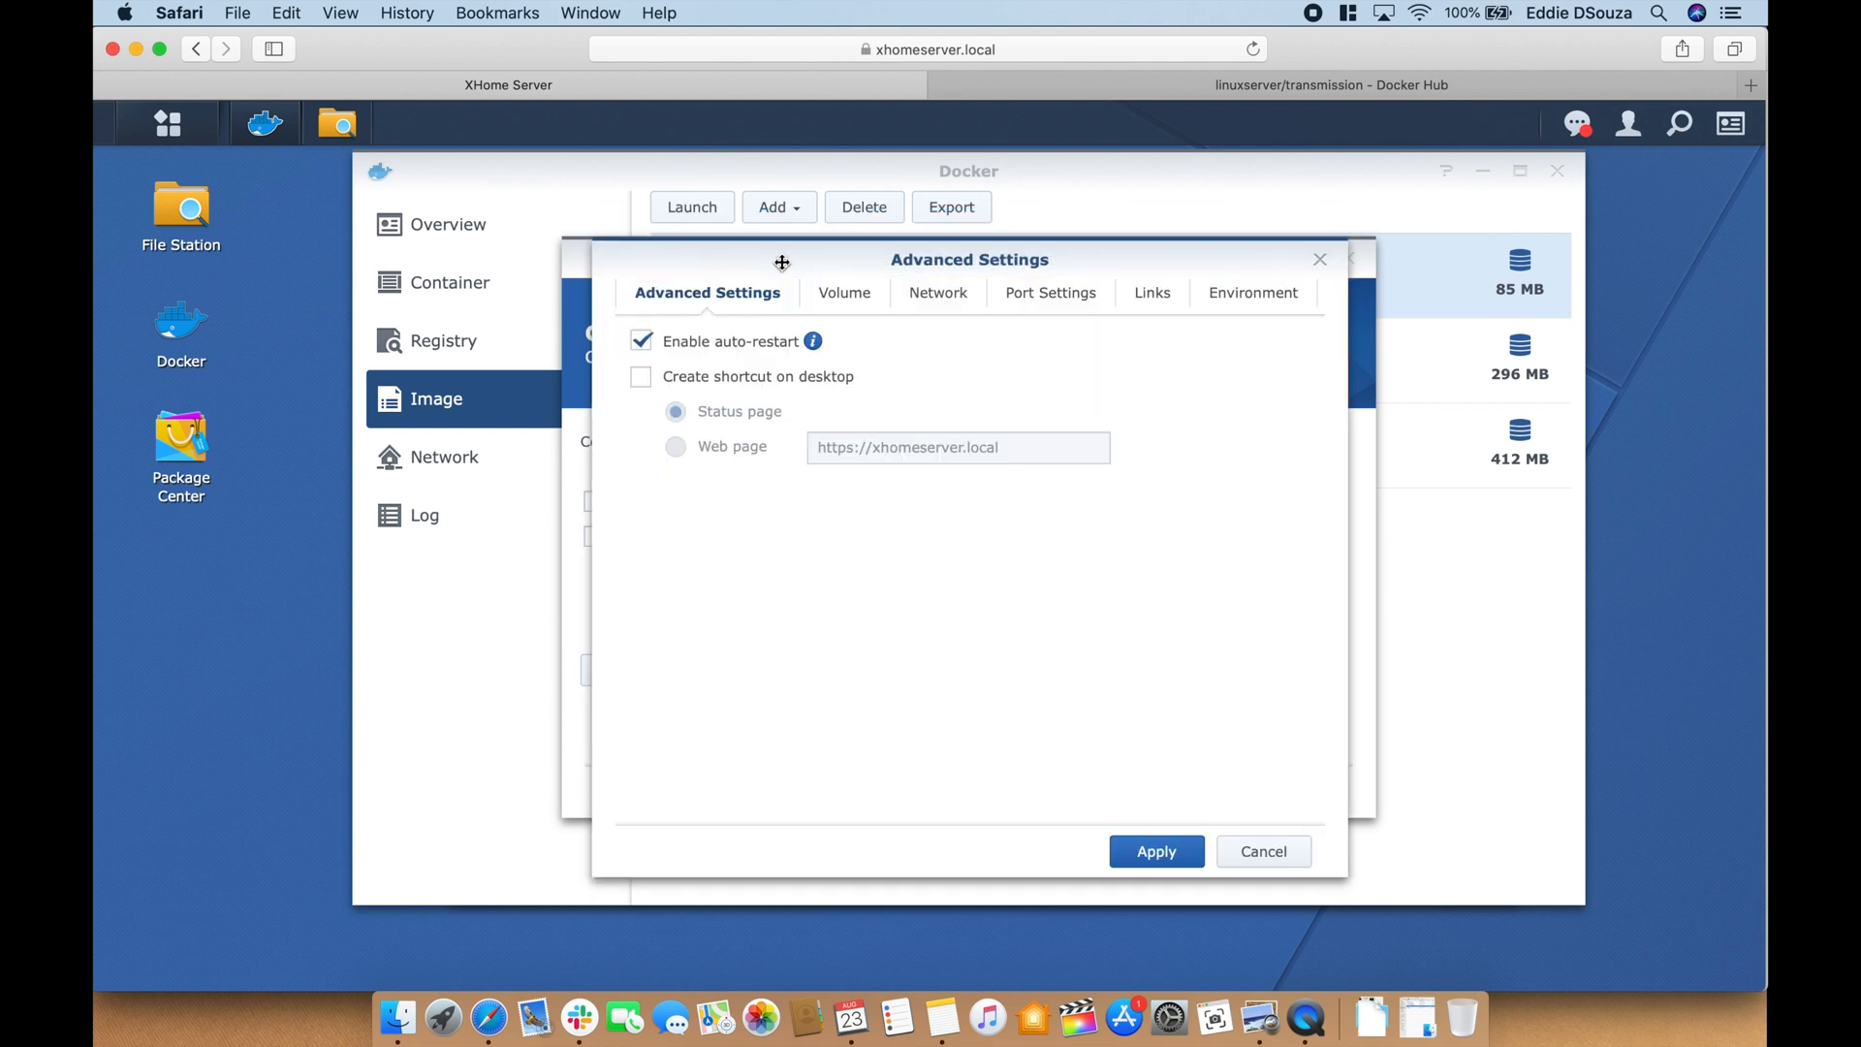
left_click(845, 293)
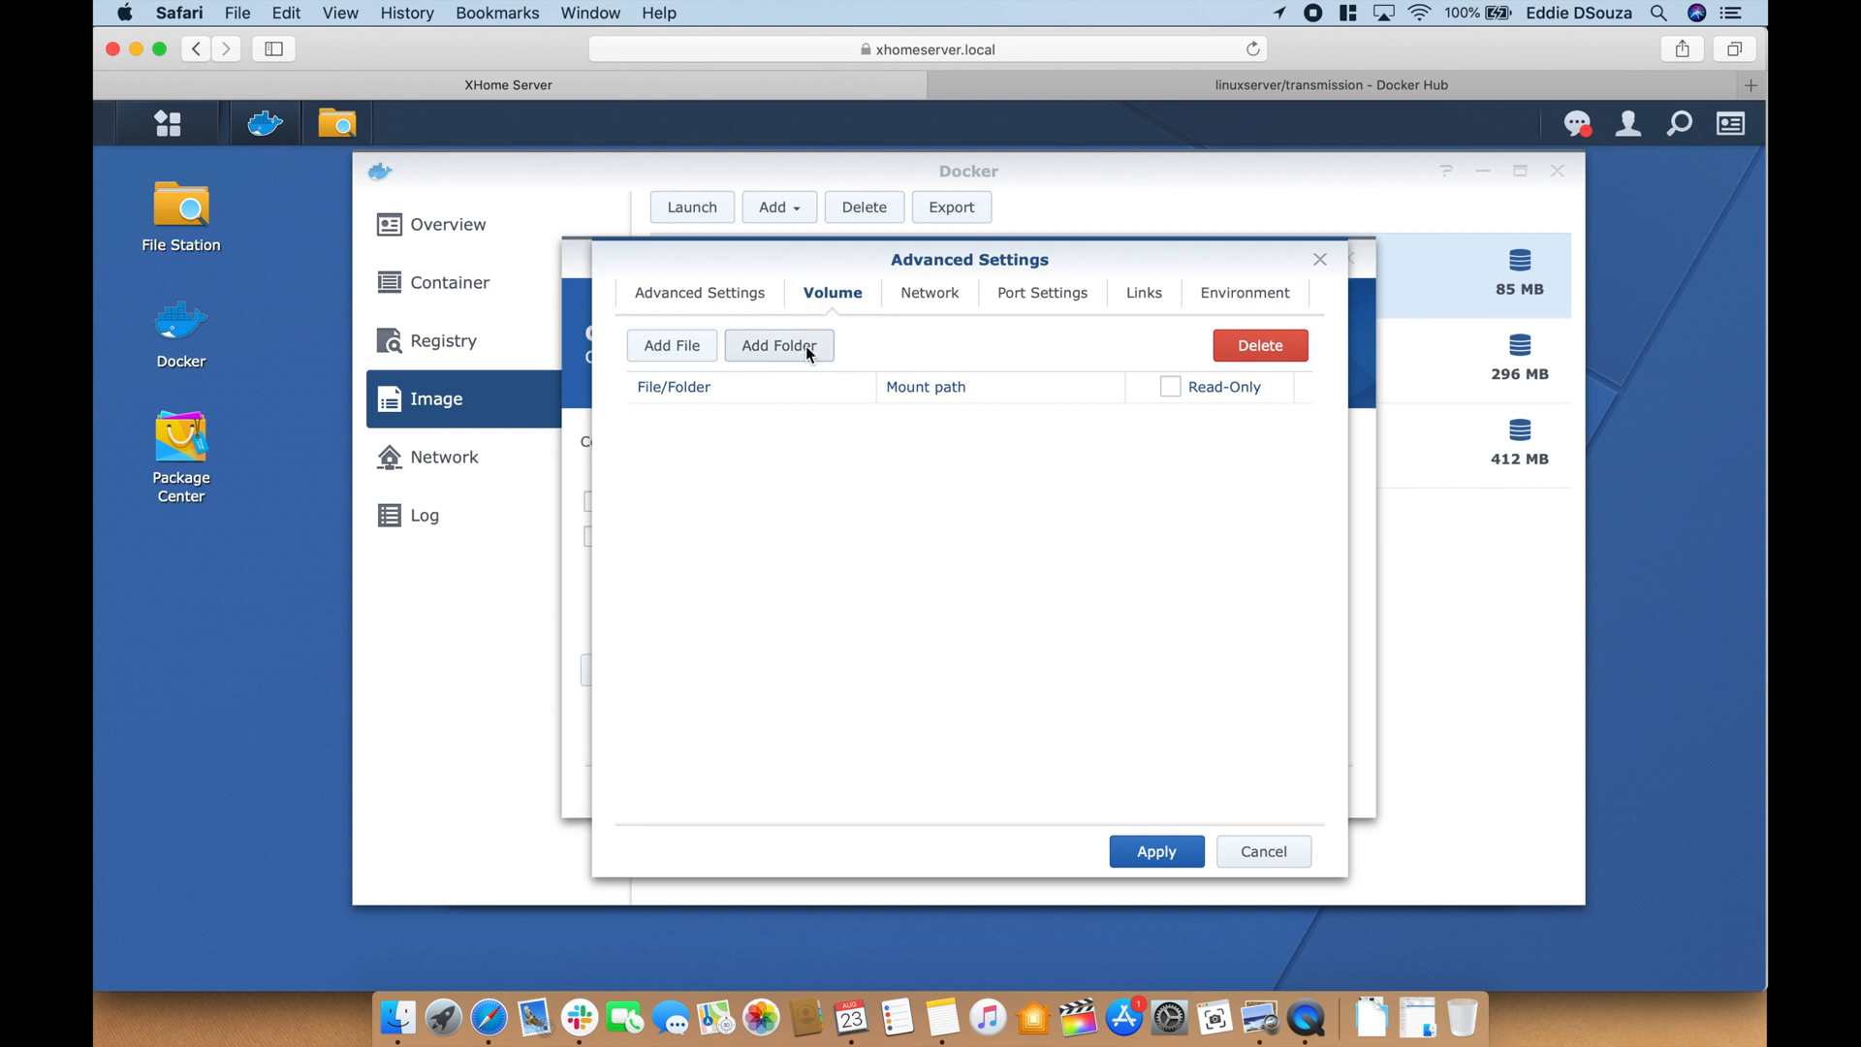
Mount docker/transmission/data at /config
left_click(779, 345)
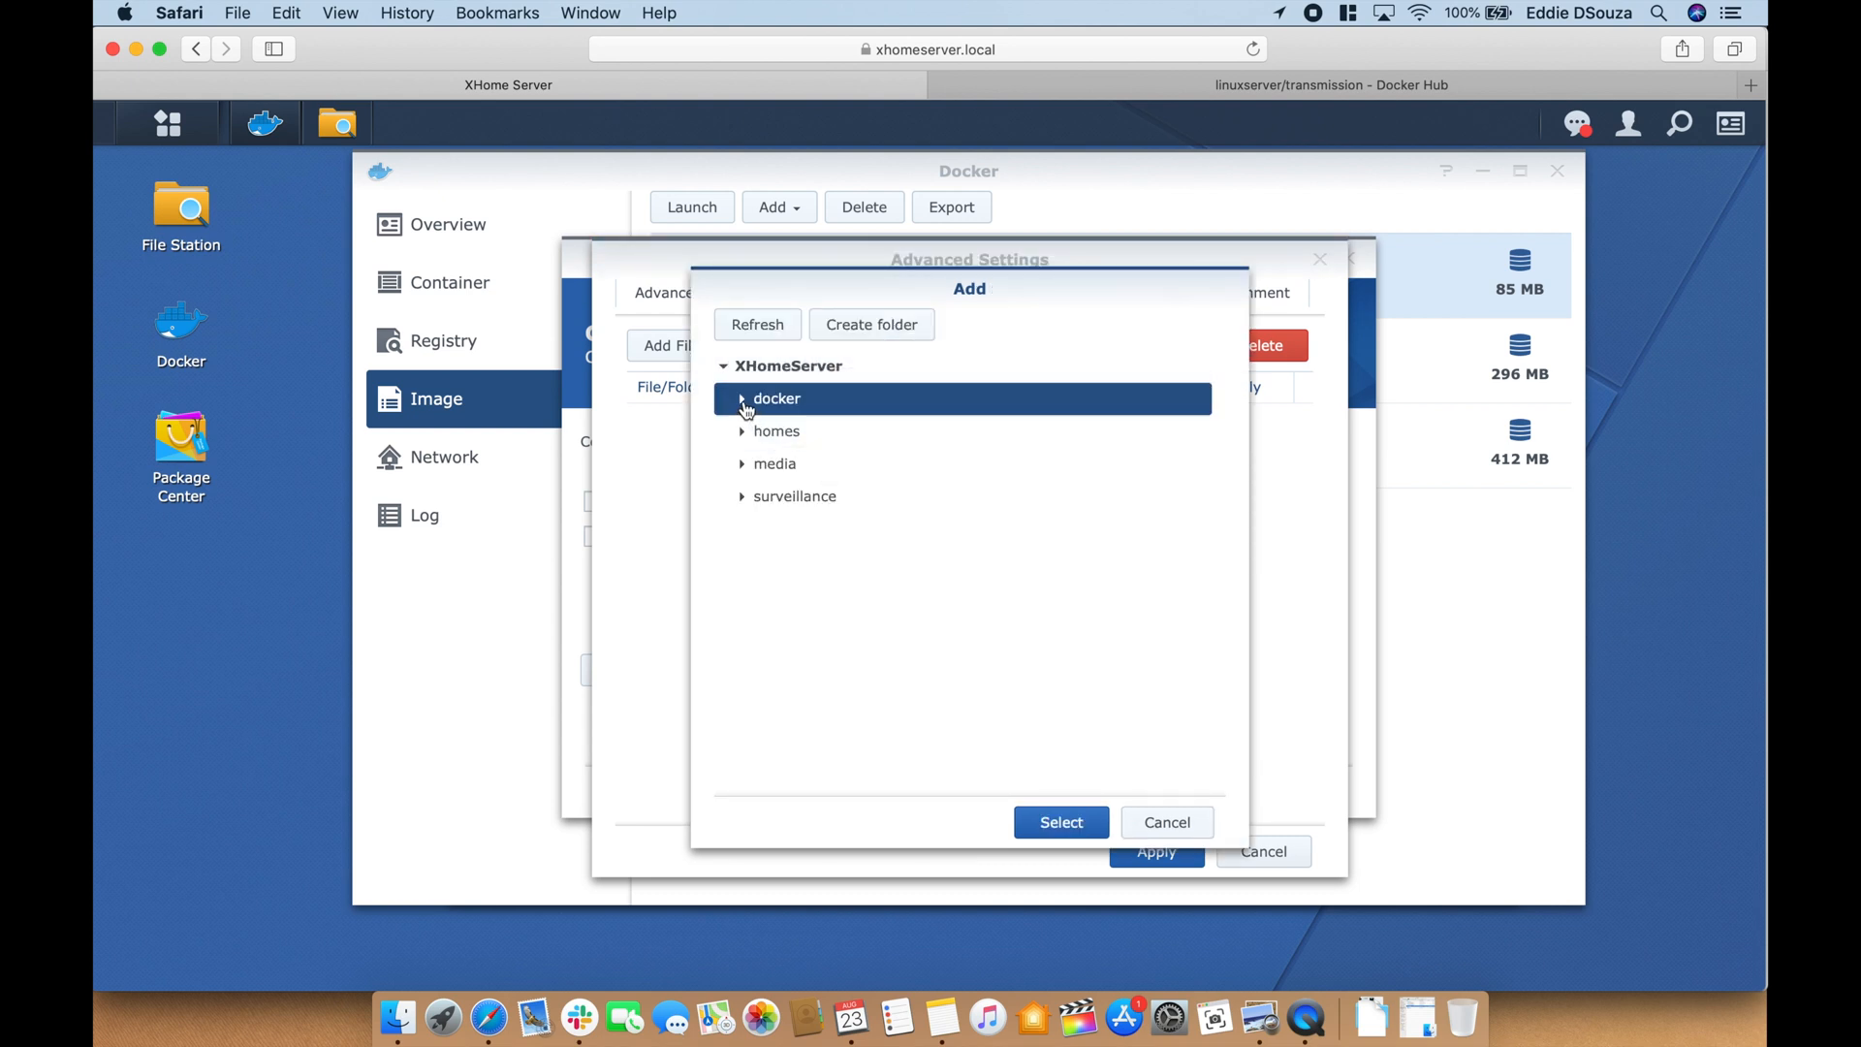
left_click(742, 398)
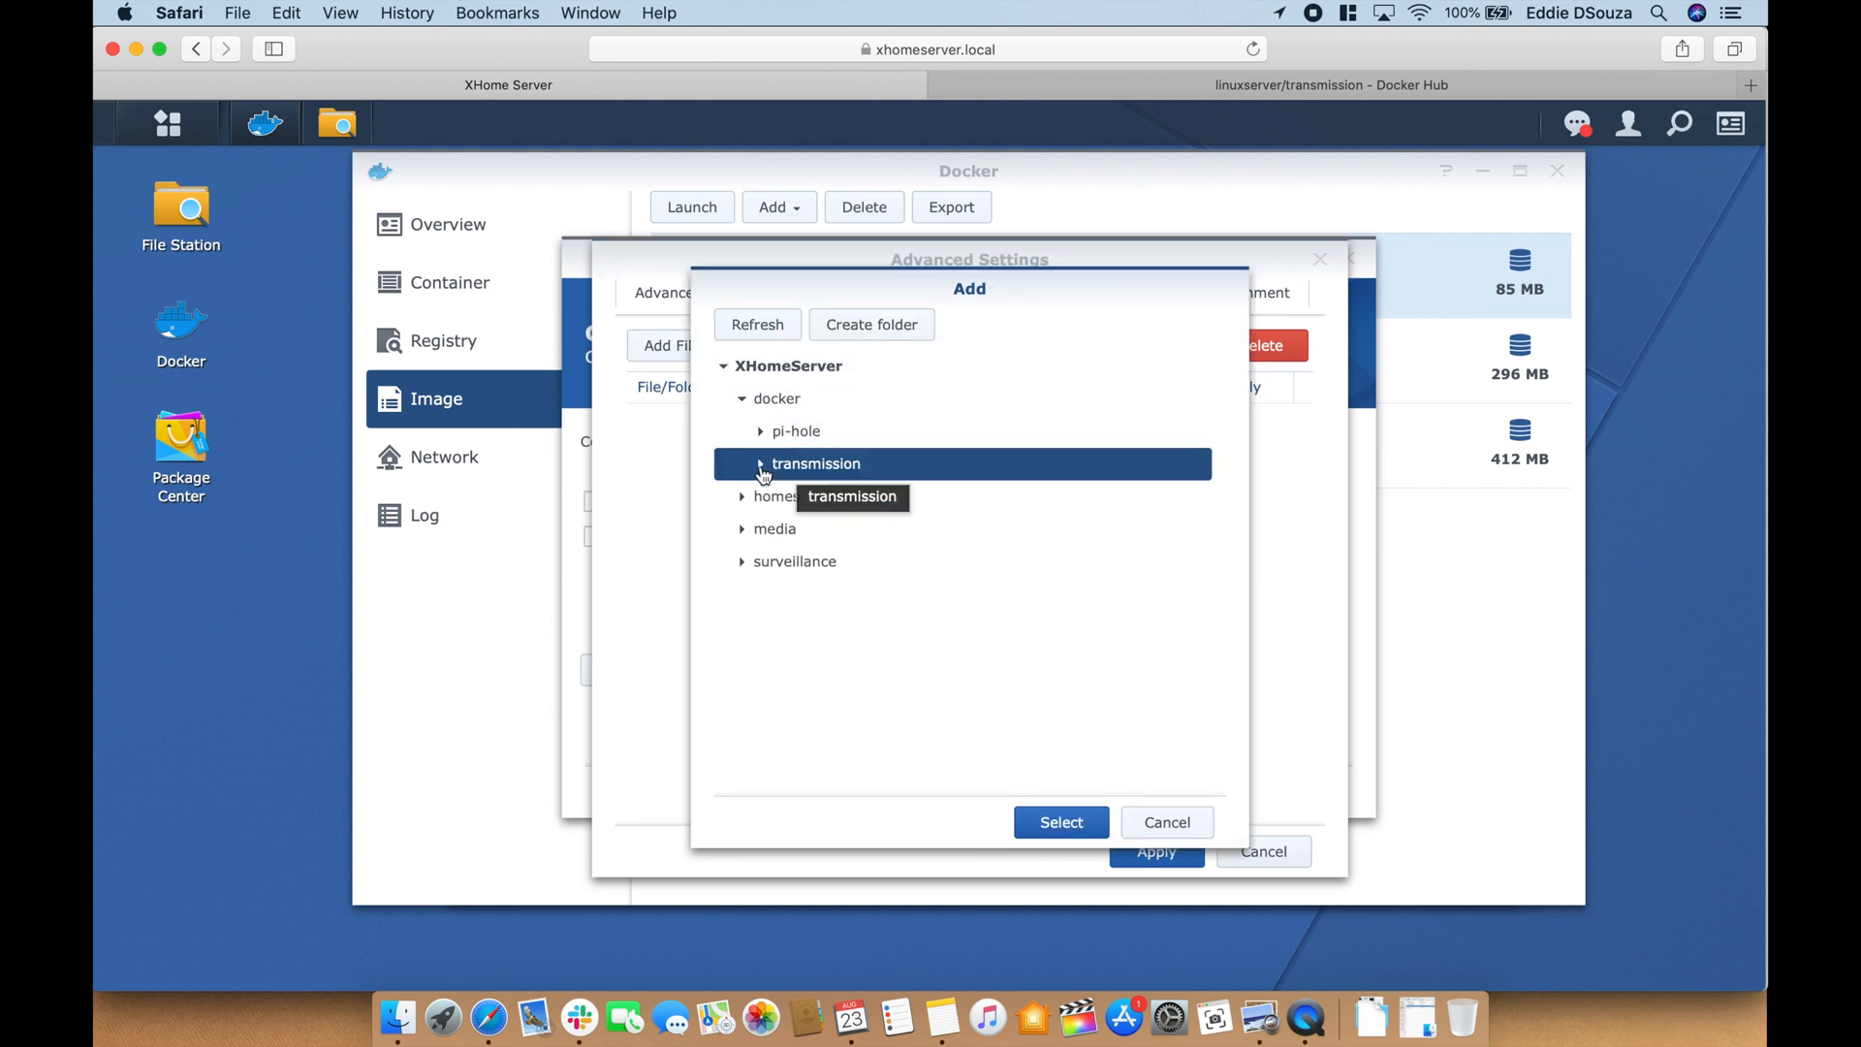
left_click(760, 464)
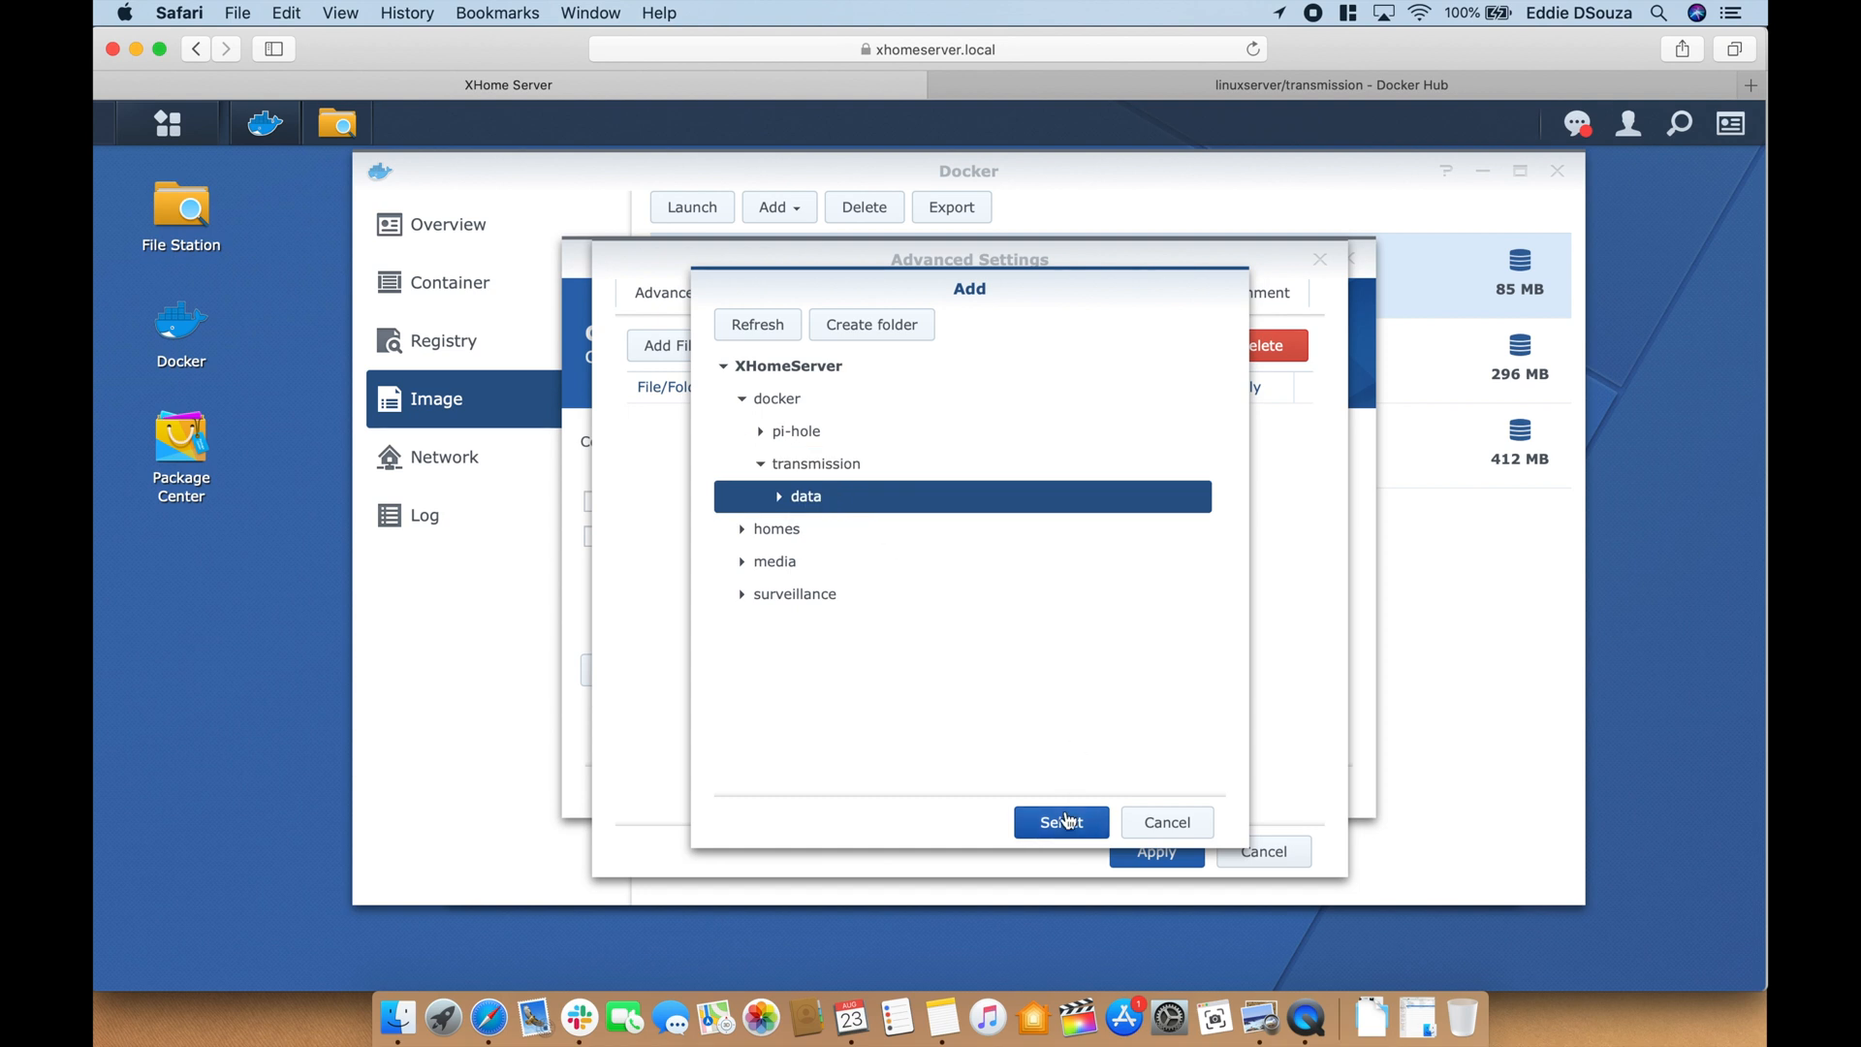
left_click(1061, 822)
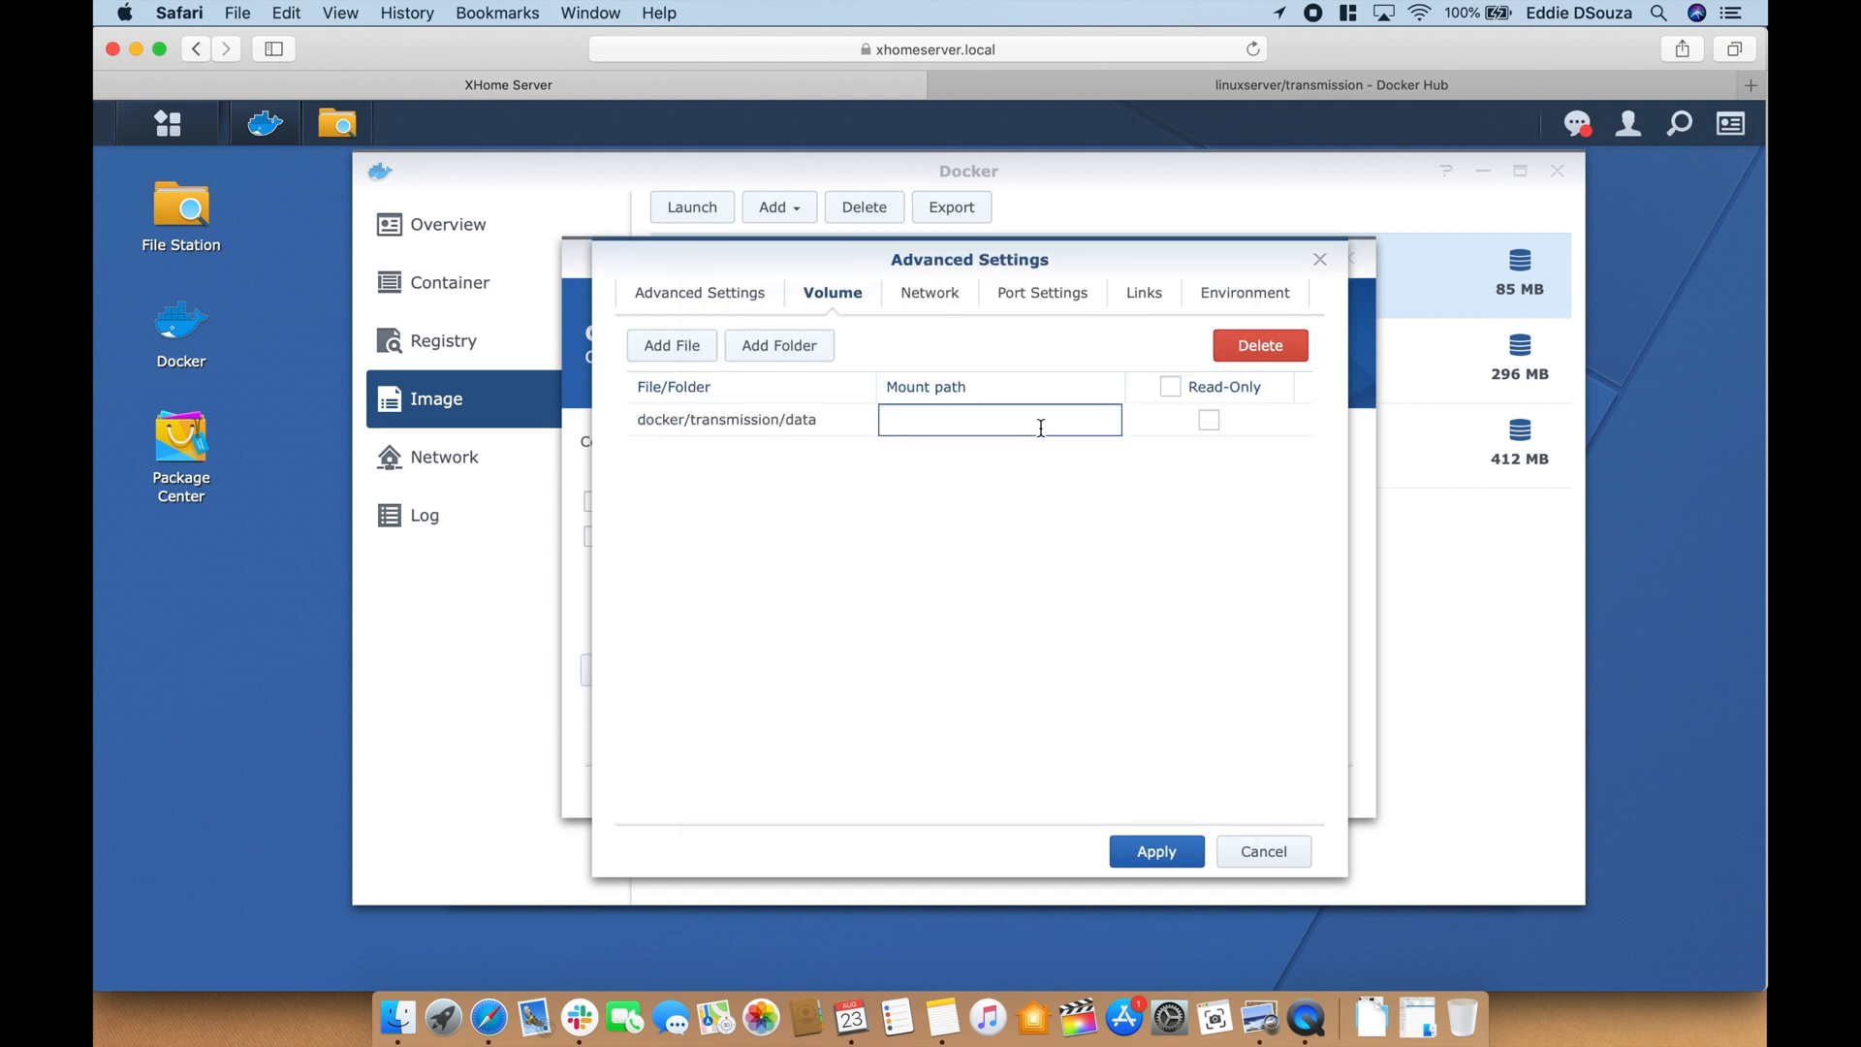
type("/config")
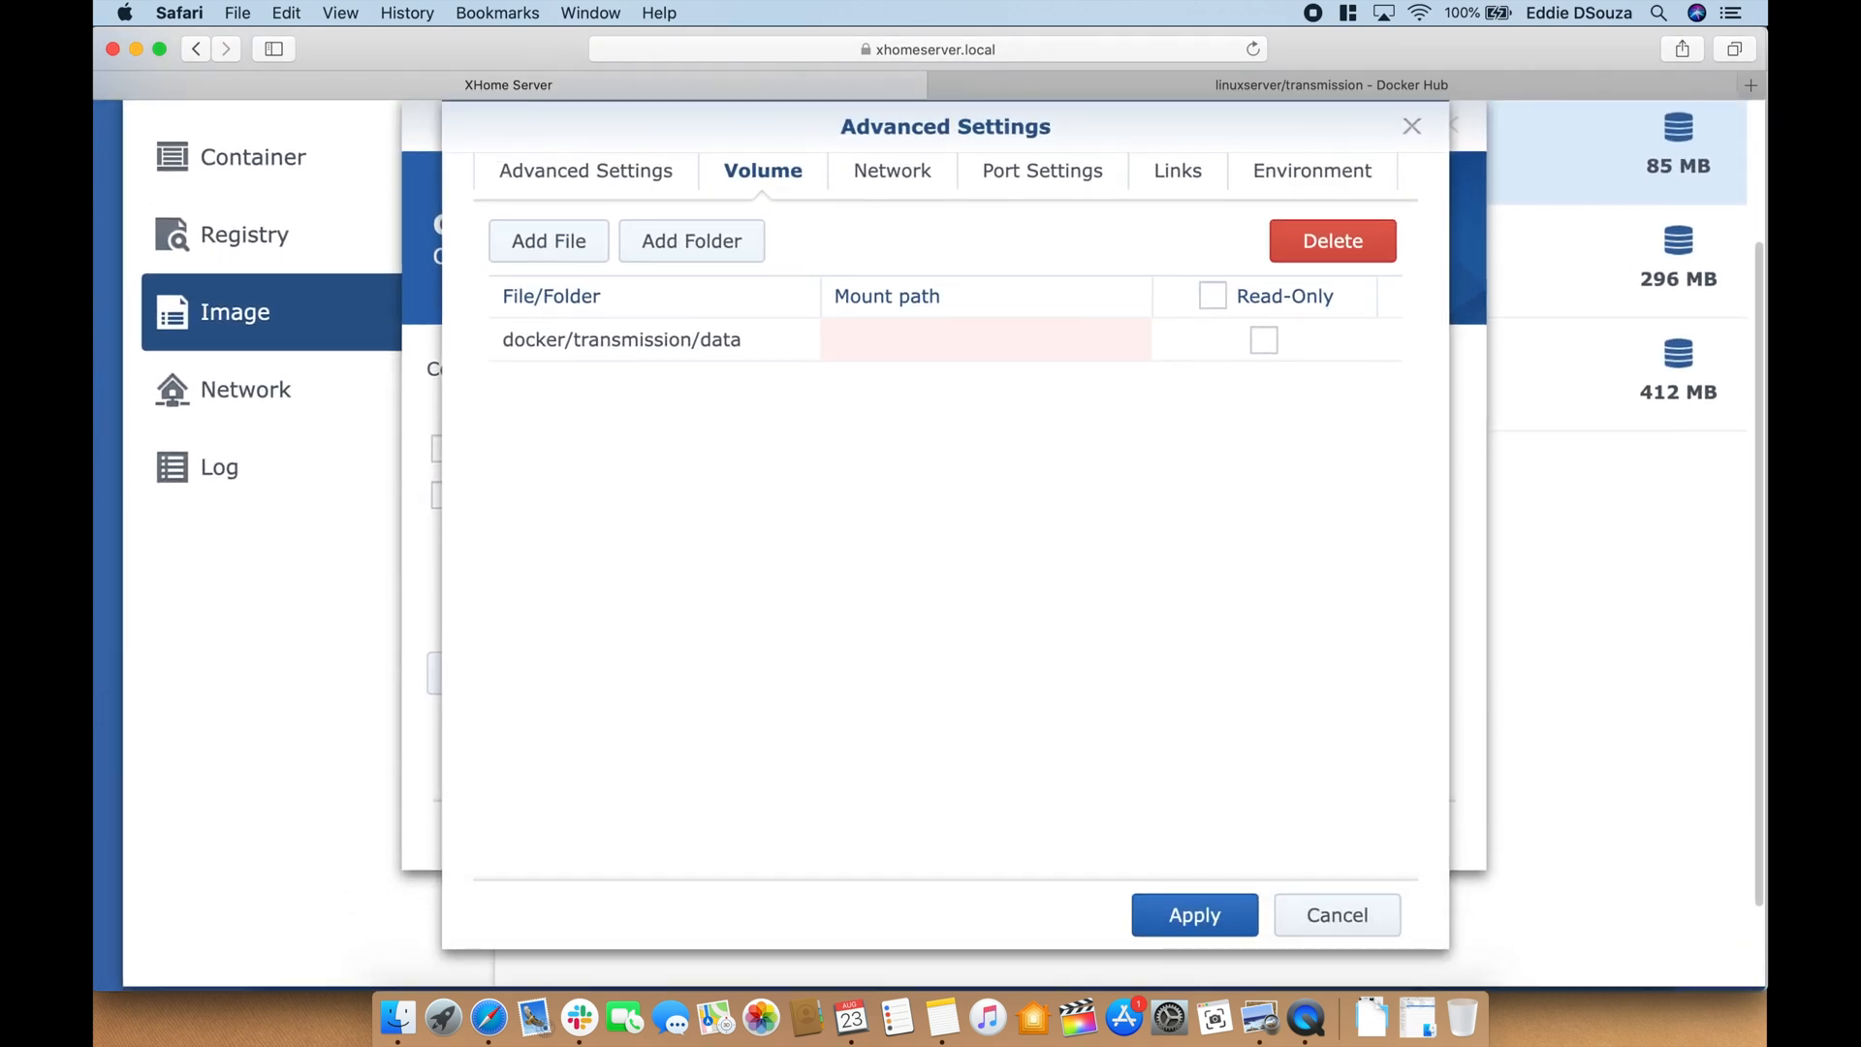
type("/c")
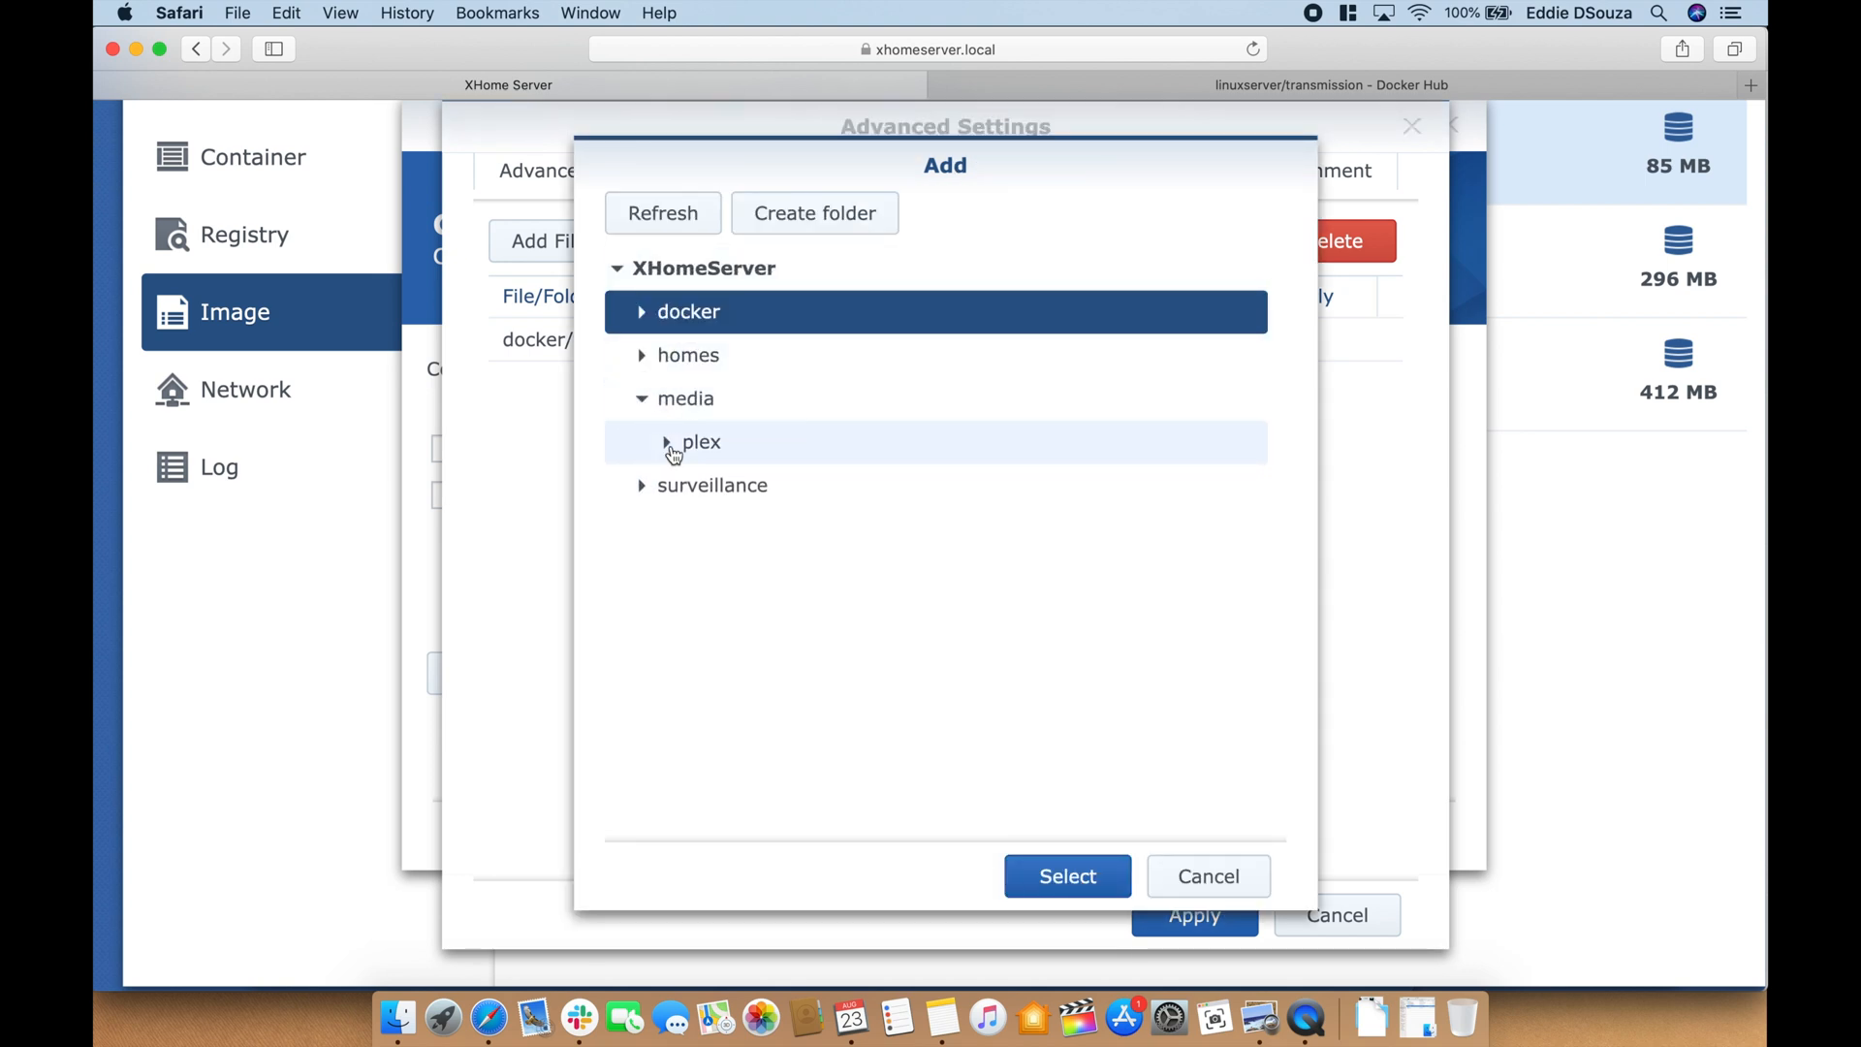
Mount media/plex/movies at /downloads
left_click(666, 441)
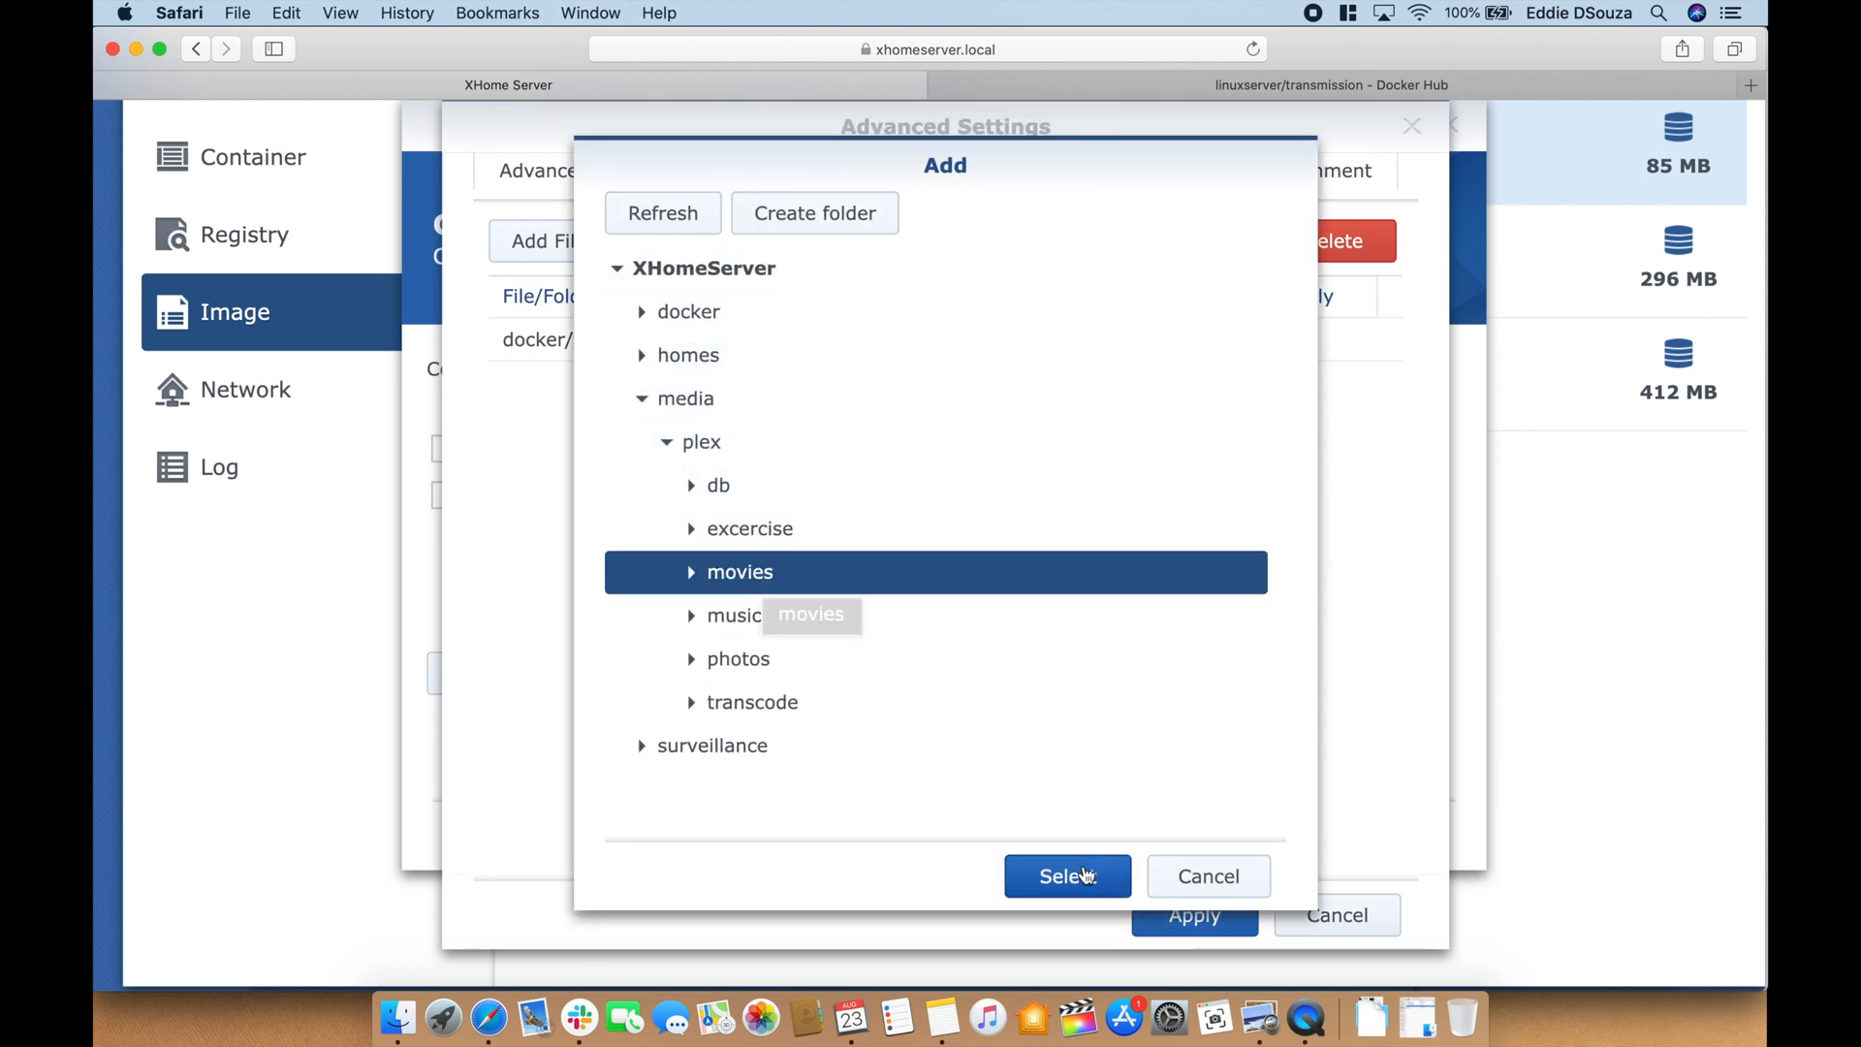
left_click(1067, 876)
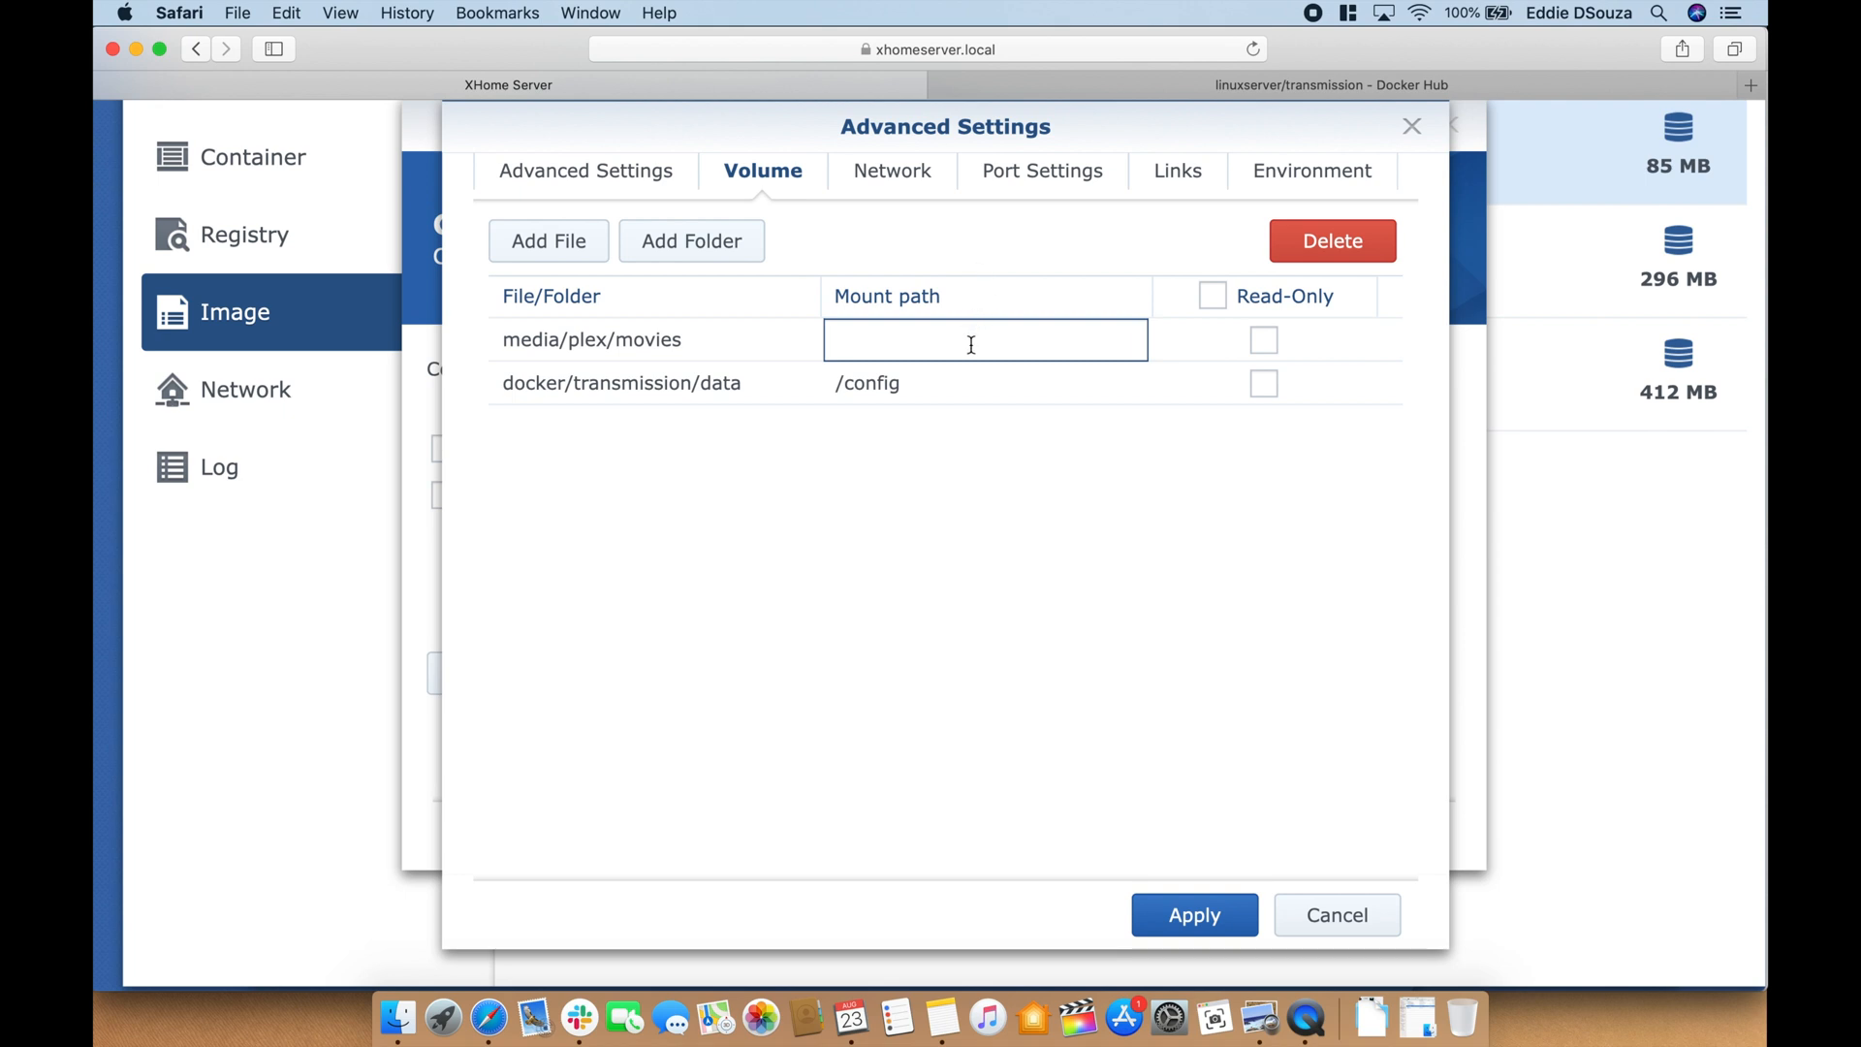
type("/")
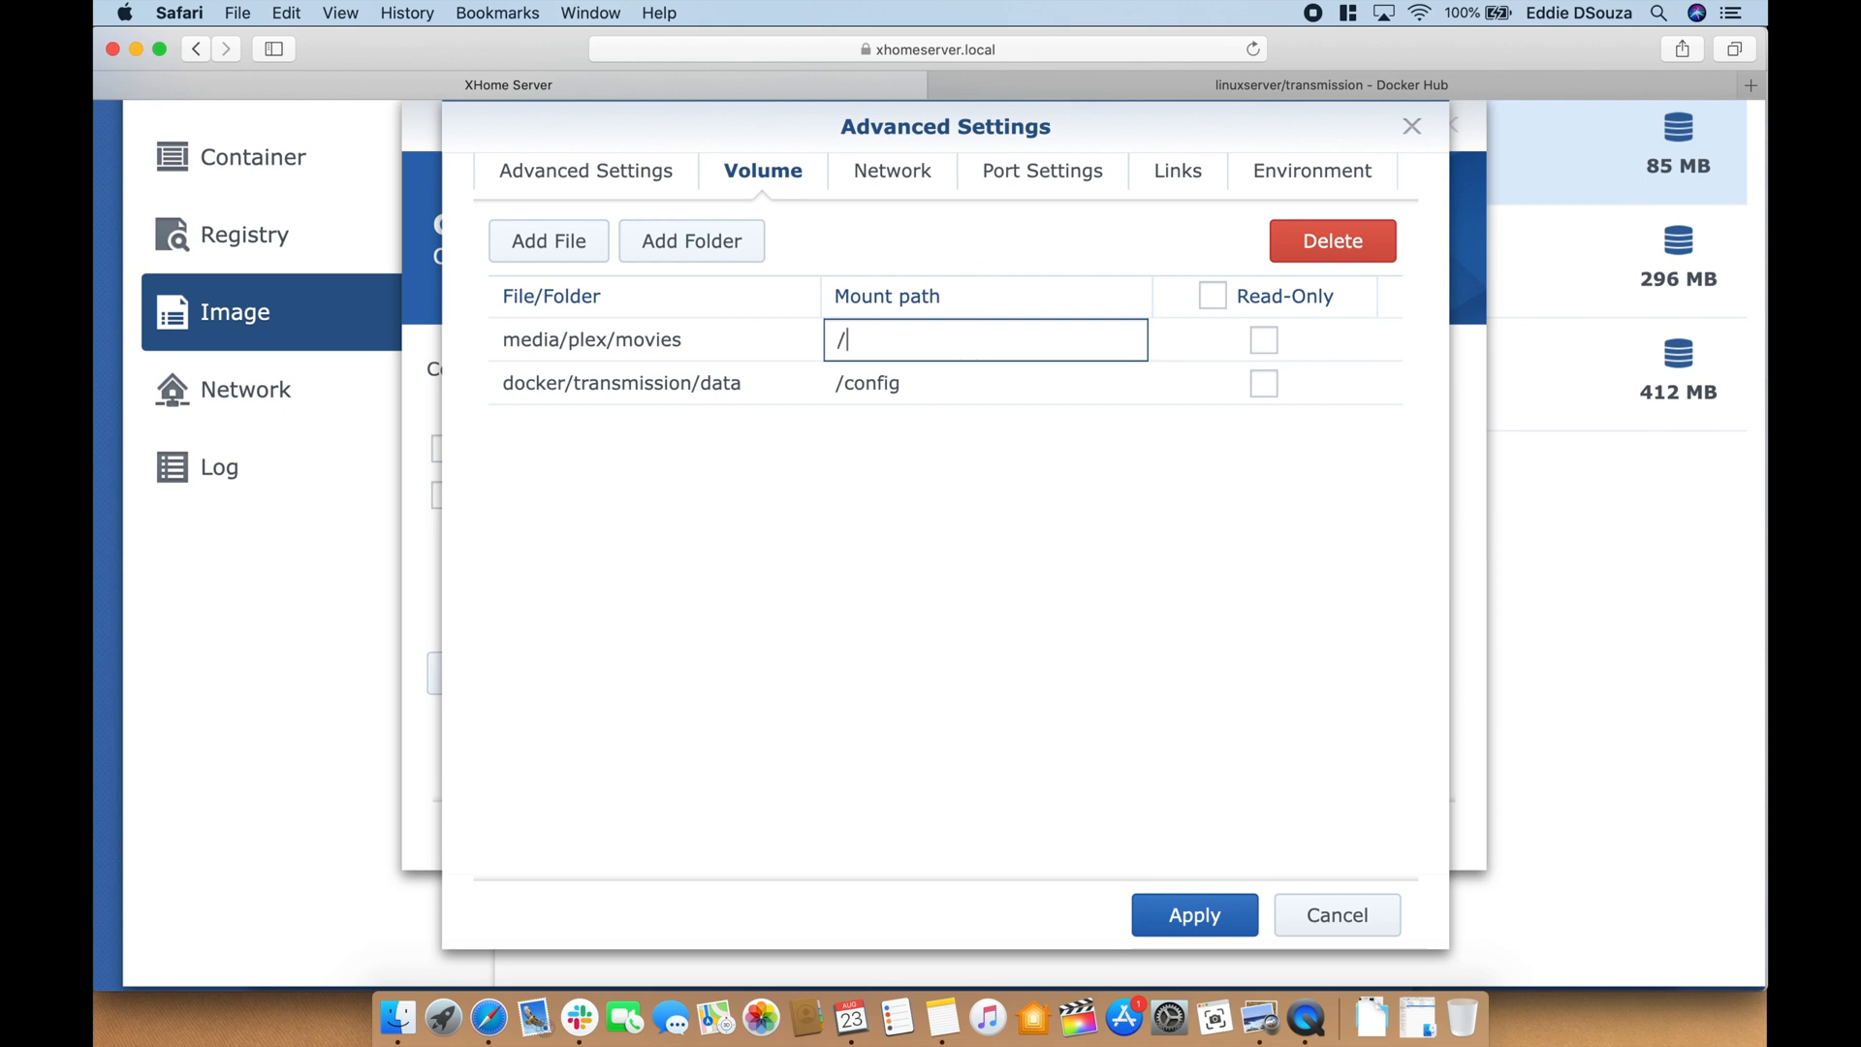
type("downloads")
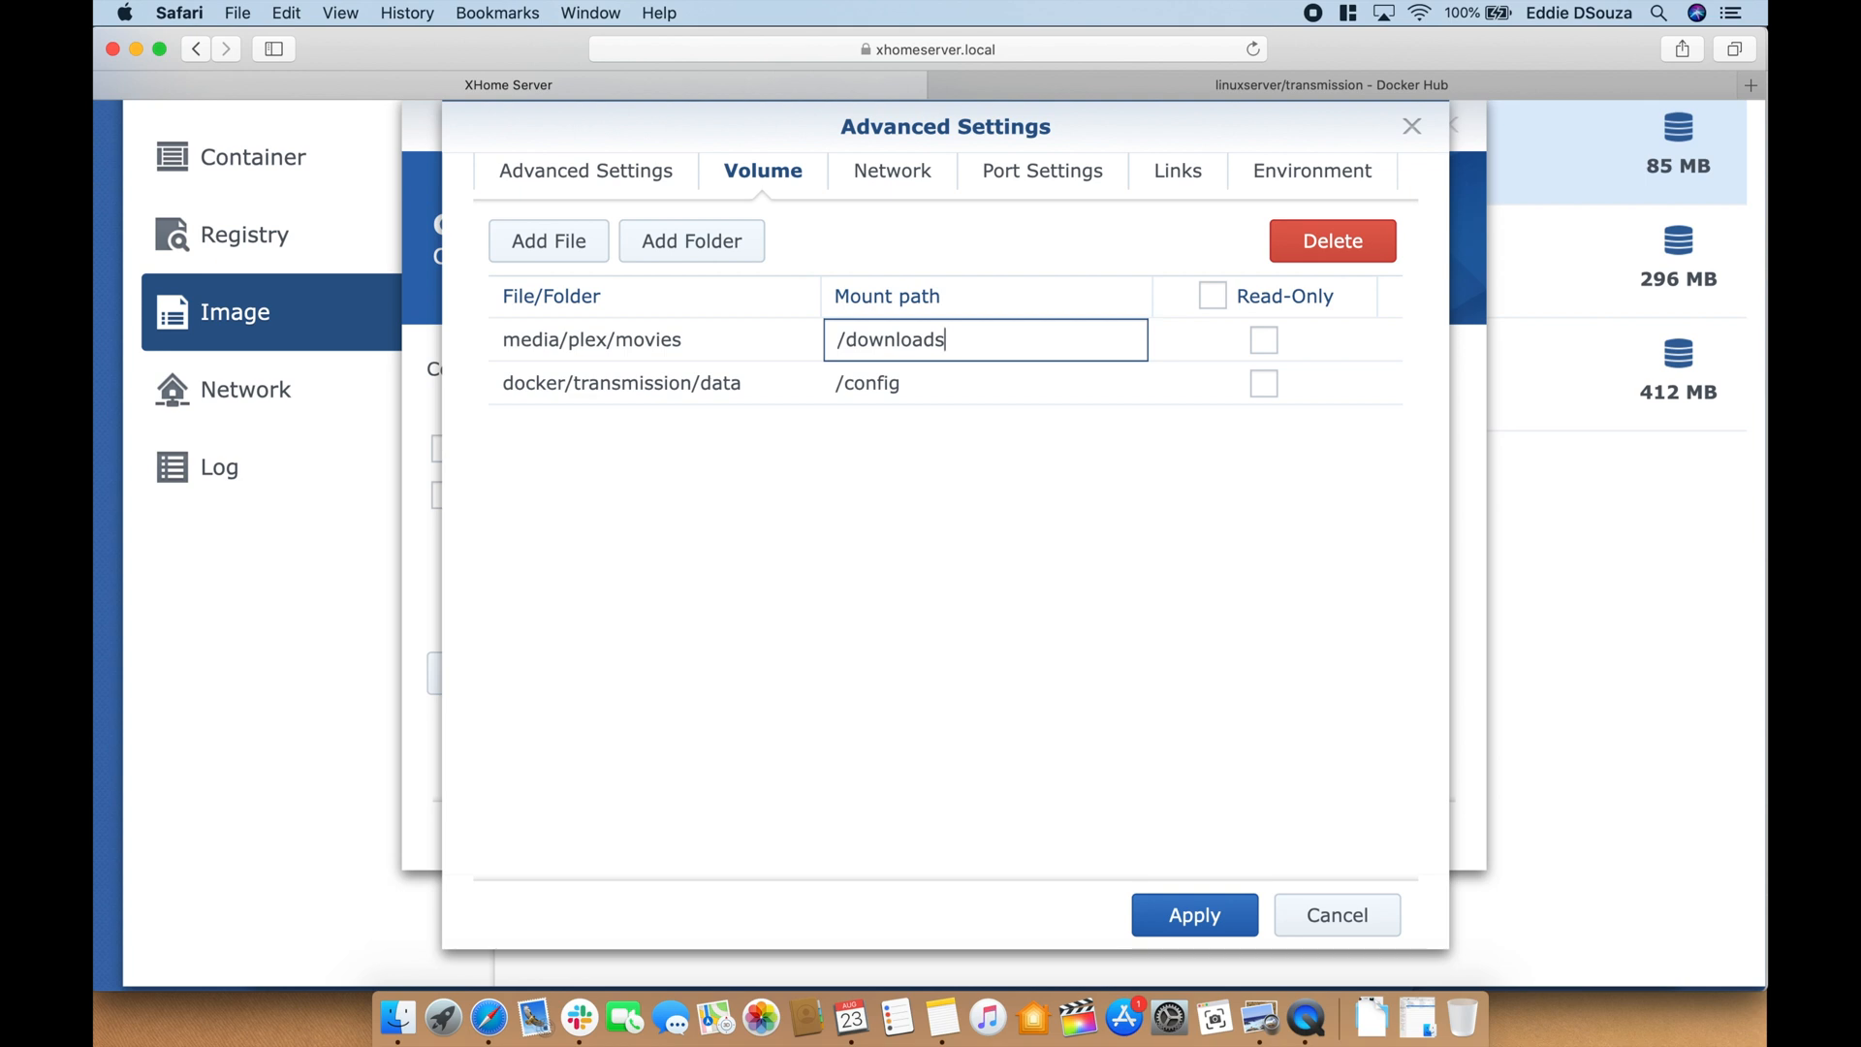
mouse_move(787, 281)
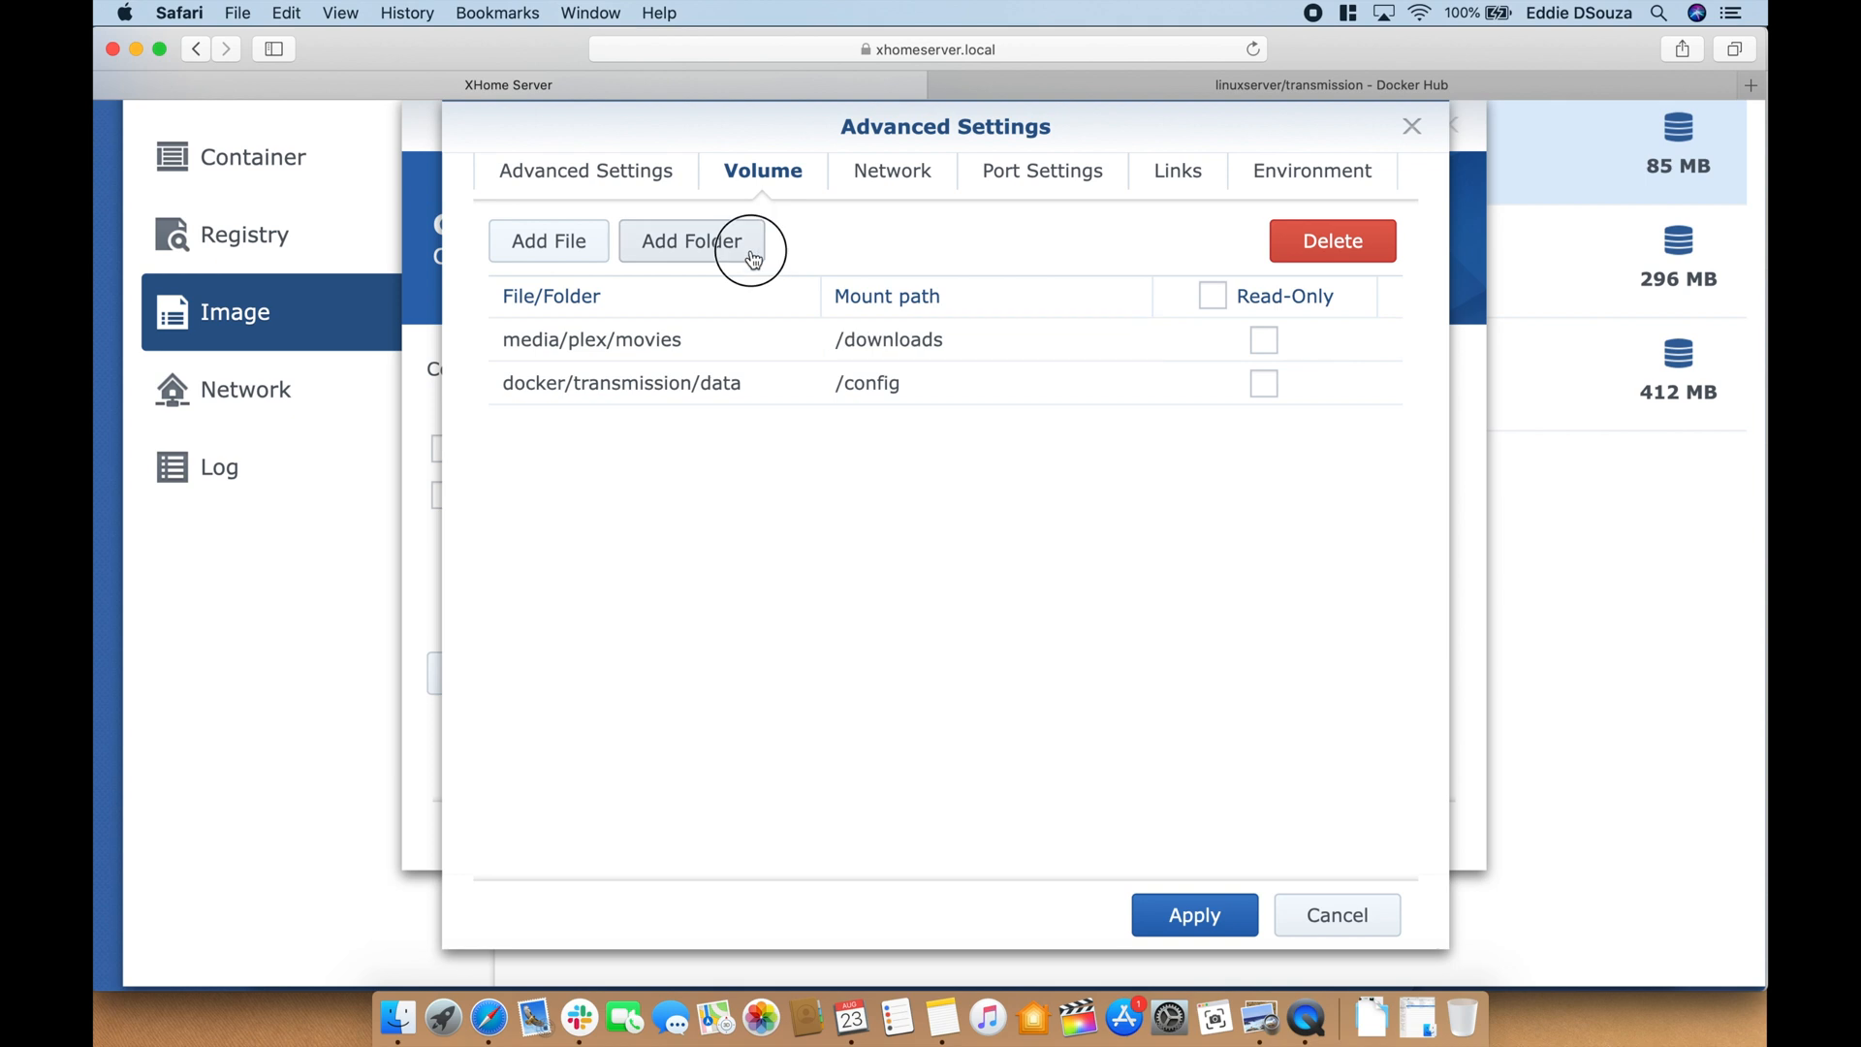
Mount media/plex/movies/incomplete at /watch
left_click(693, 240)
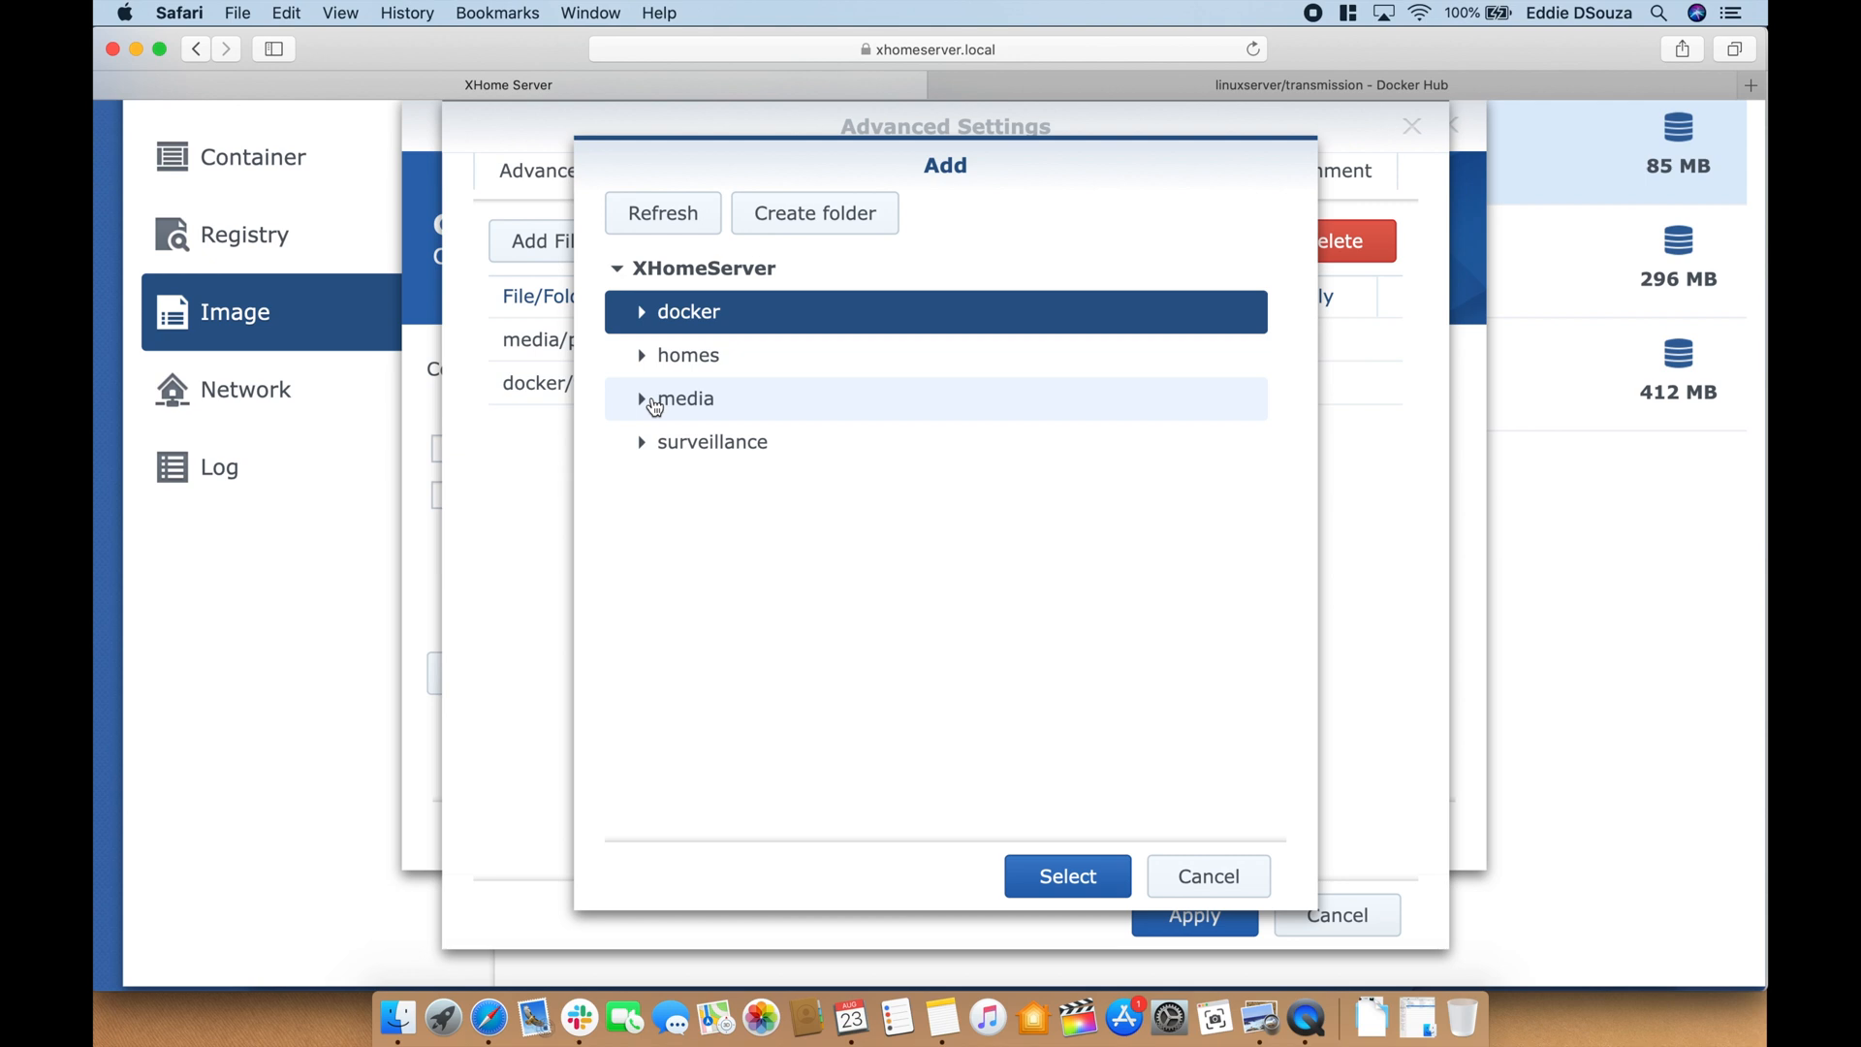
left_click(642, 400)
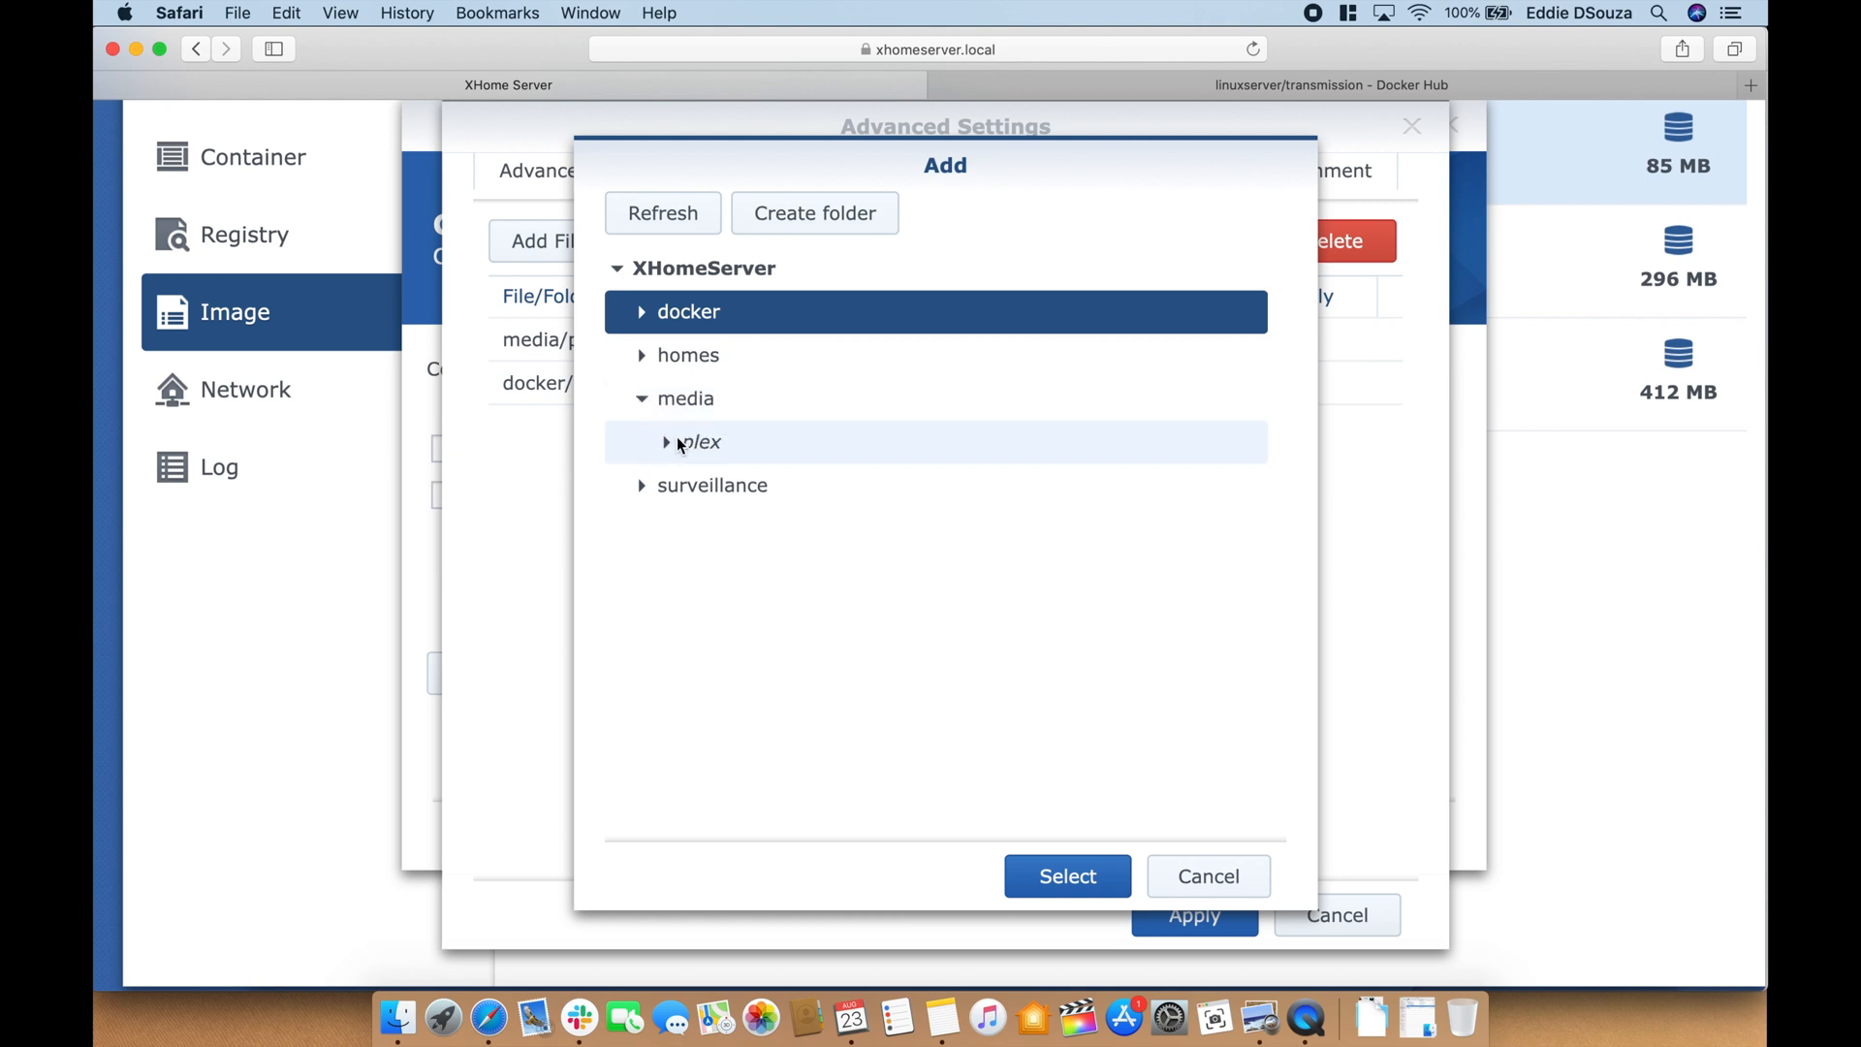
left_click(665, 441)
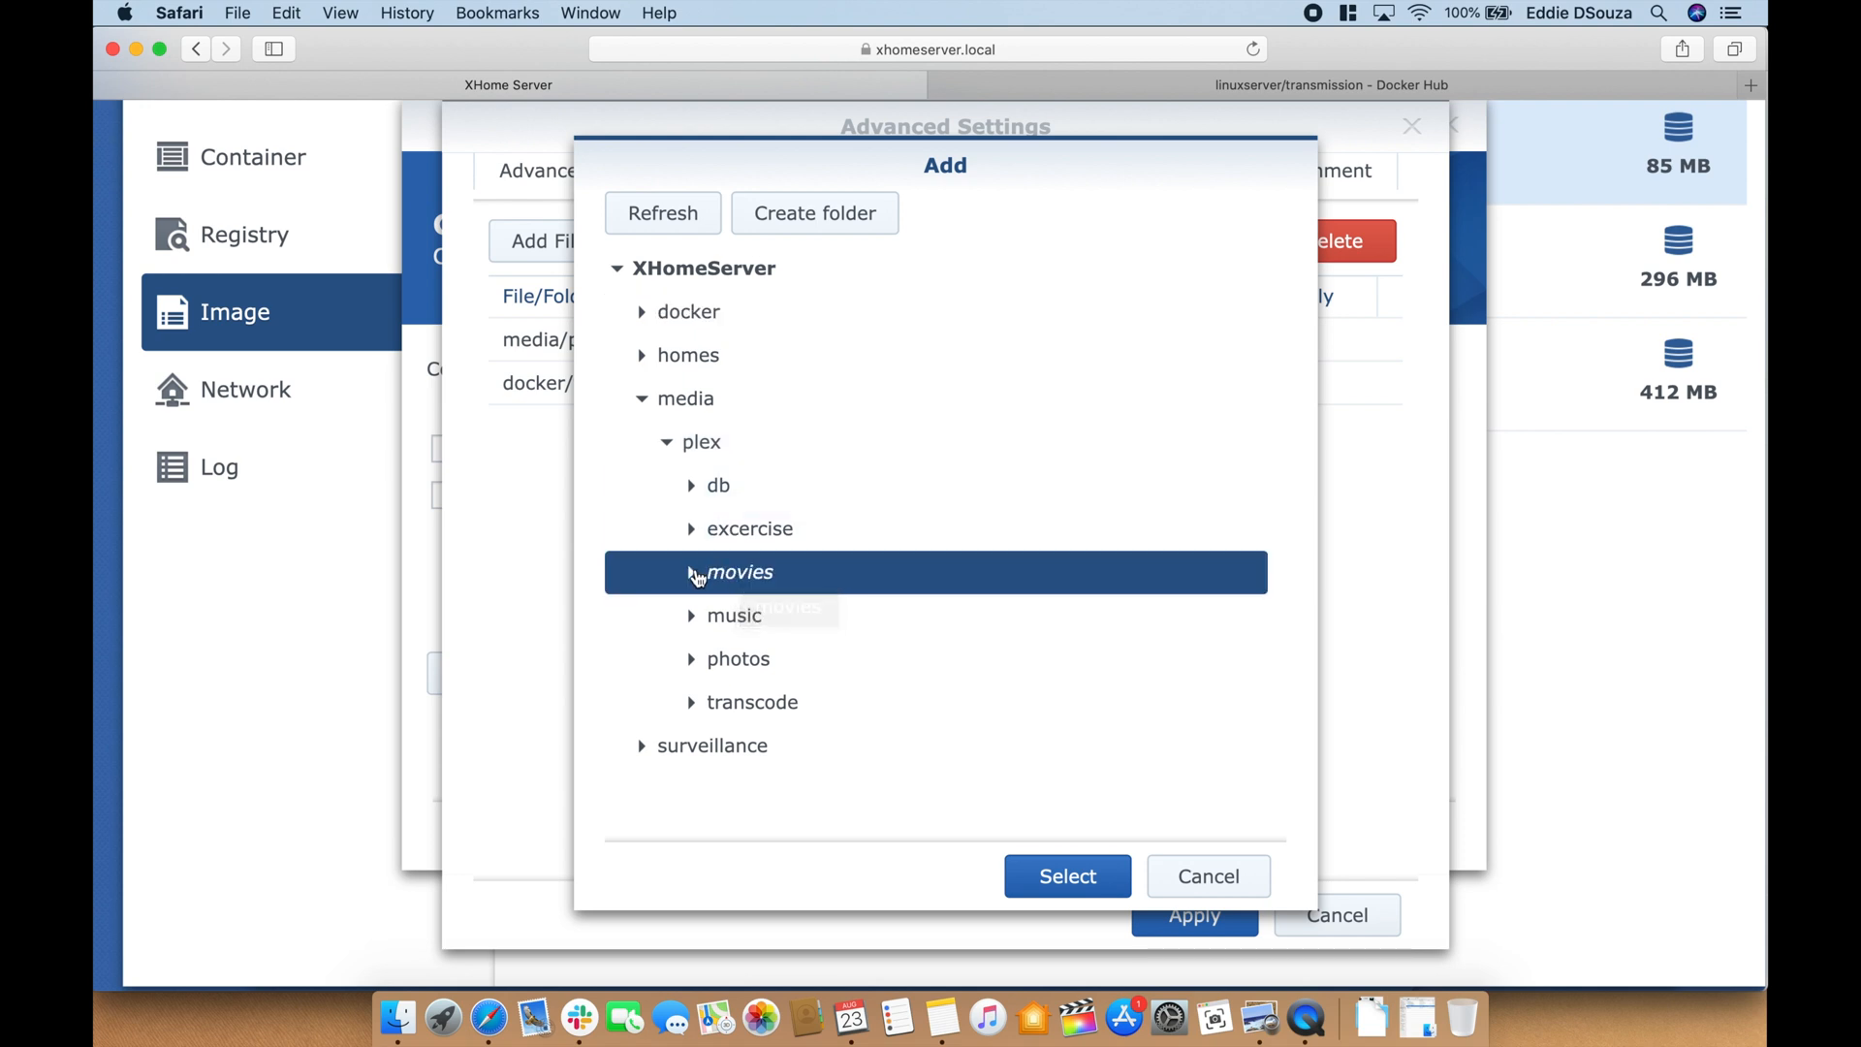
left_click(691, 571)
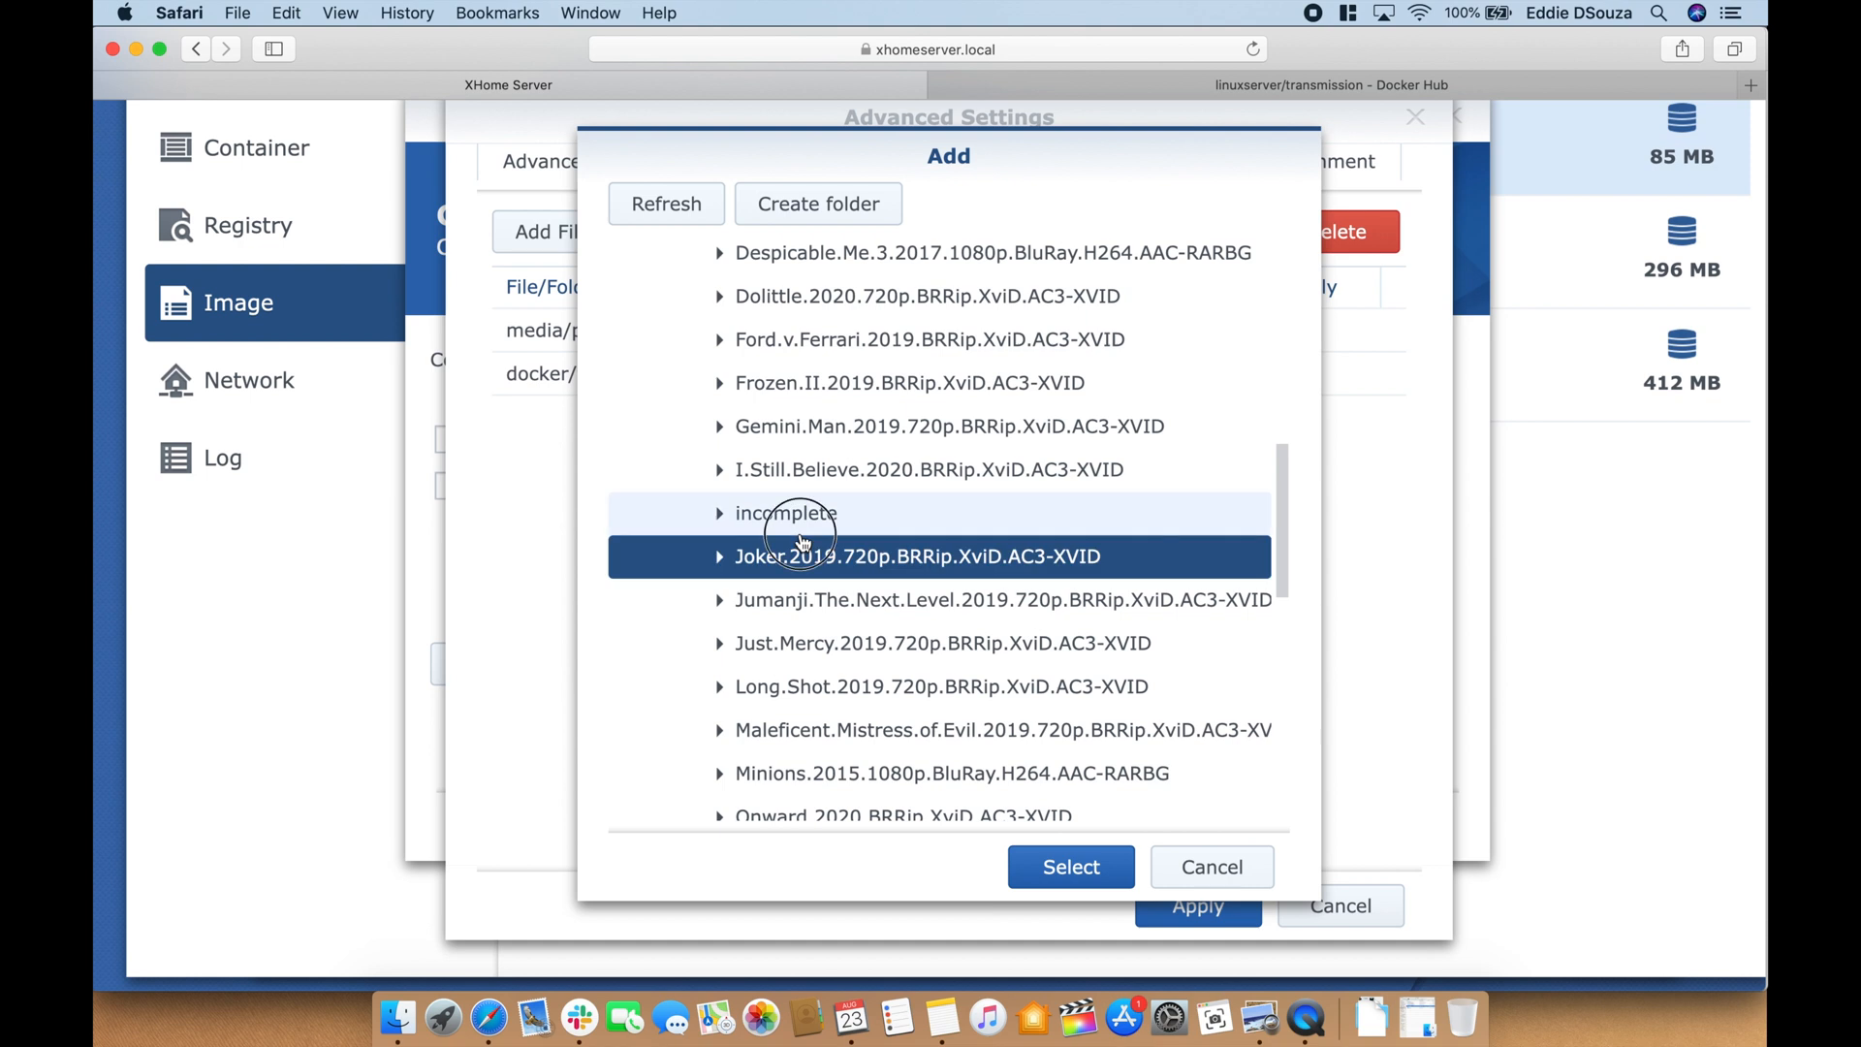
left_click(1070, 866)
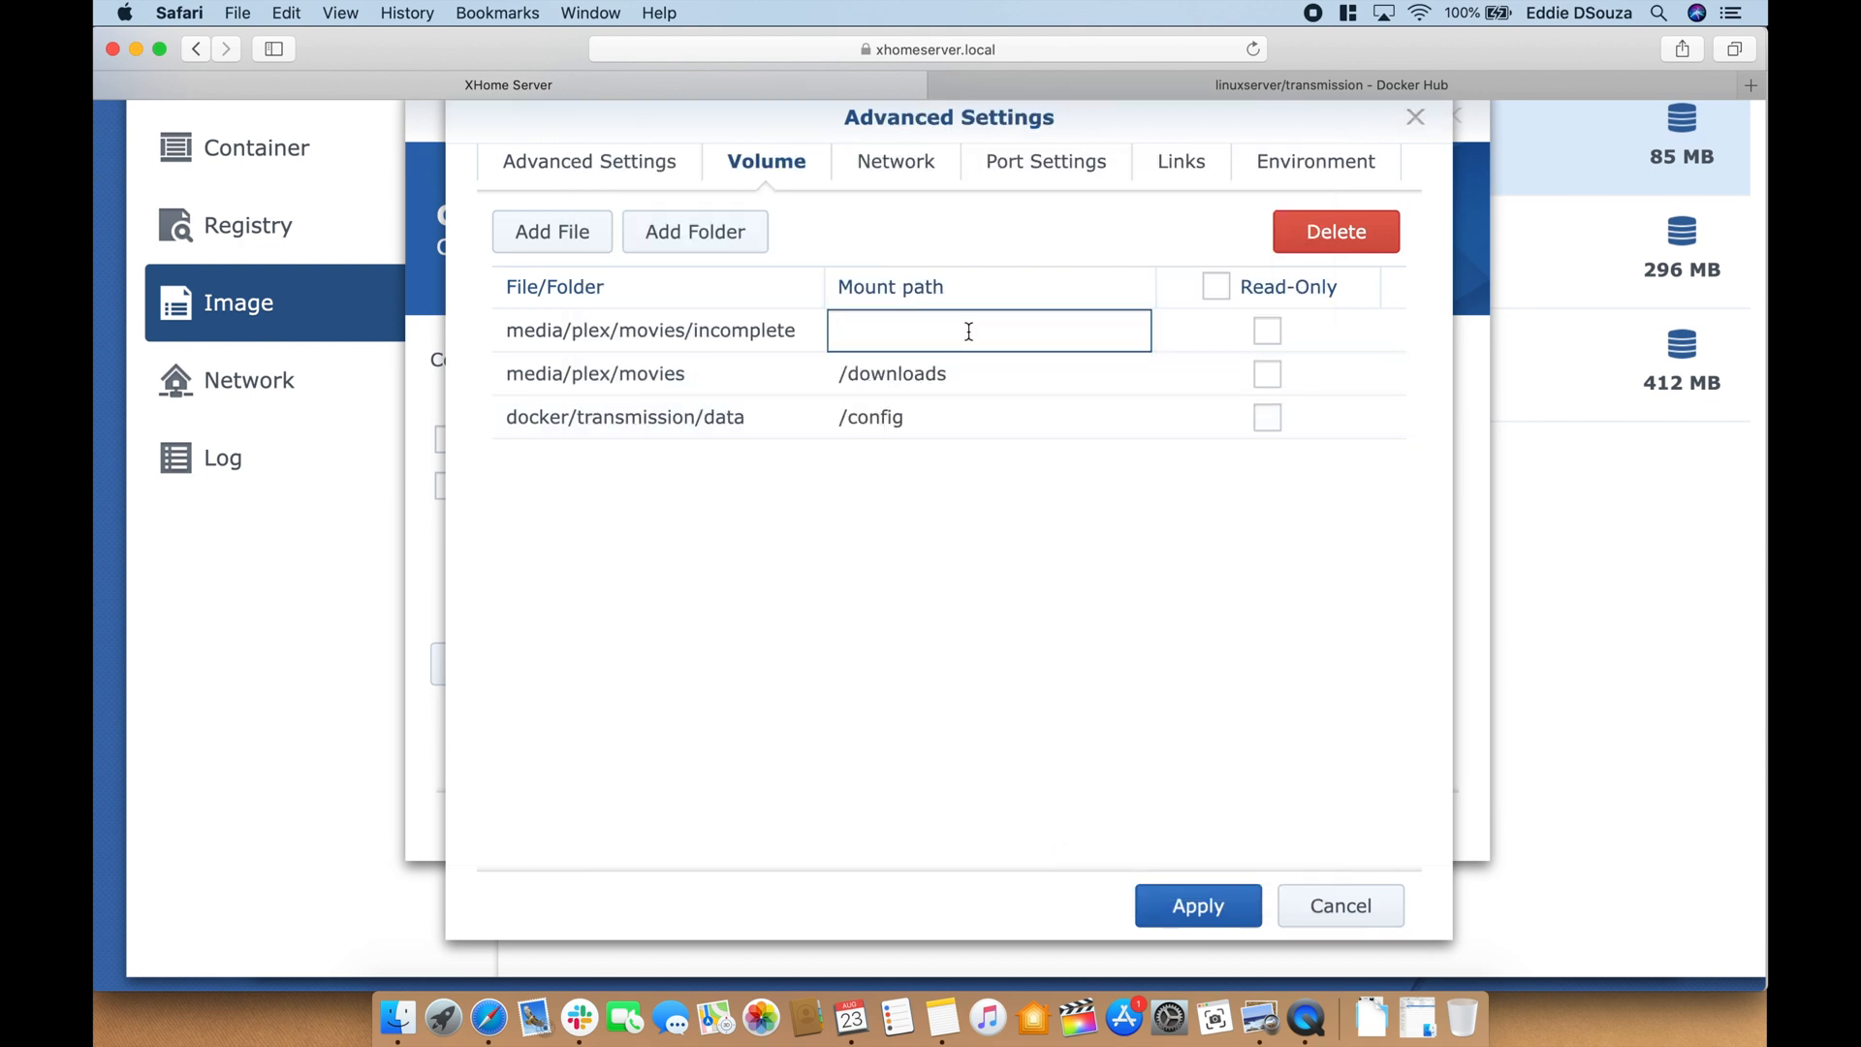
type("/watch")
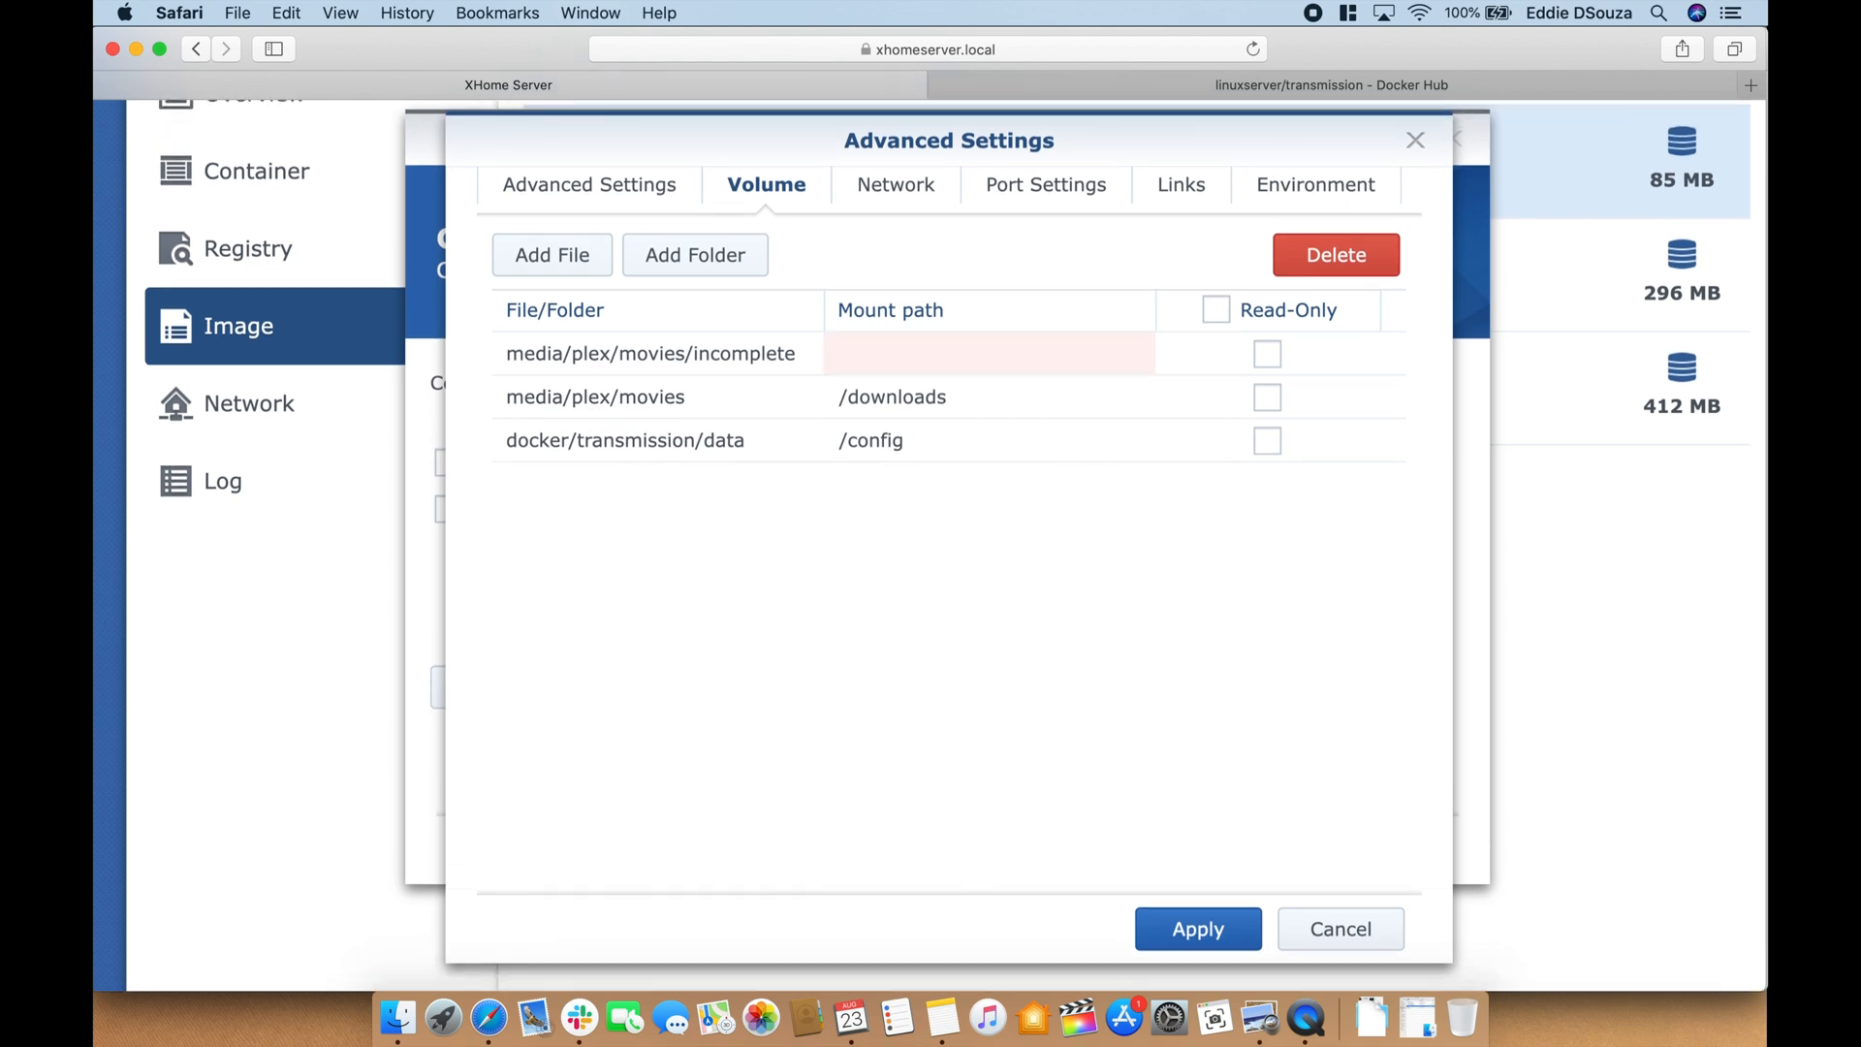
Correct the incomplete folder's watch mount path and view the bridge Network settings
left_click(892, 184)
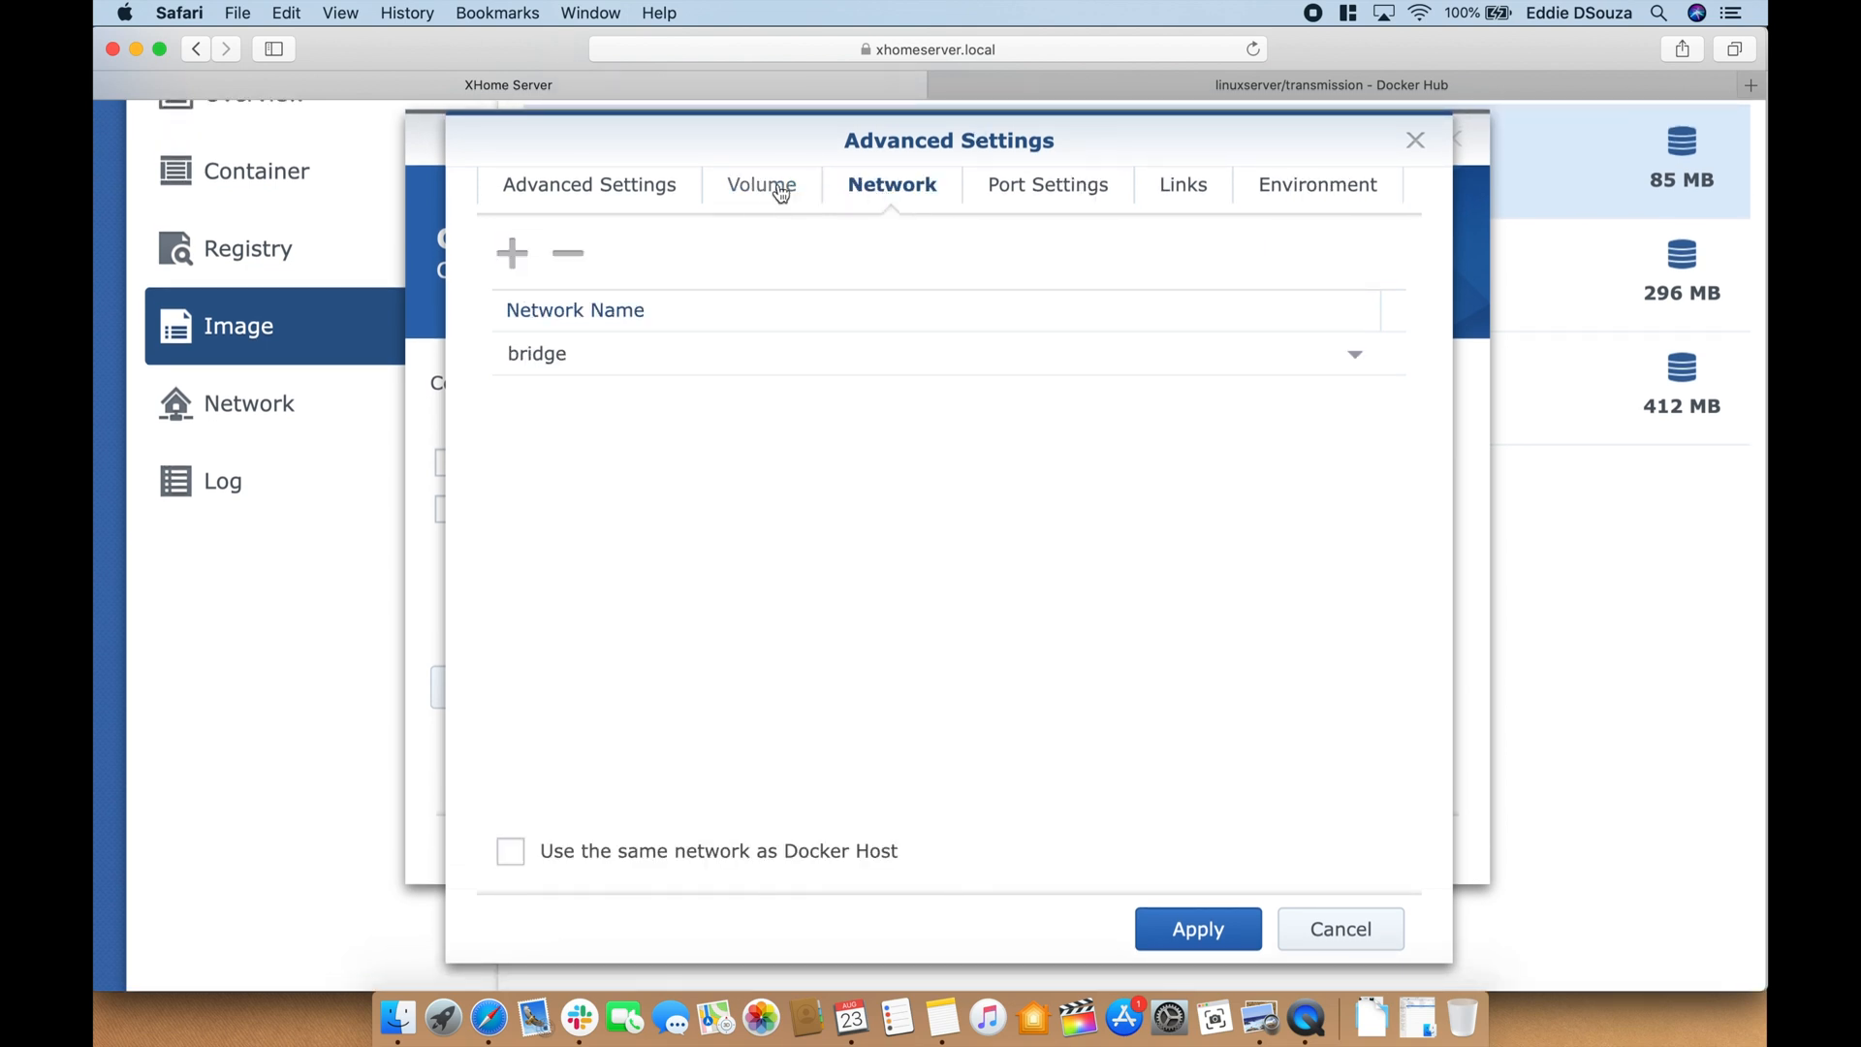
left_click(762, 184)
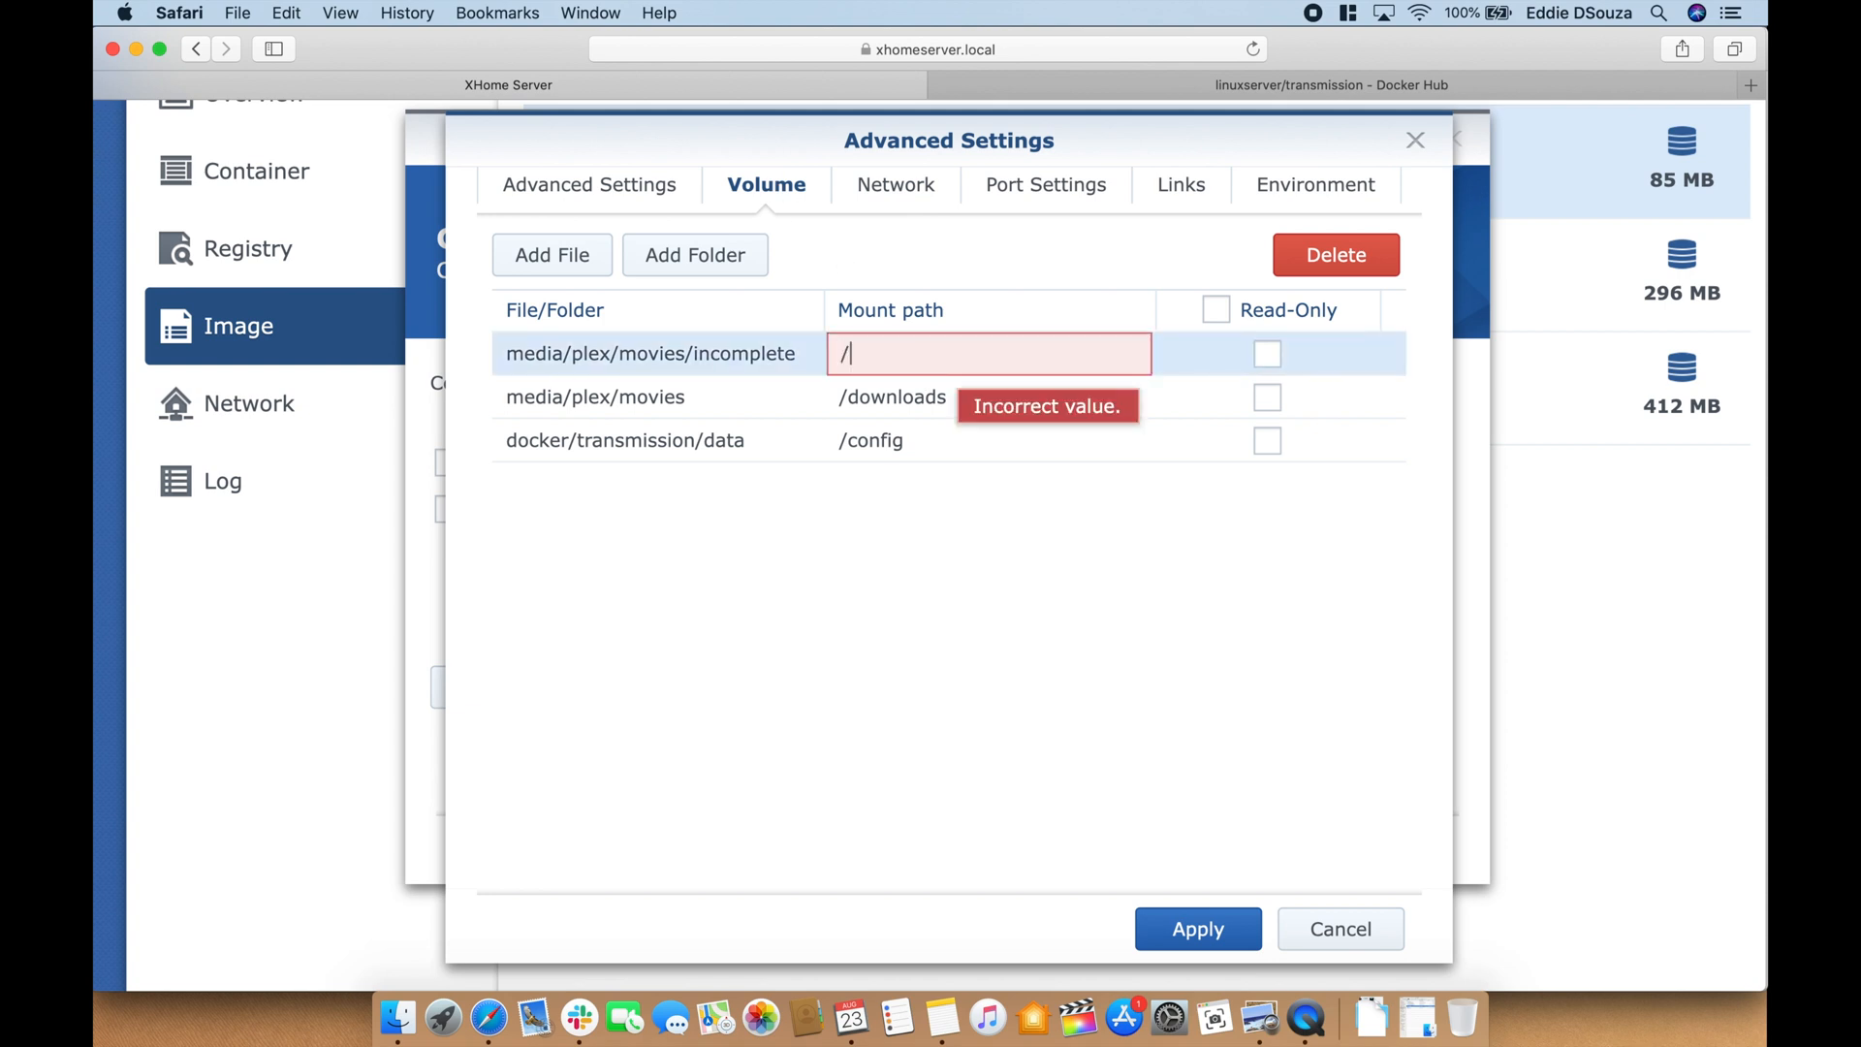
type("watch")
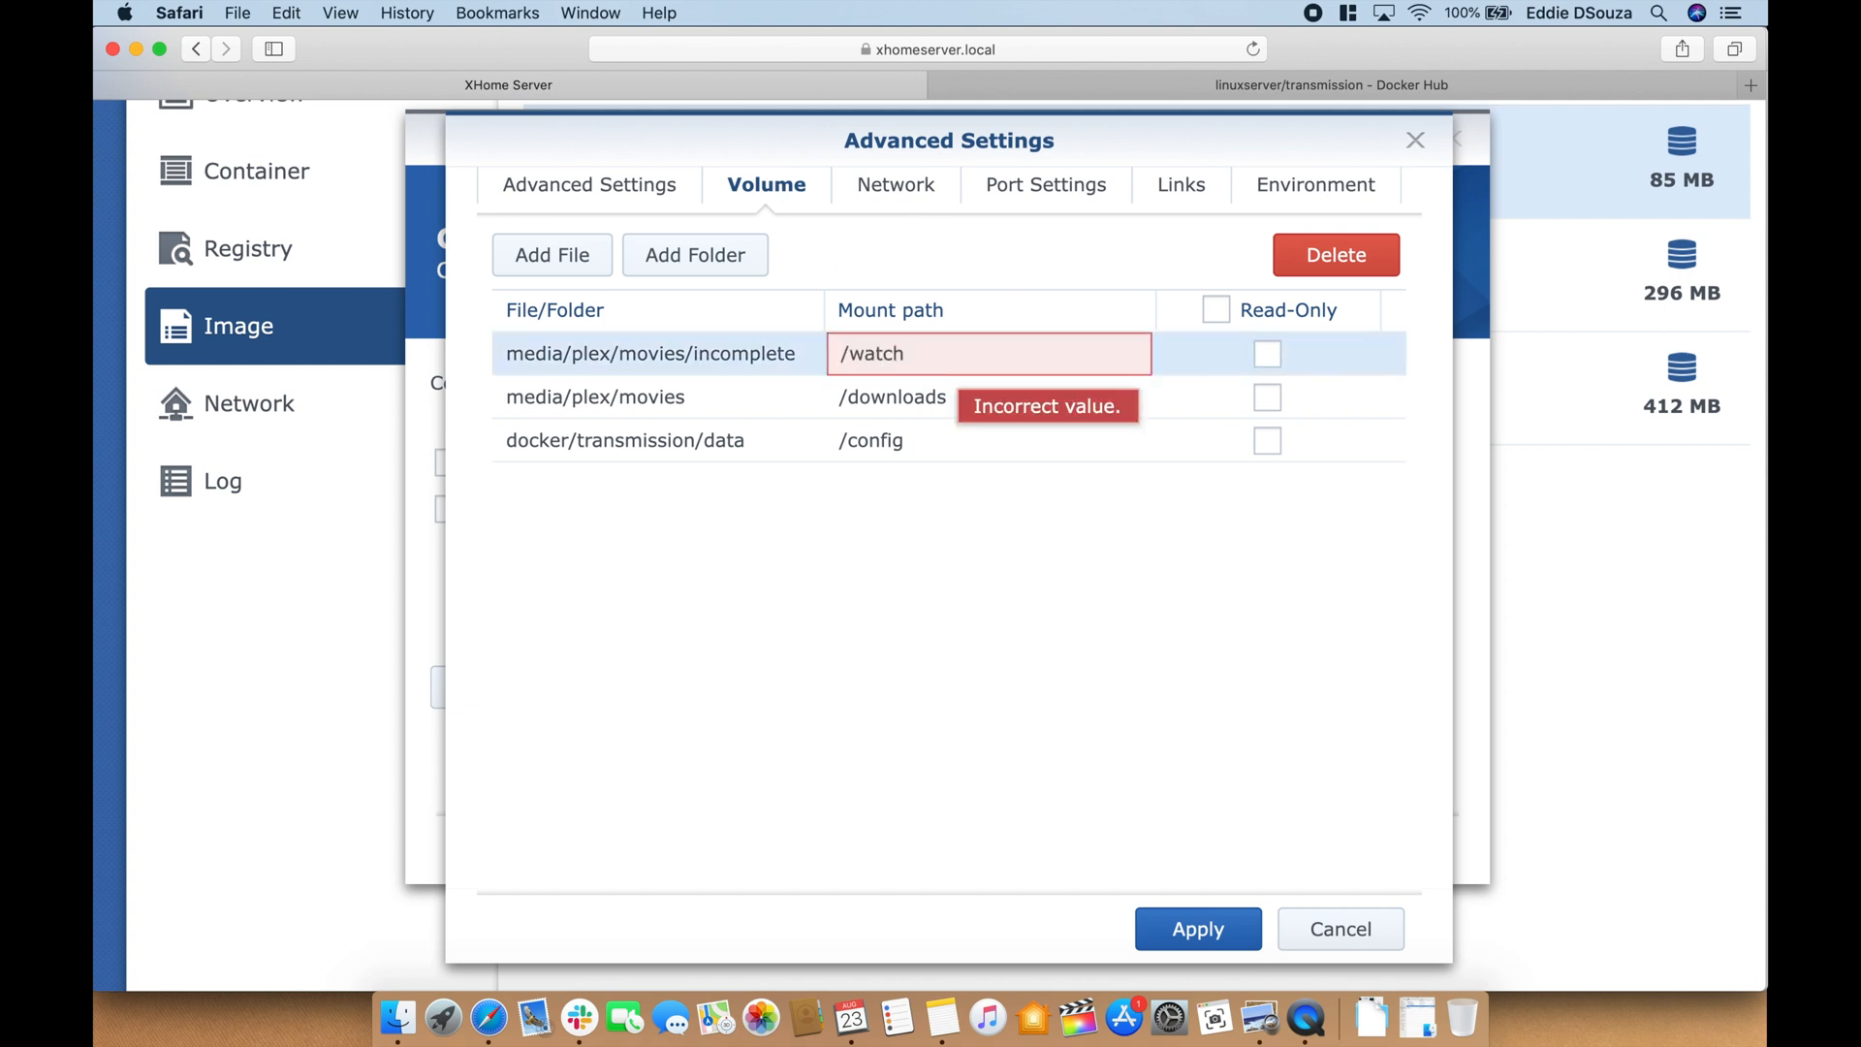
left_click(893, 184)
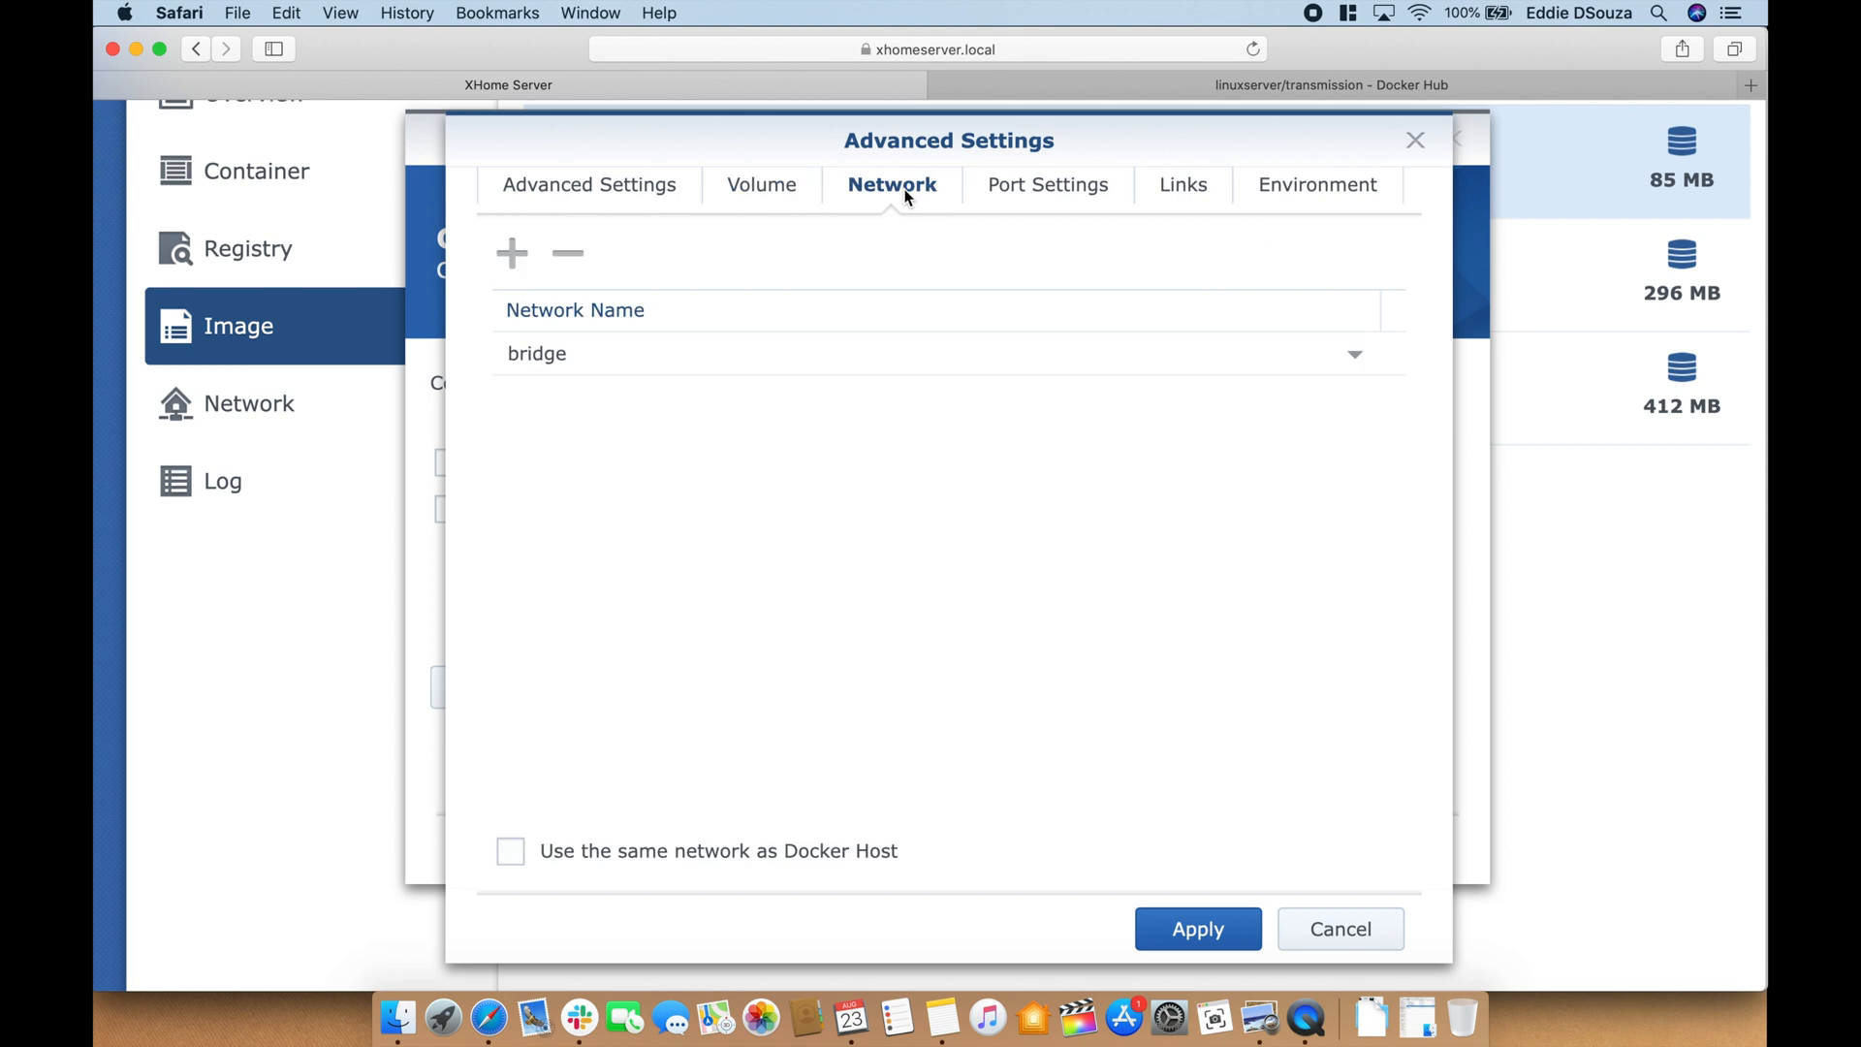
Set local port 51413 for container port 51413 TCP and add a 51413 UDP row
left_click(1045, 185)
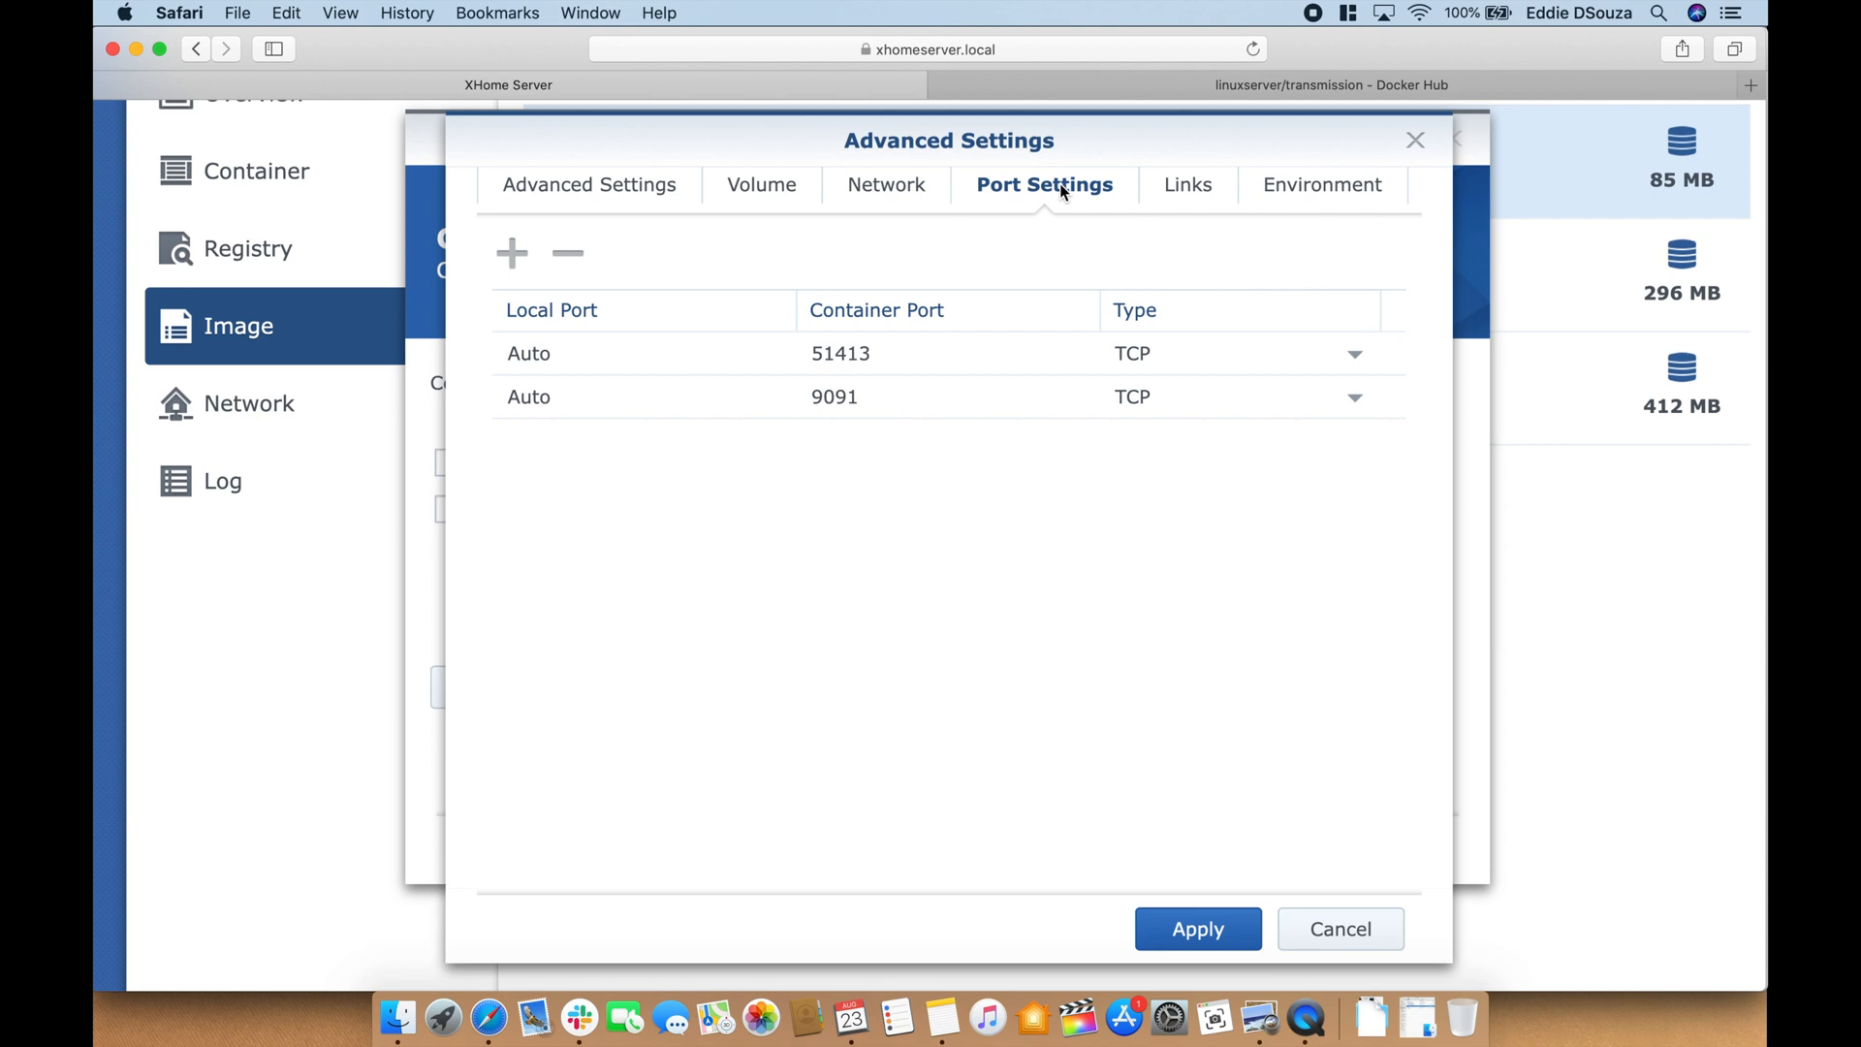
left_click(612, 353)
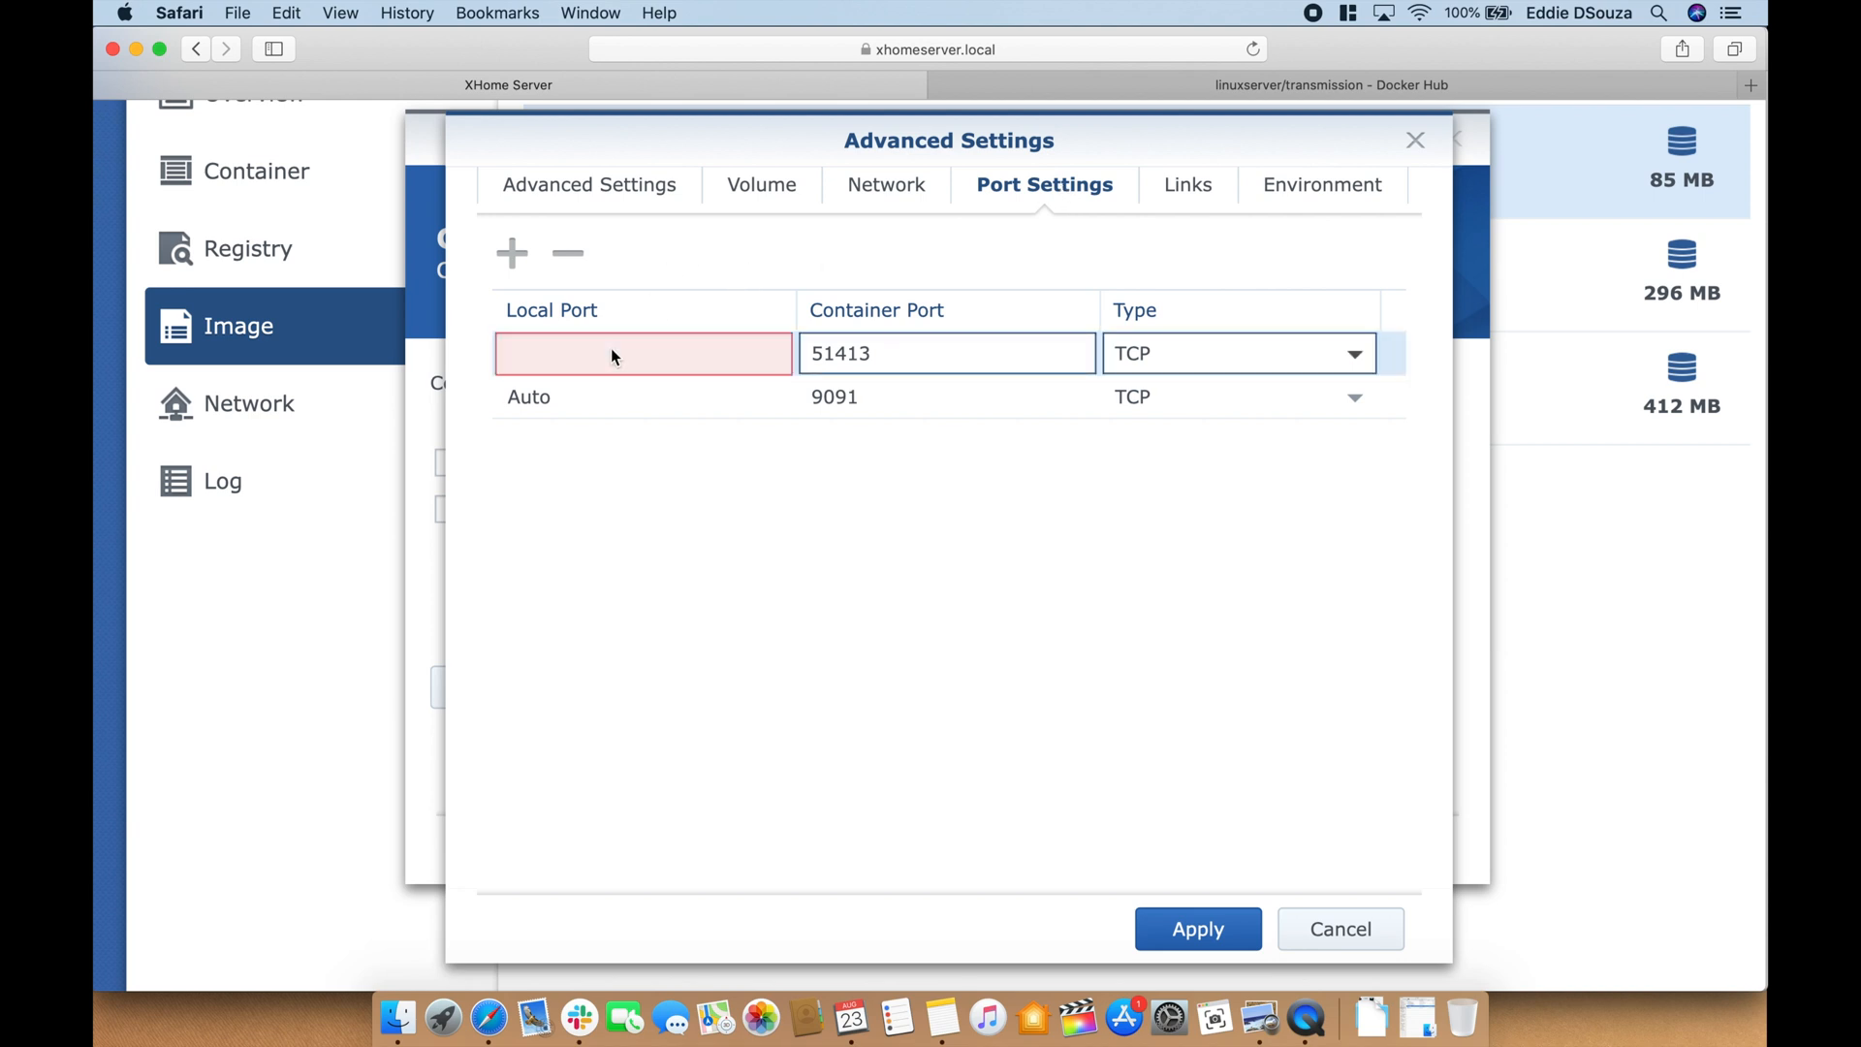
type("51413")
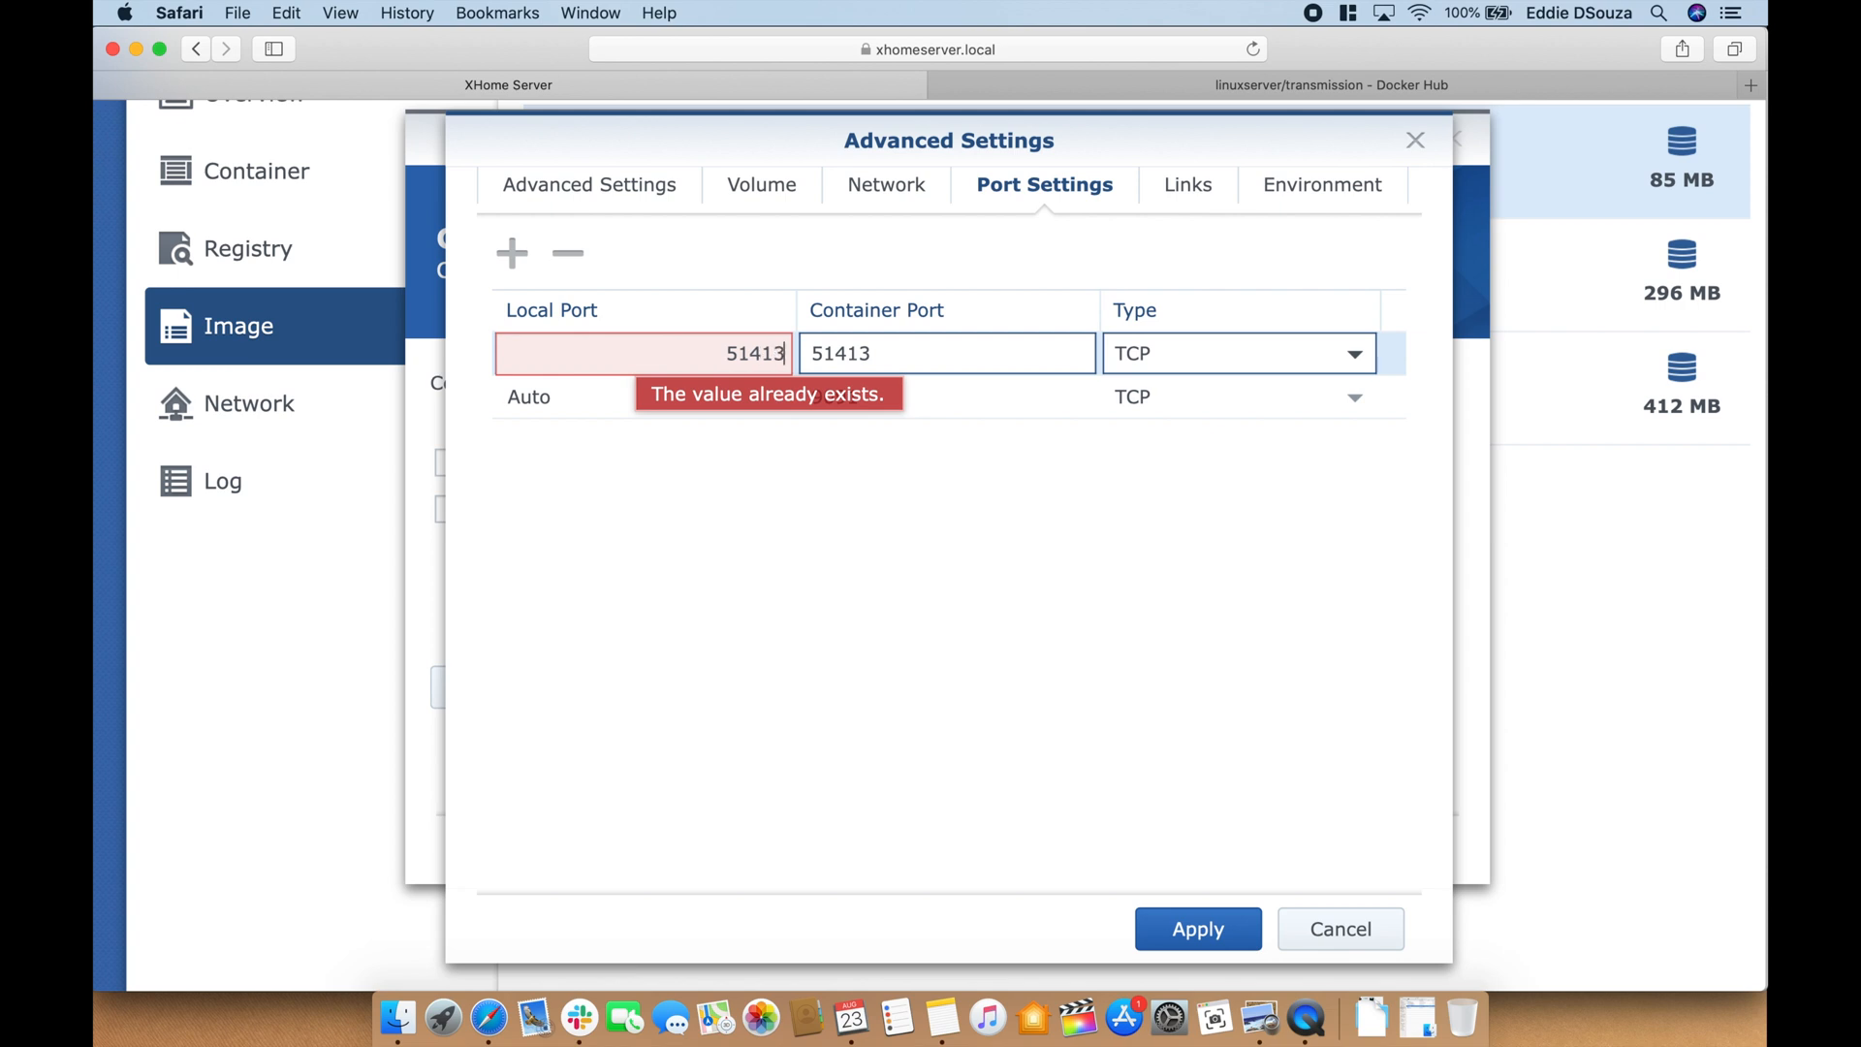
left_click(512, 254)
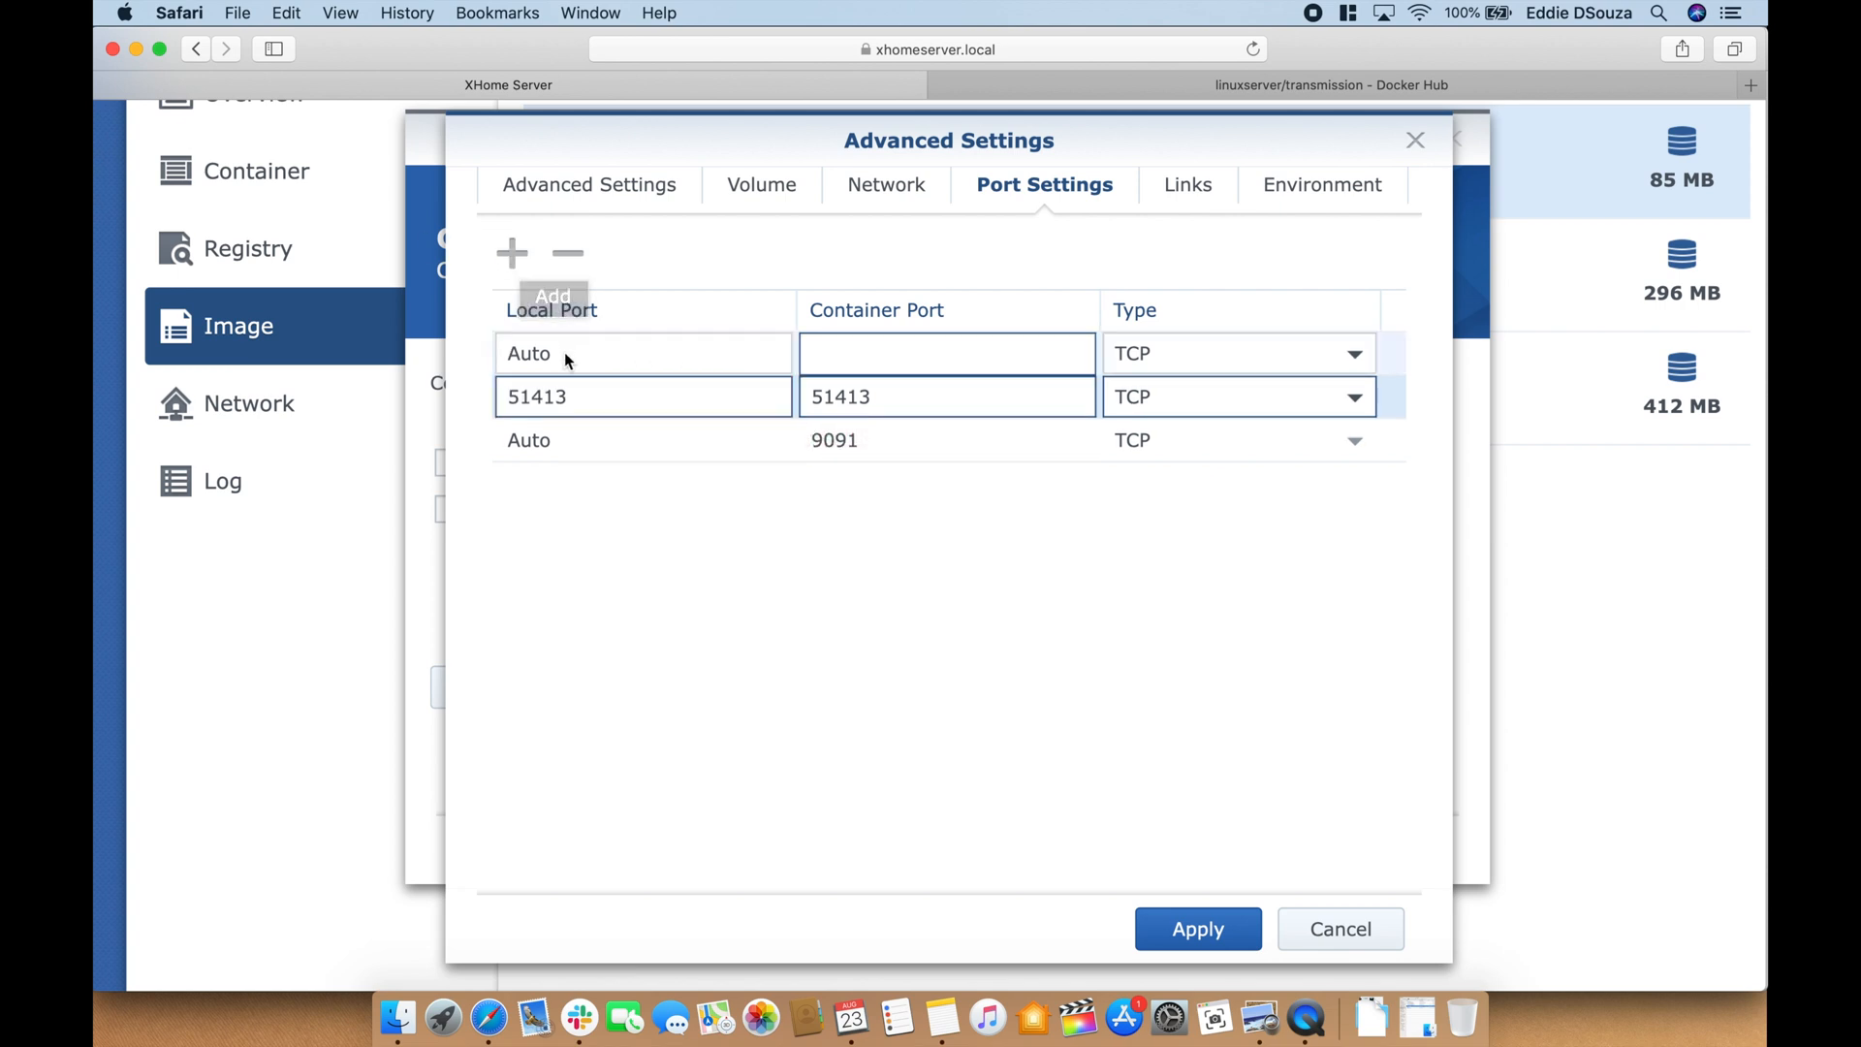
type("51413")
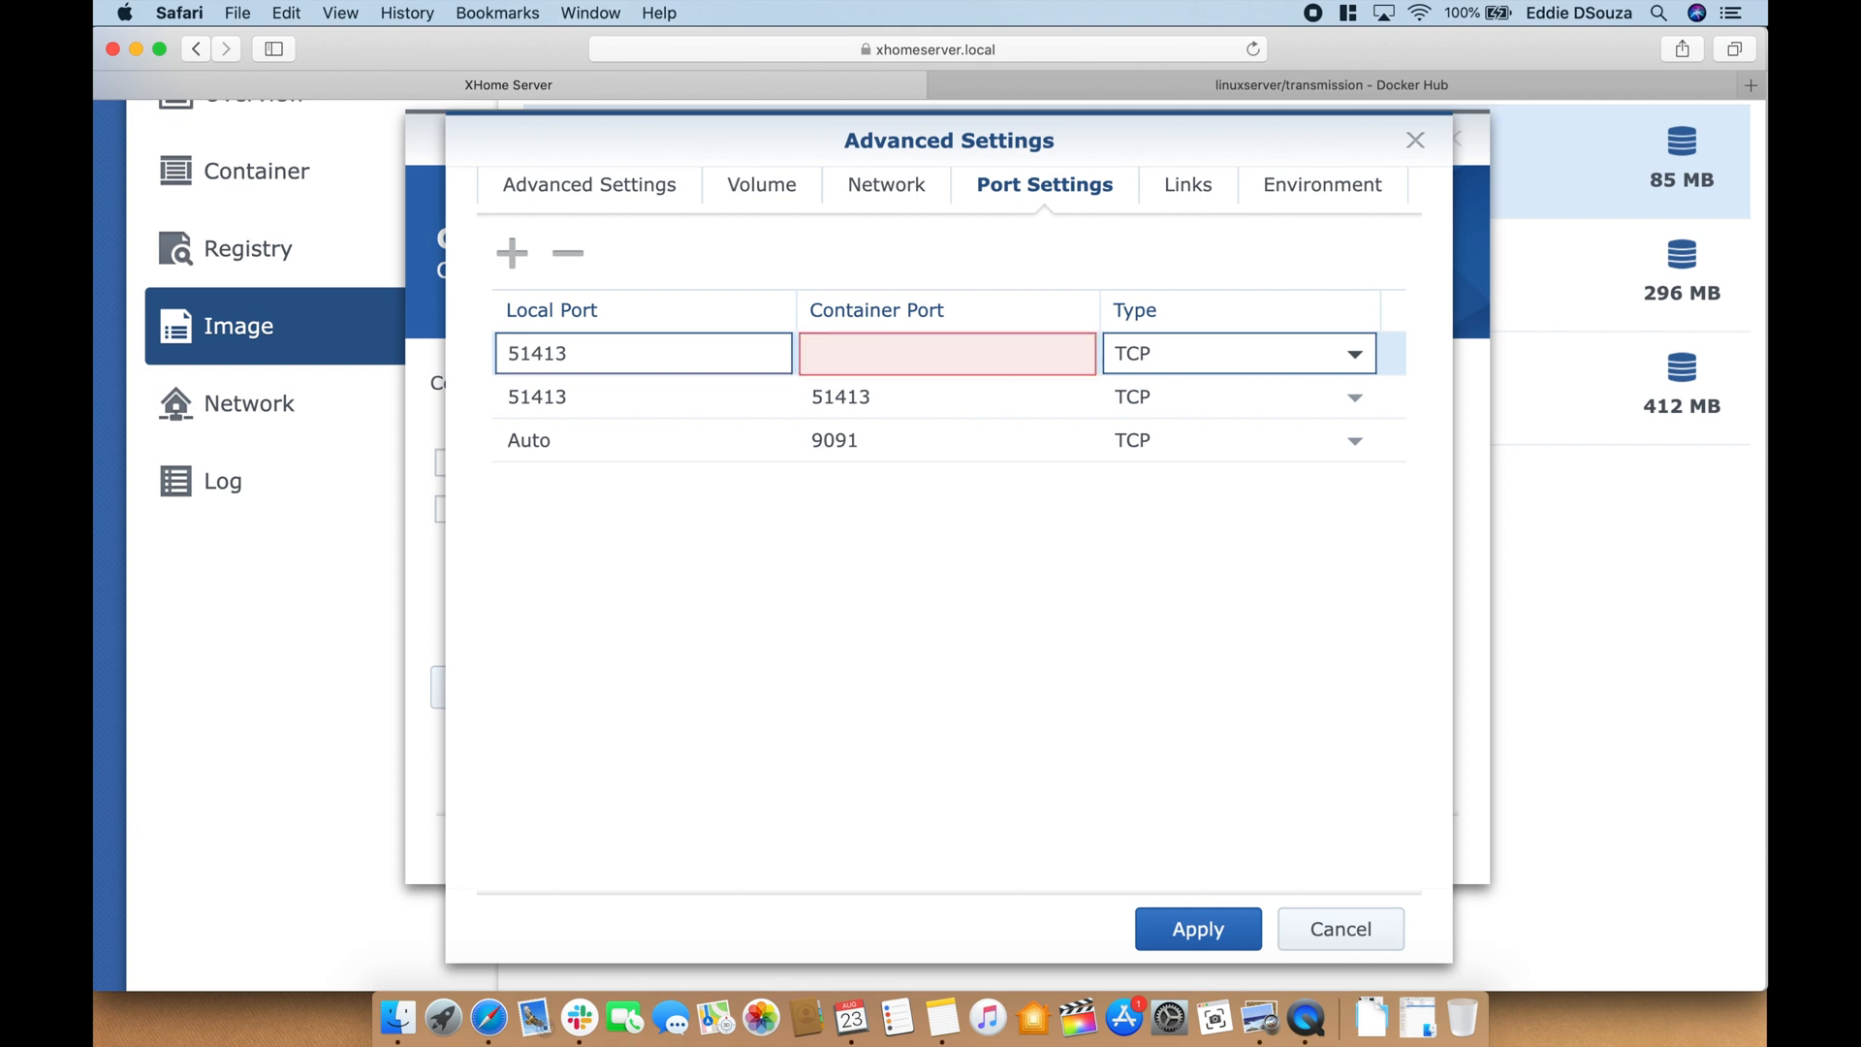
type("51413")
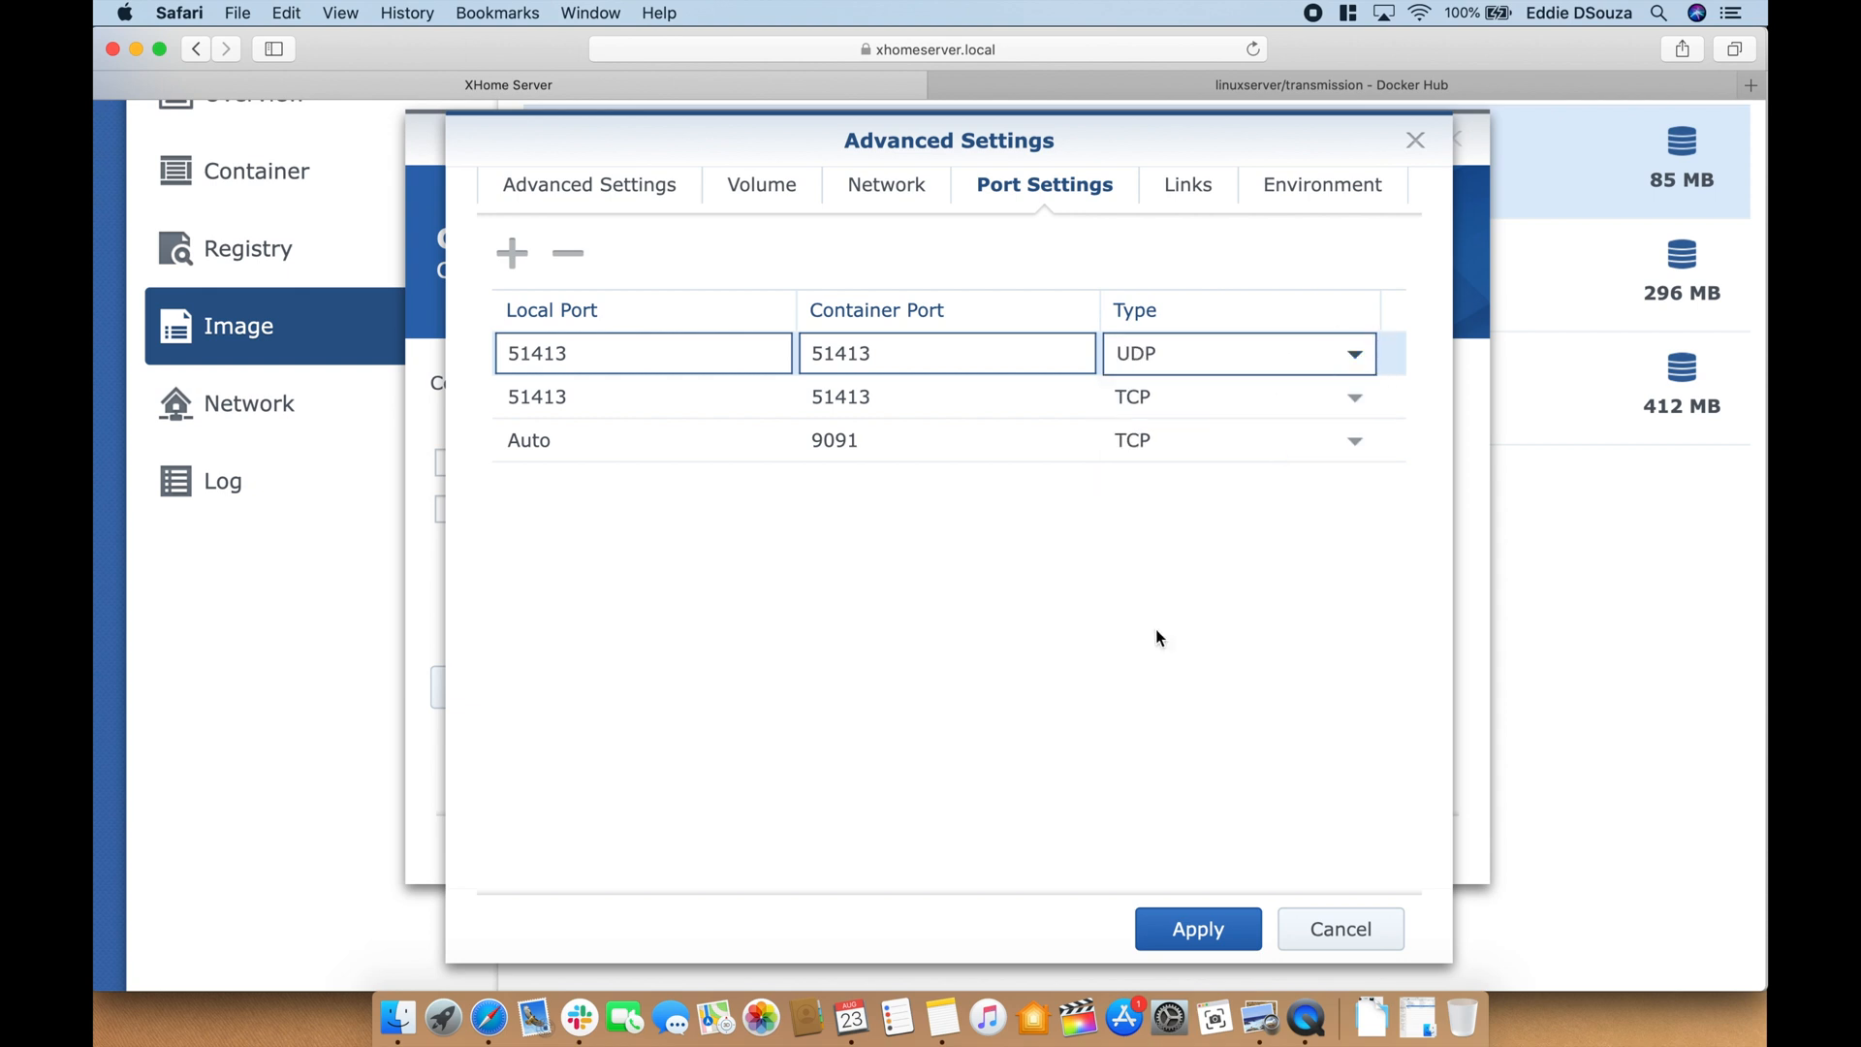
Add environment variable TZ set to America/Sao_Paulo
left_click(1176, 185)
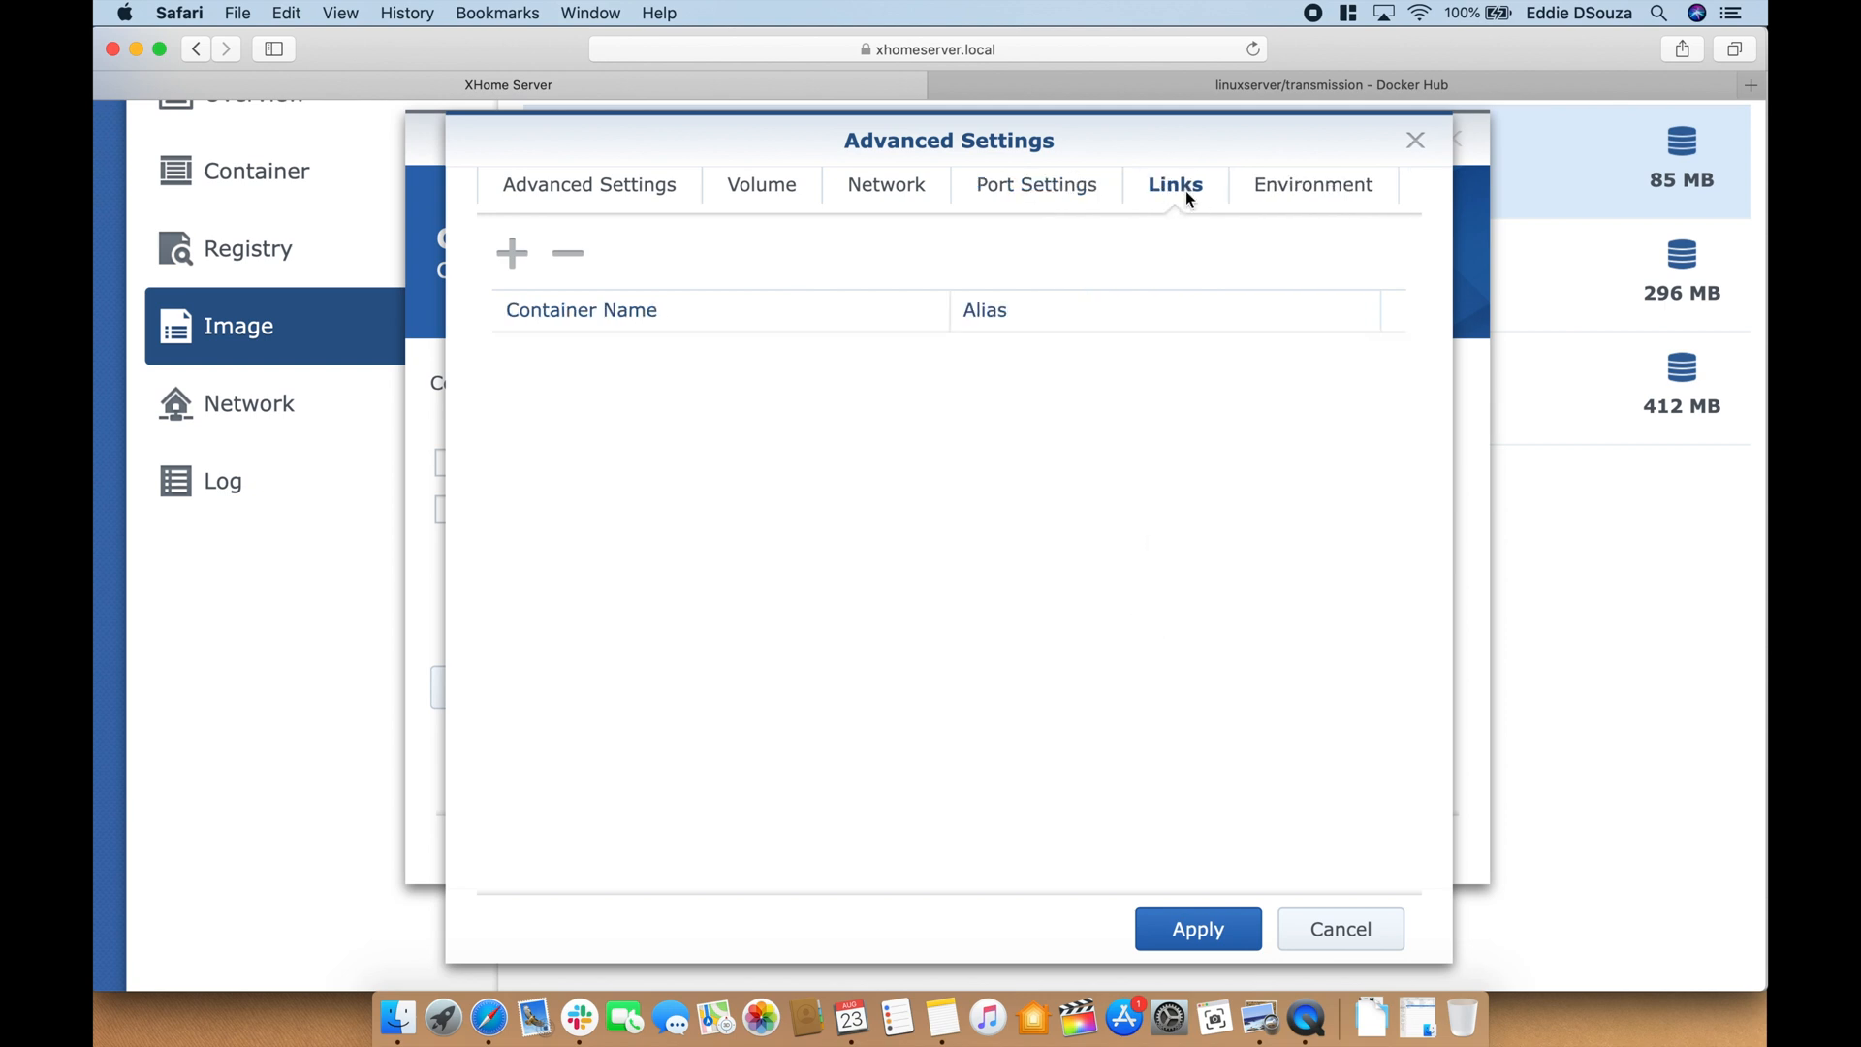
mouse_move(976, 500)
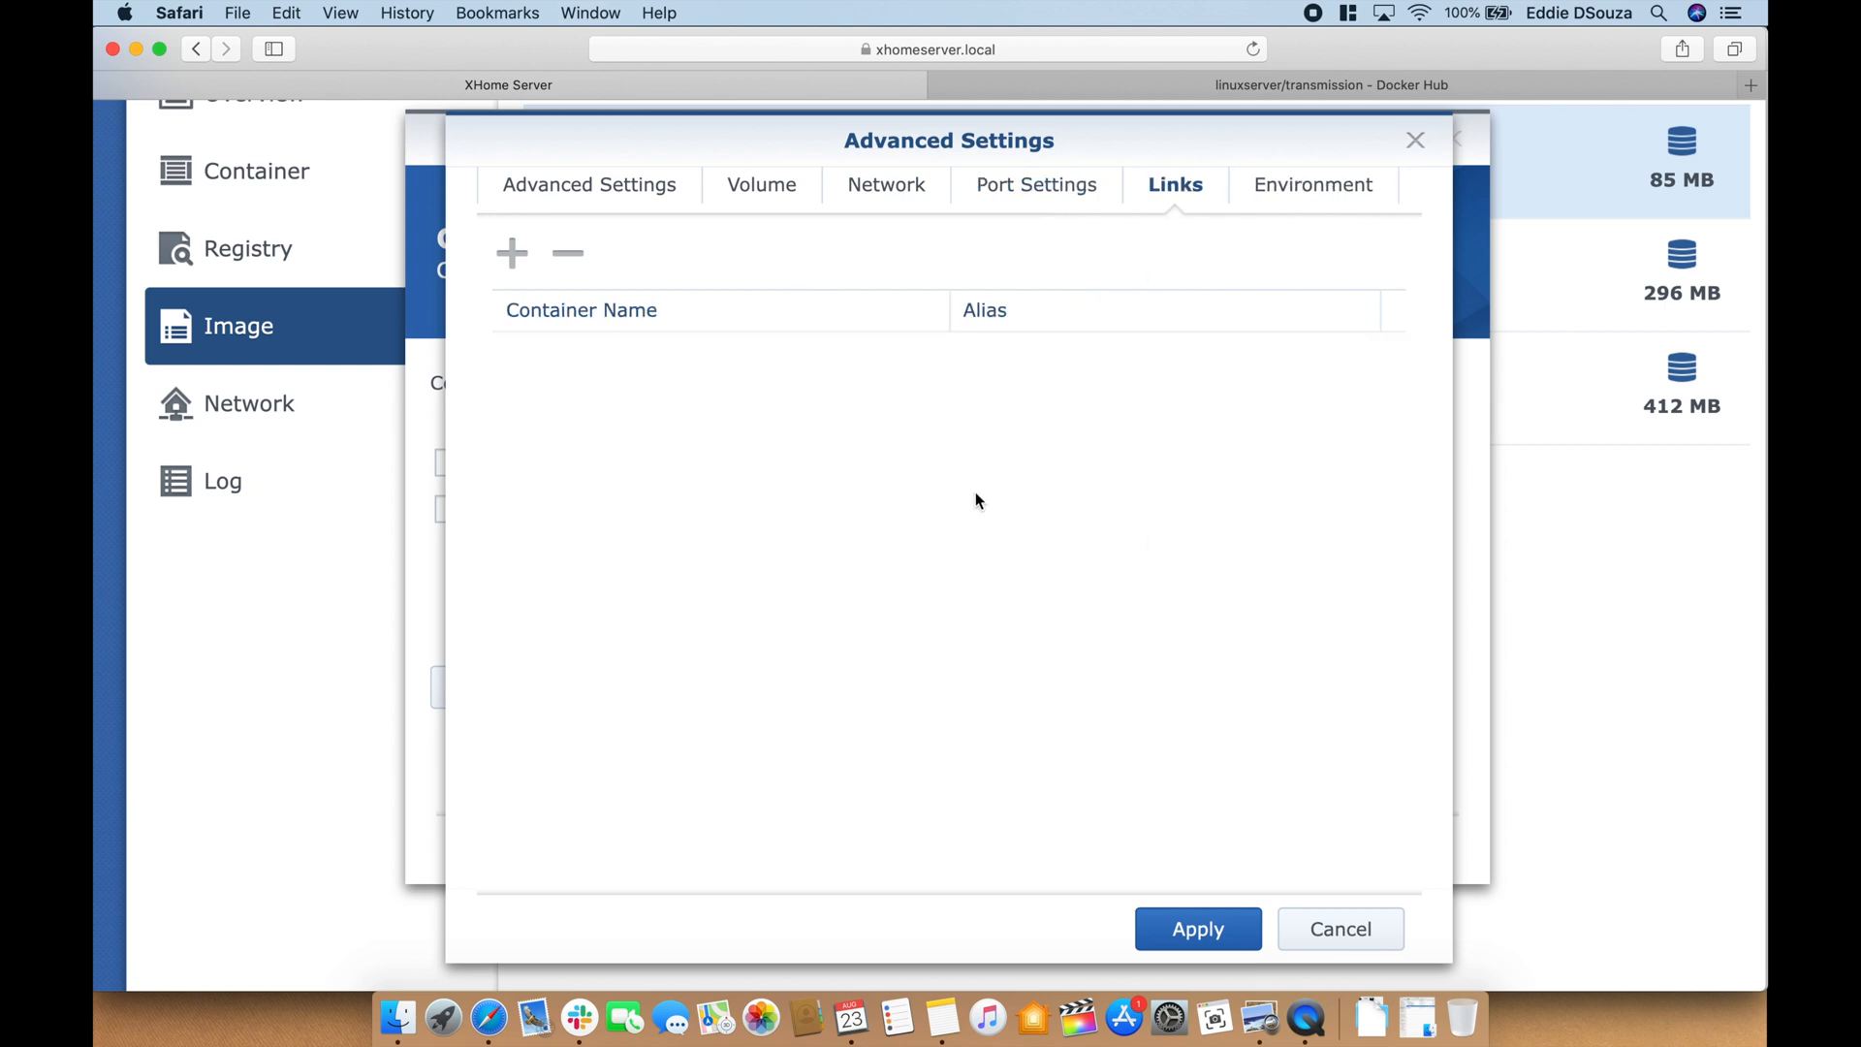
left_click(1314, 184)
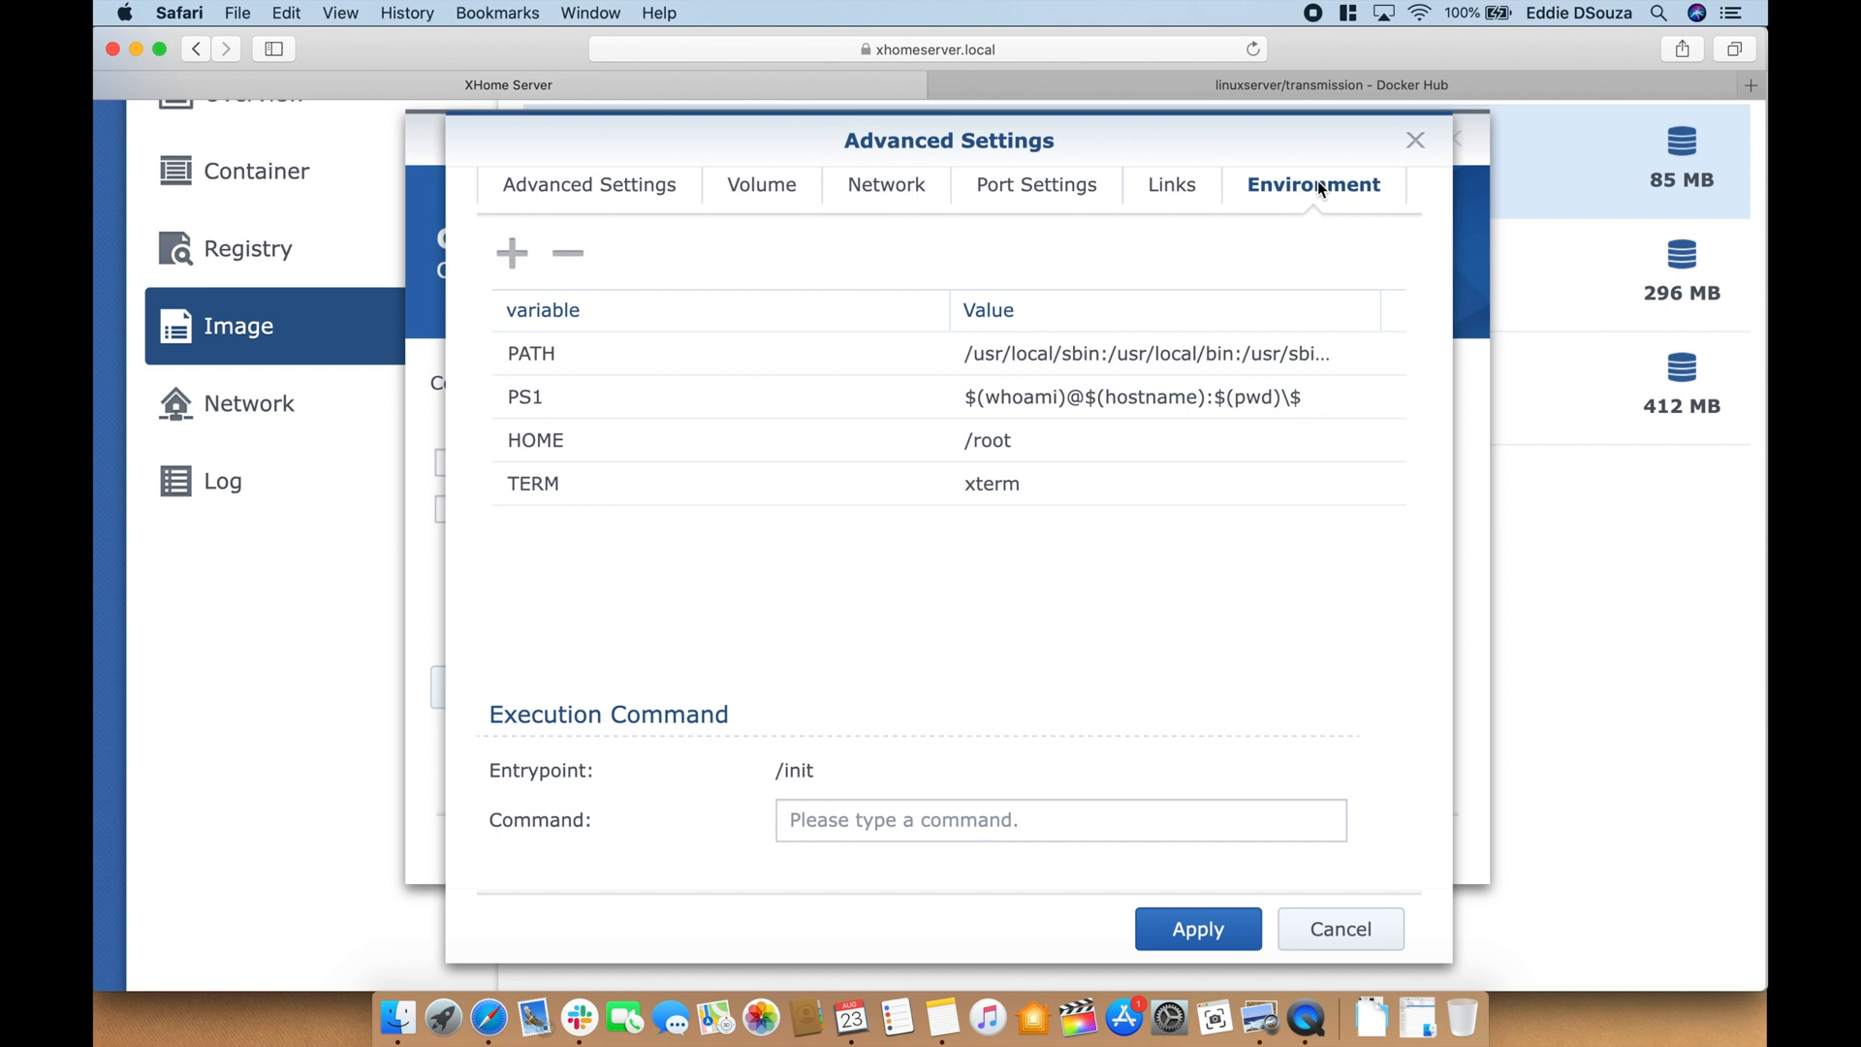
mouse_move(517, 261)
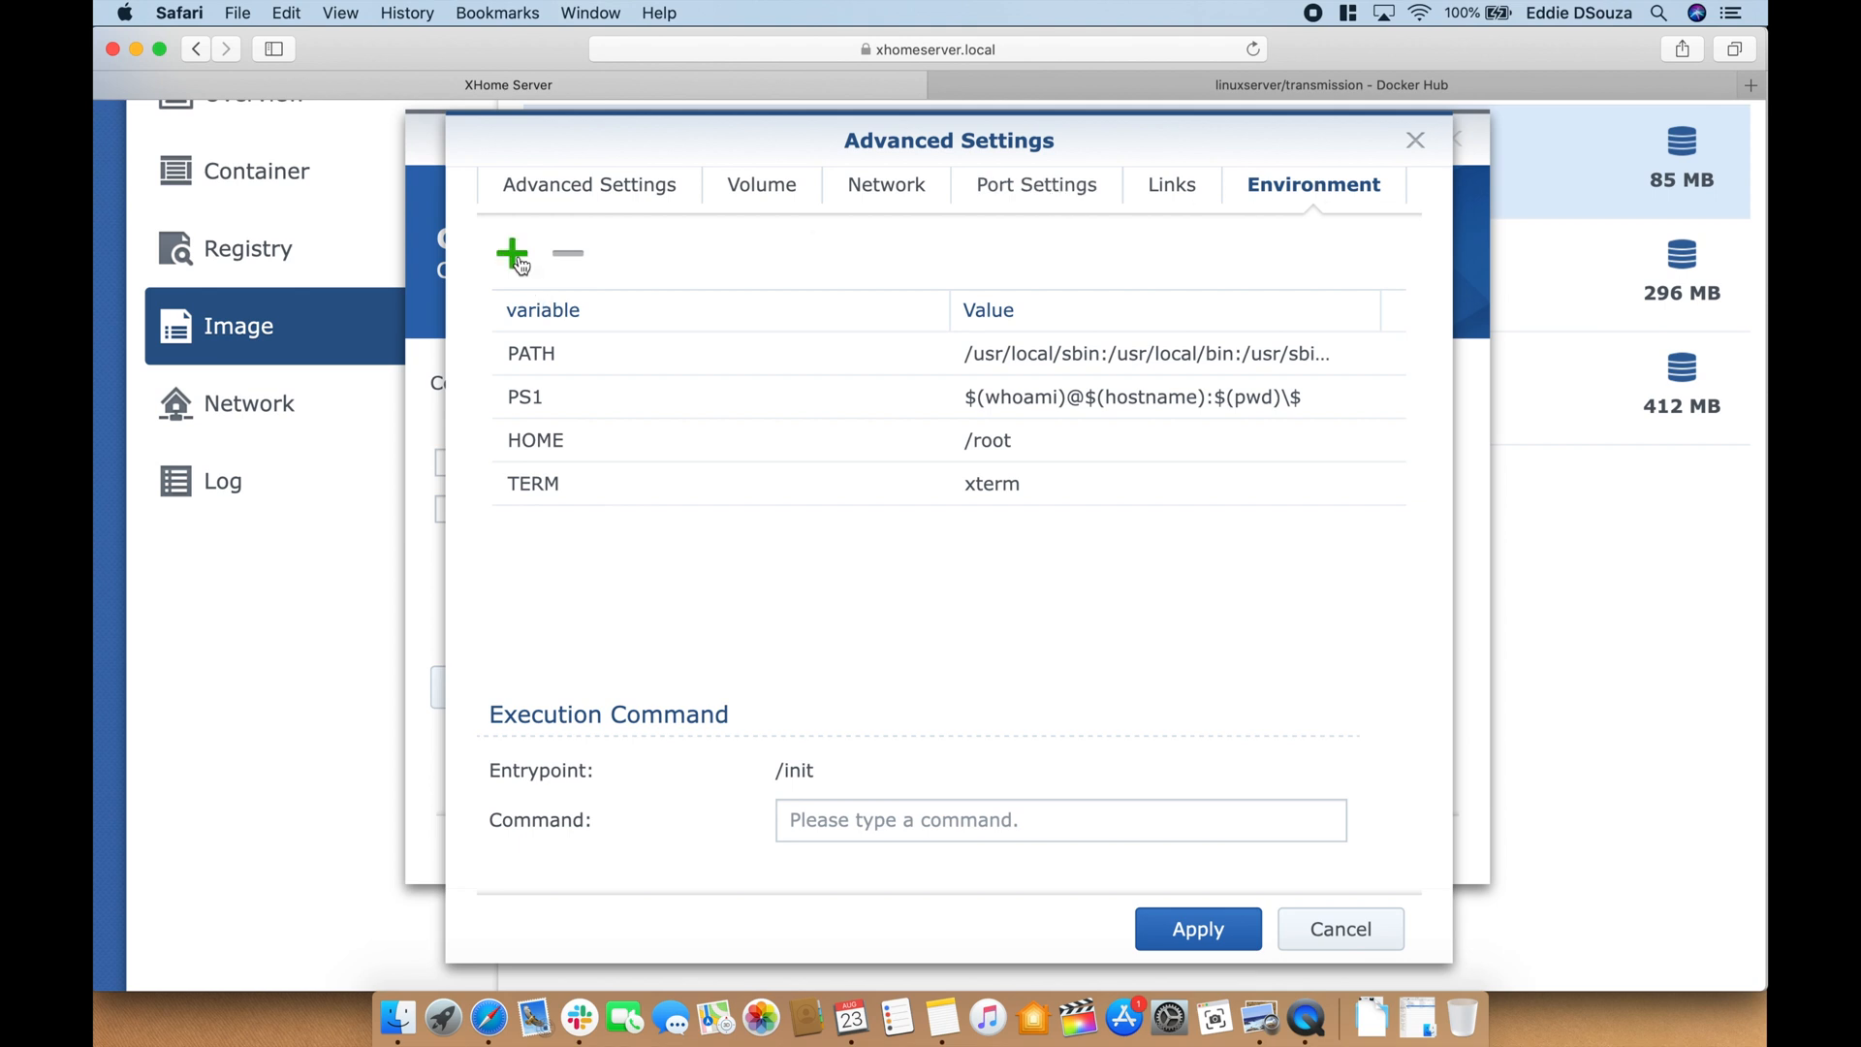
left_click(510, 253)
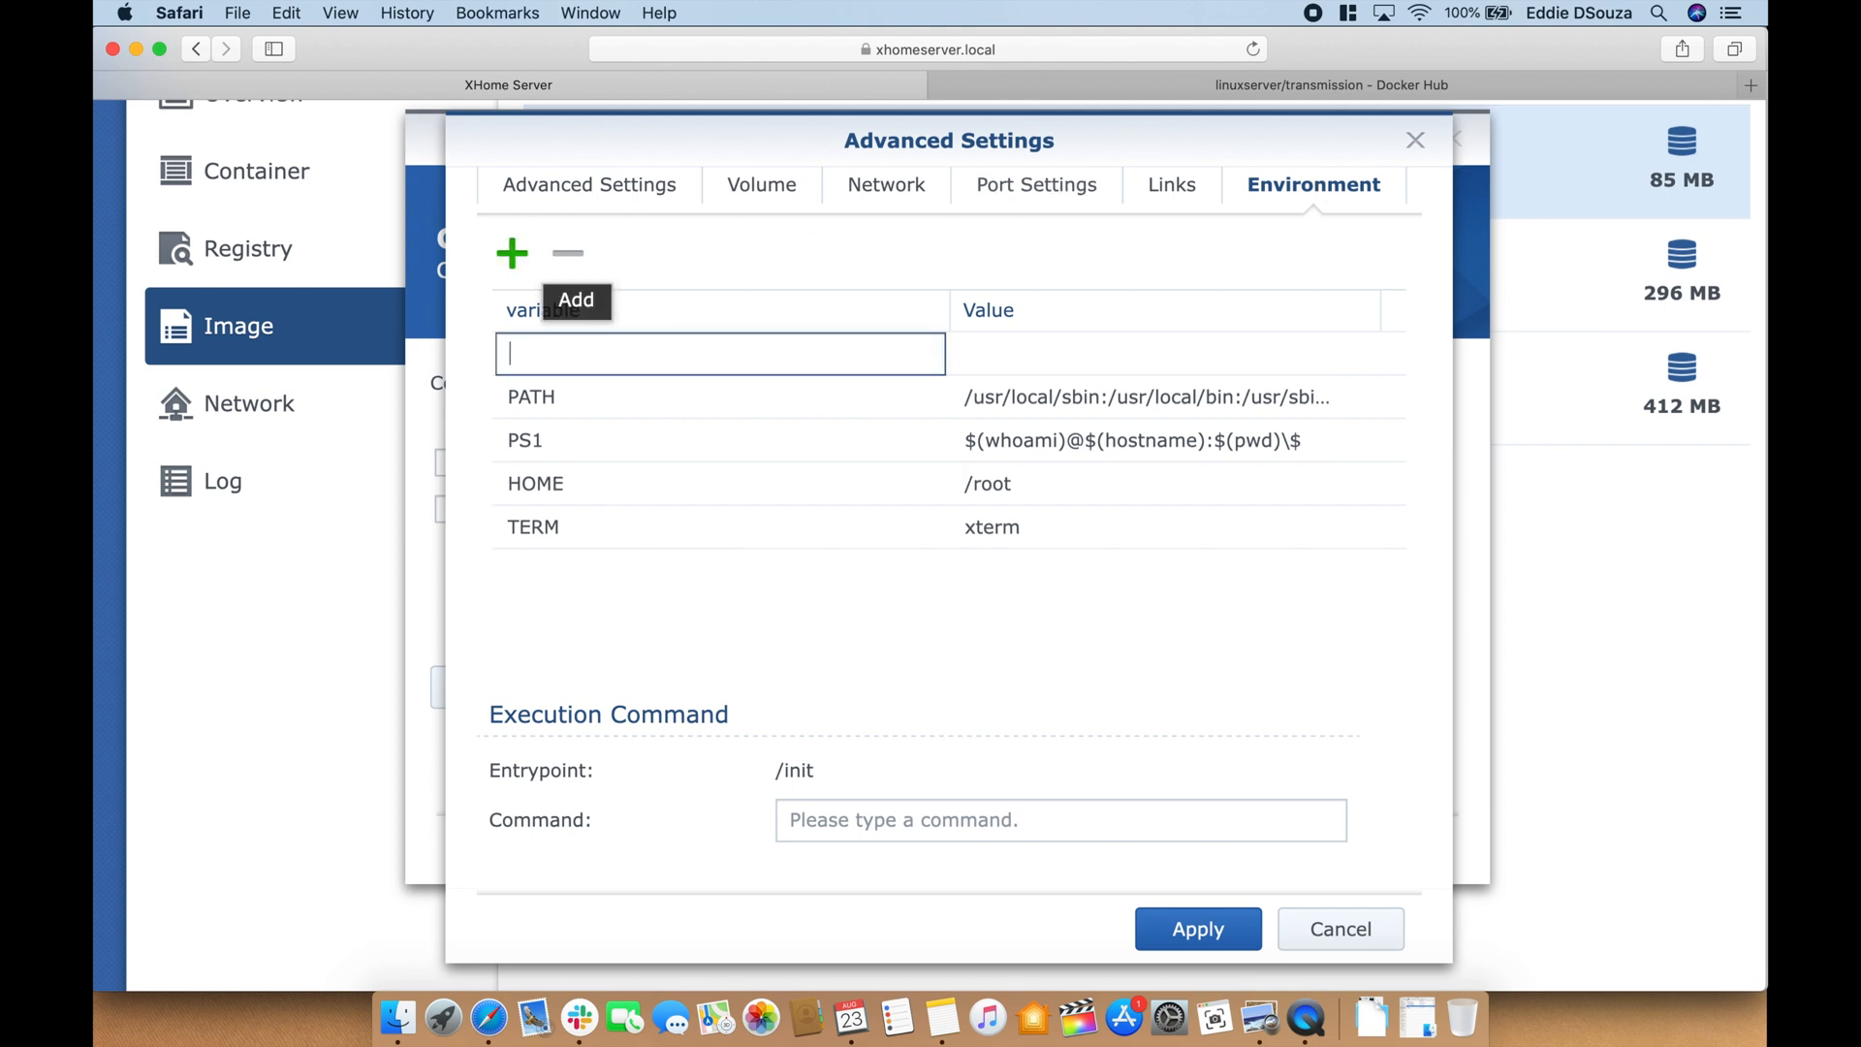
type("Tz")
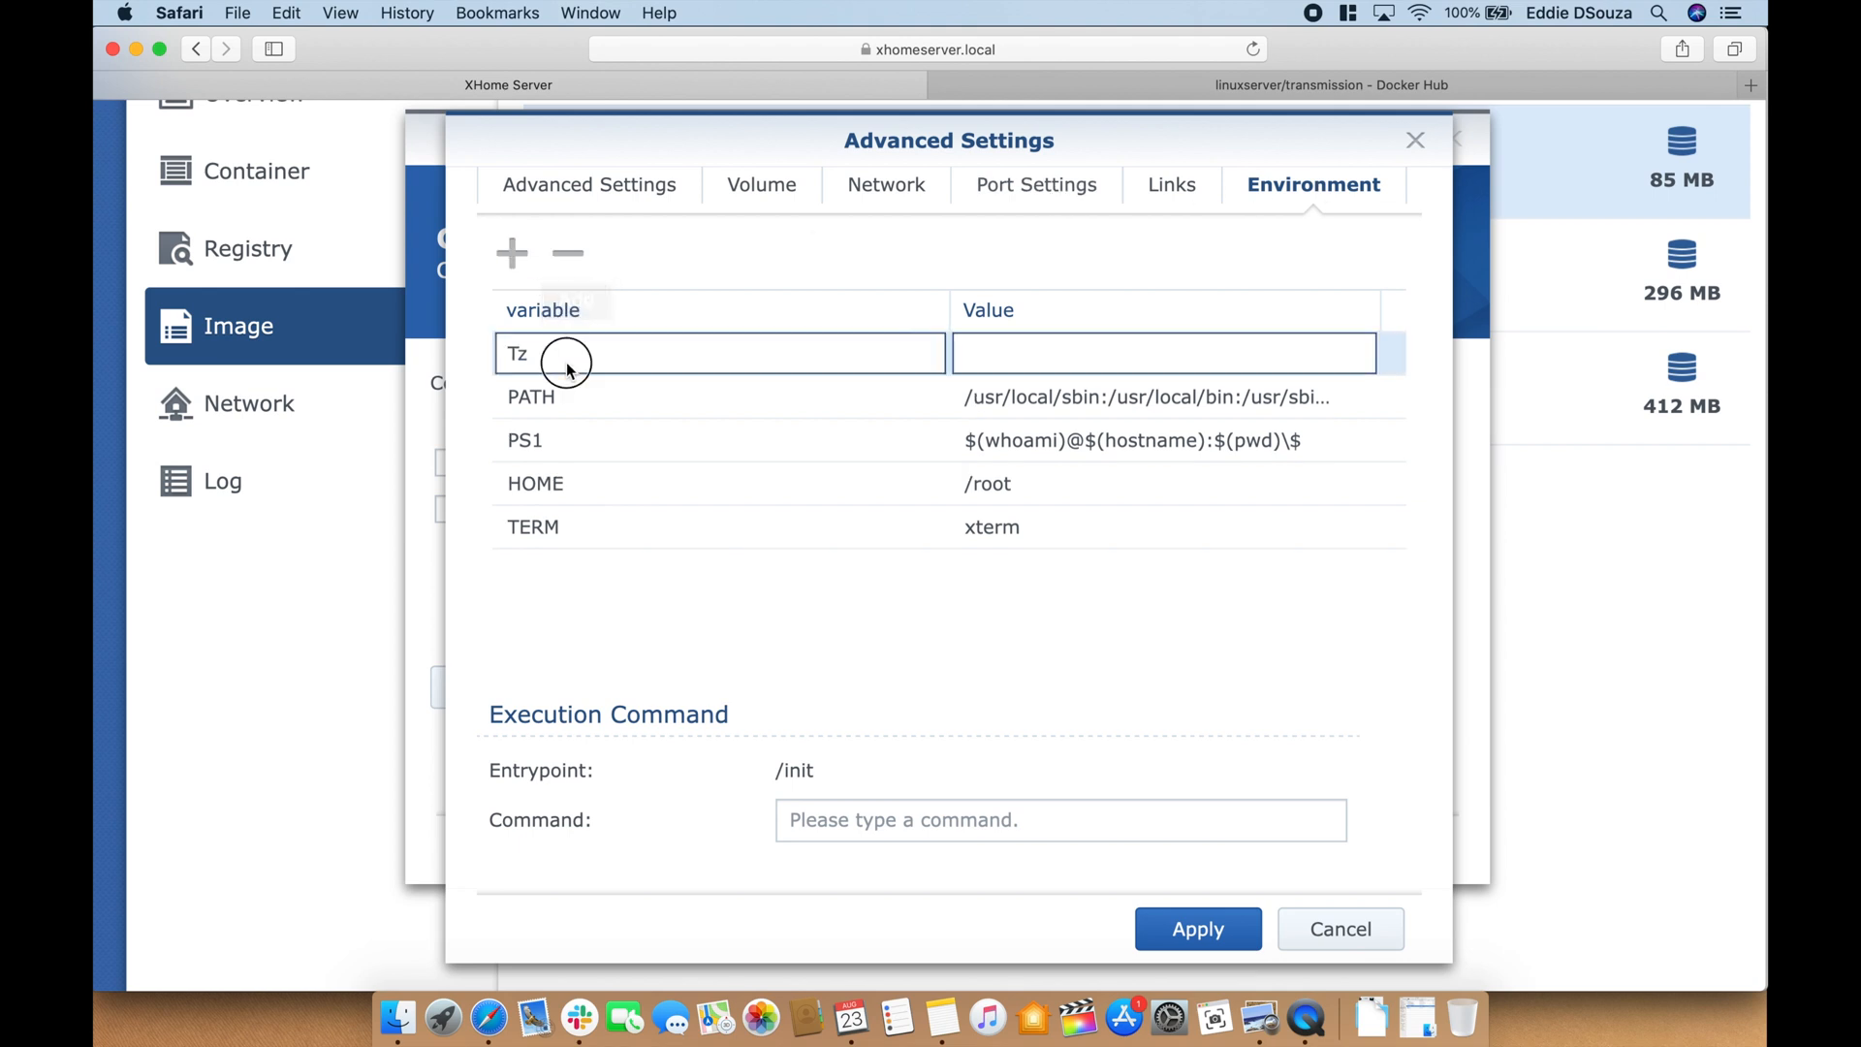
type("TZ")
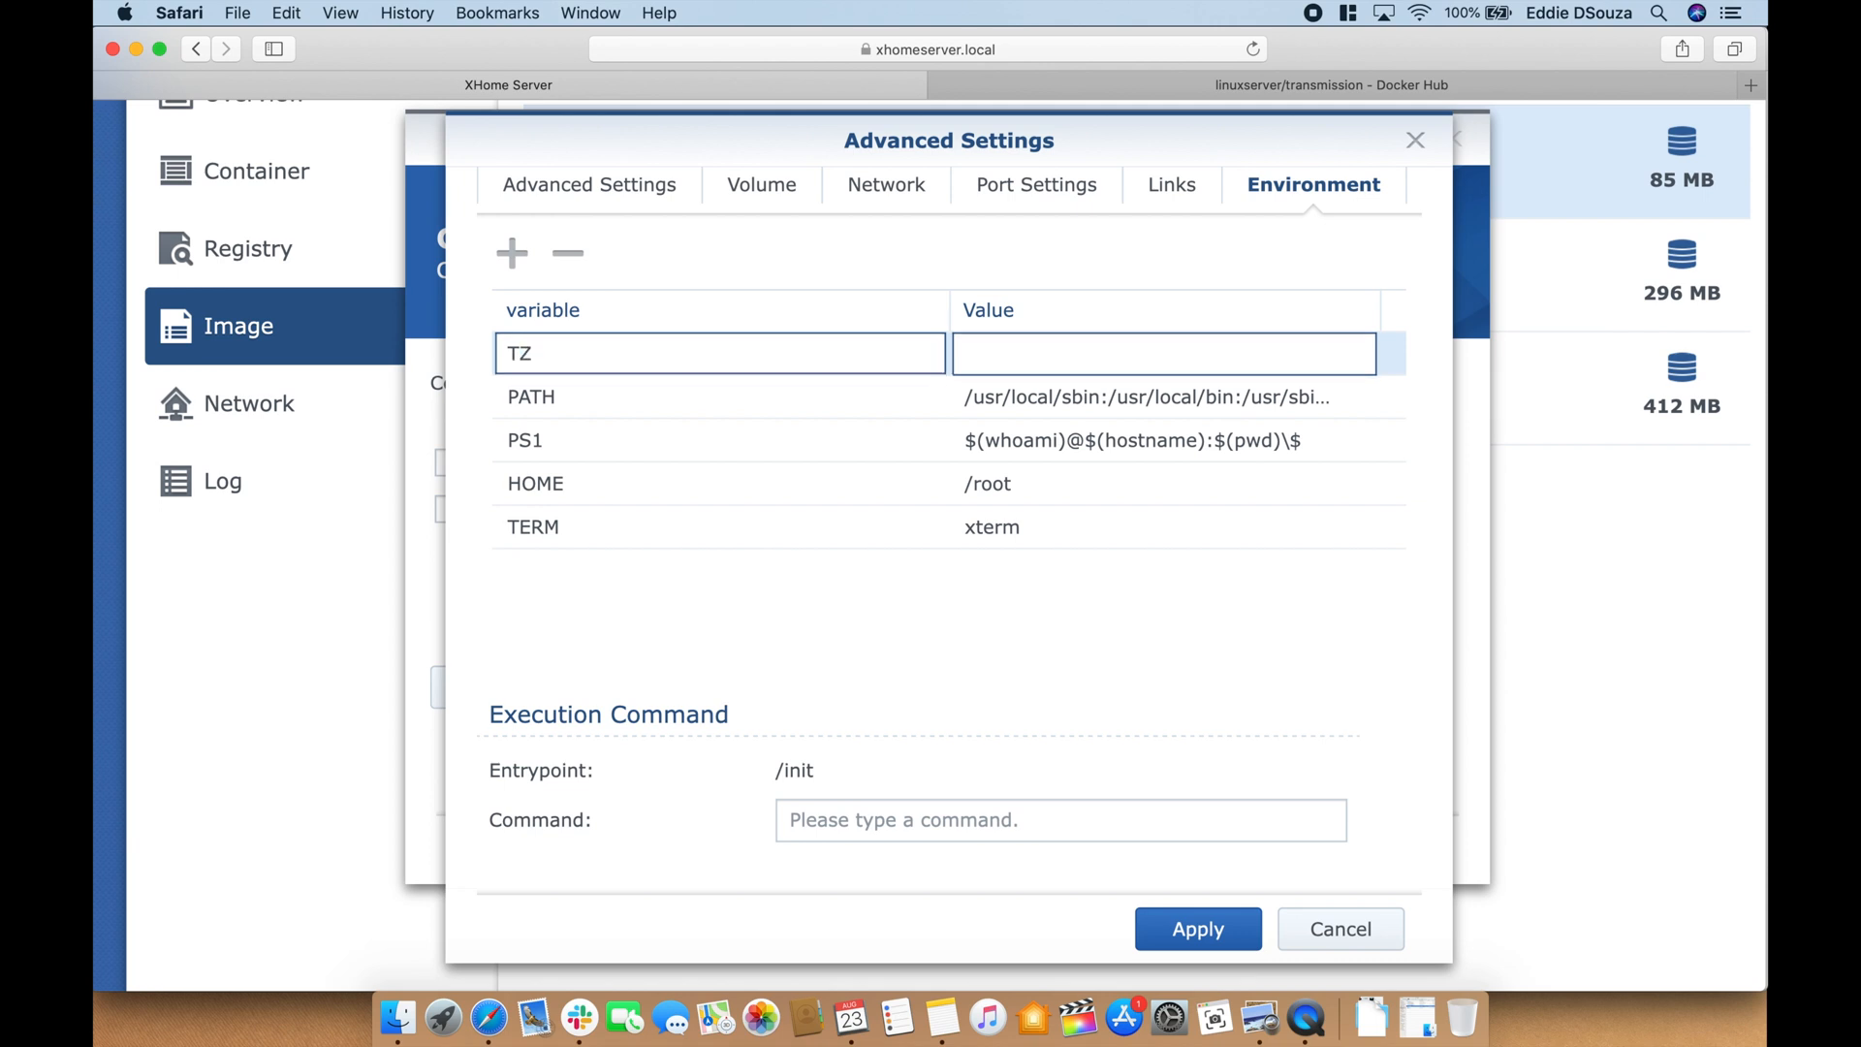
type("America/")
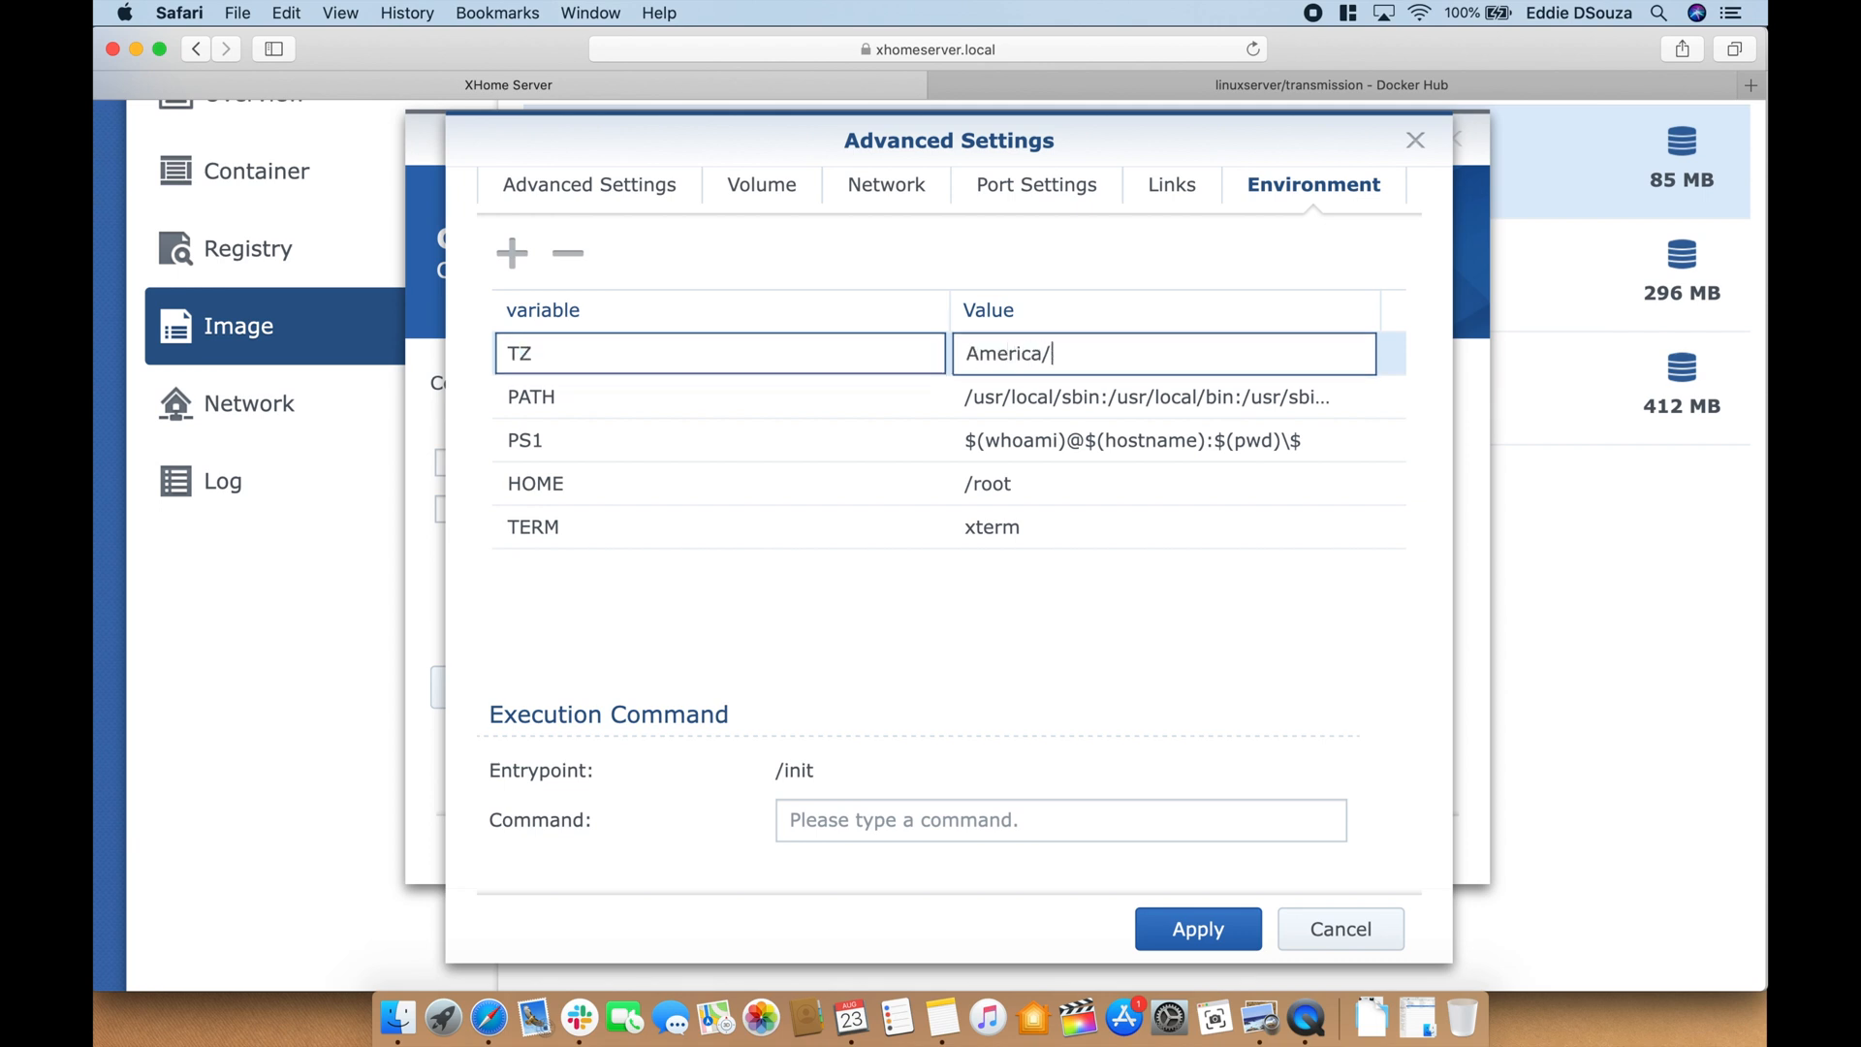
type("Sao Pa")
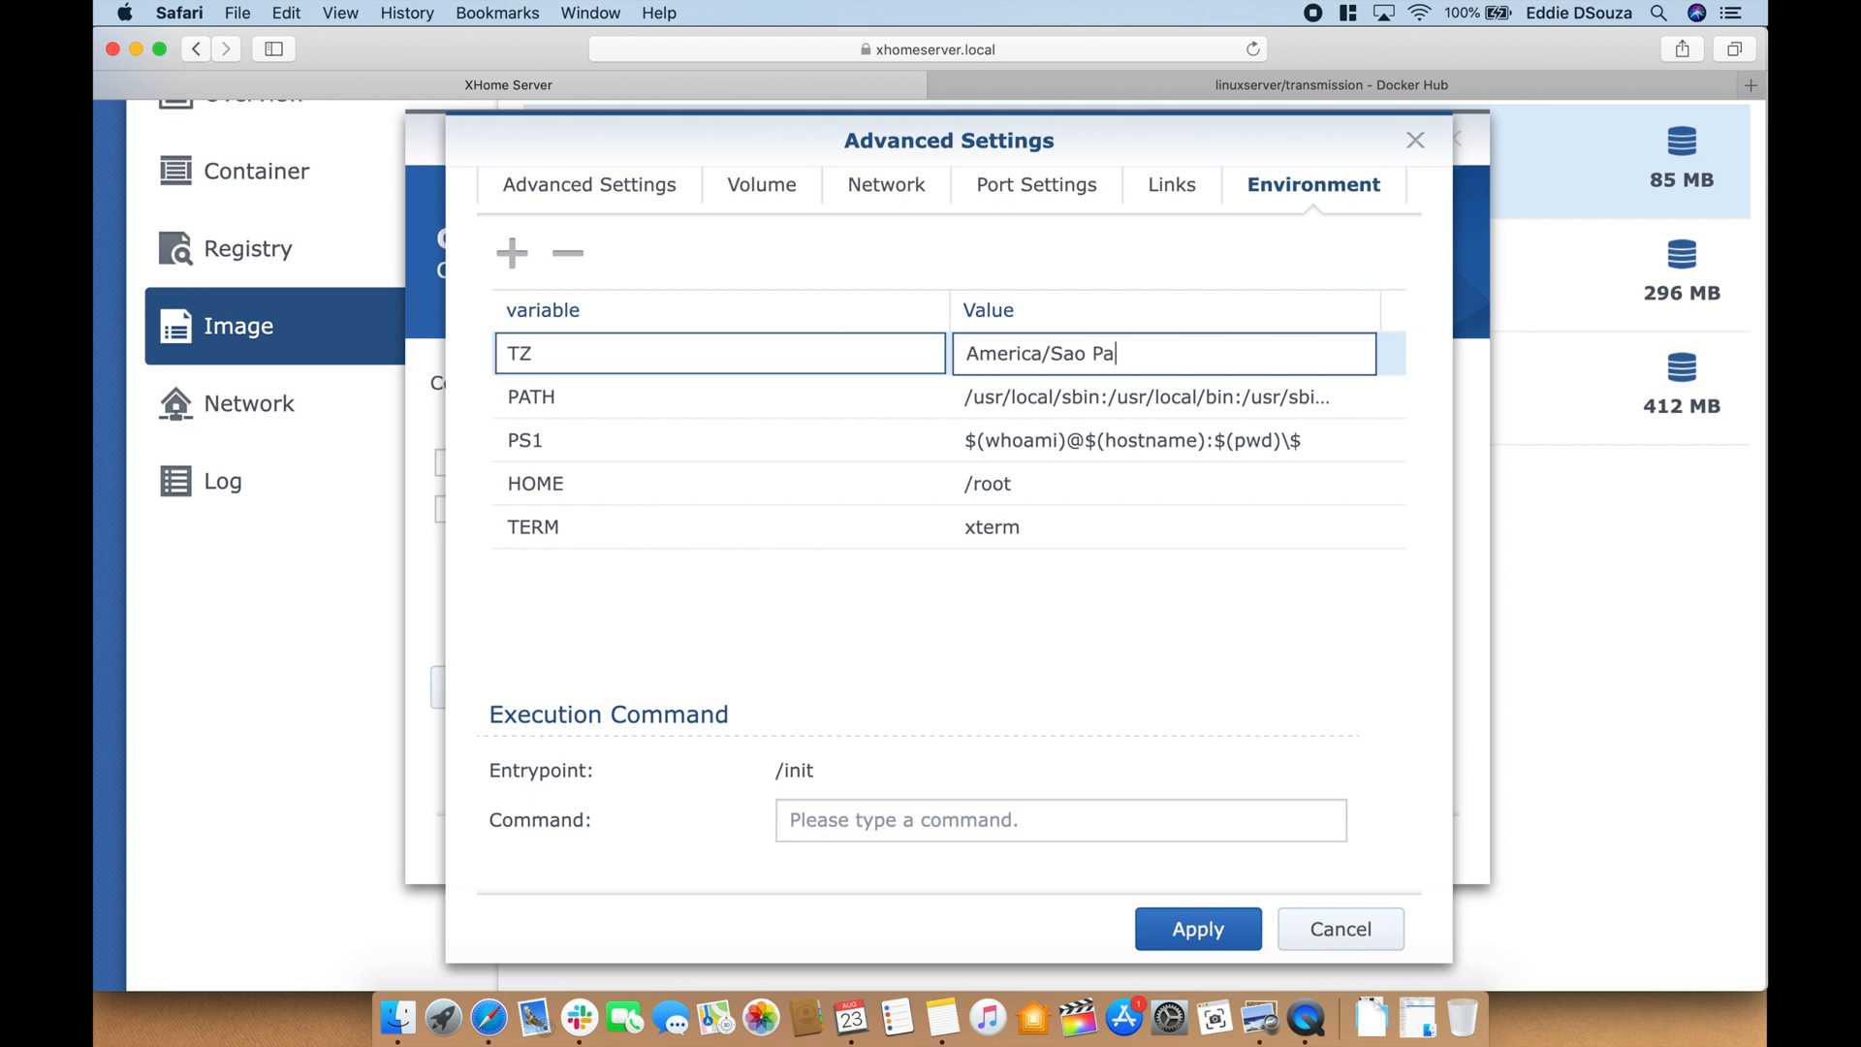
type("ulo")
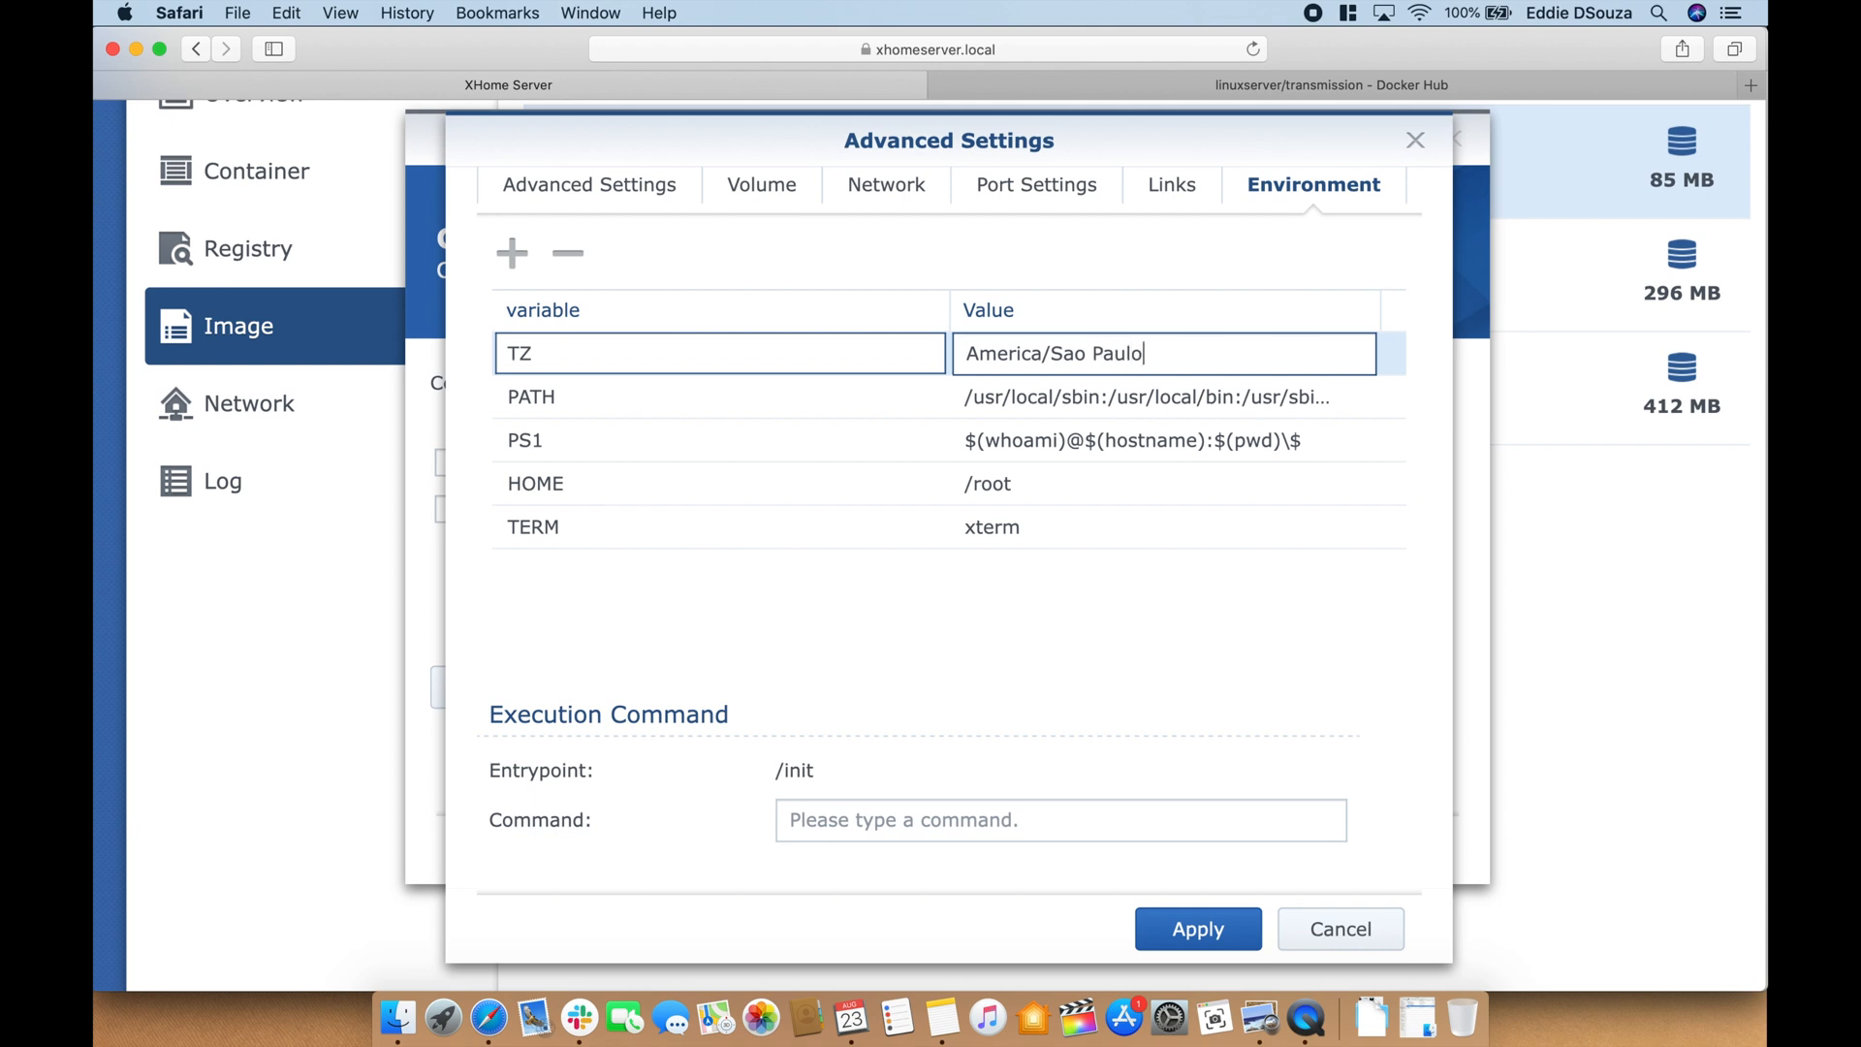
Add empty PUID and PGID variables, then search Spotlight for Terminal
left_click(511, 252)
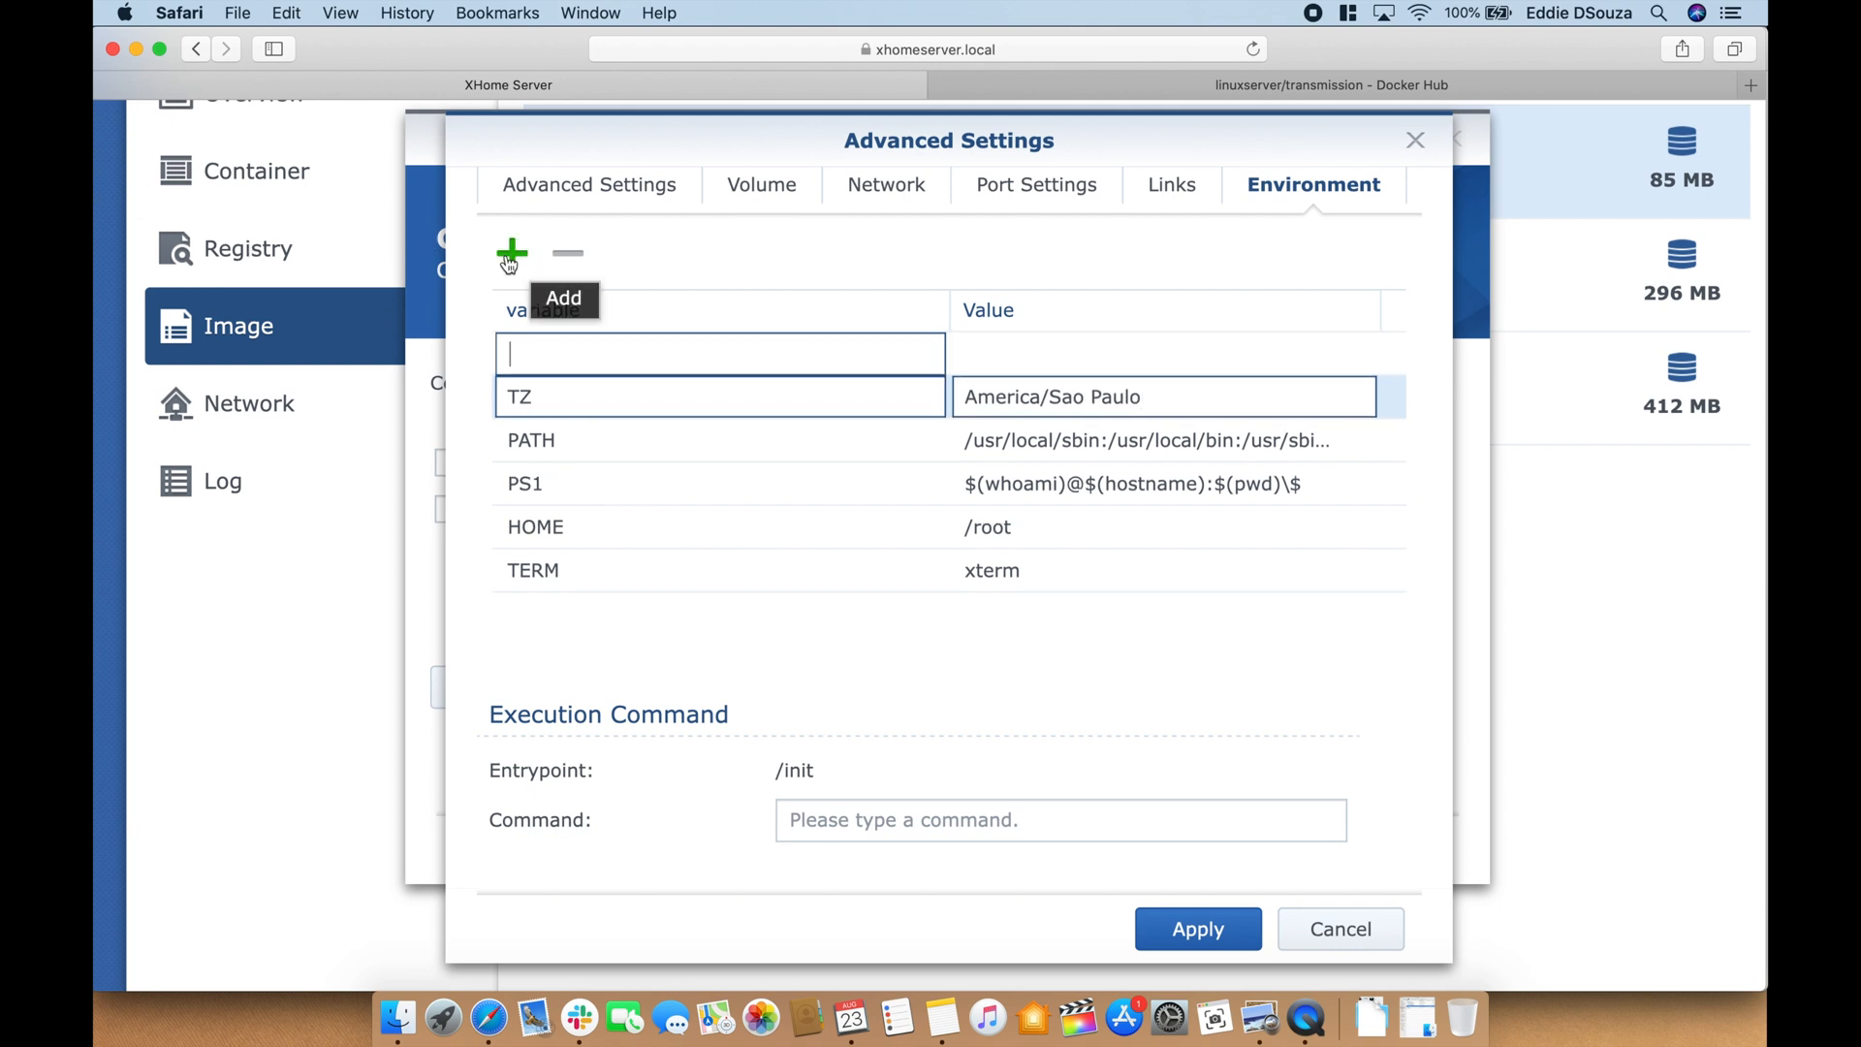
type("PUID")
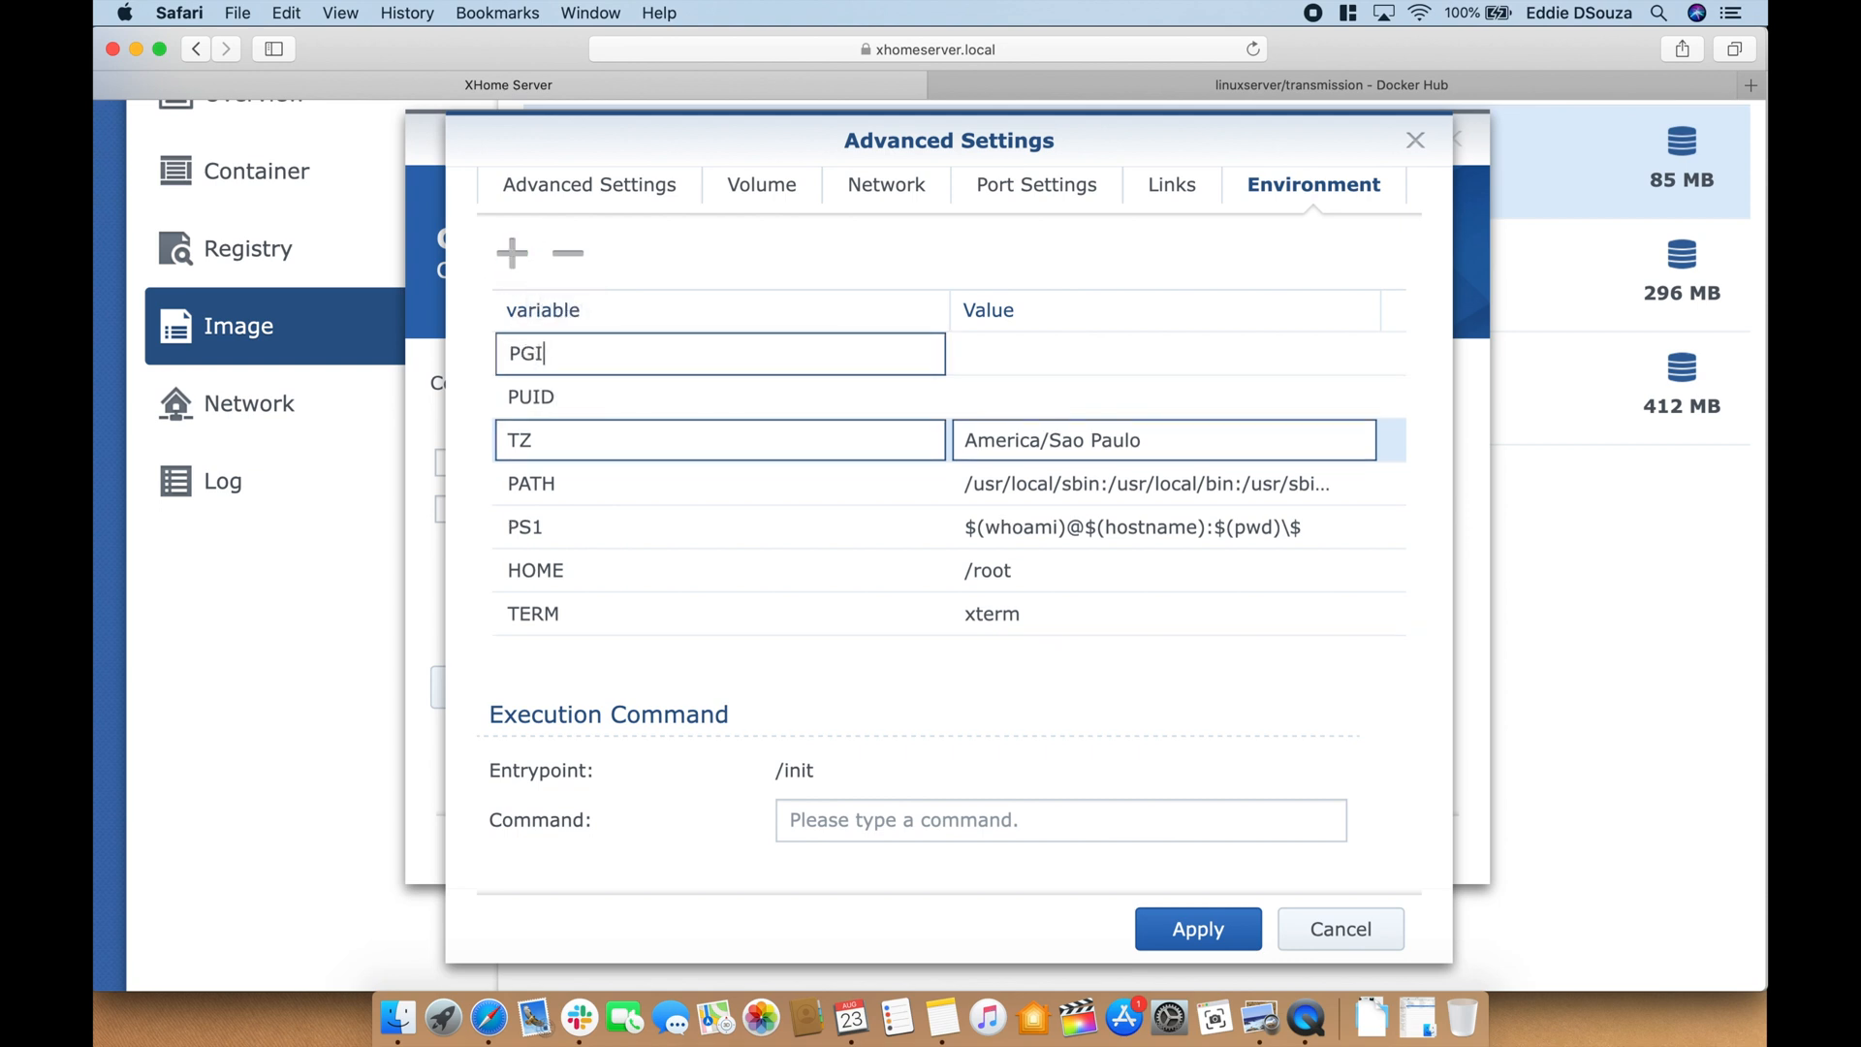
type("D")
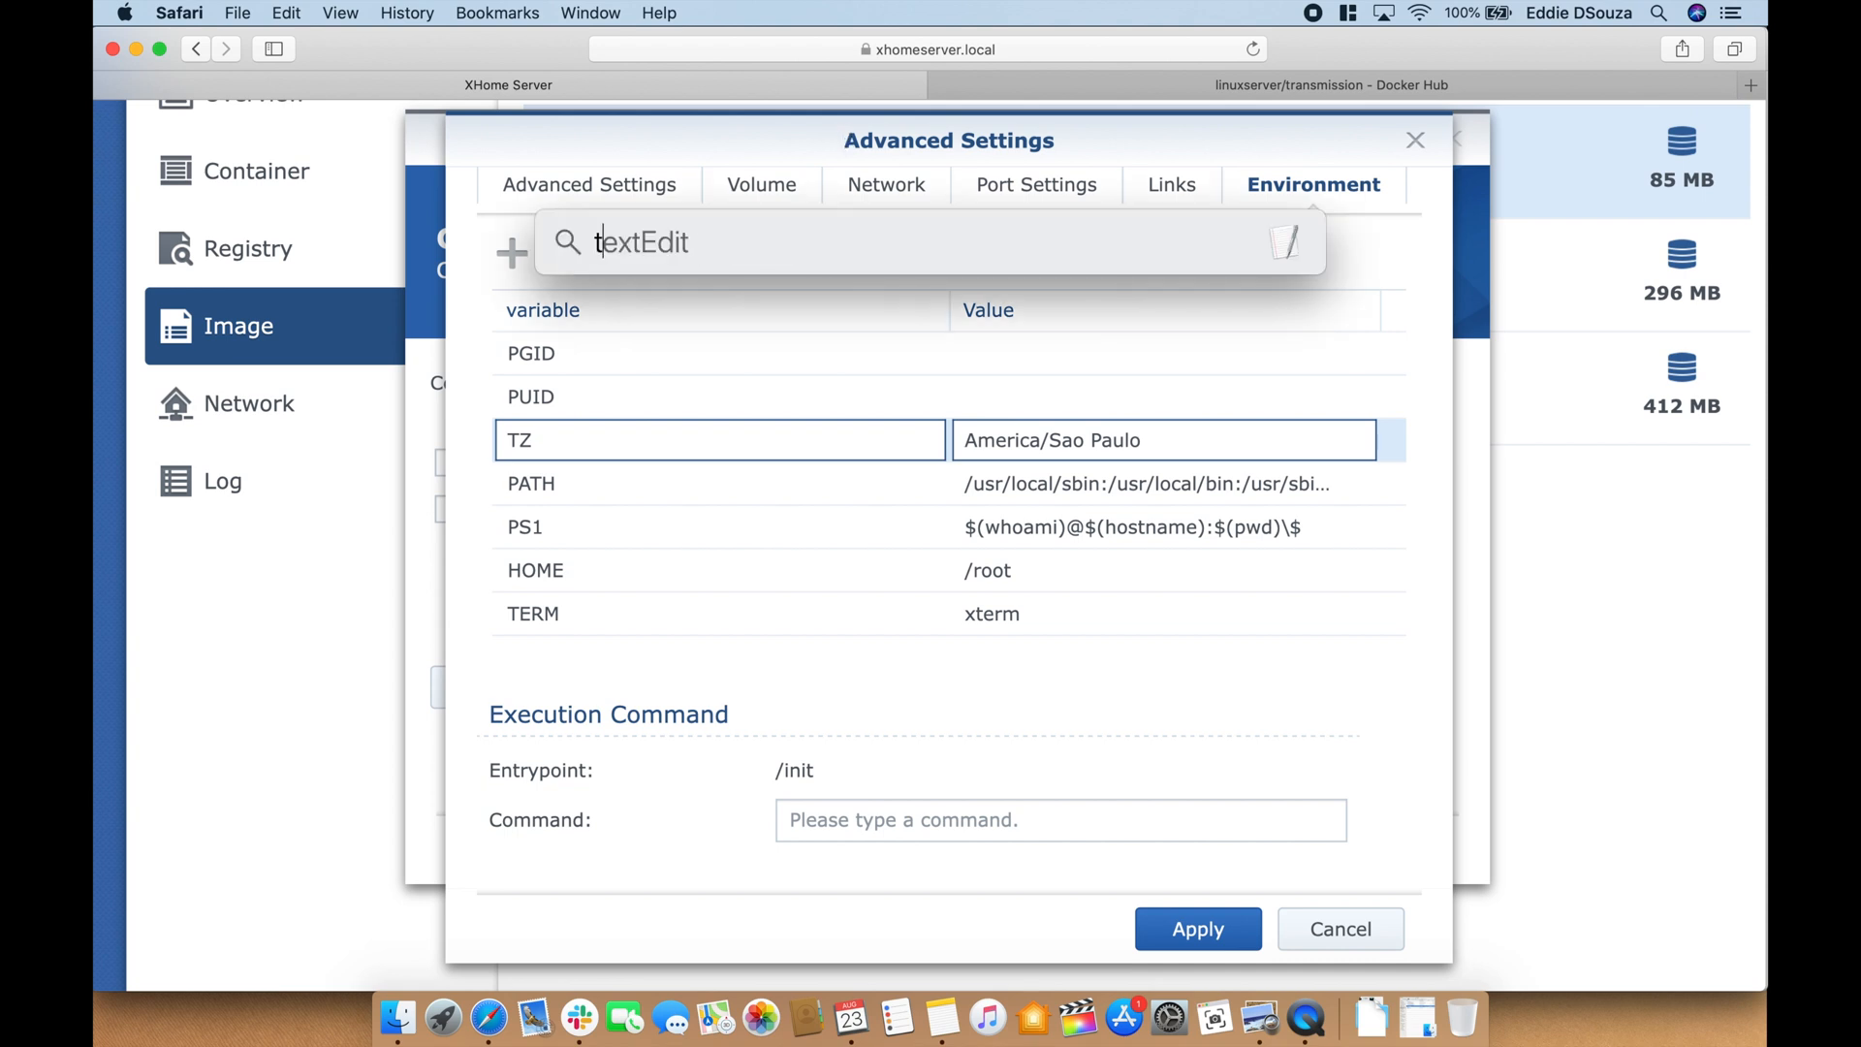
type("terminal")
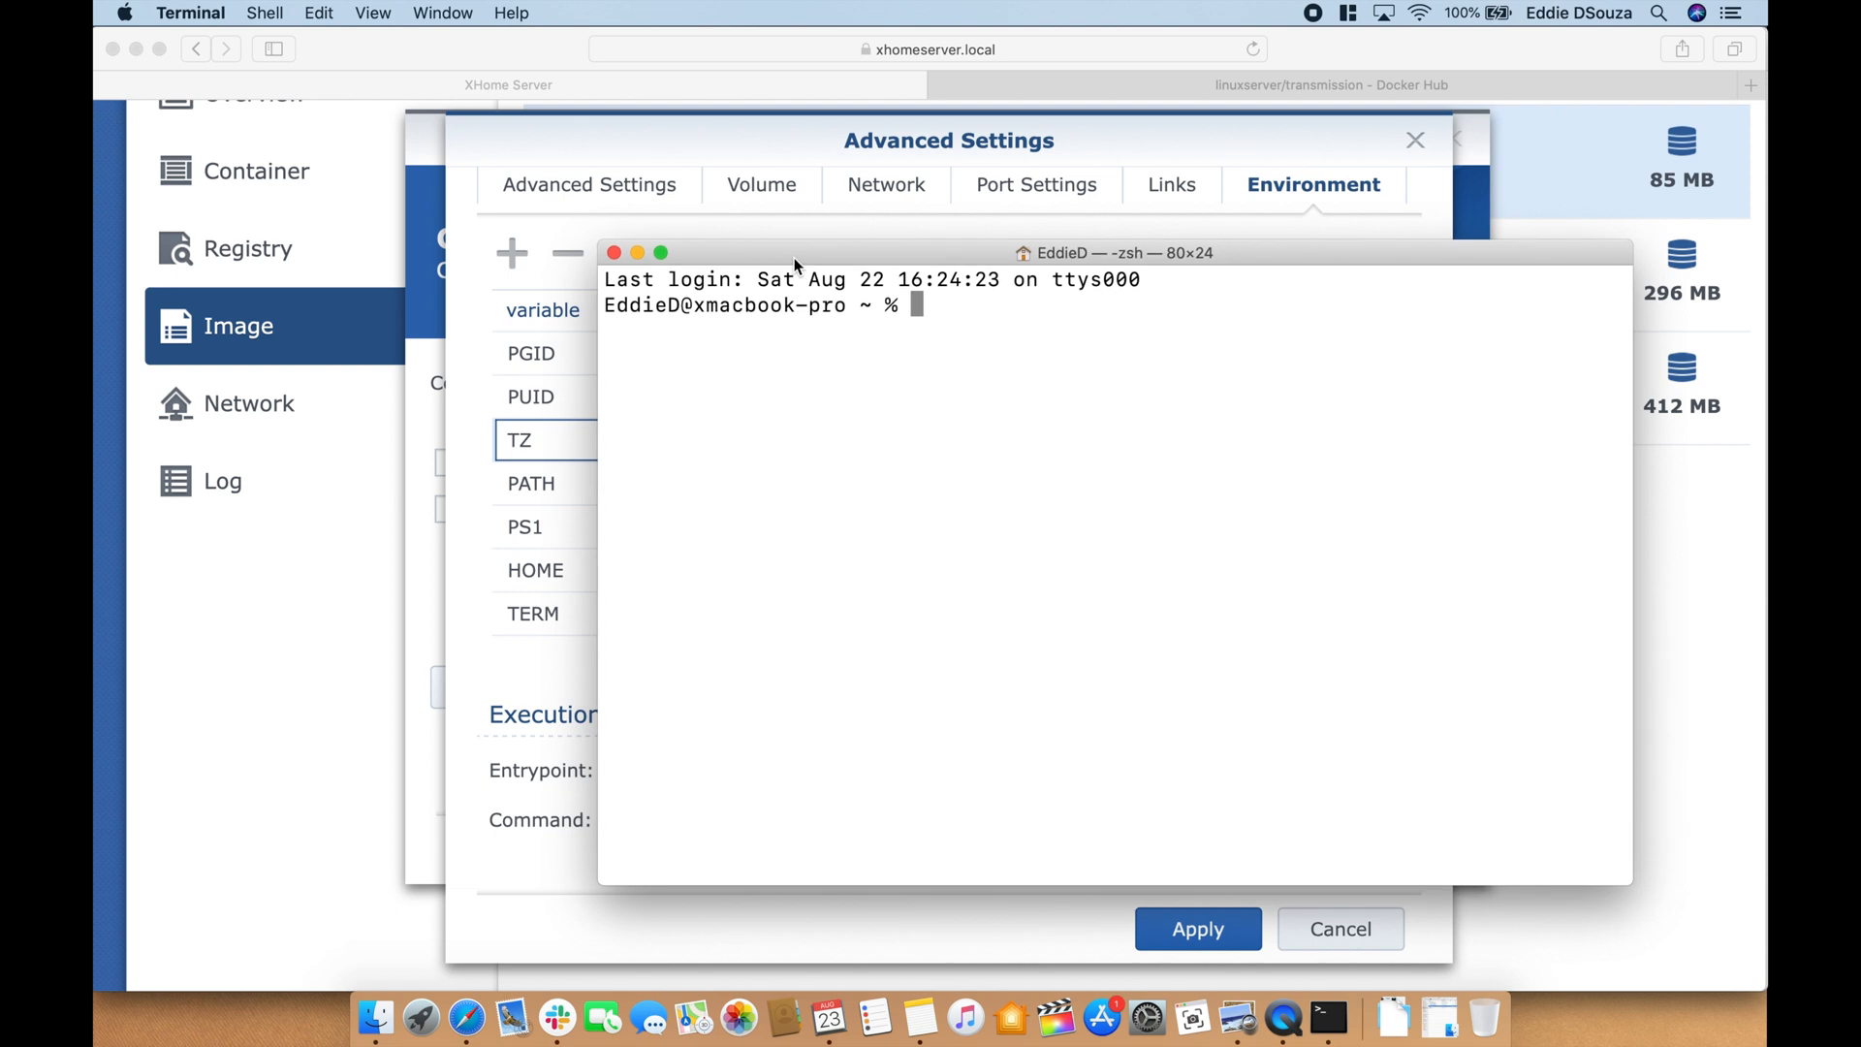
type("ssh EddieD@192.168.86.12 -p 1980")
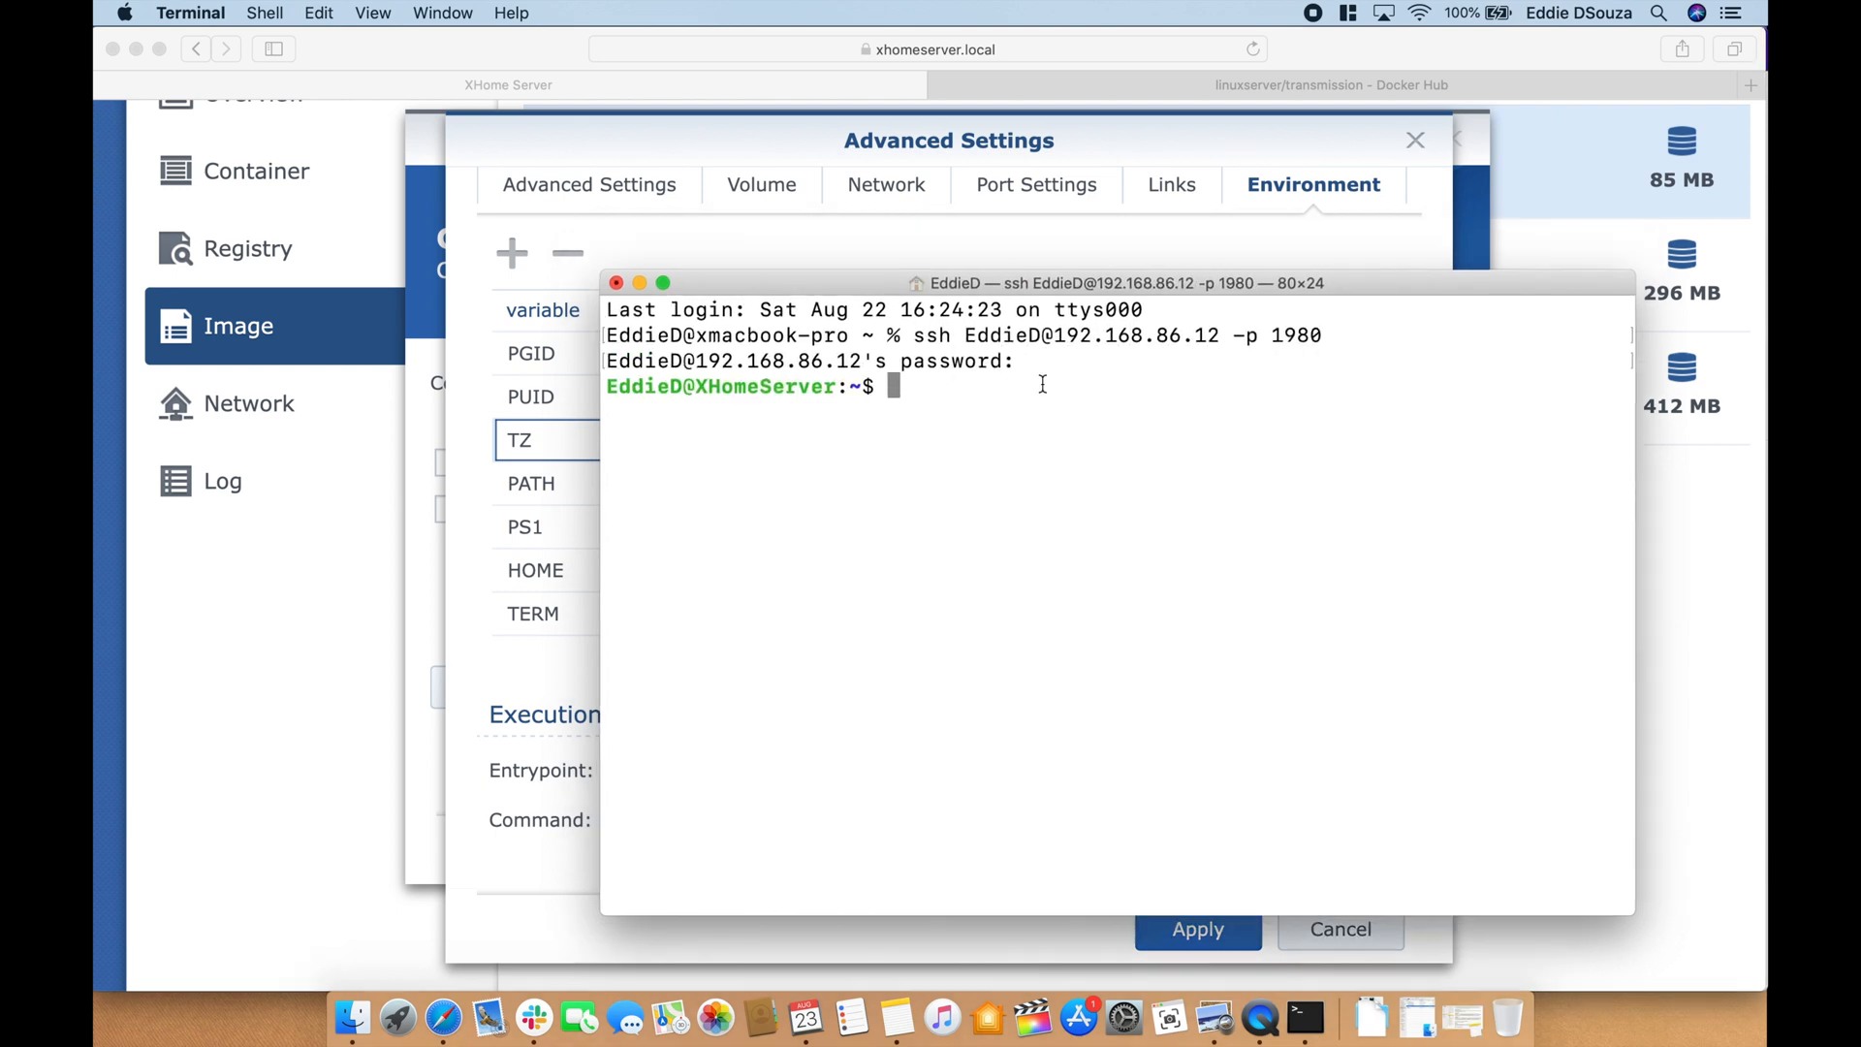
type("id")
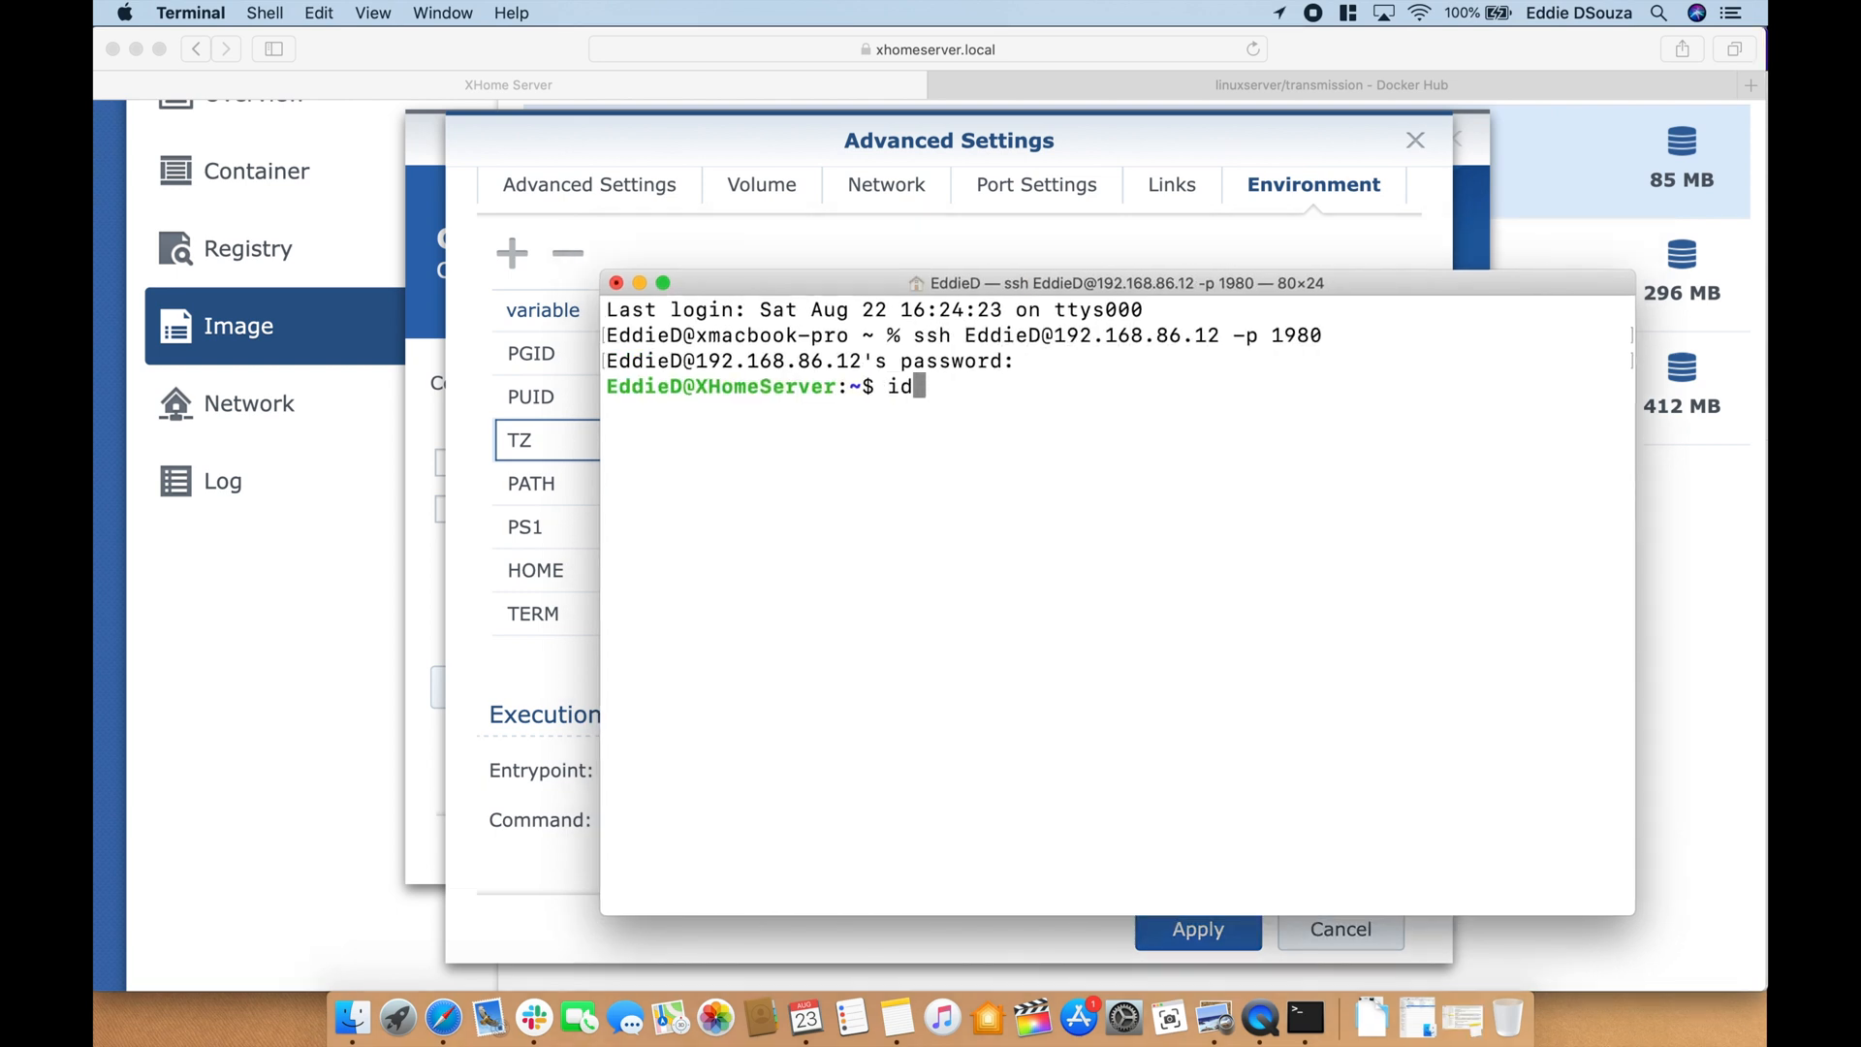
type("-g")
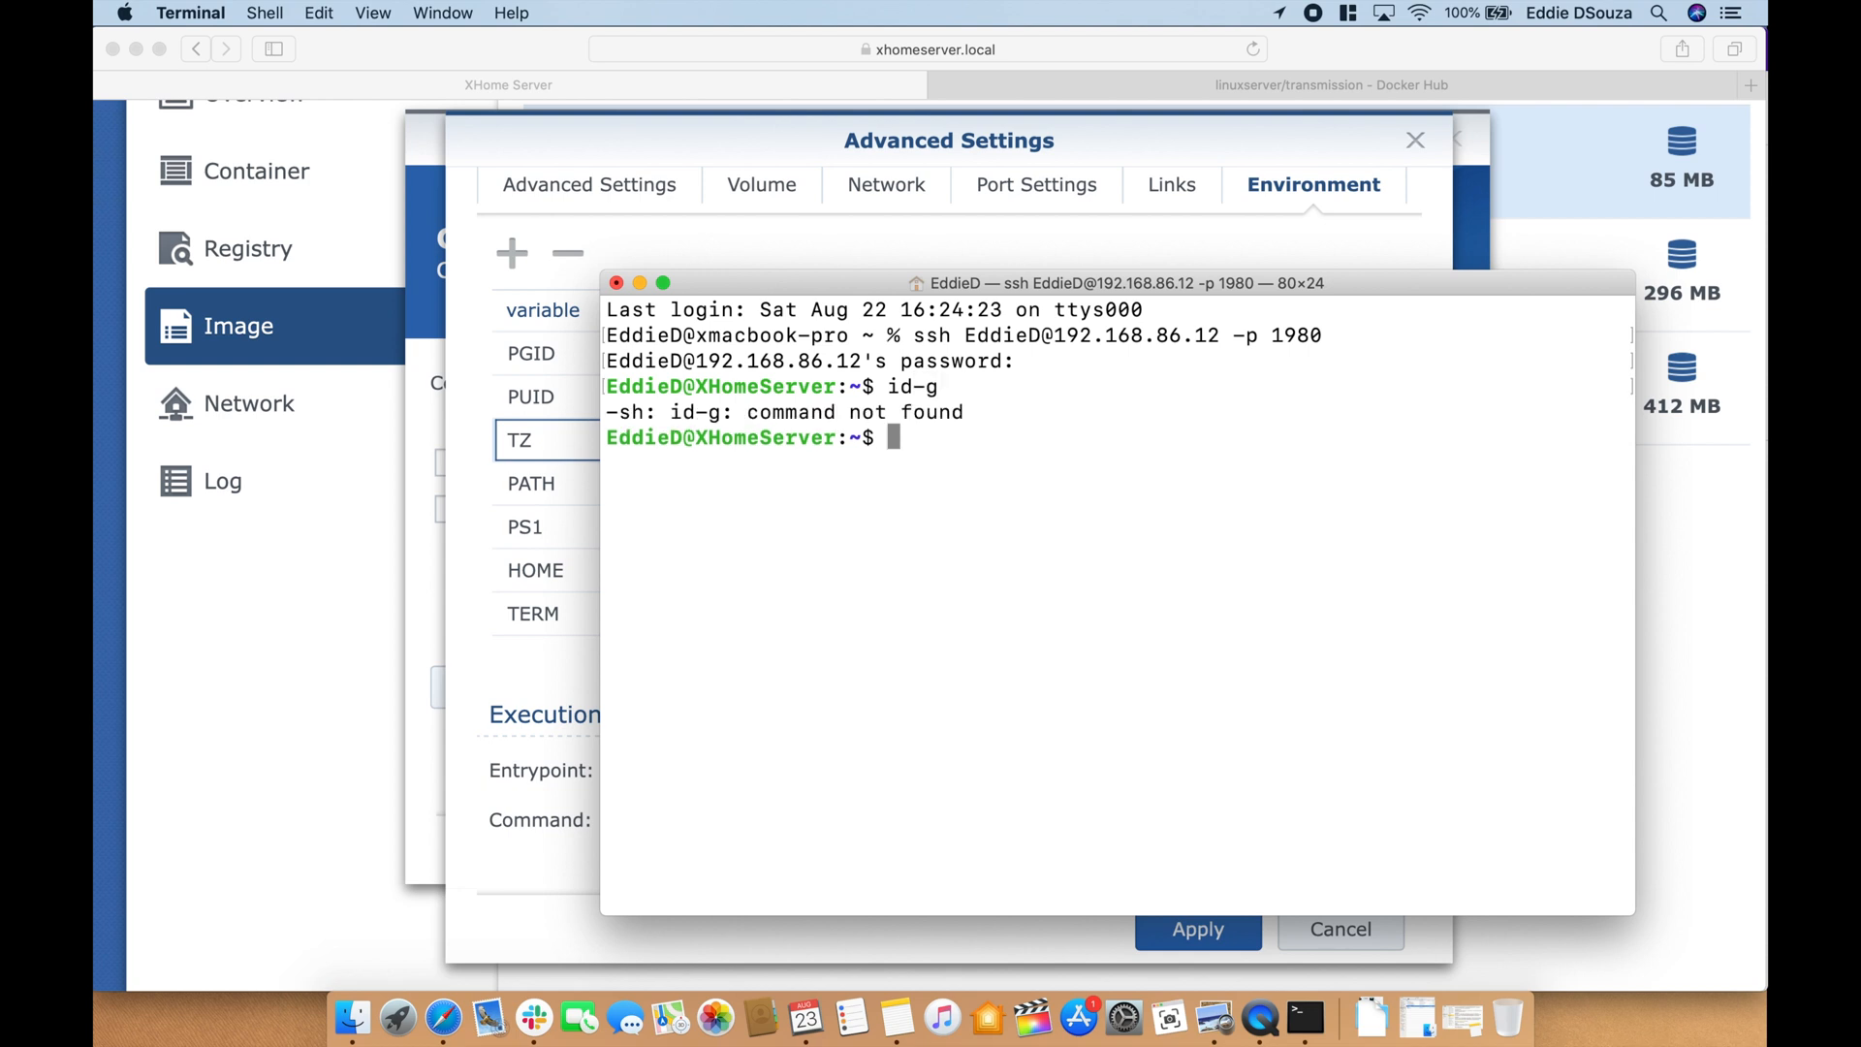
type("id -g")
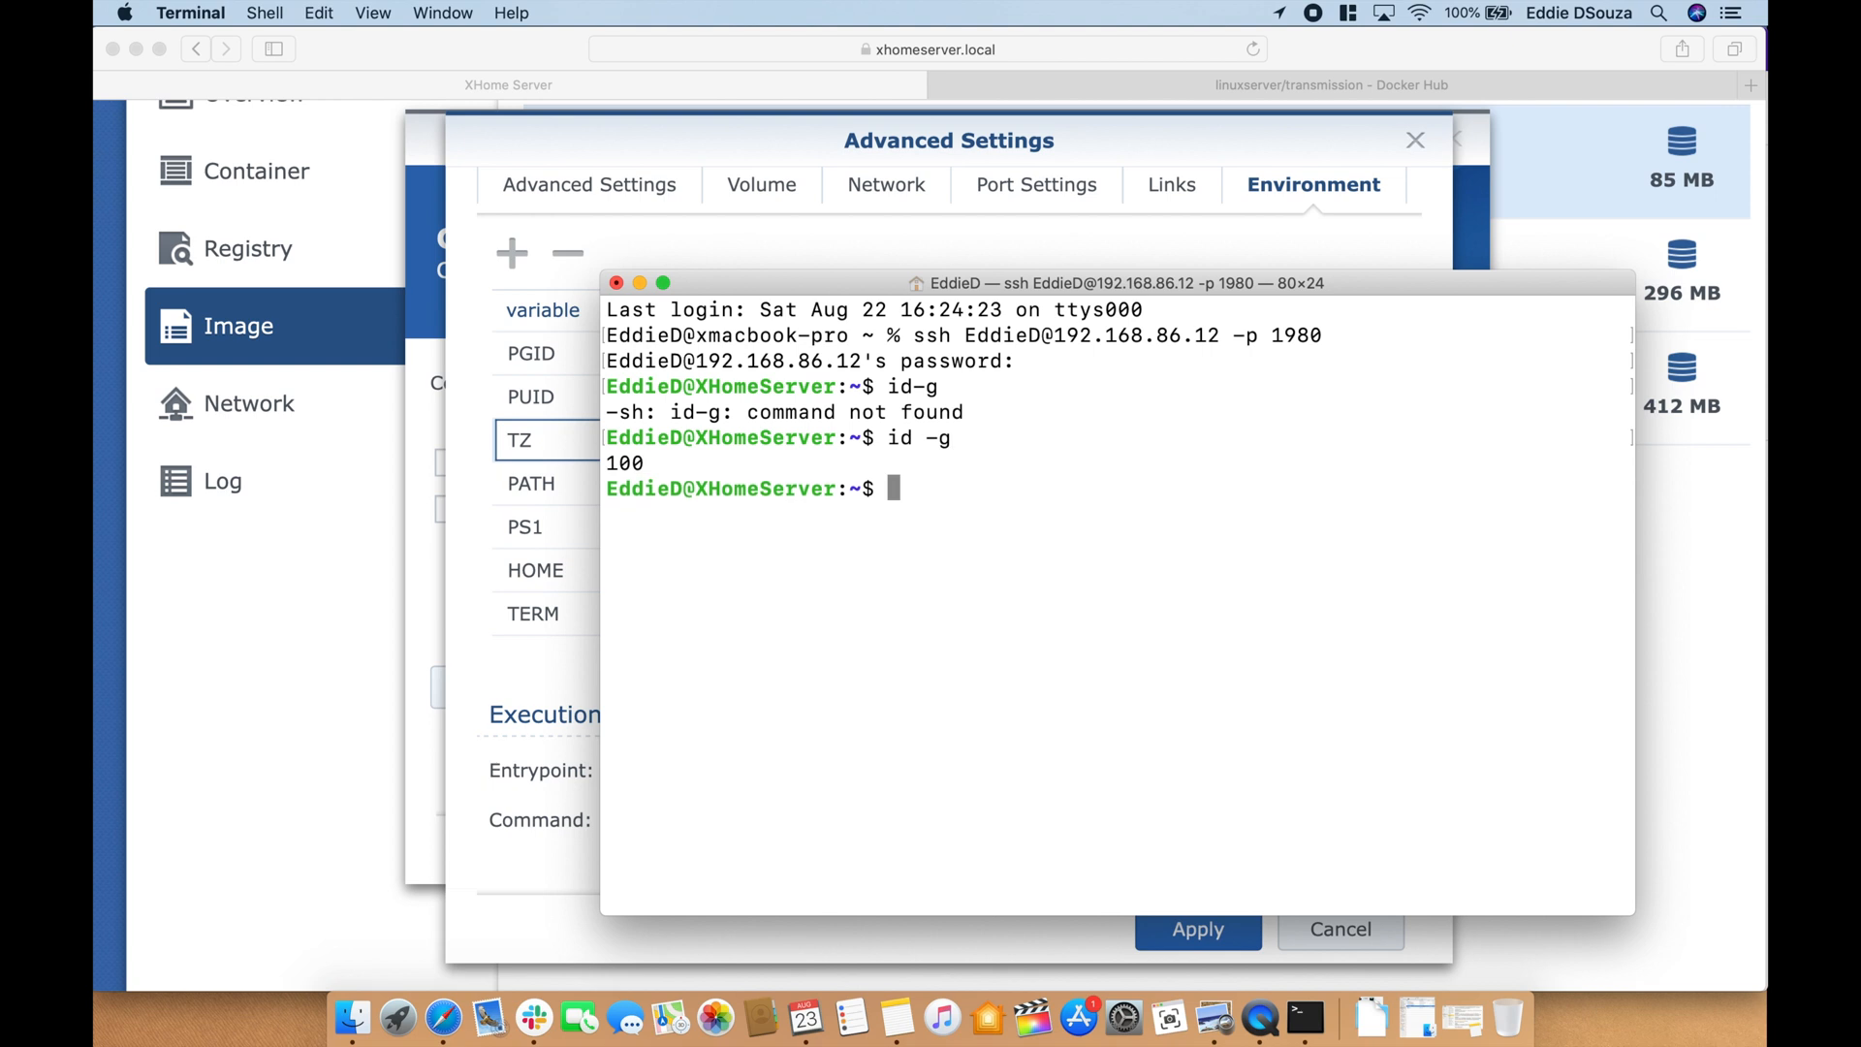
type("id -")
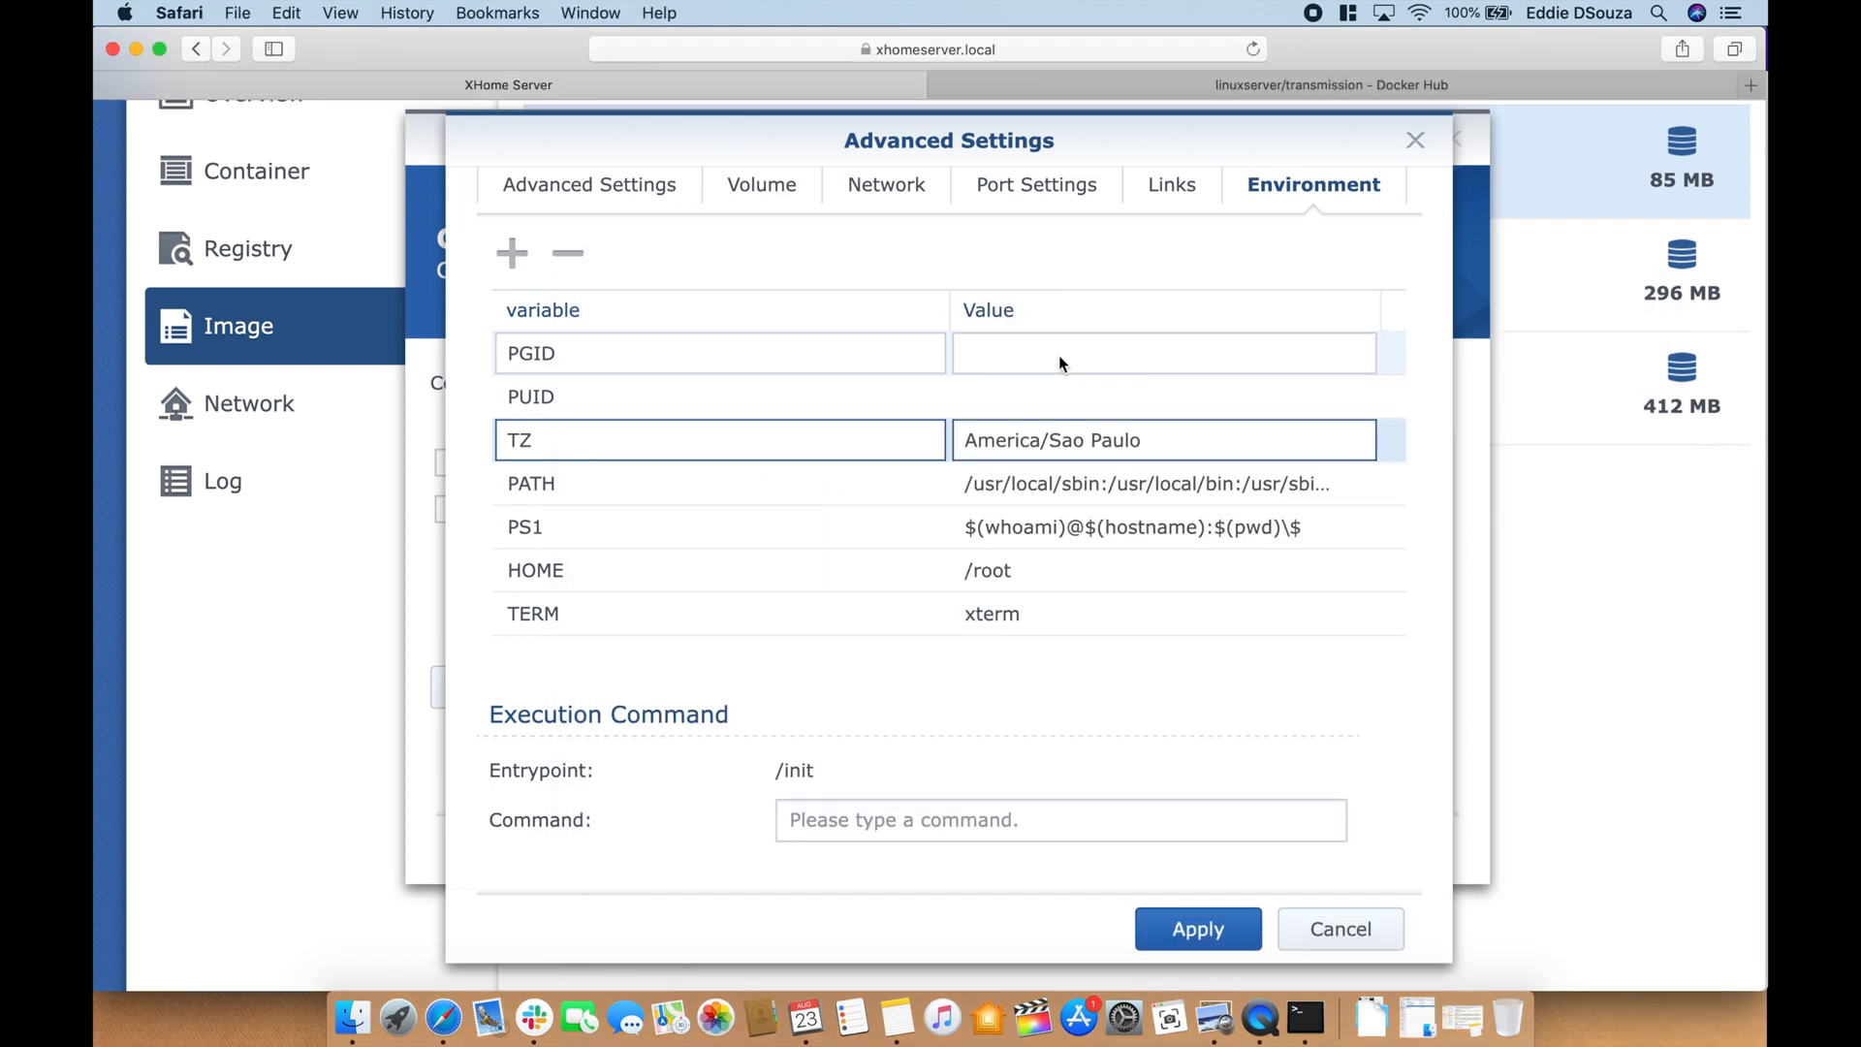
Fill in PGID 100 and PUID, and add a USER variable set to admin
type("100")
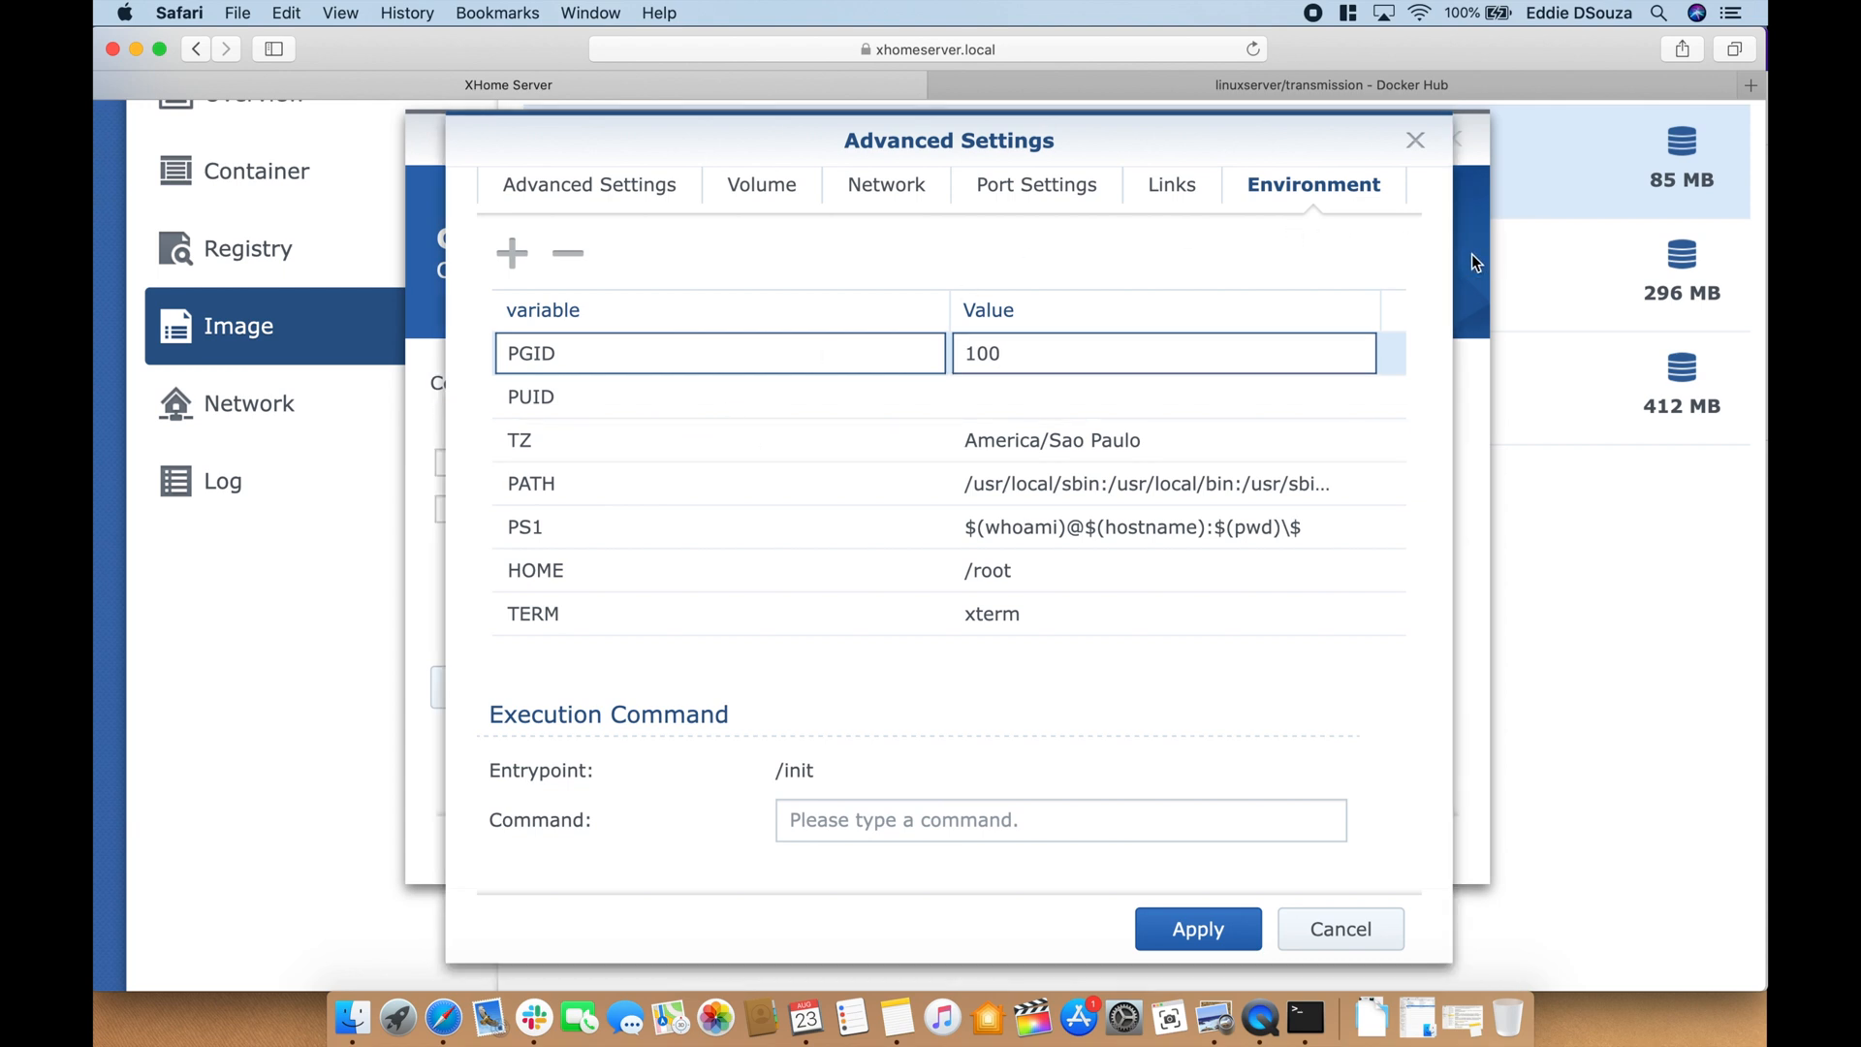
type("1026")
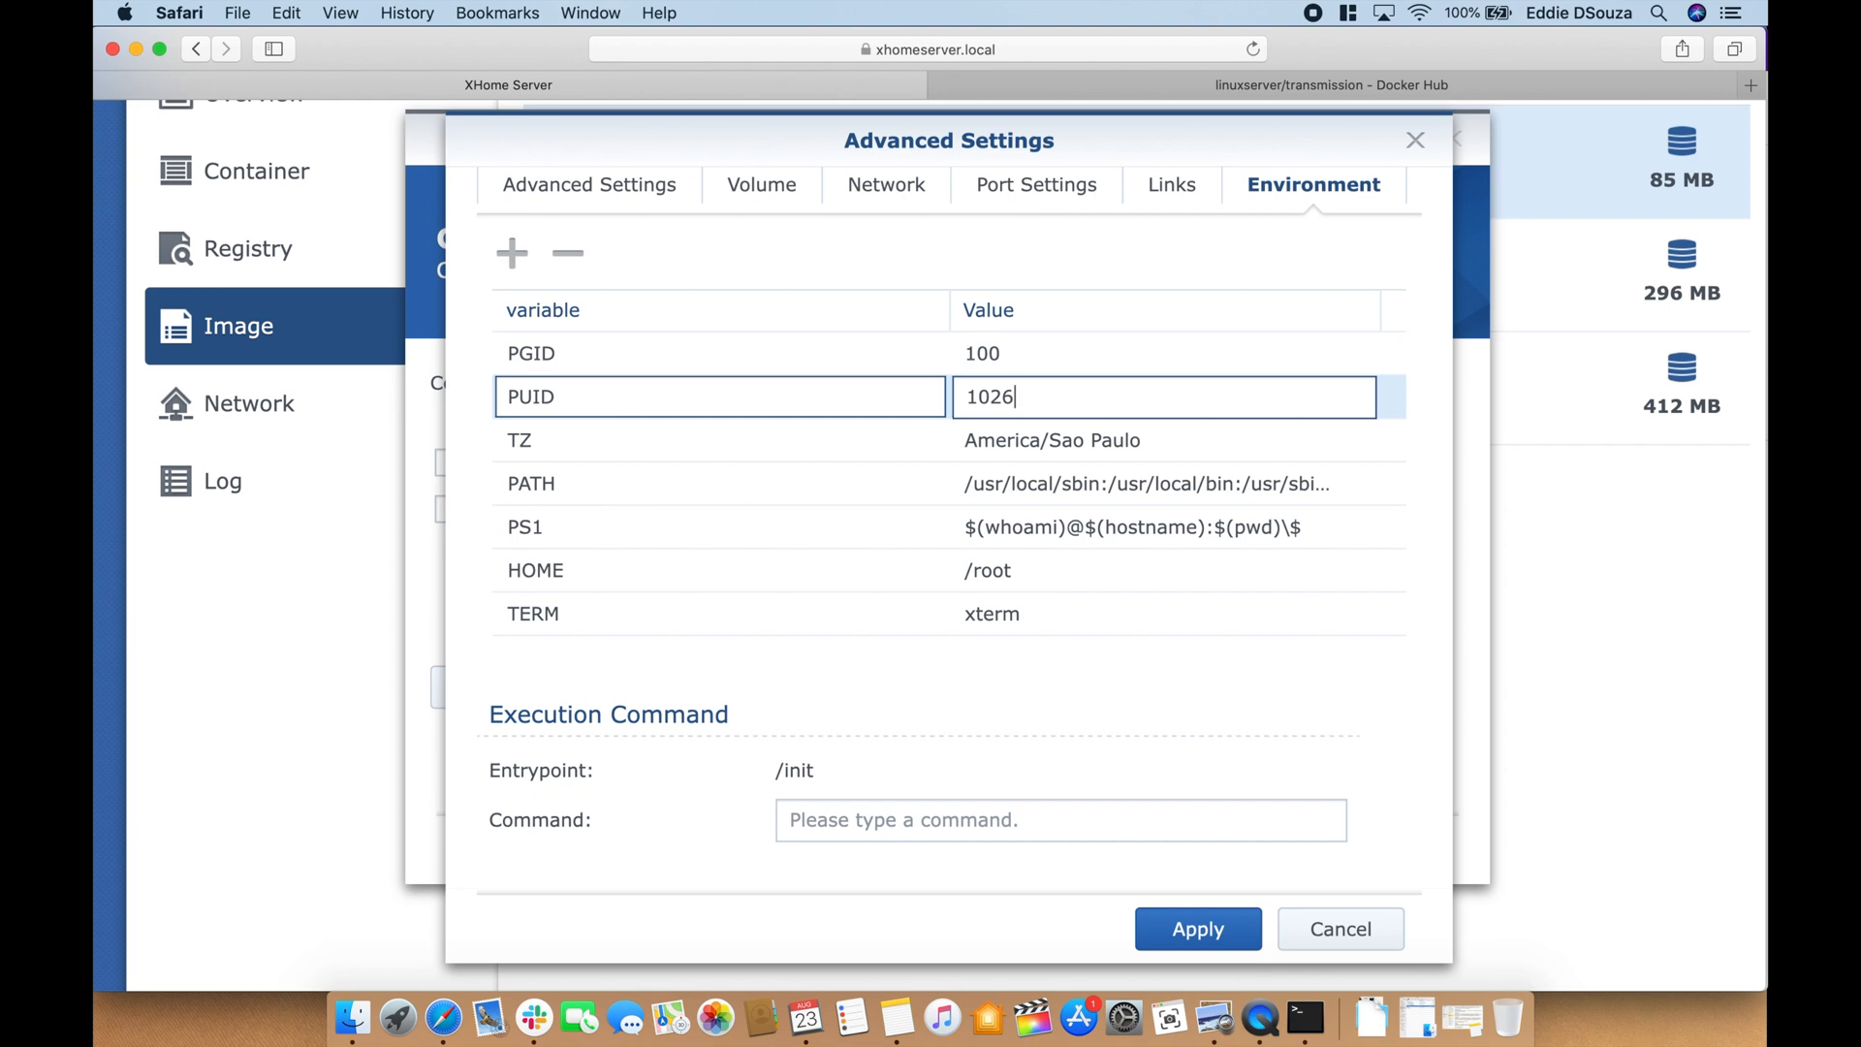
left_click(512, 254)
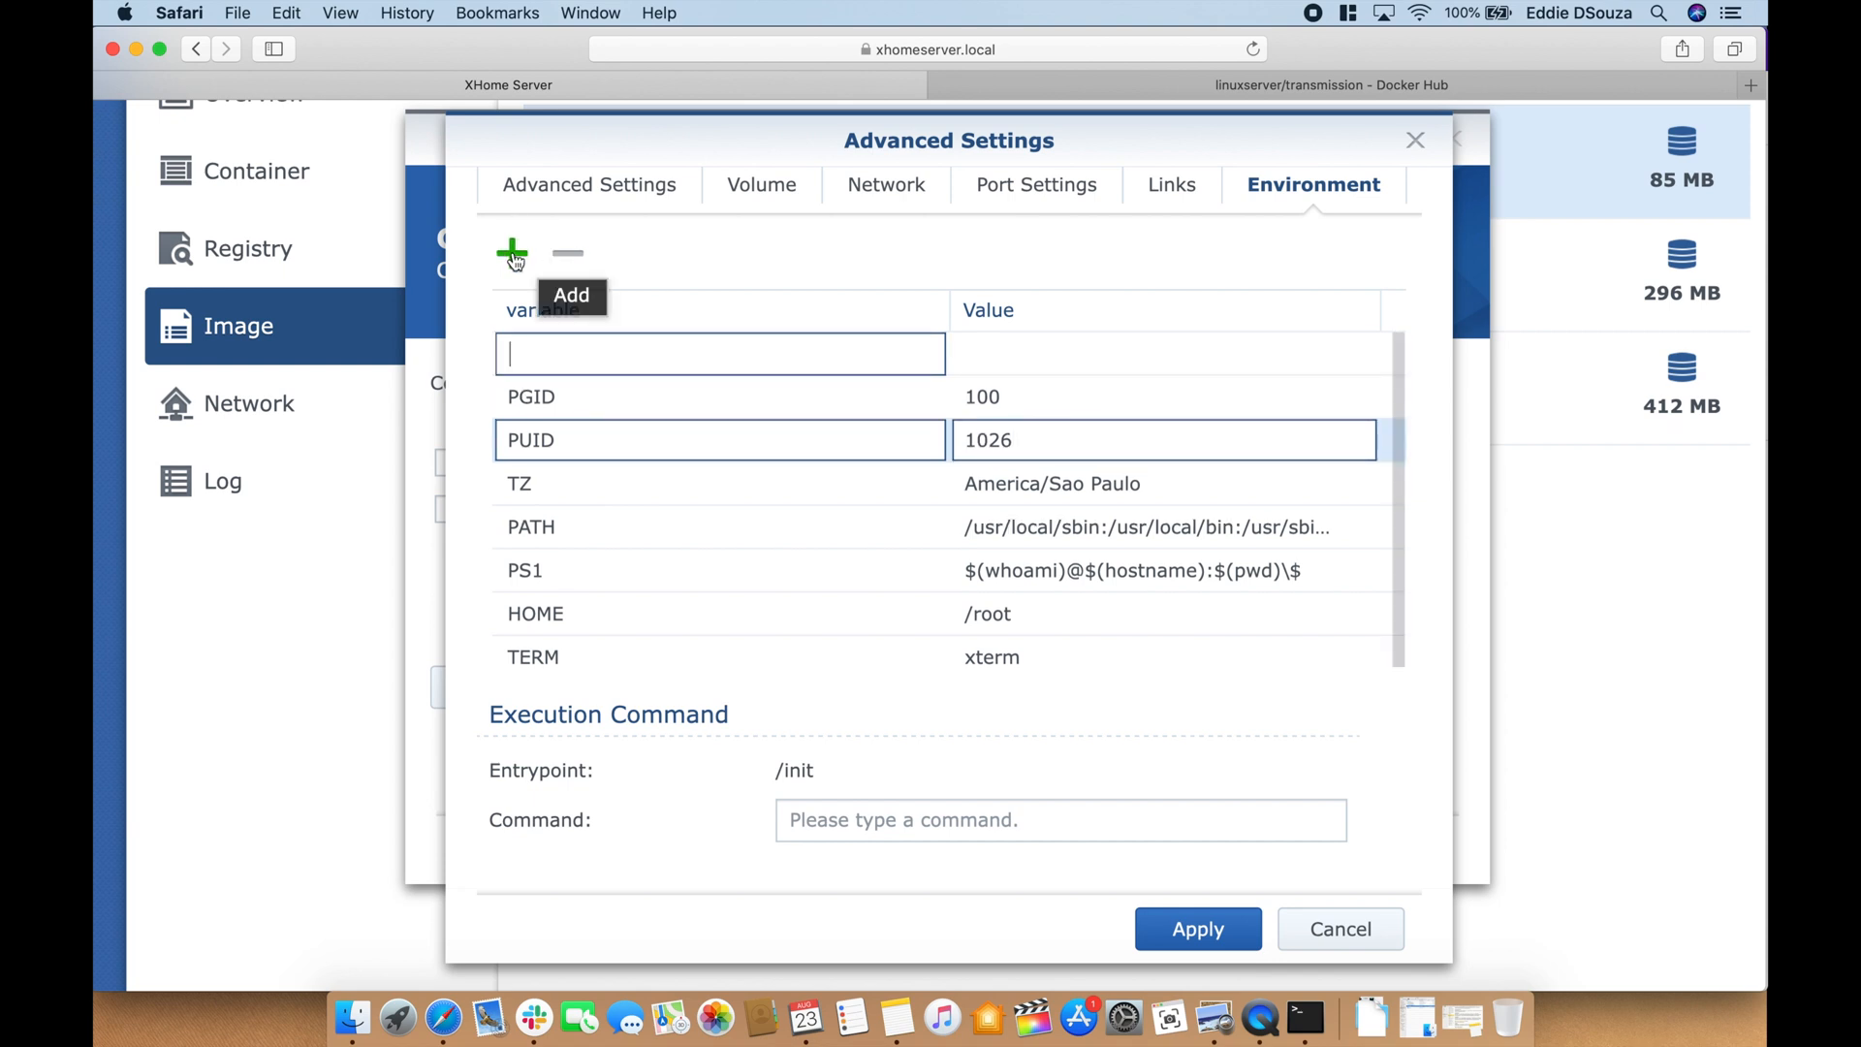
type("USER")
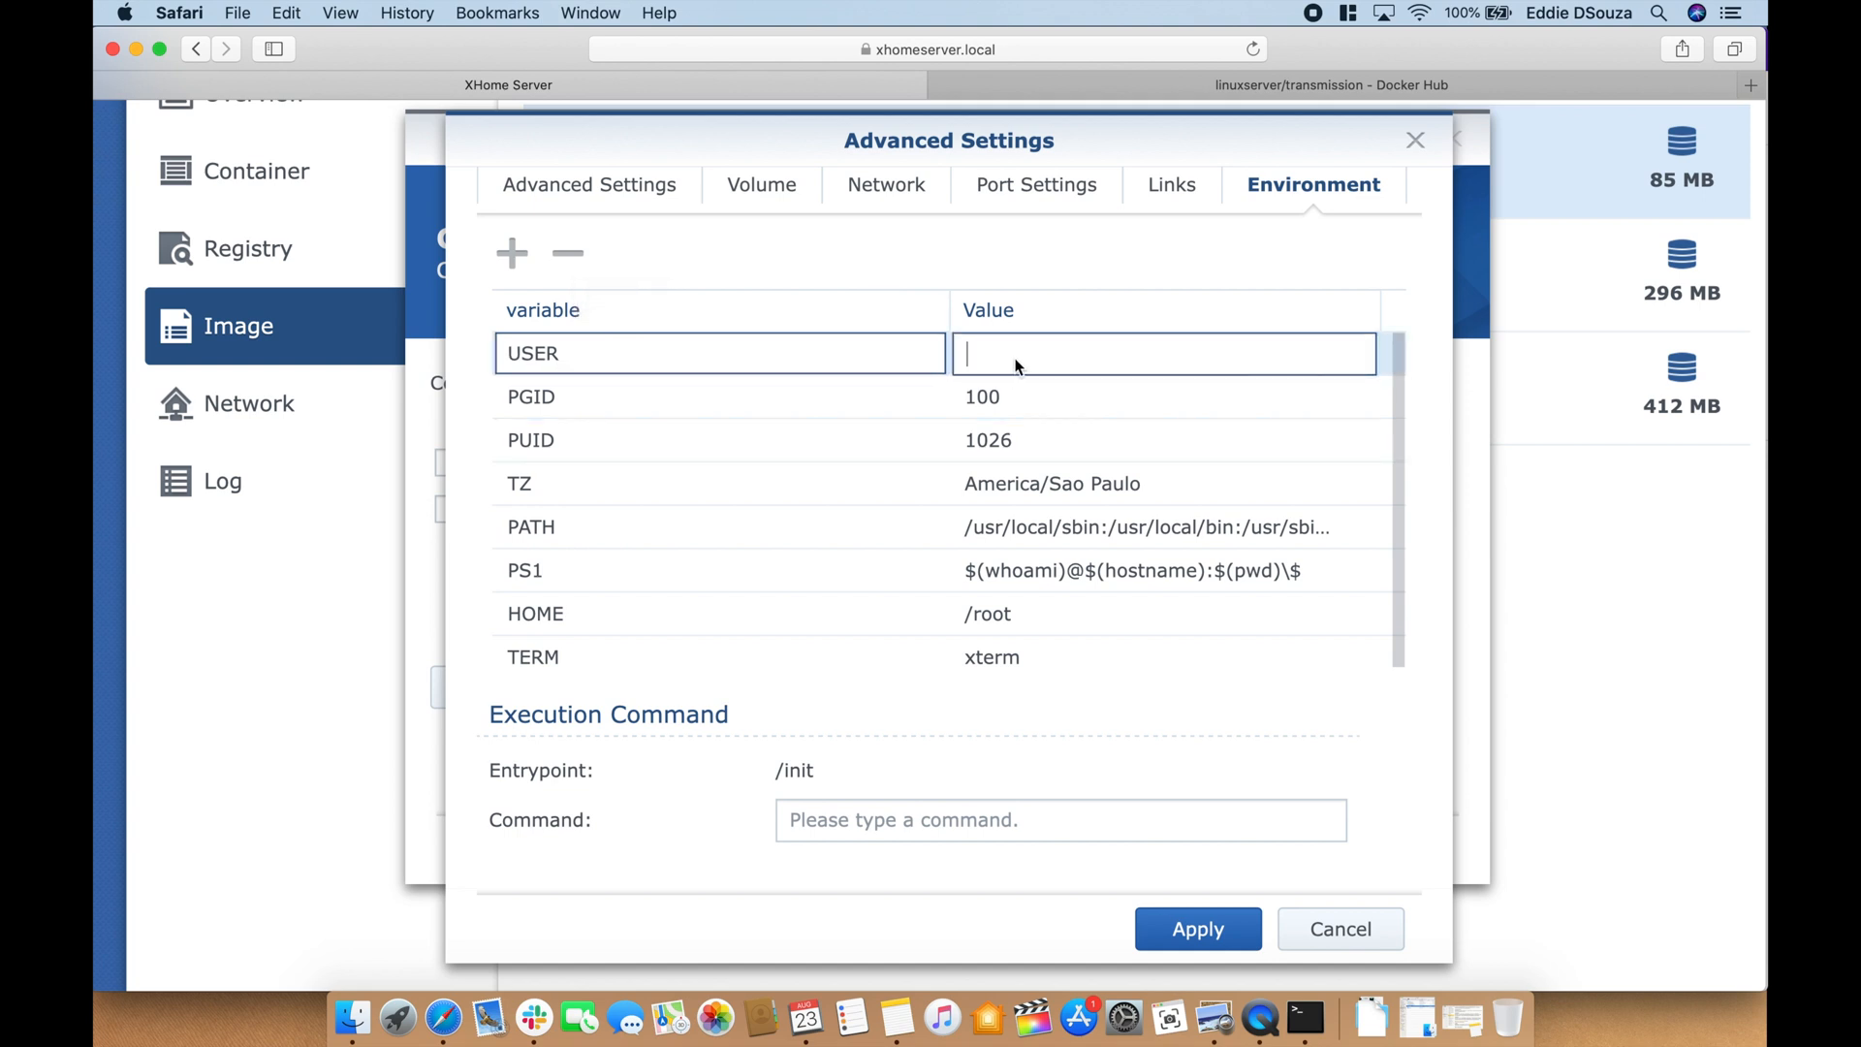
type("admin")
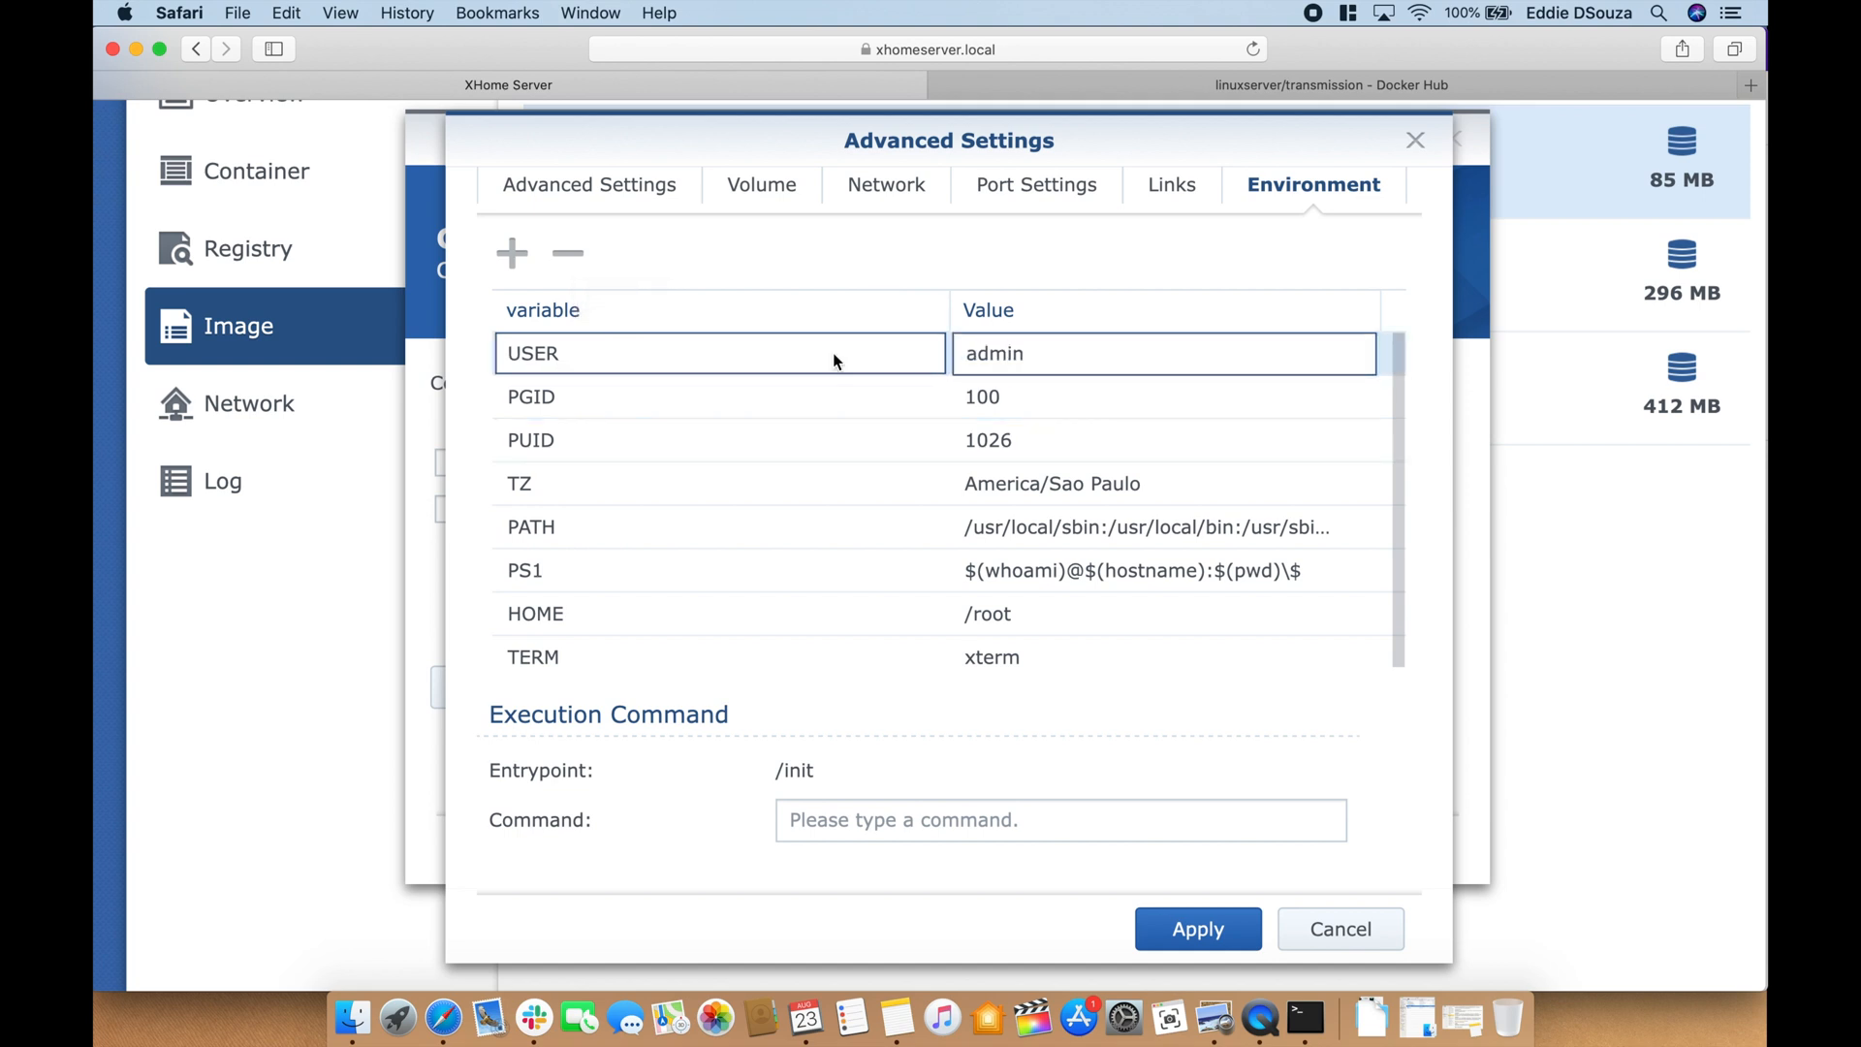
left_click(510, 254)
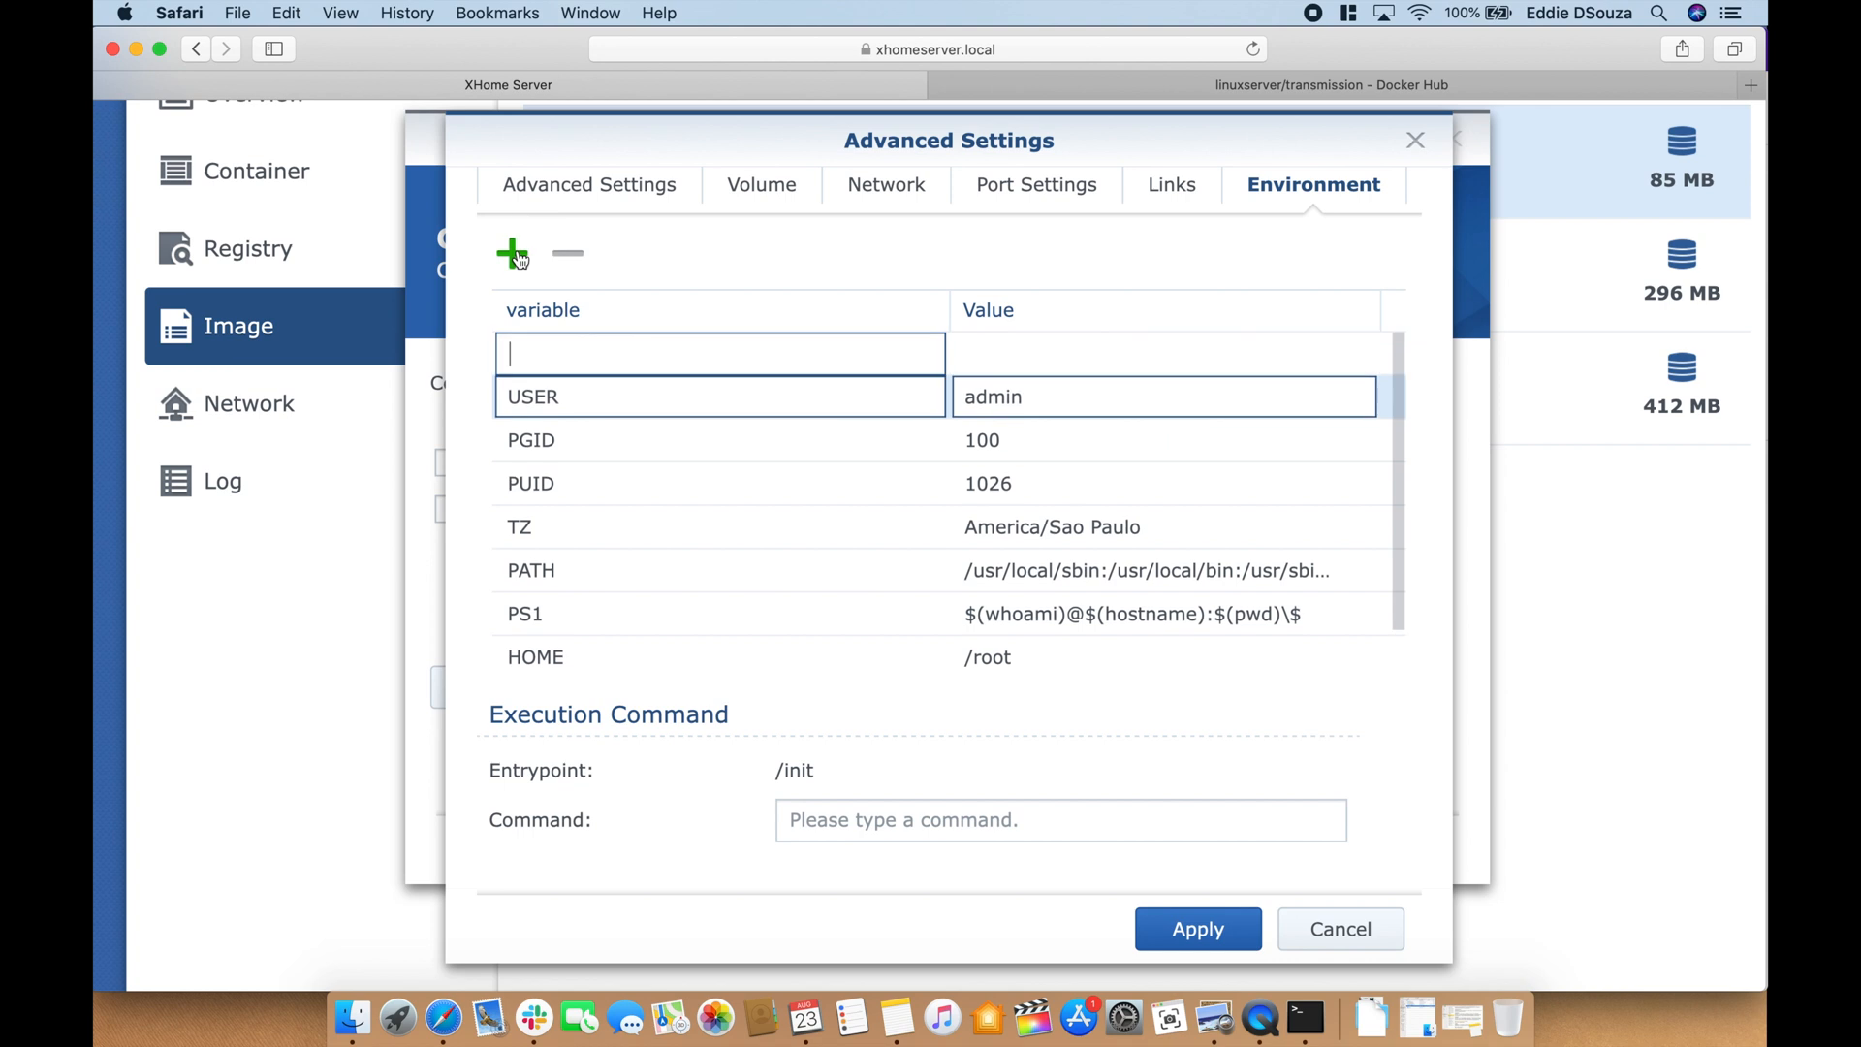
type("PASS")
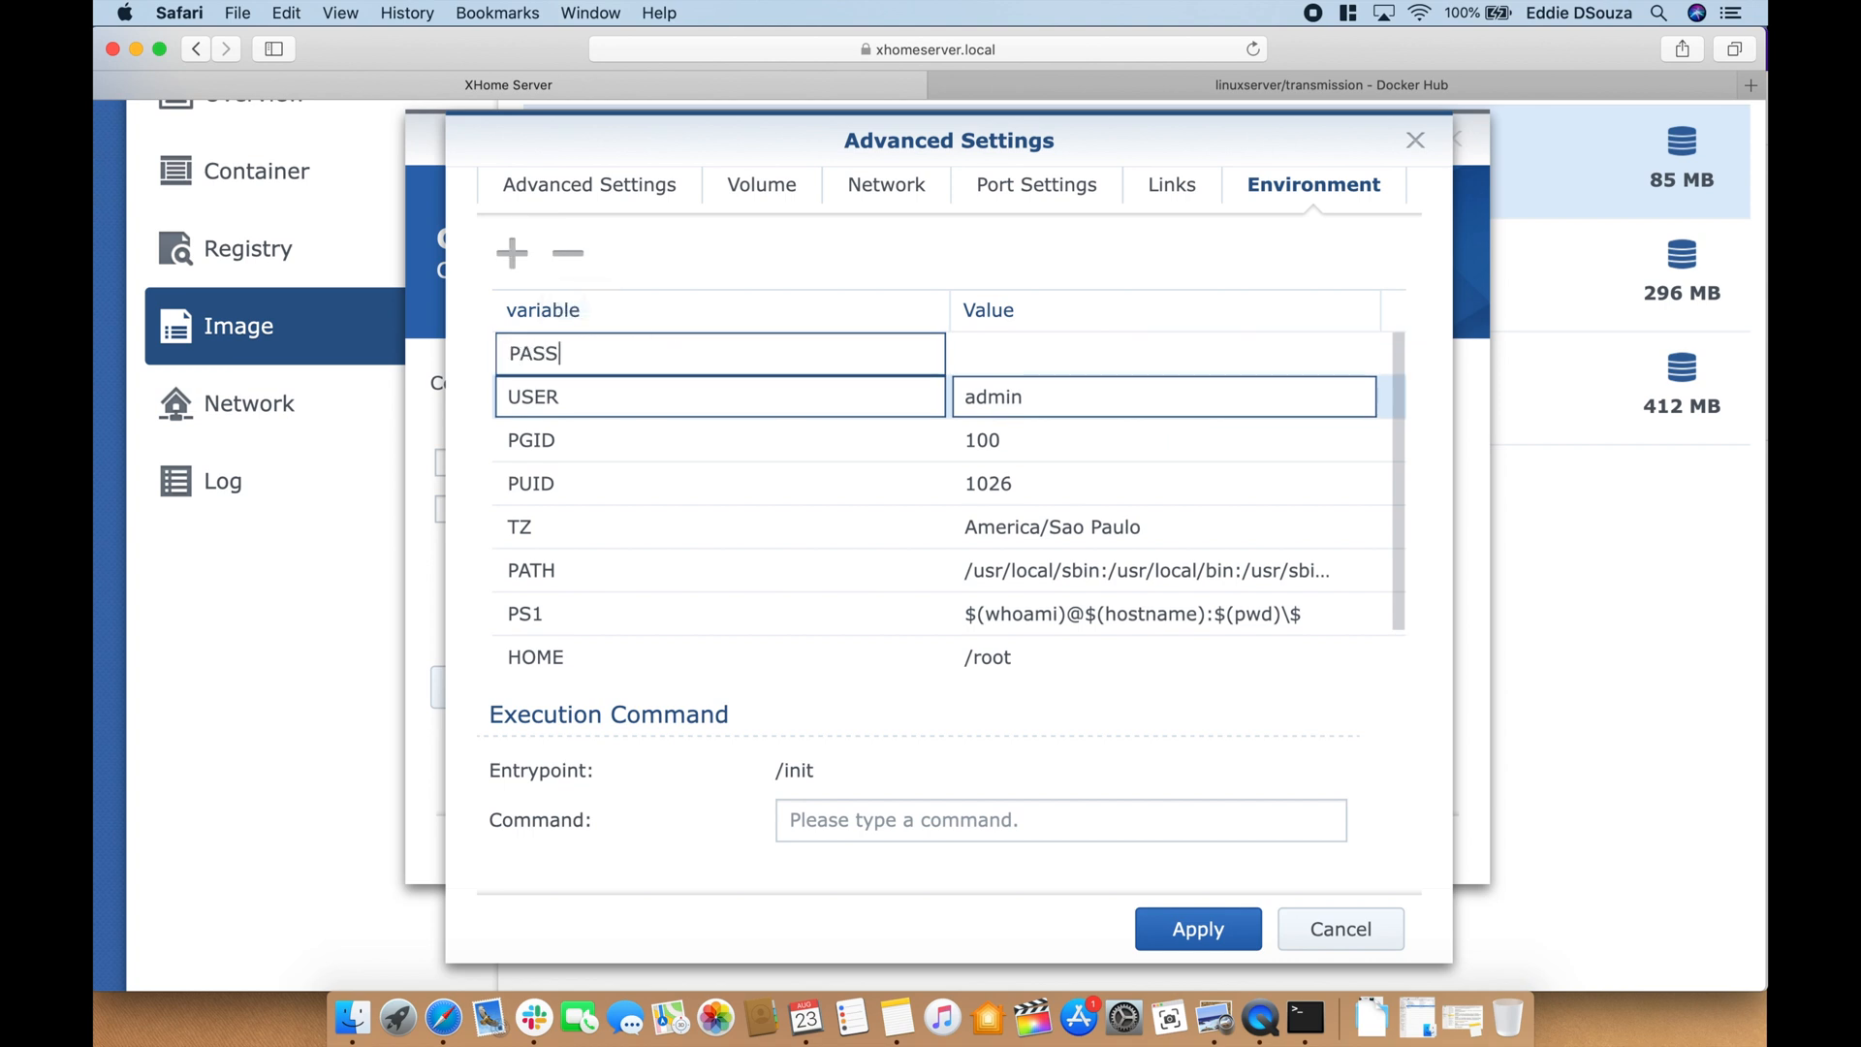
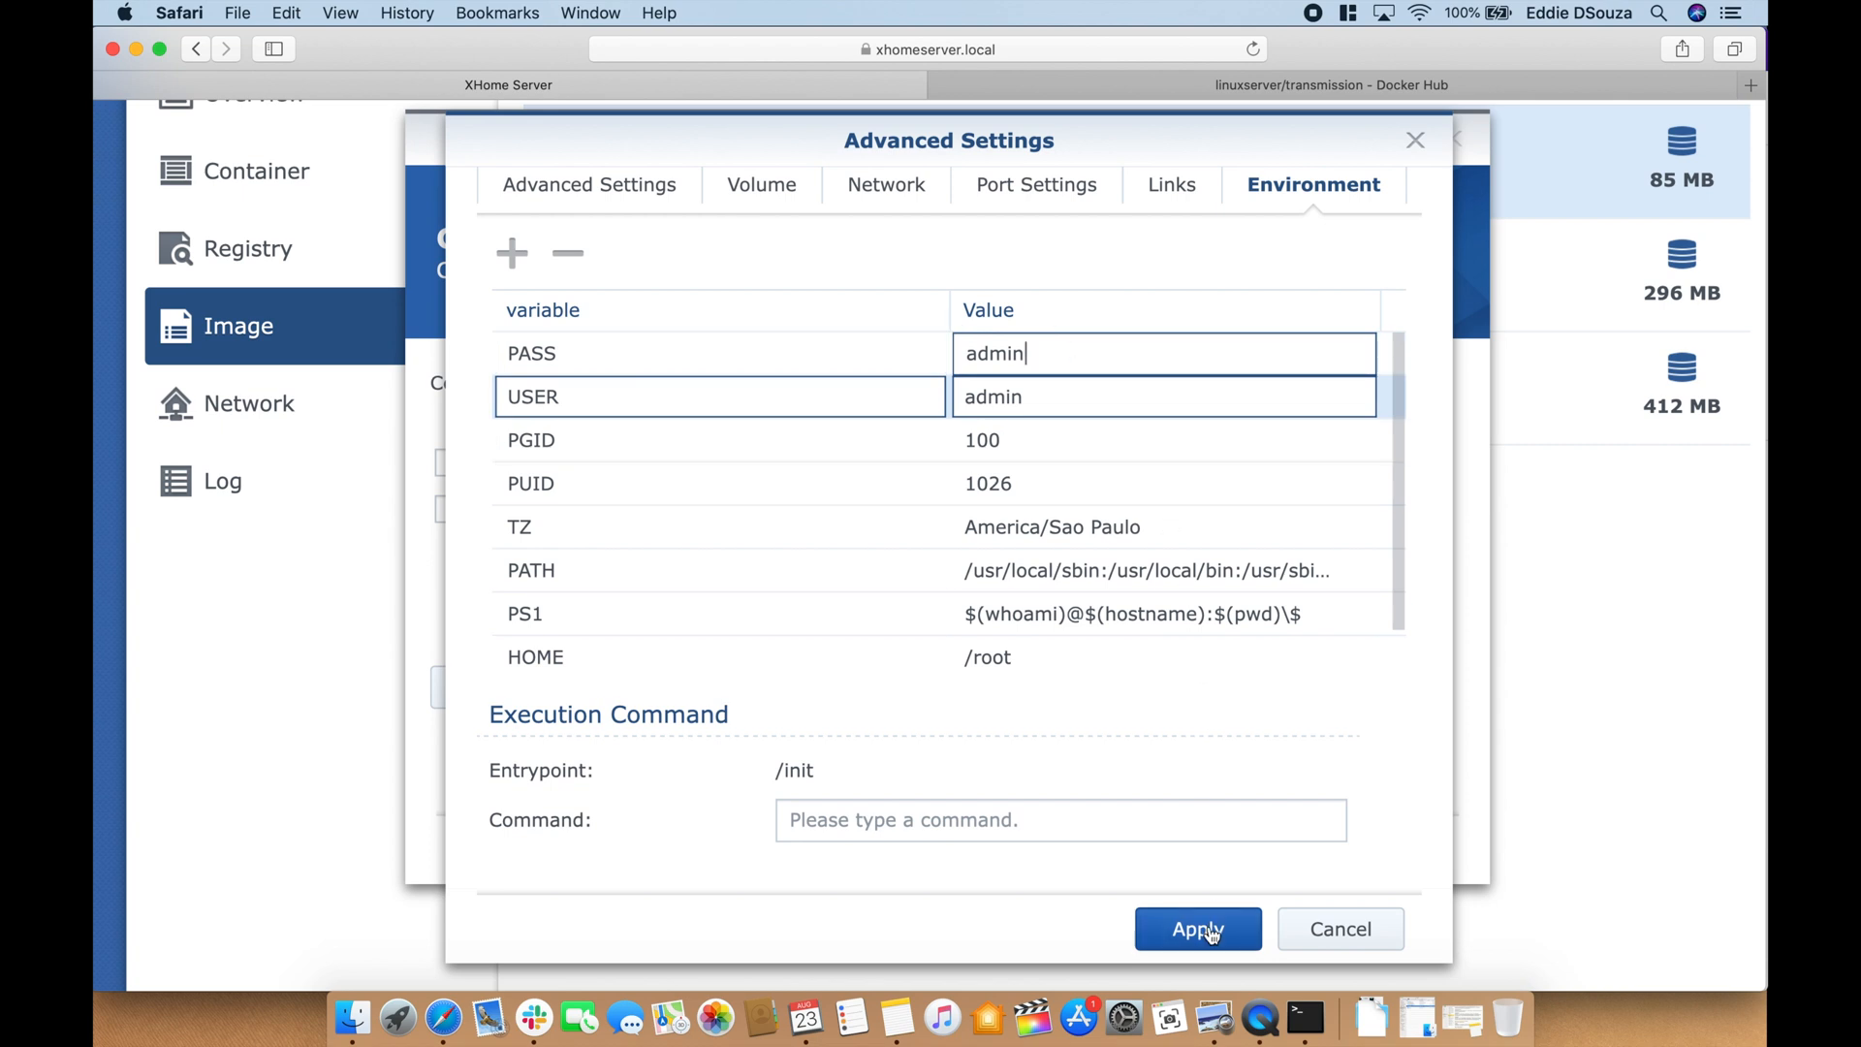
left_click(1198, 929)
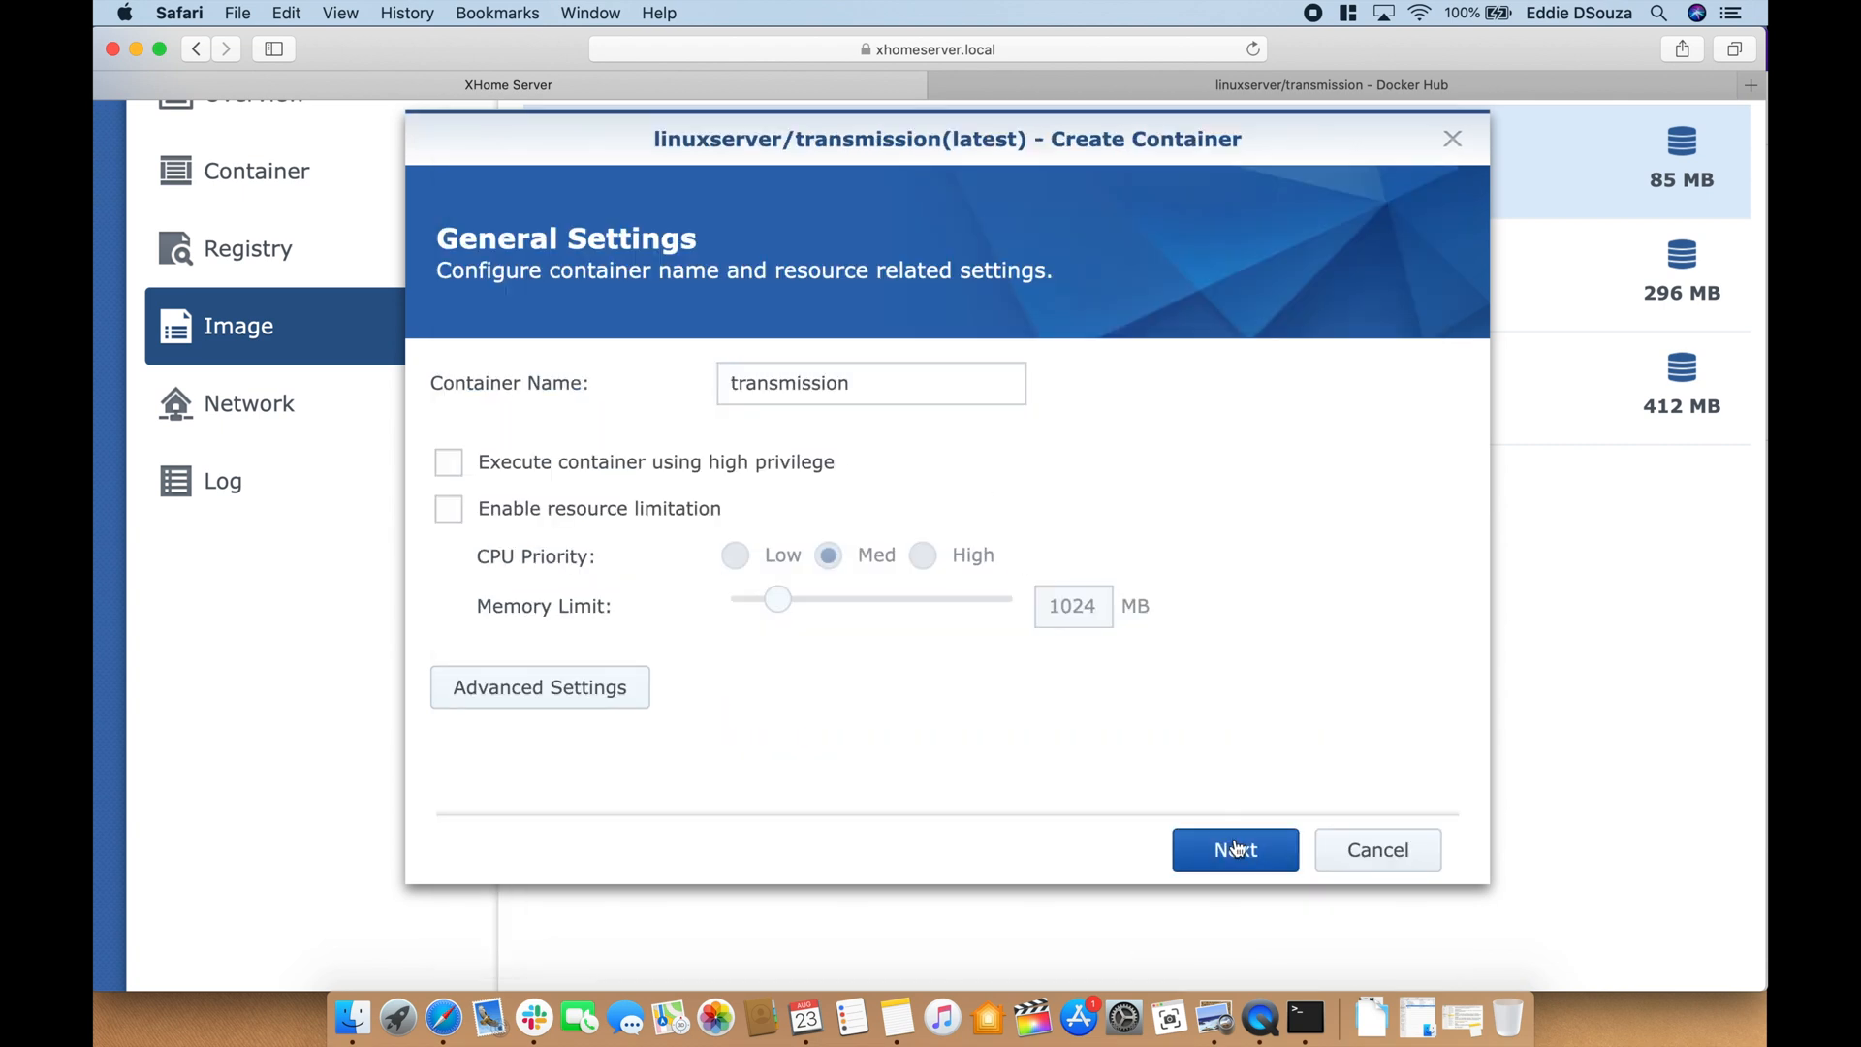
Review the summary, create the transmission container, and view the container list
left_click(1235, 850)
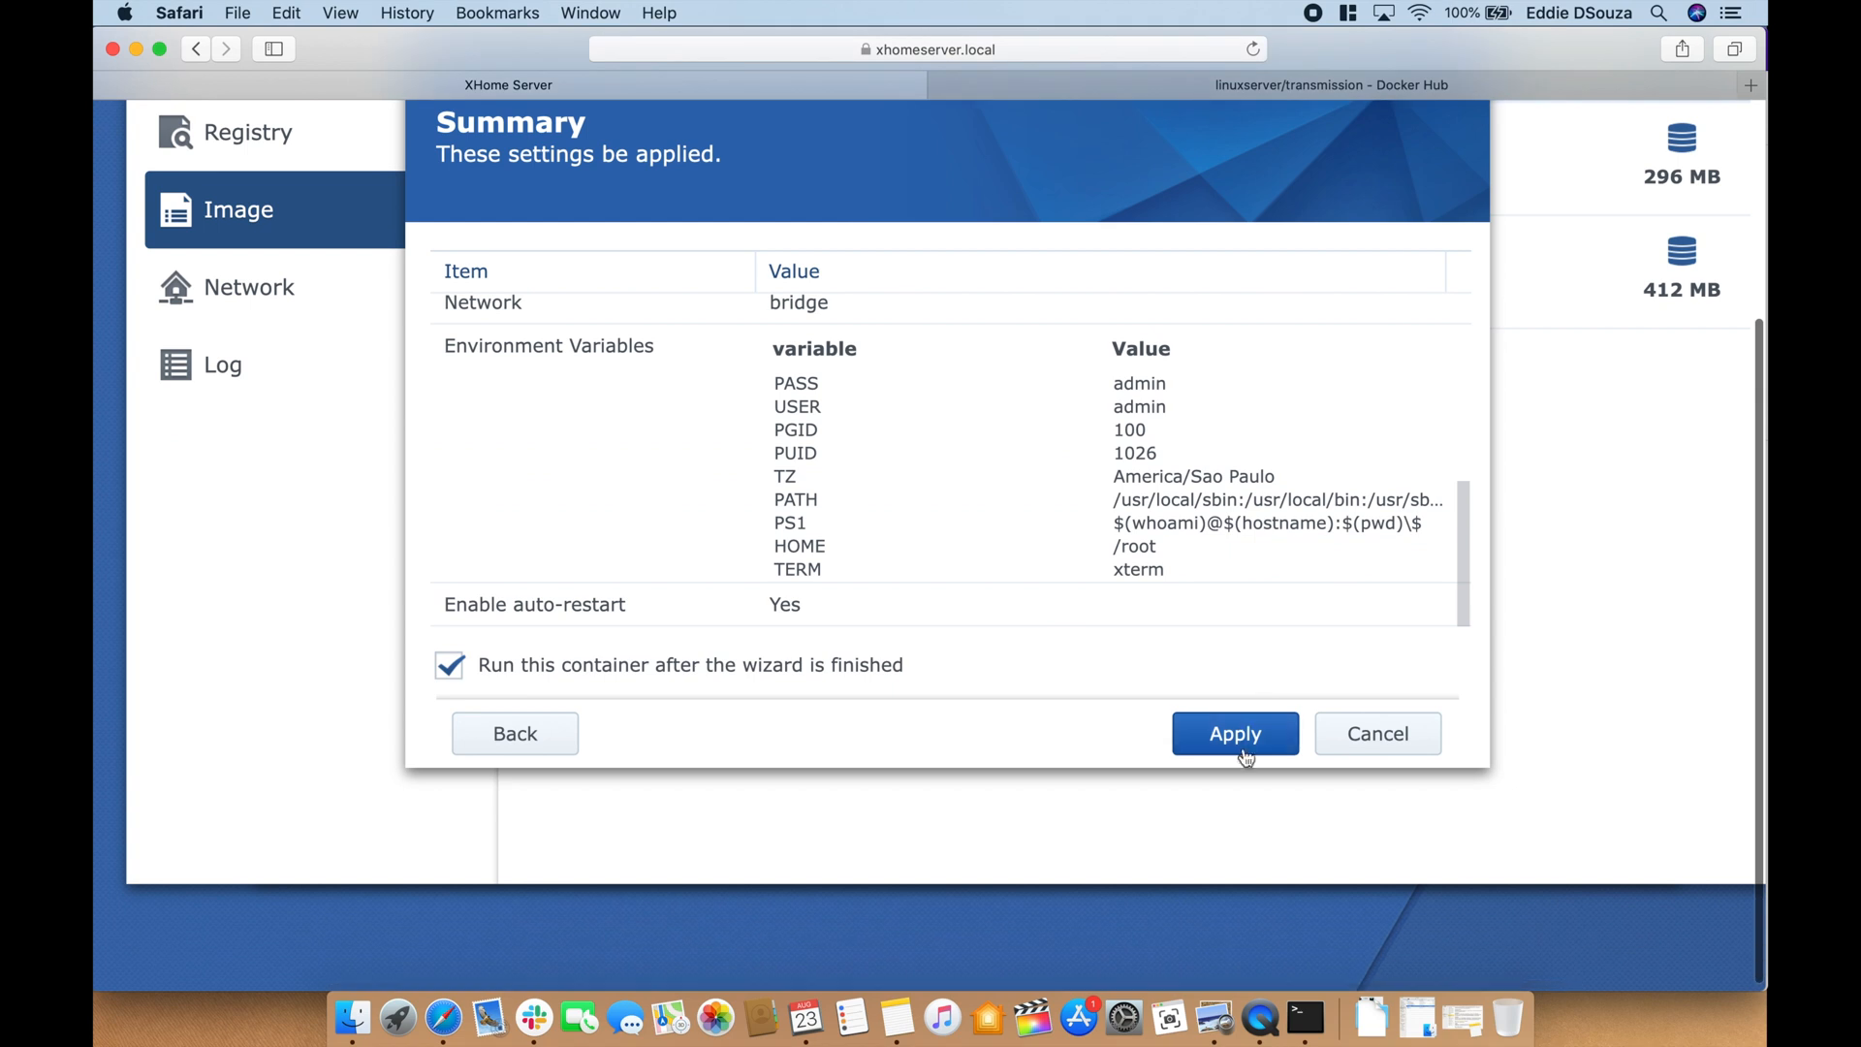
left_click(1235, 732)
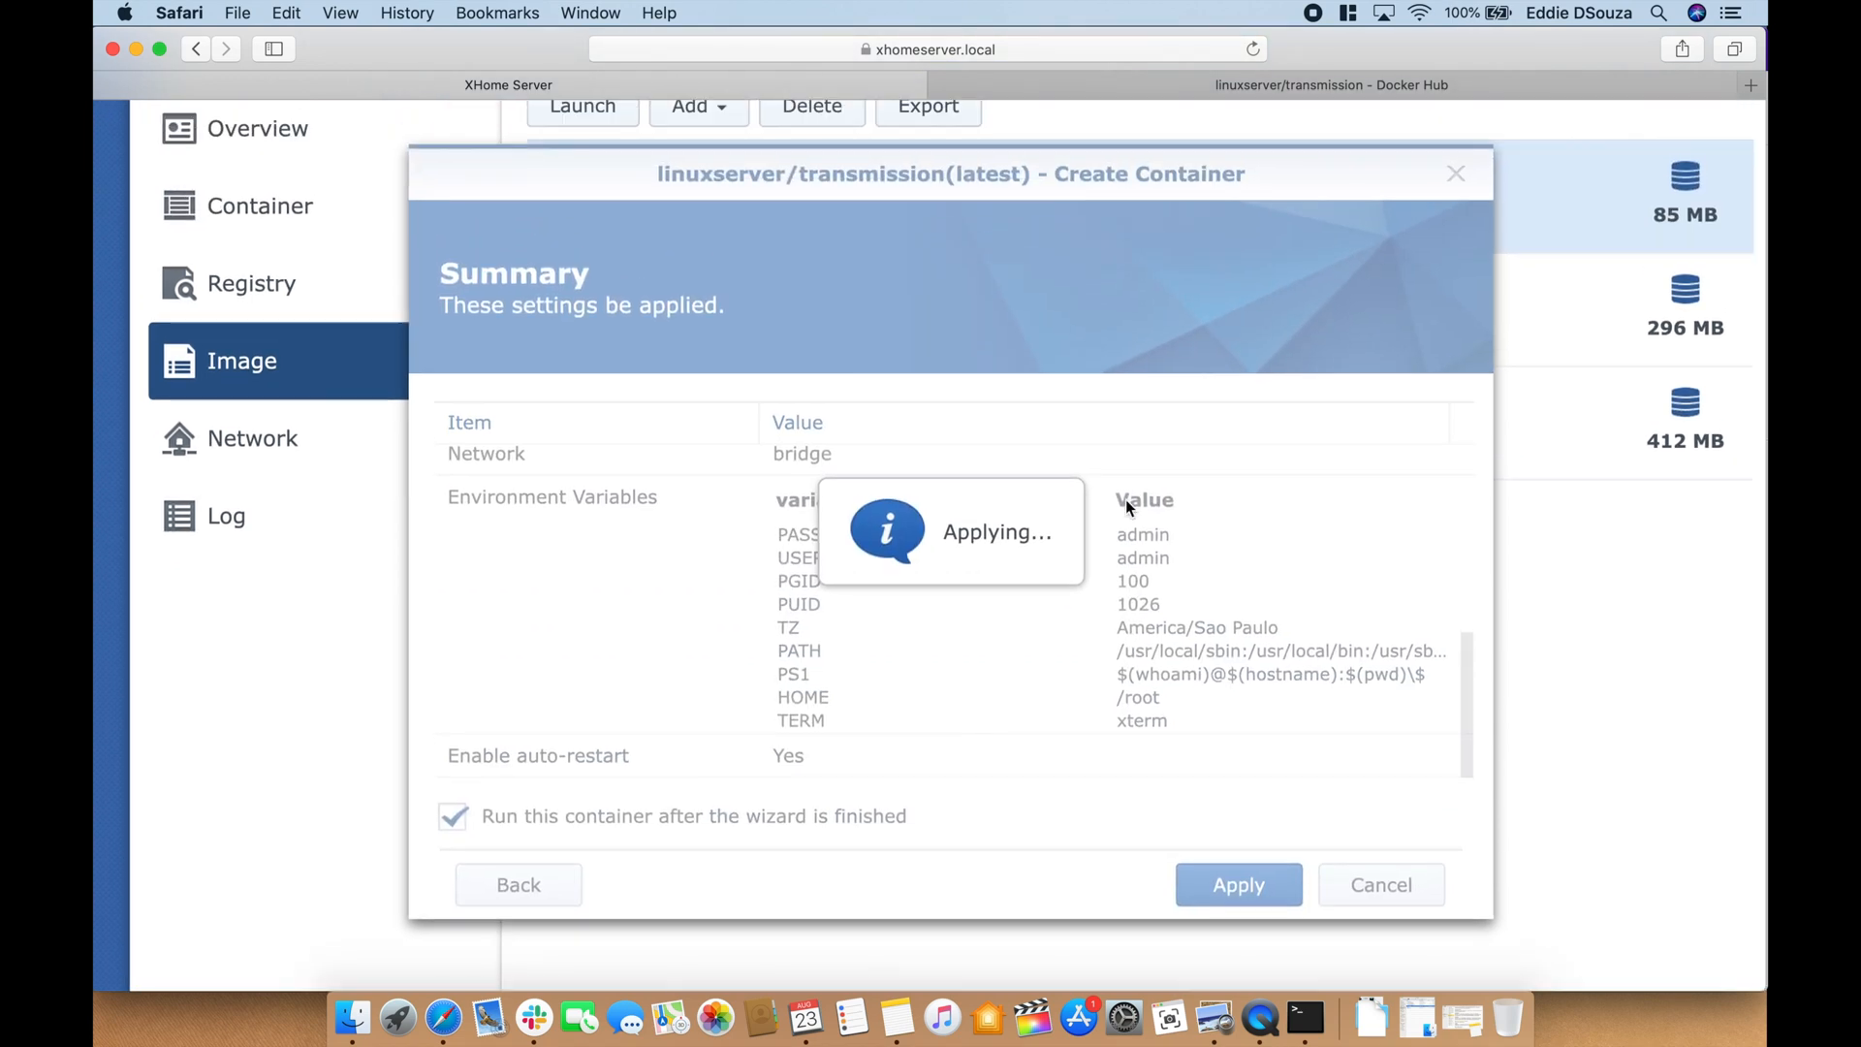
left_click(1237, 883)
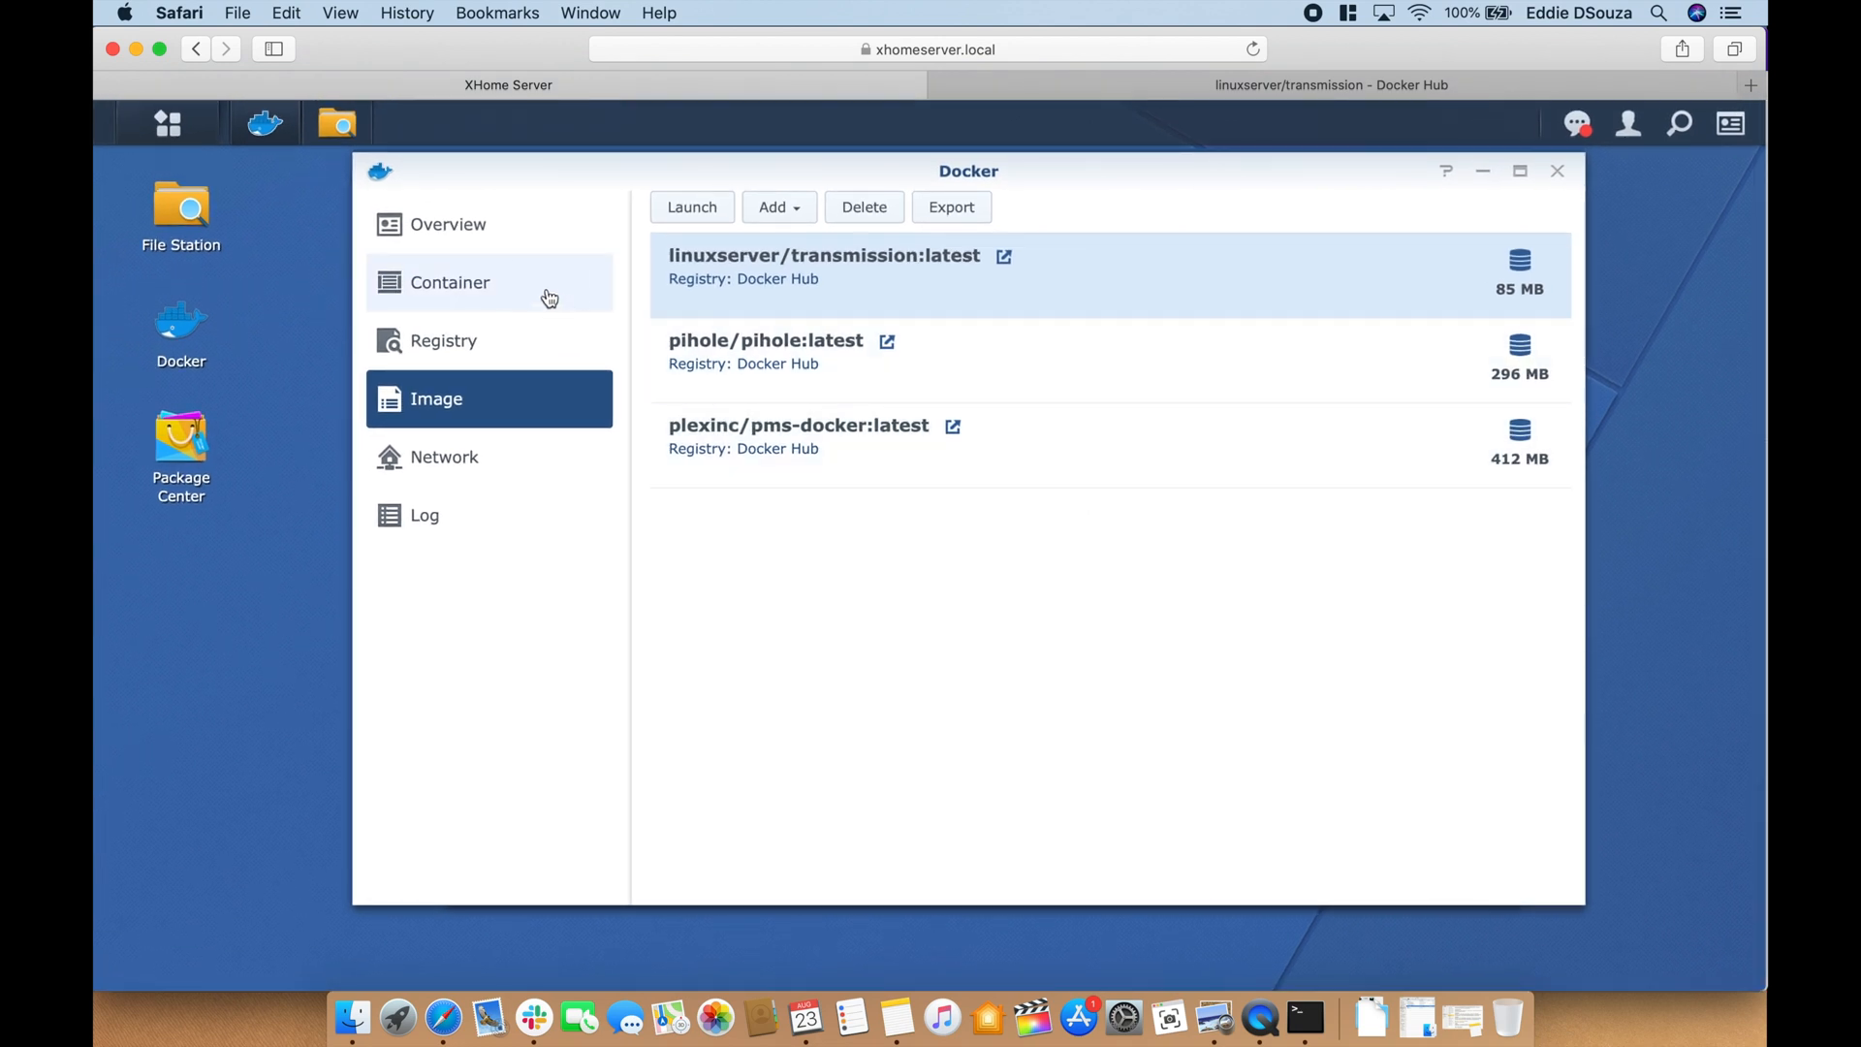
left_click(451, 282)
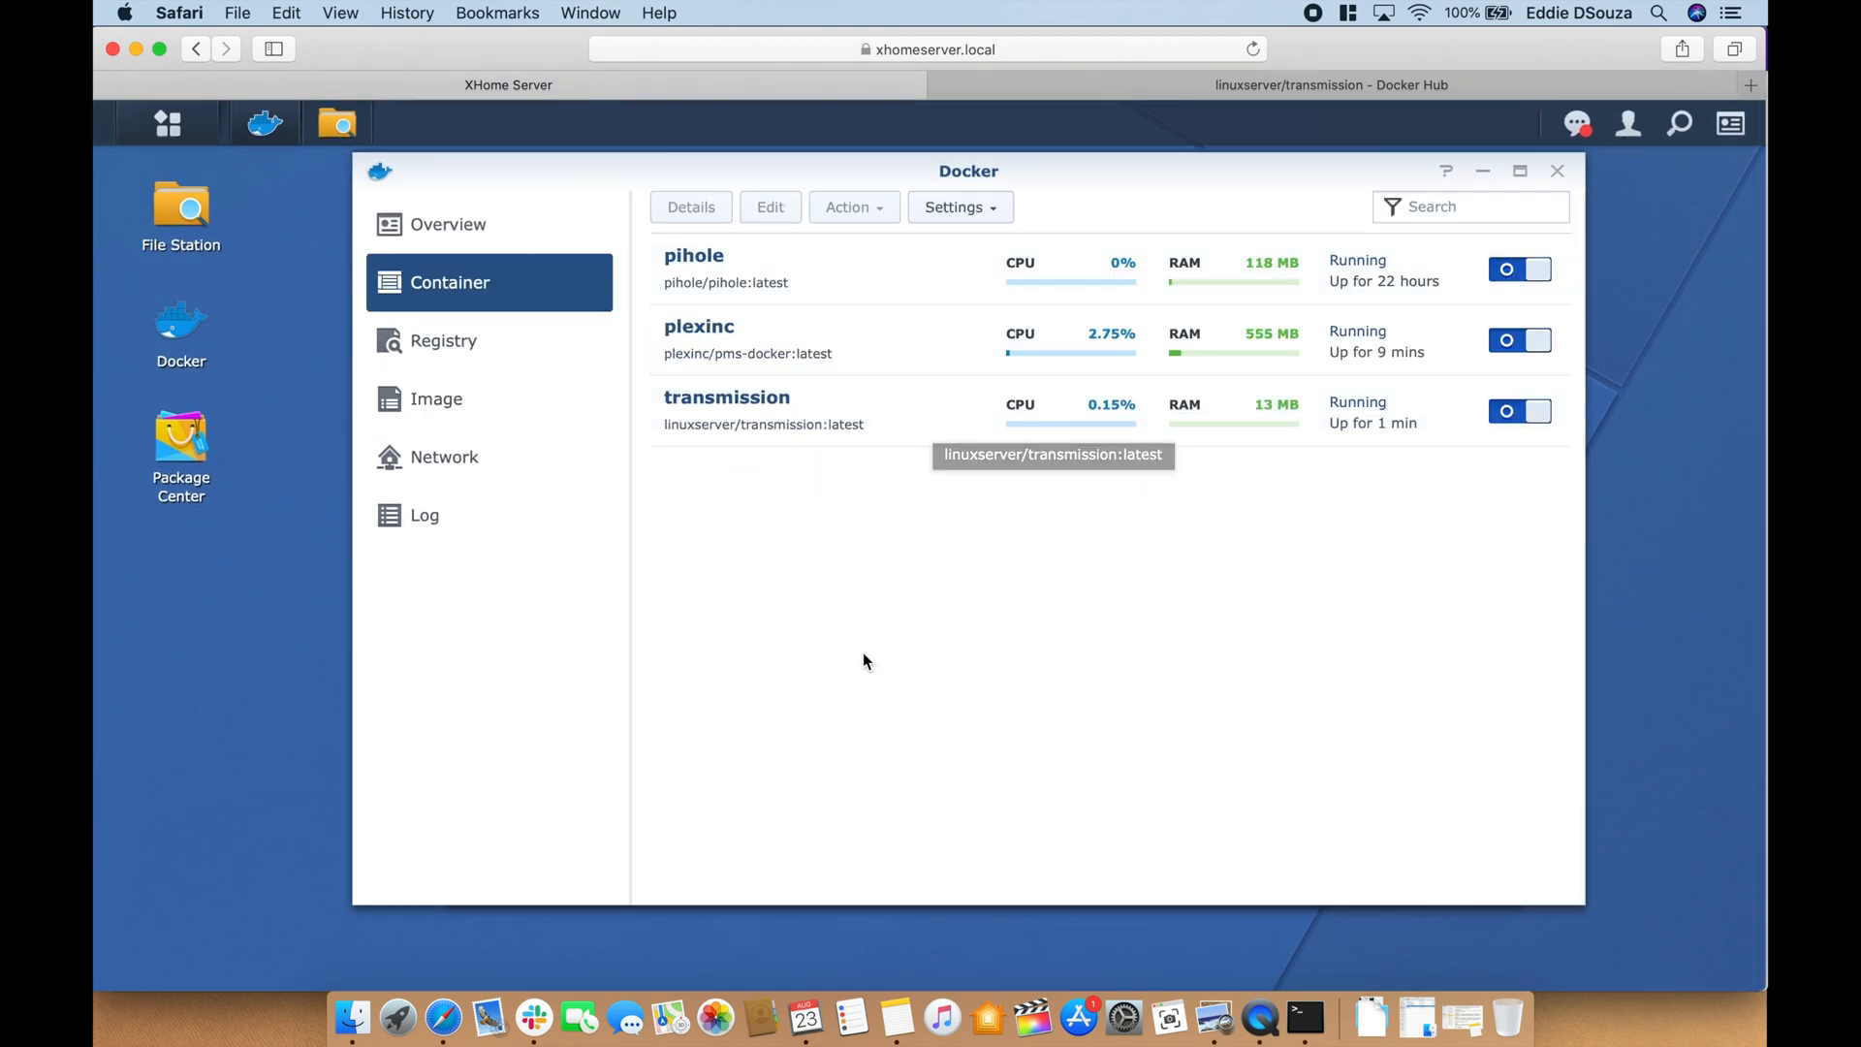
mouse_move(1666, 308)
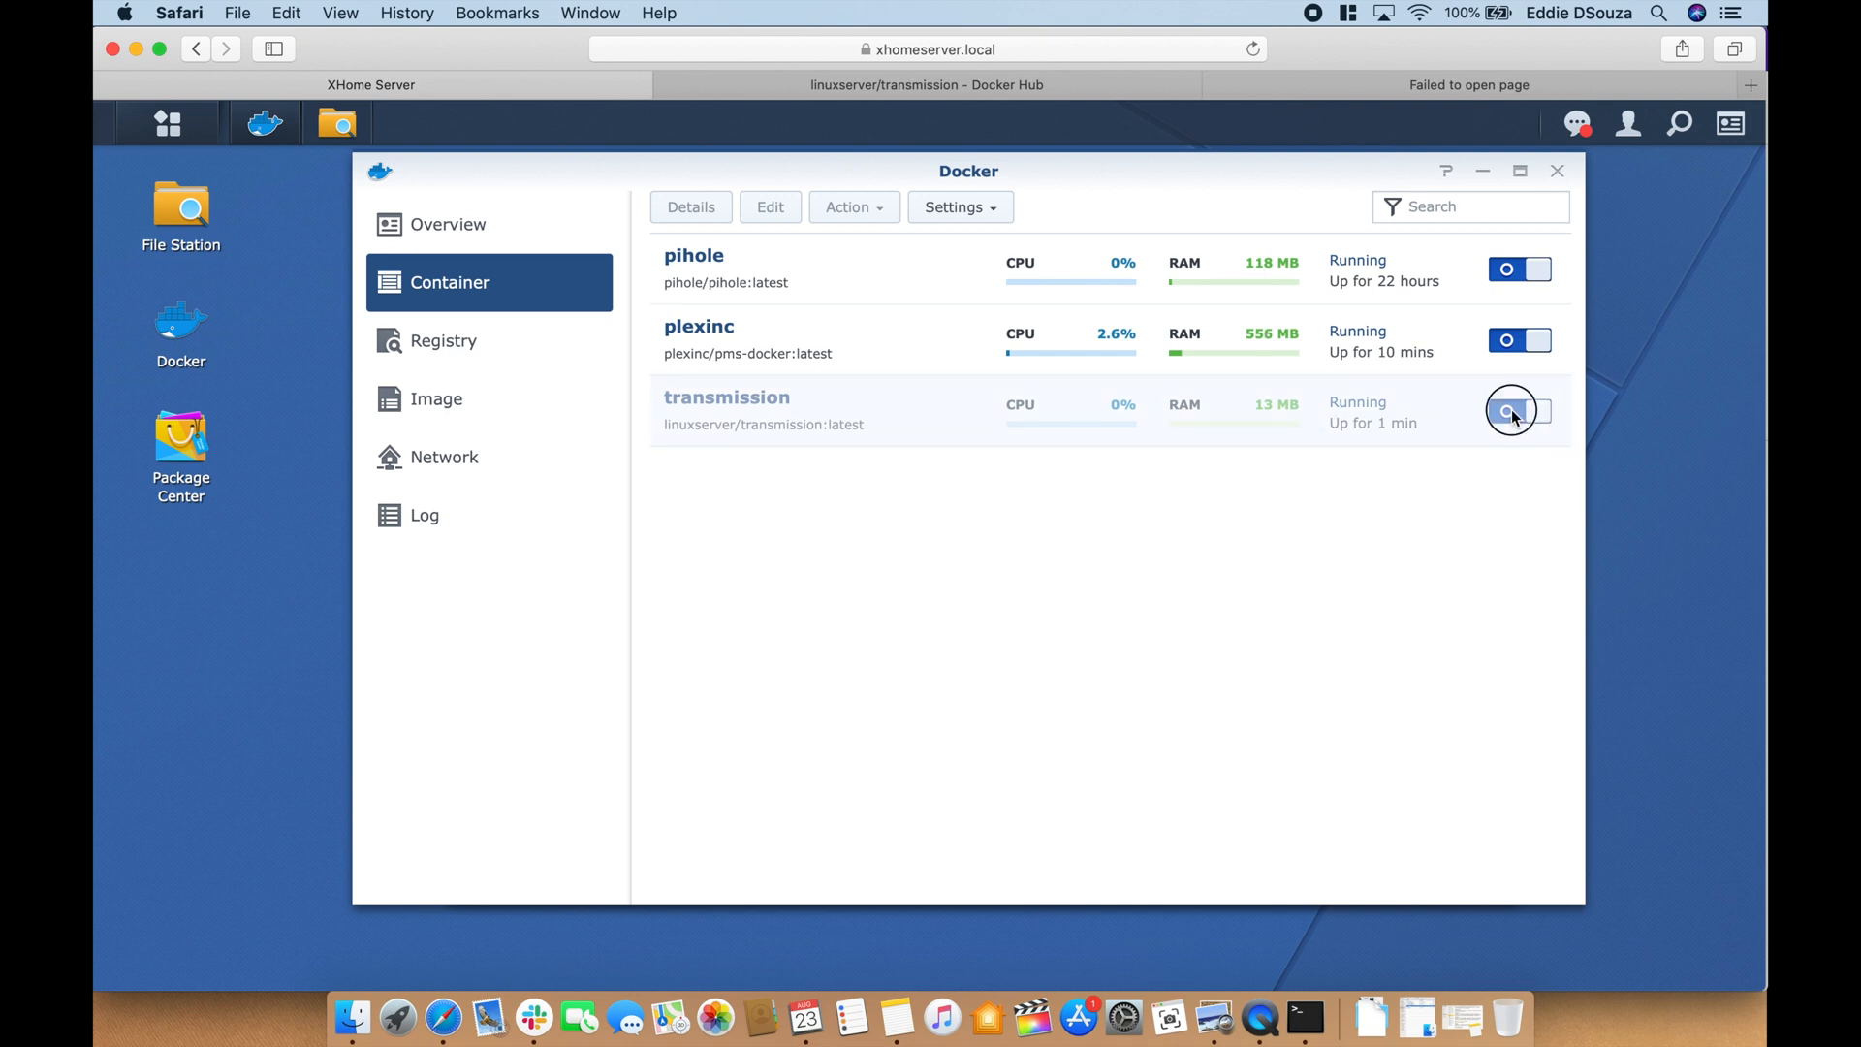
Stop the transmission container and map local port 9091 to container port 9091
left_click(1517, 411)
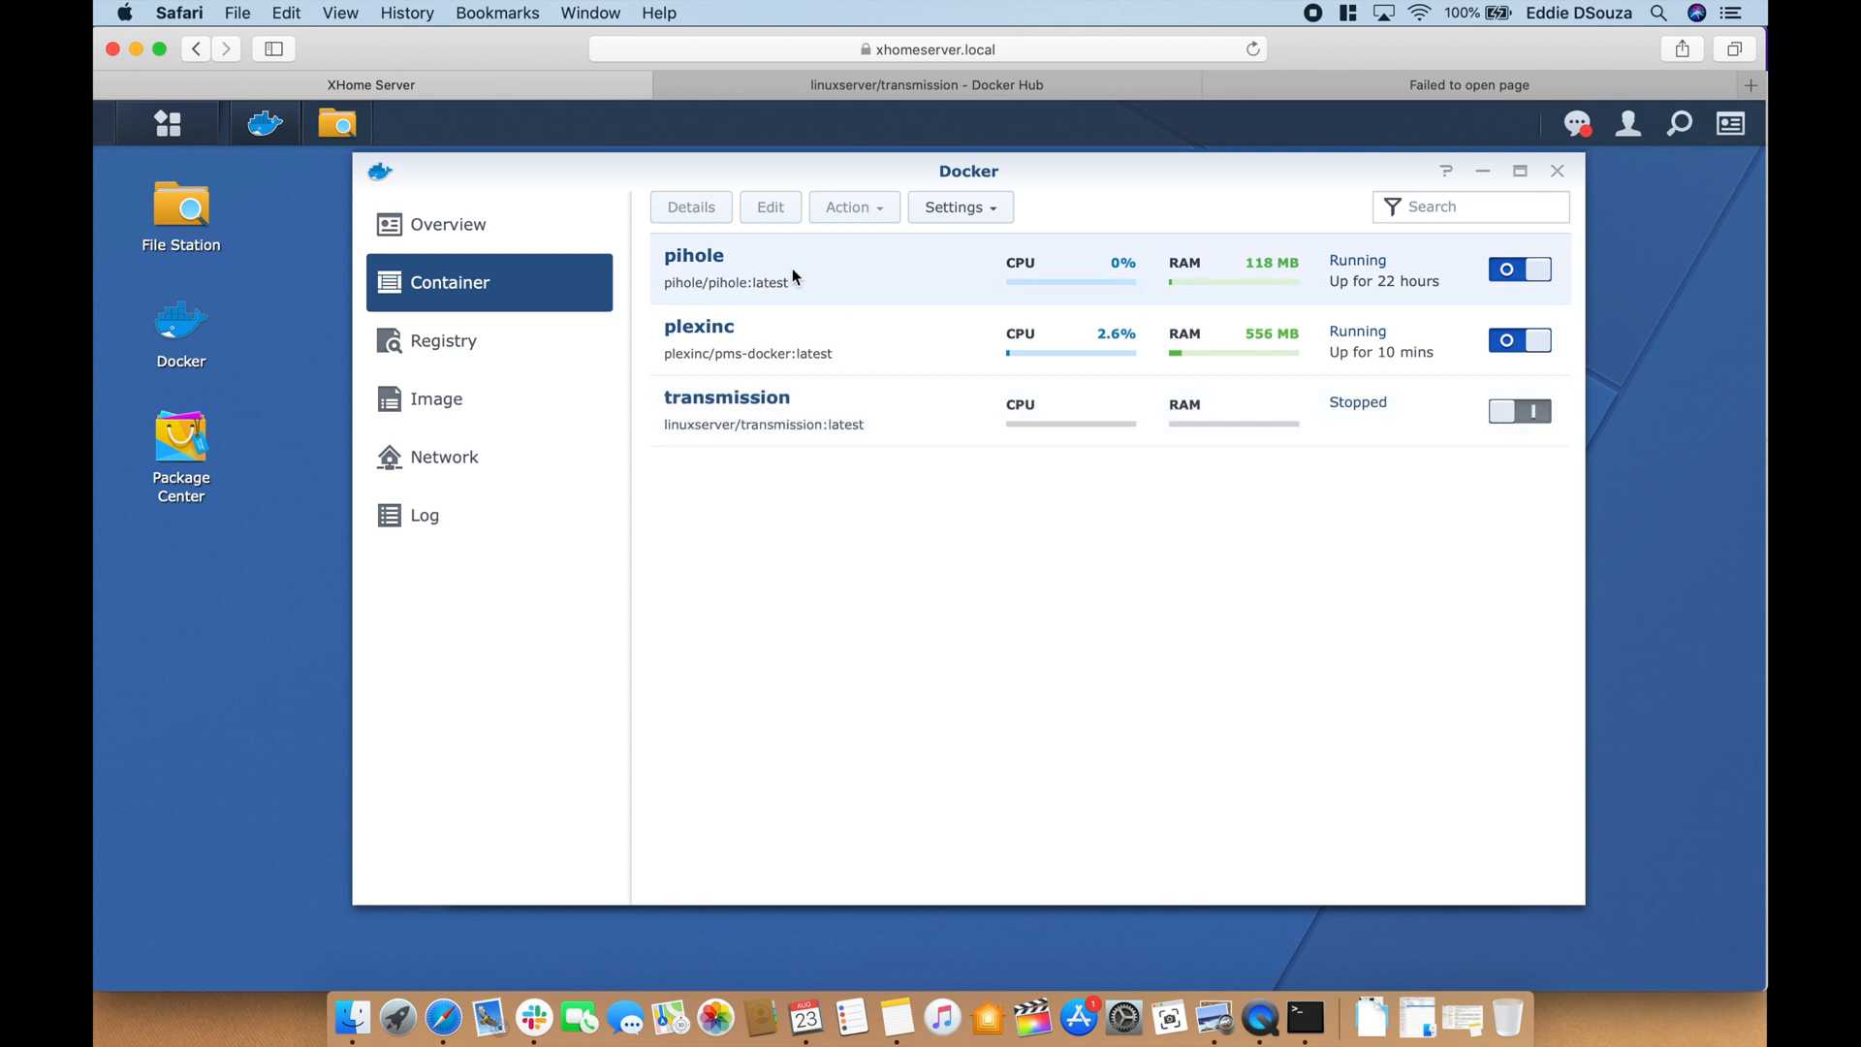
left_click(769, 206)
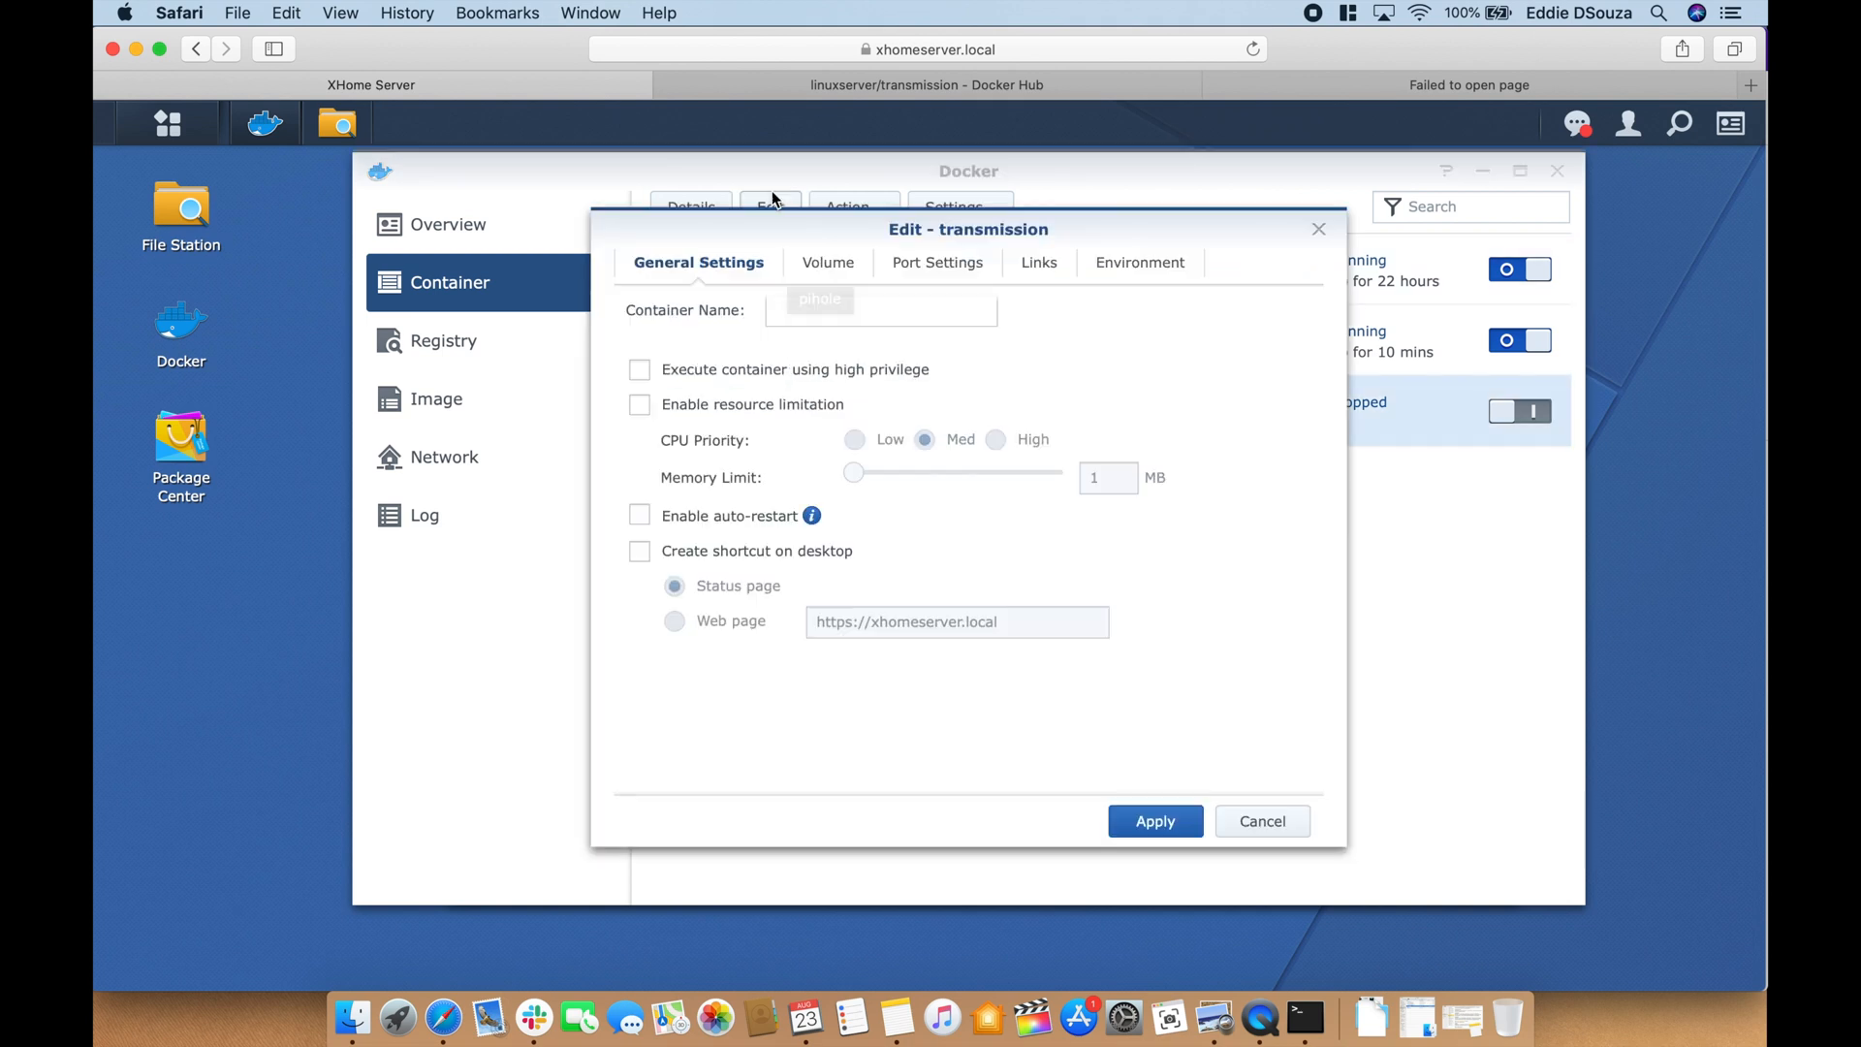
left_click(937, 263)
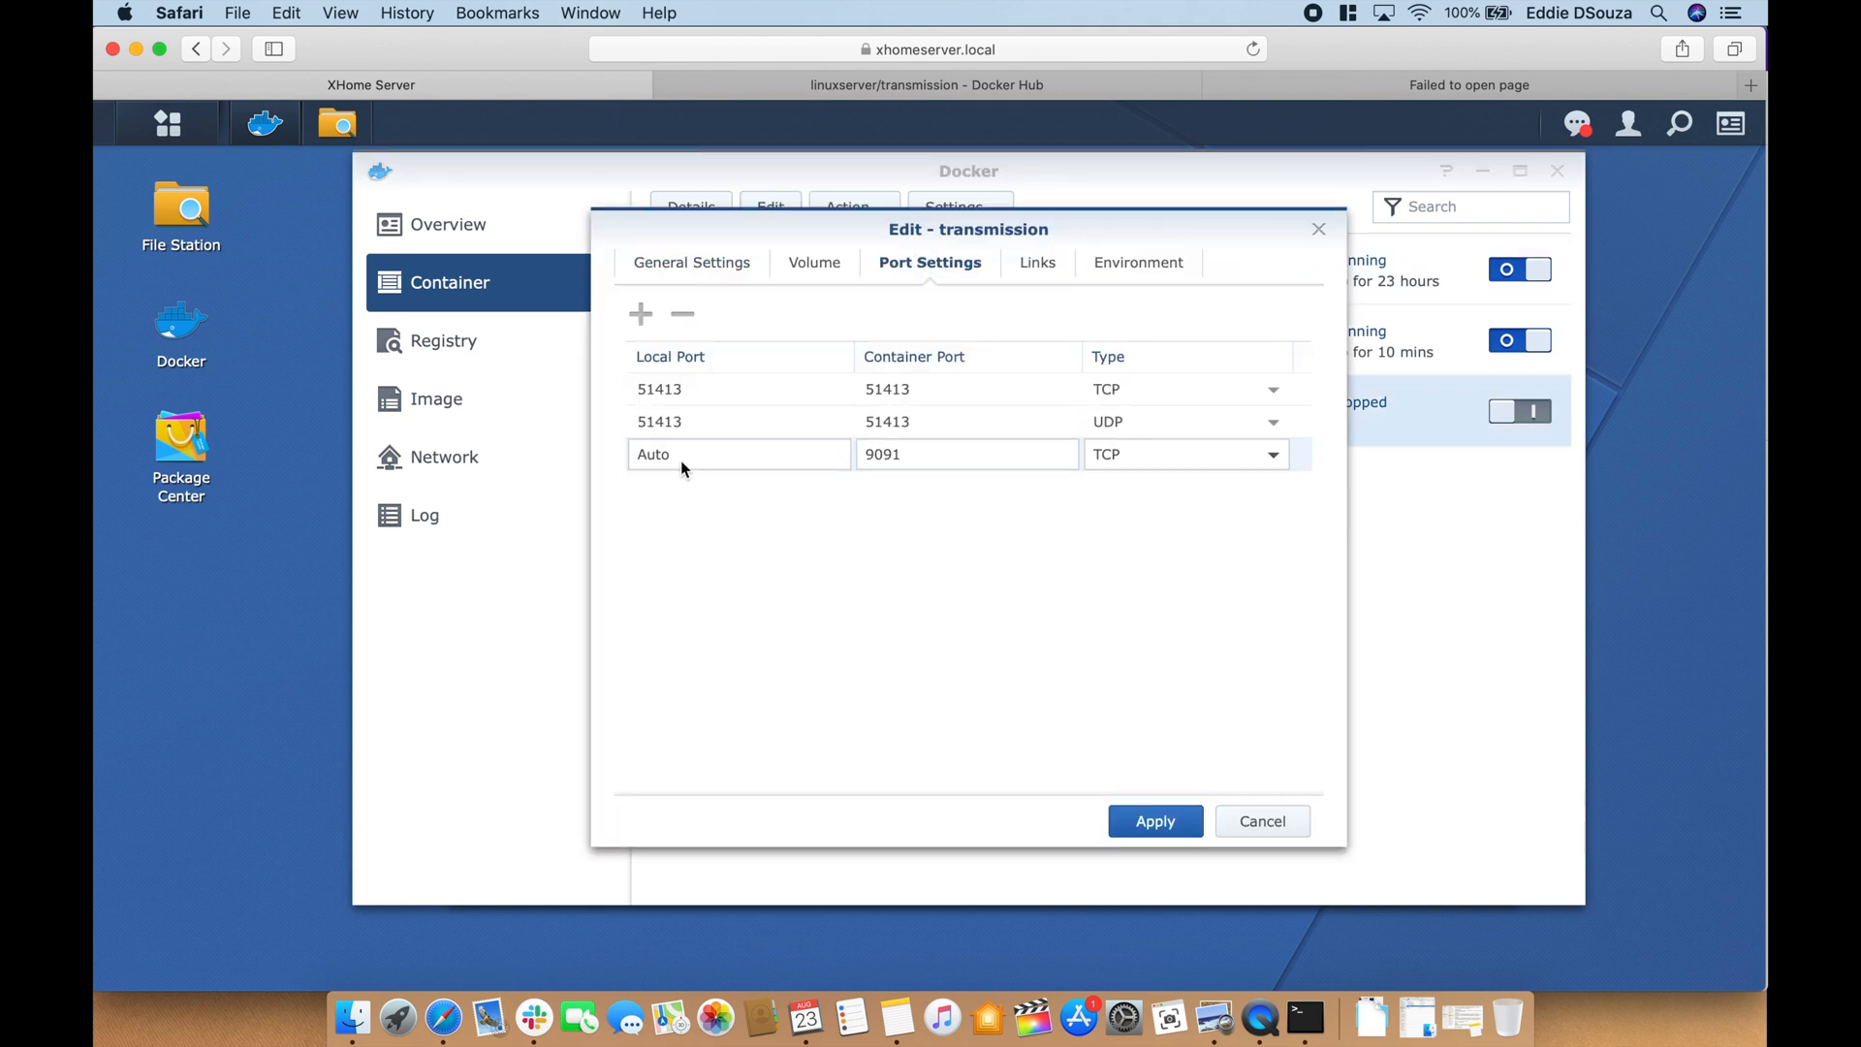
type("9091")
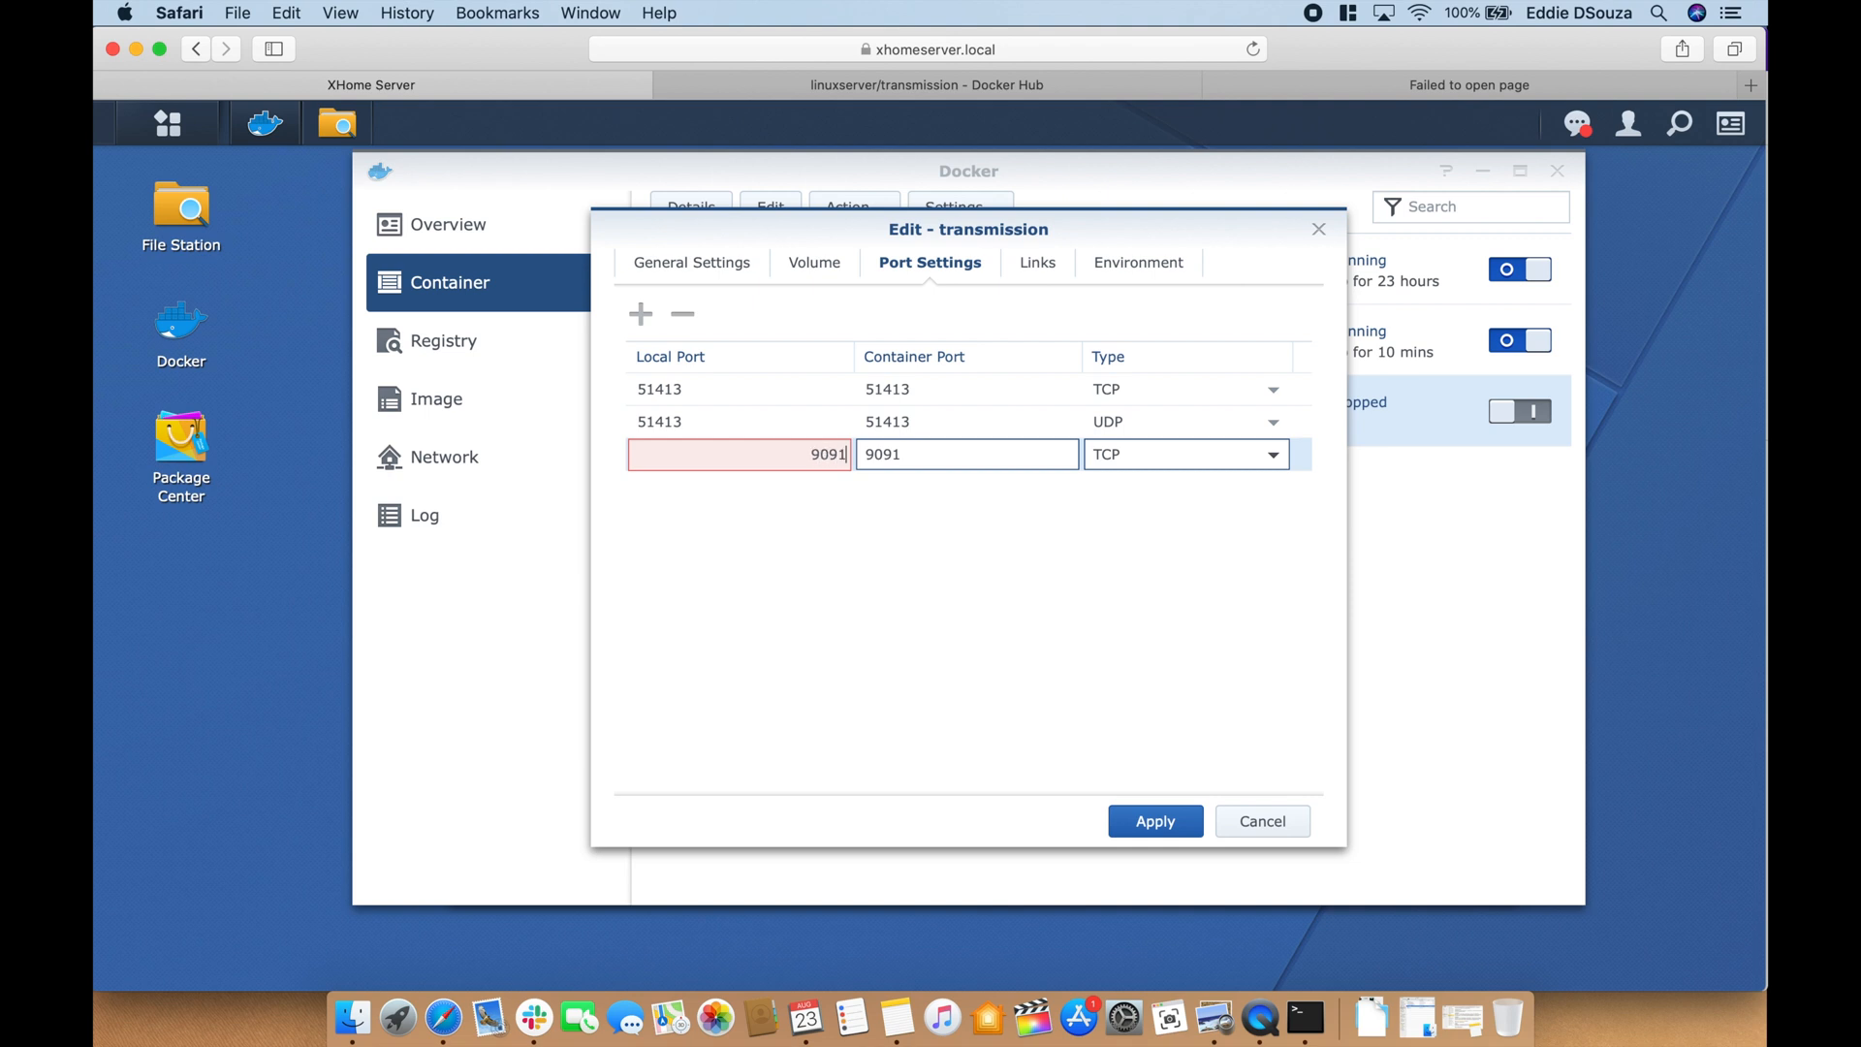
left_click(1155, 820)
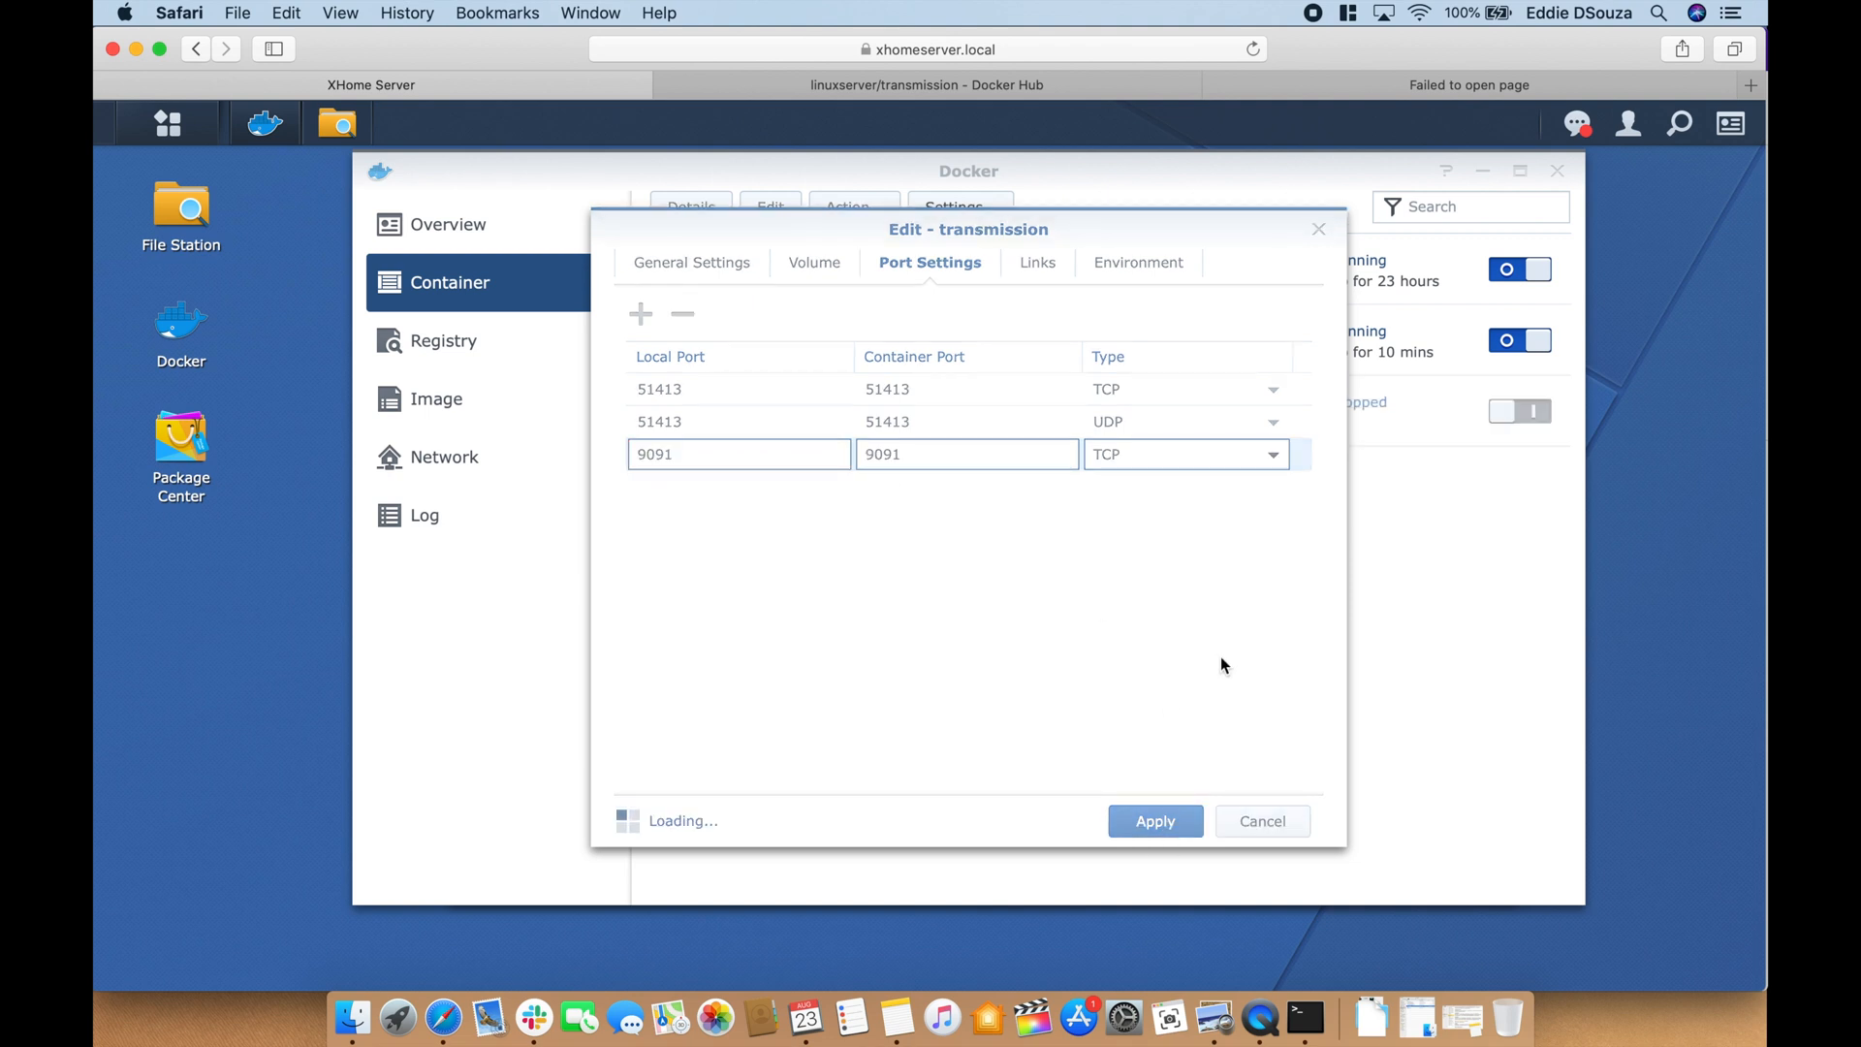
left_click(1155, 820)
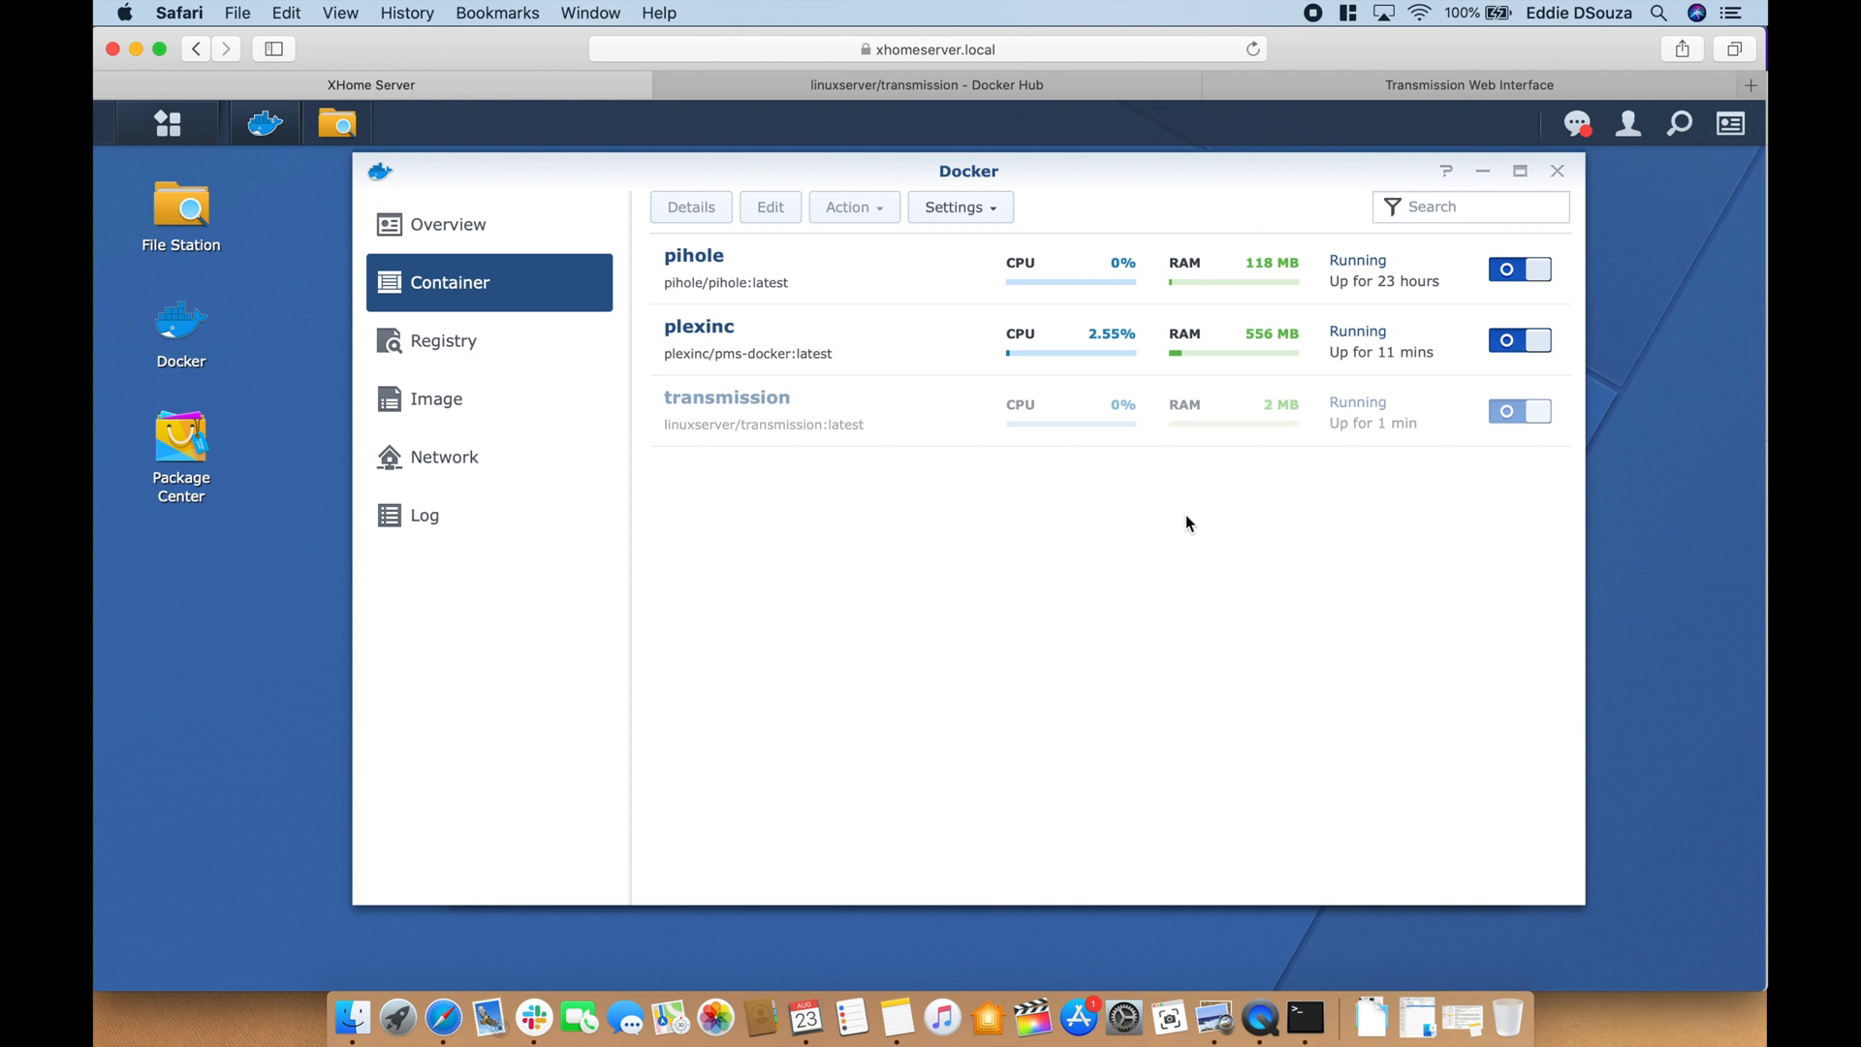
left_click(771, 206)
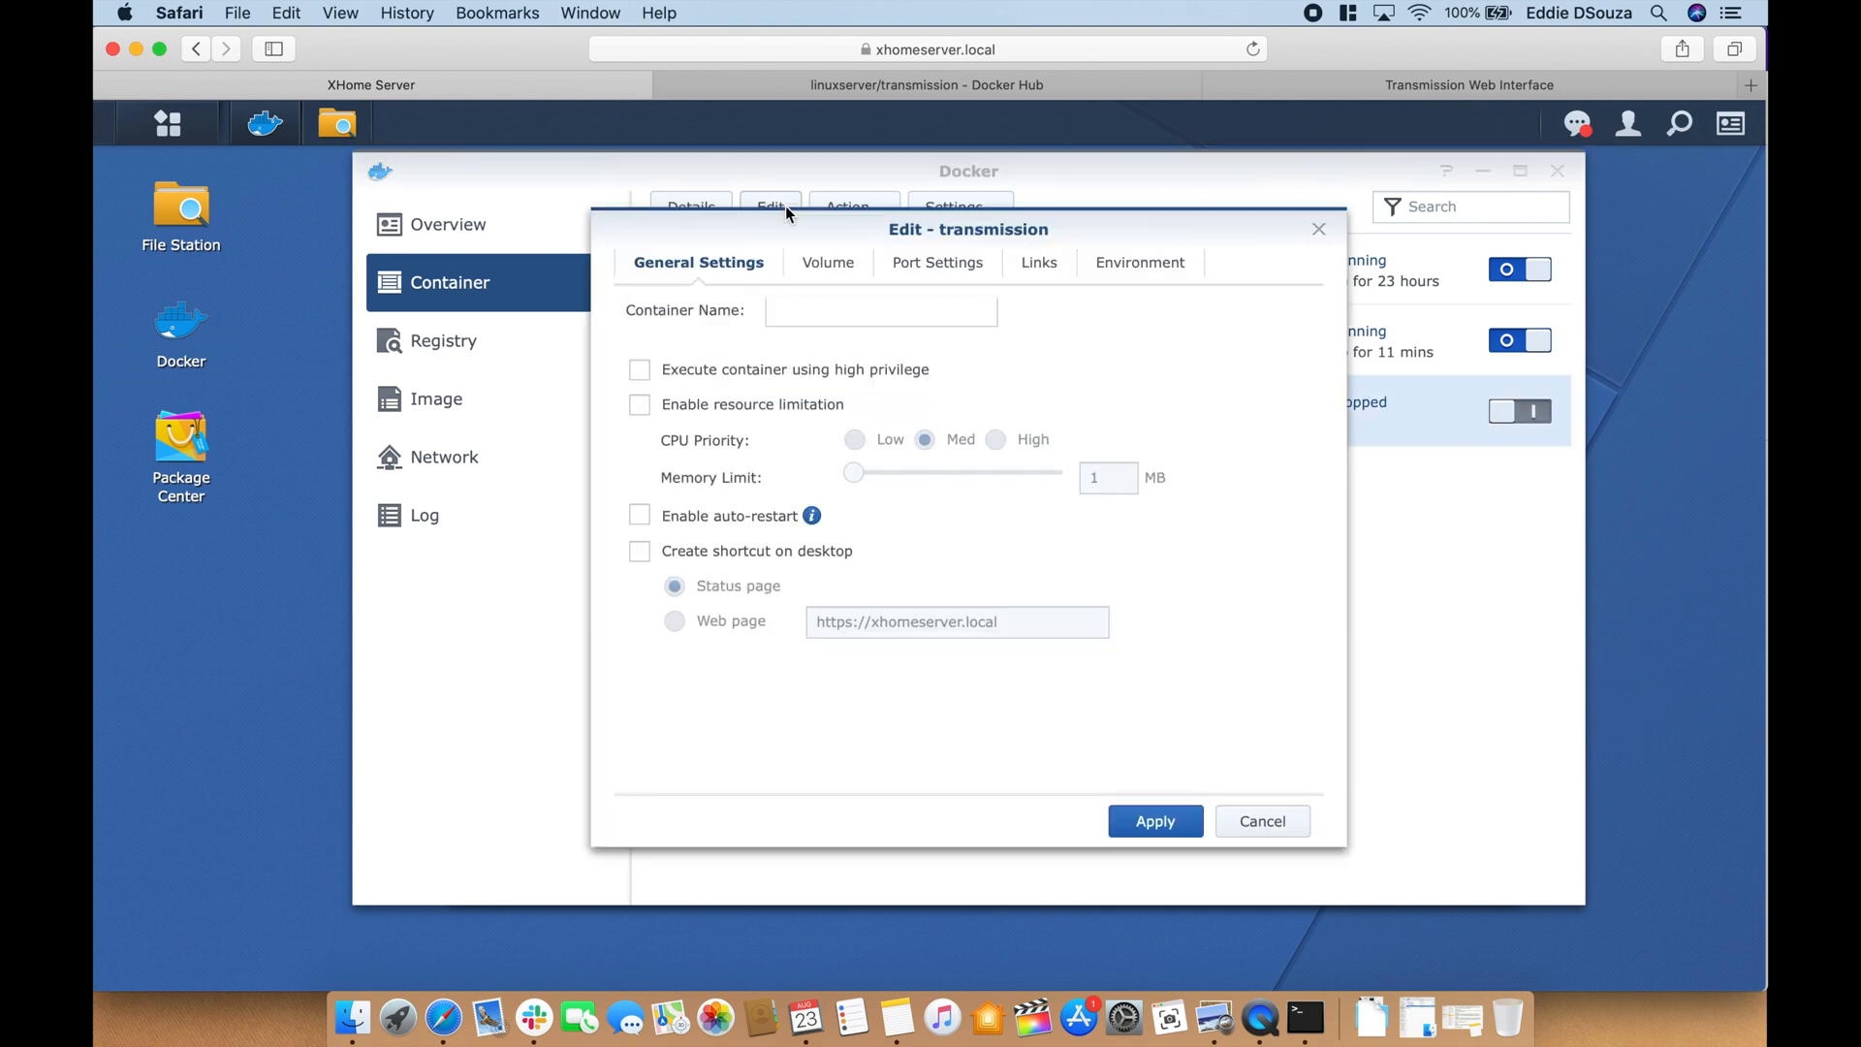
Choose a torrent file in the Transmission web UI, then cancel the /downloads/complete upload
left_click(938, 262)
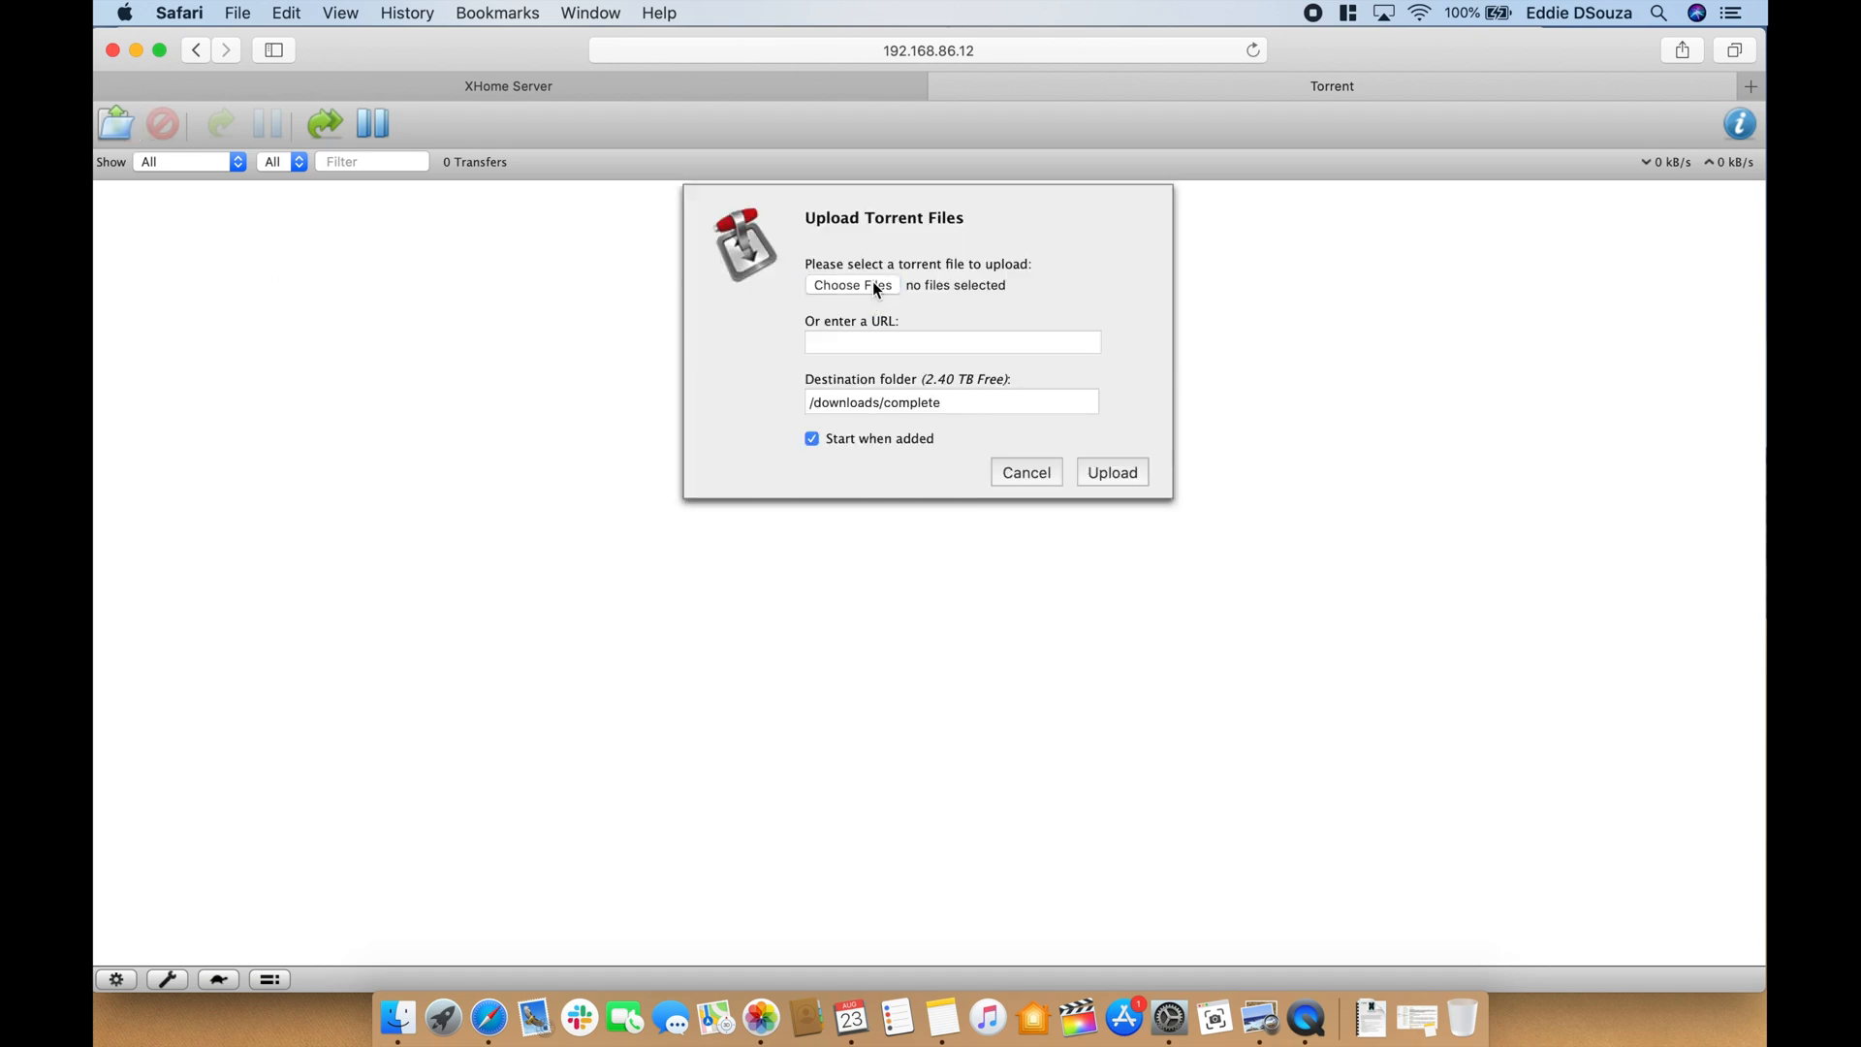
left_click(852, 285)
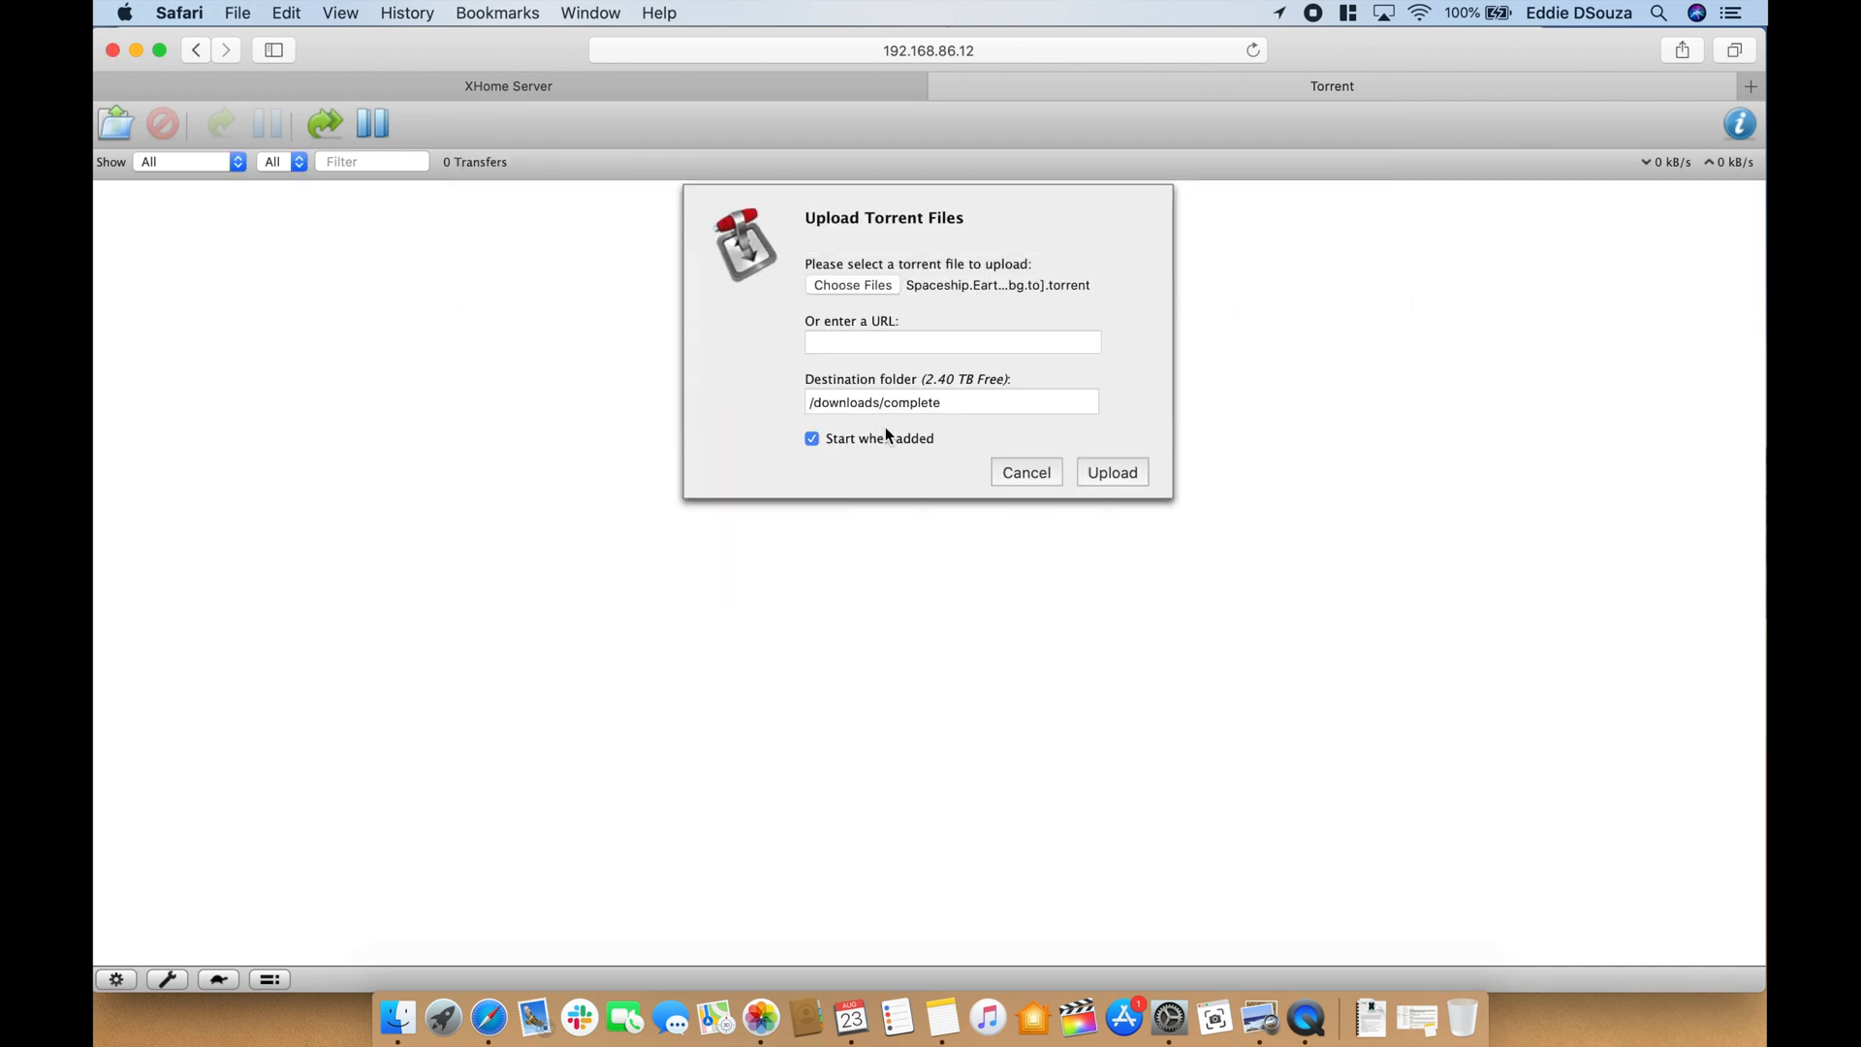
left_click(954, 403)
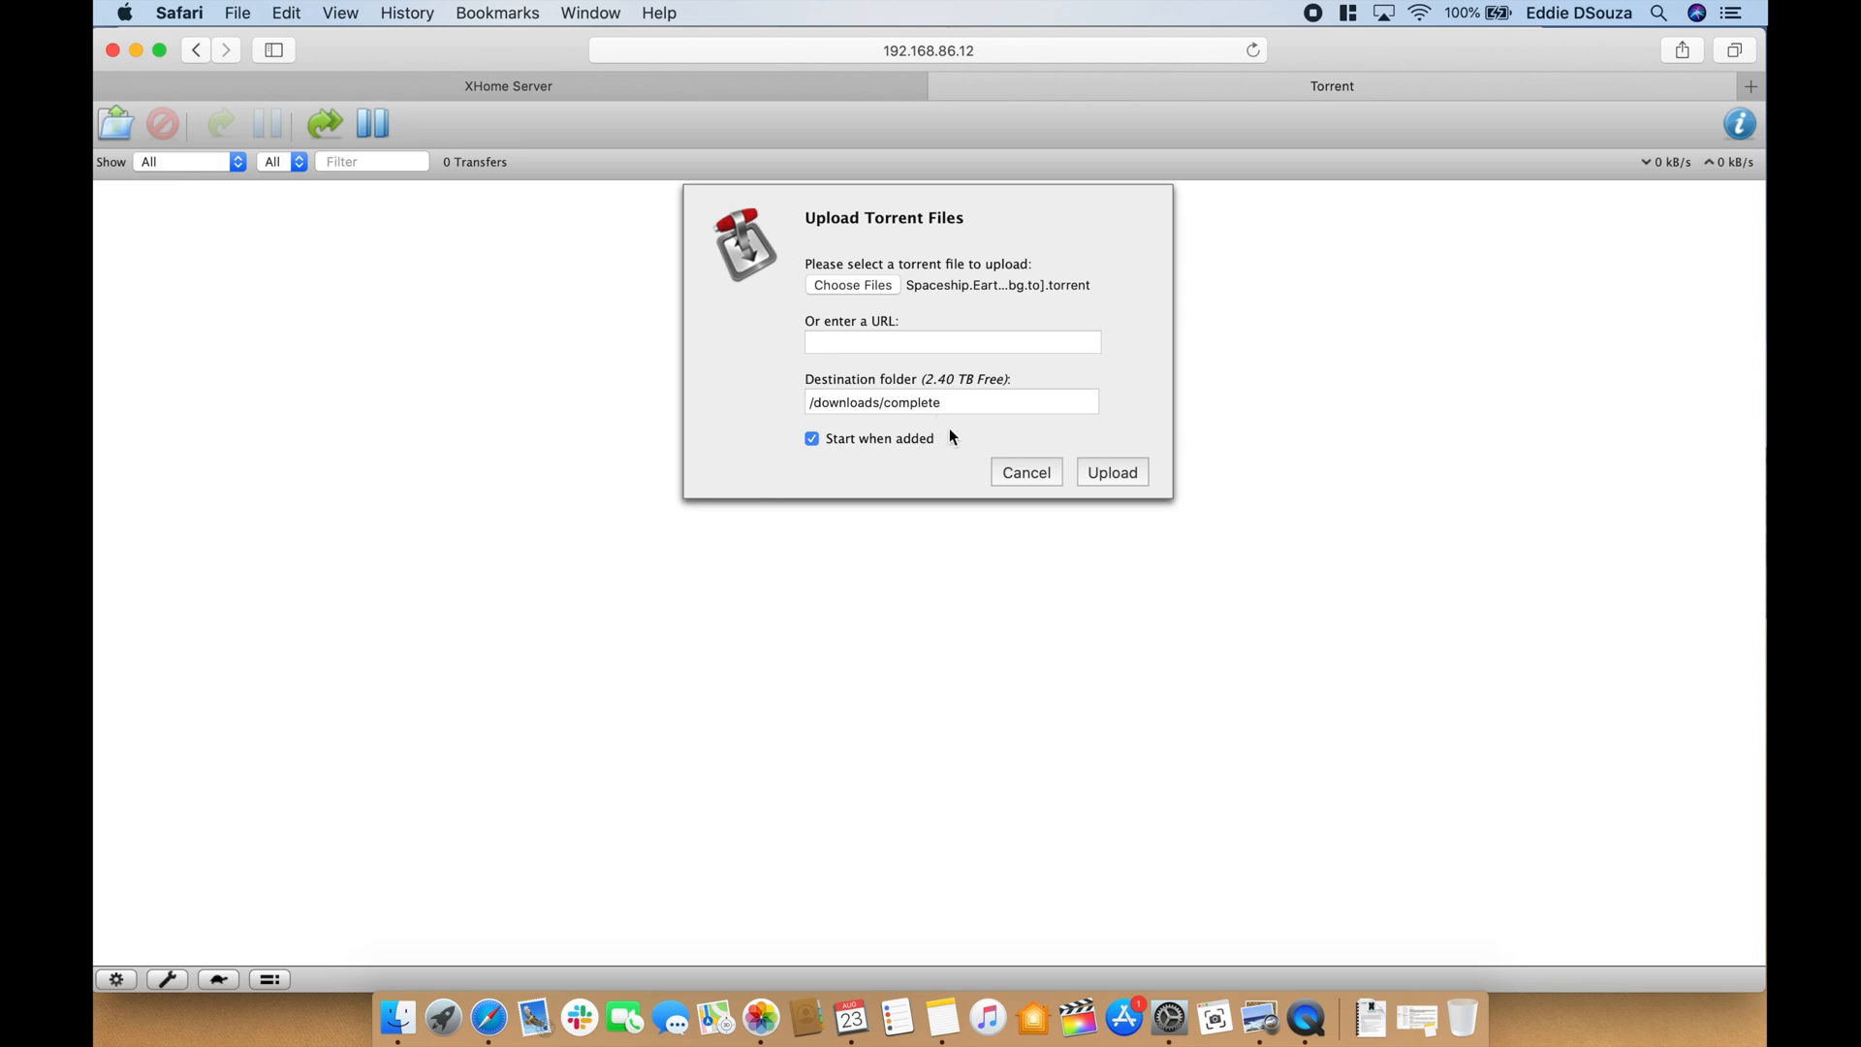
left_click(1112, 471)
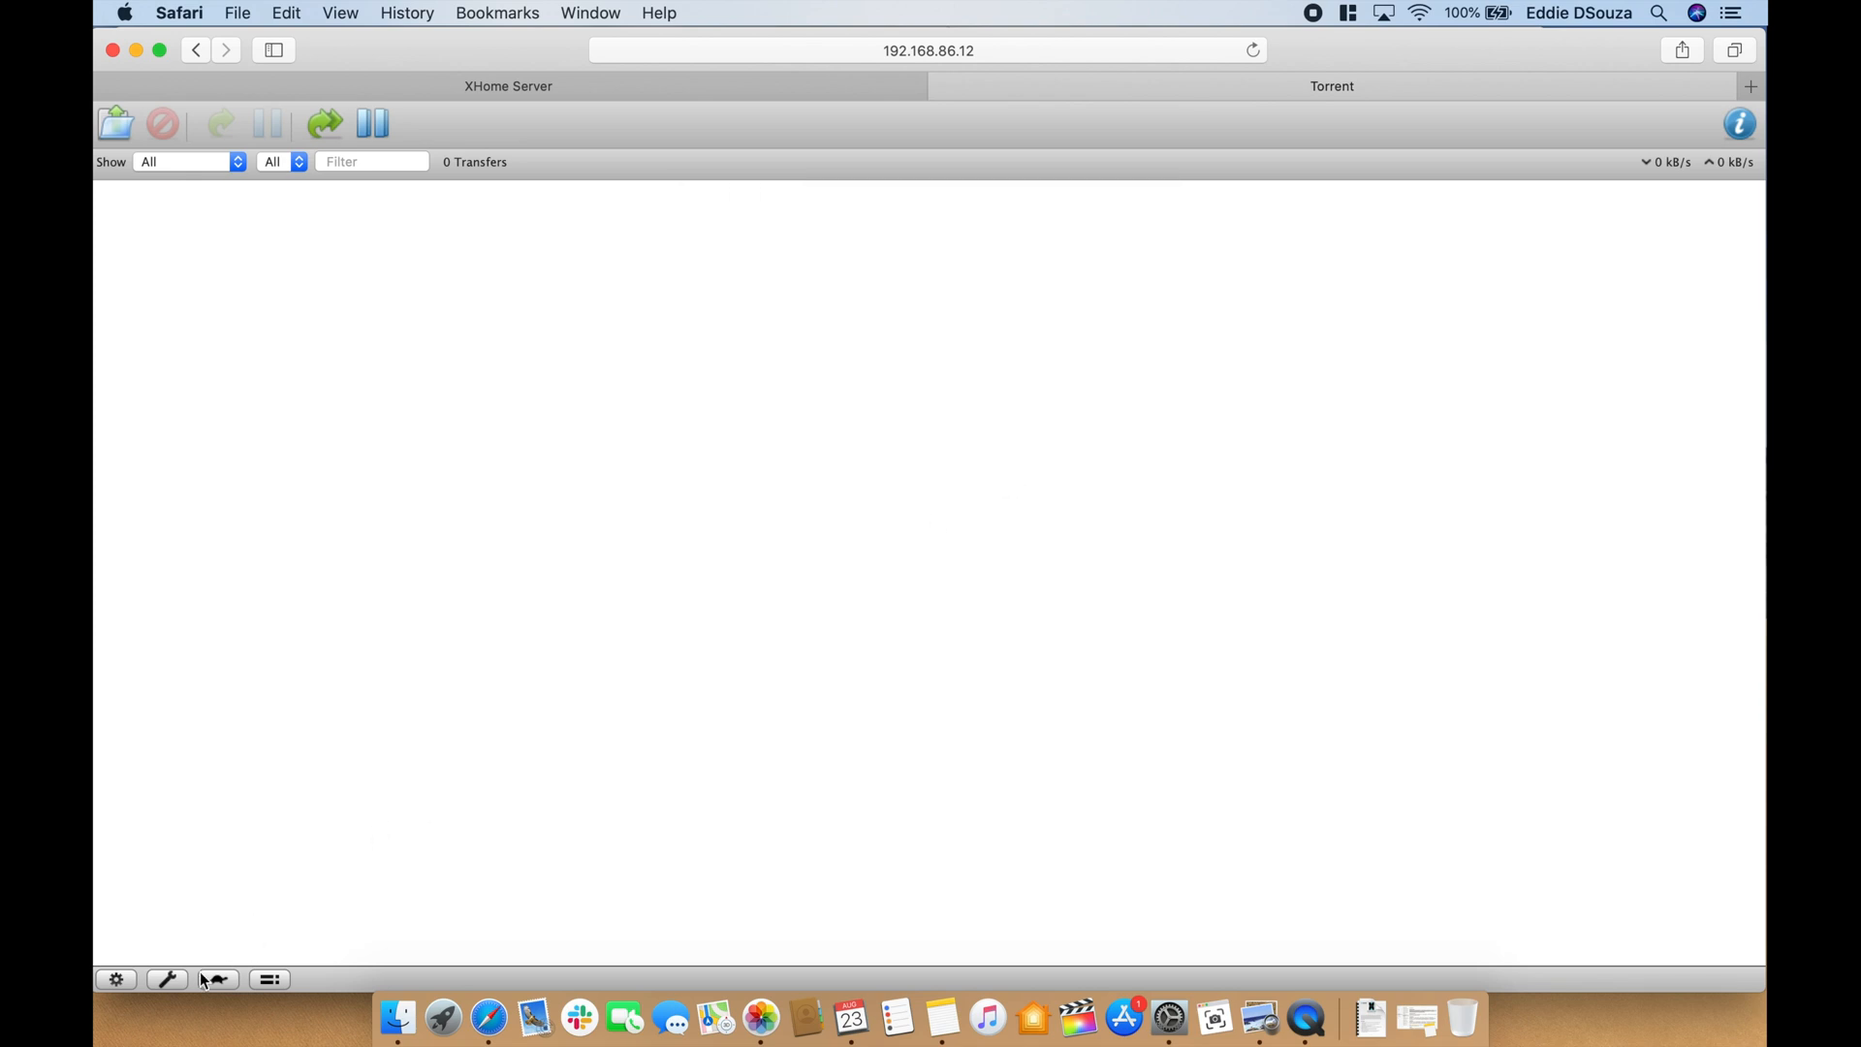
Change Transmission's download folder to /plex/media/movies and bring up a new upload form
left_click(165, 979)
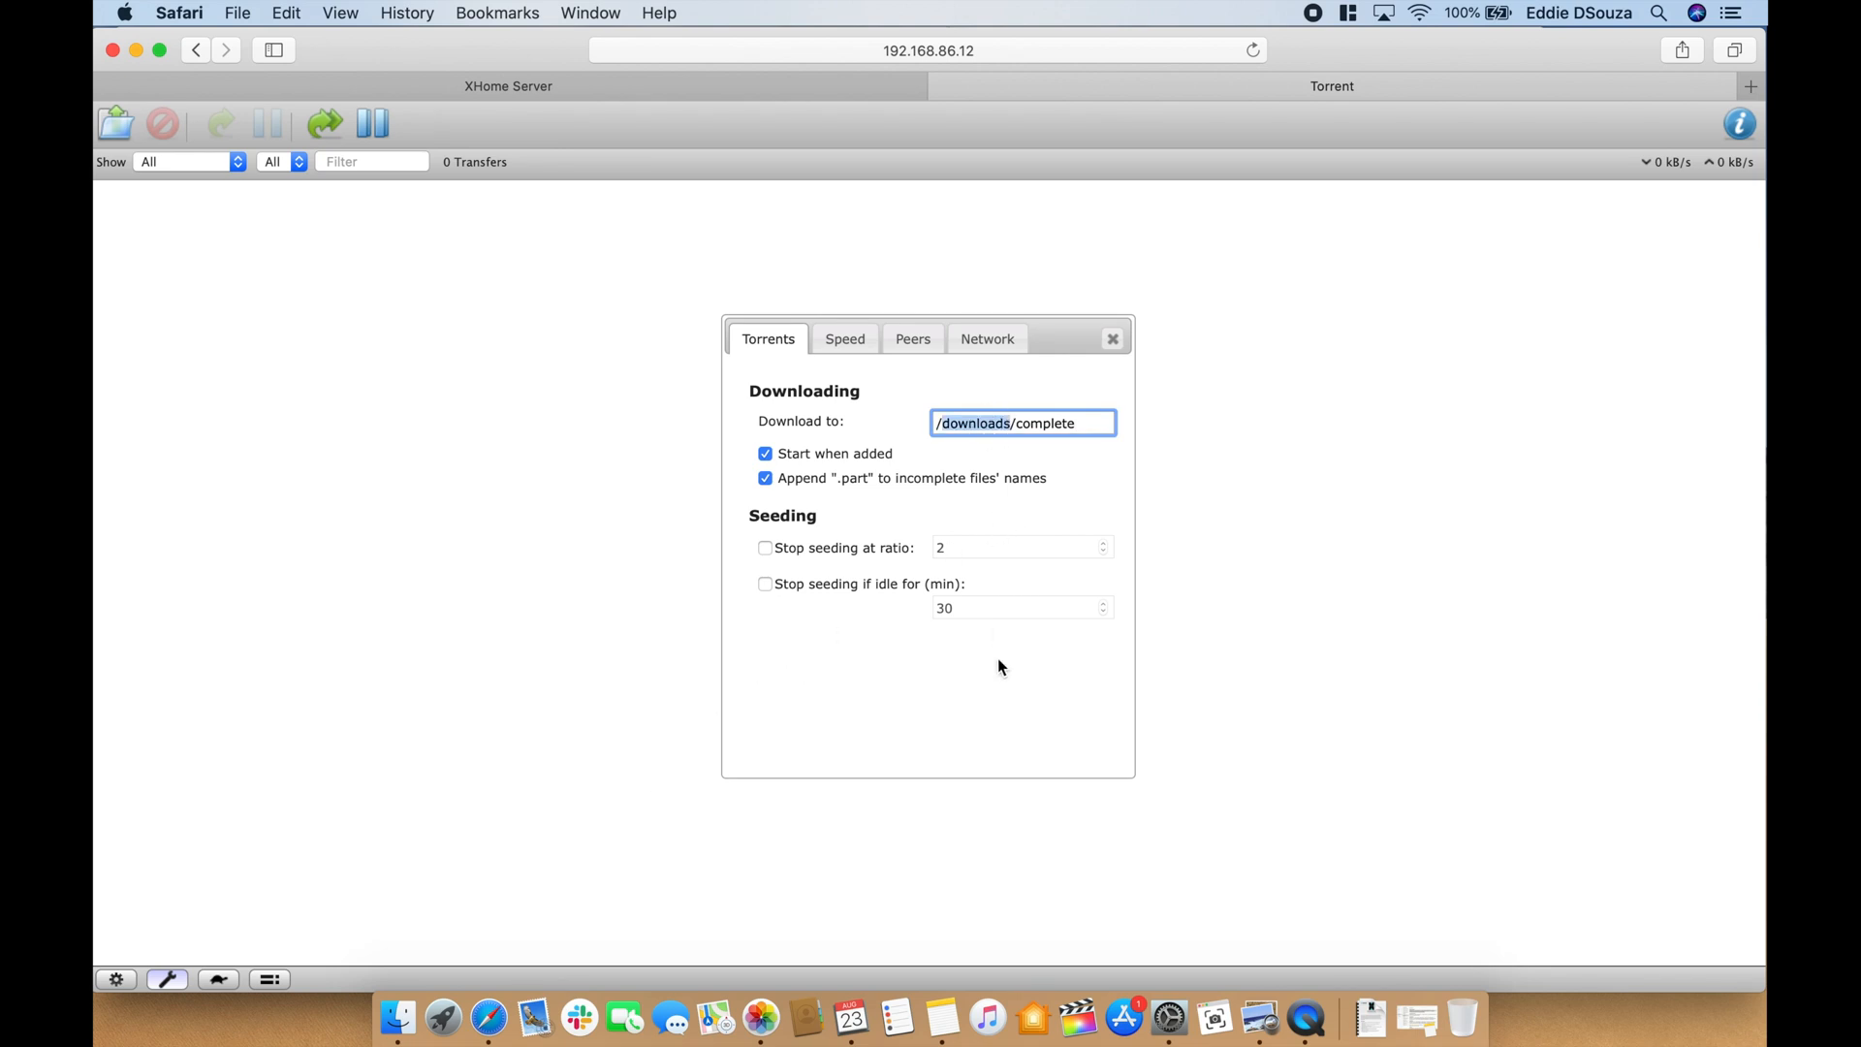
type("/plex/complete")
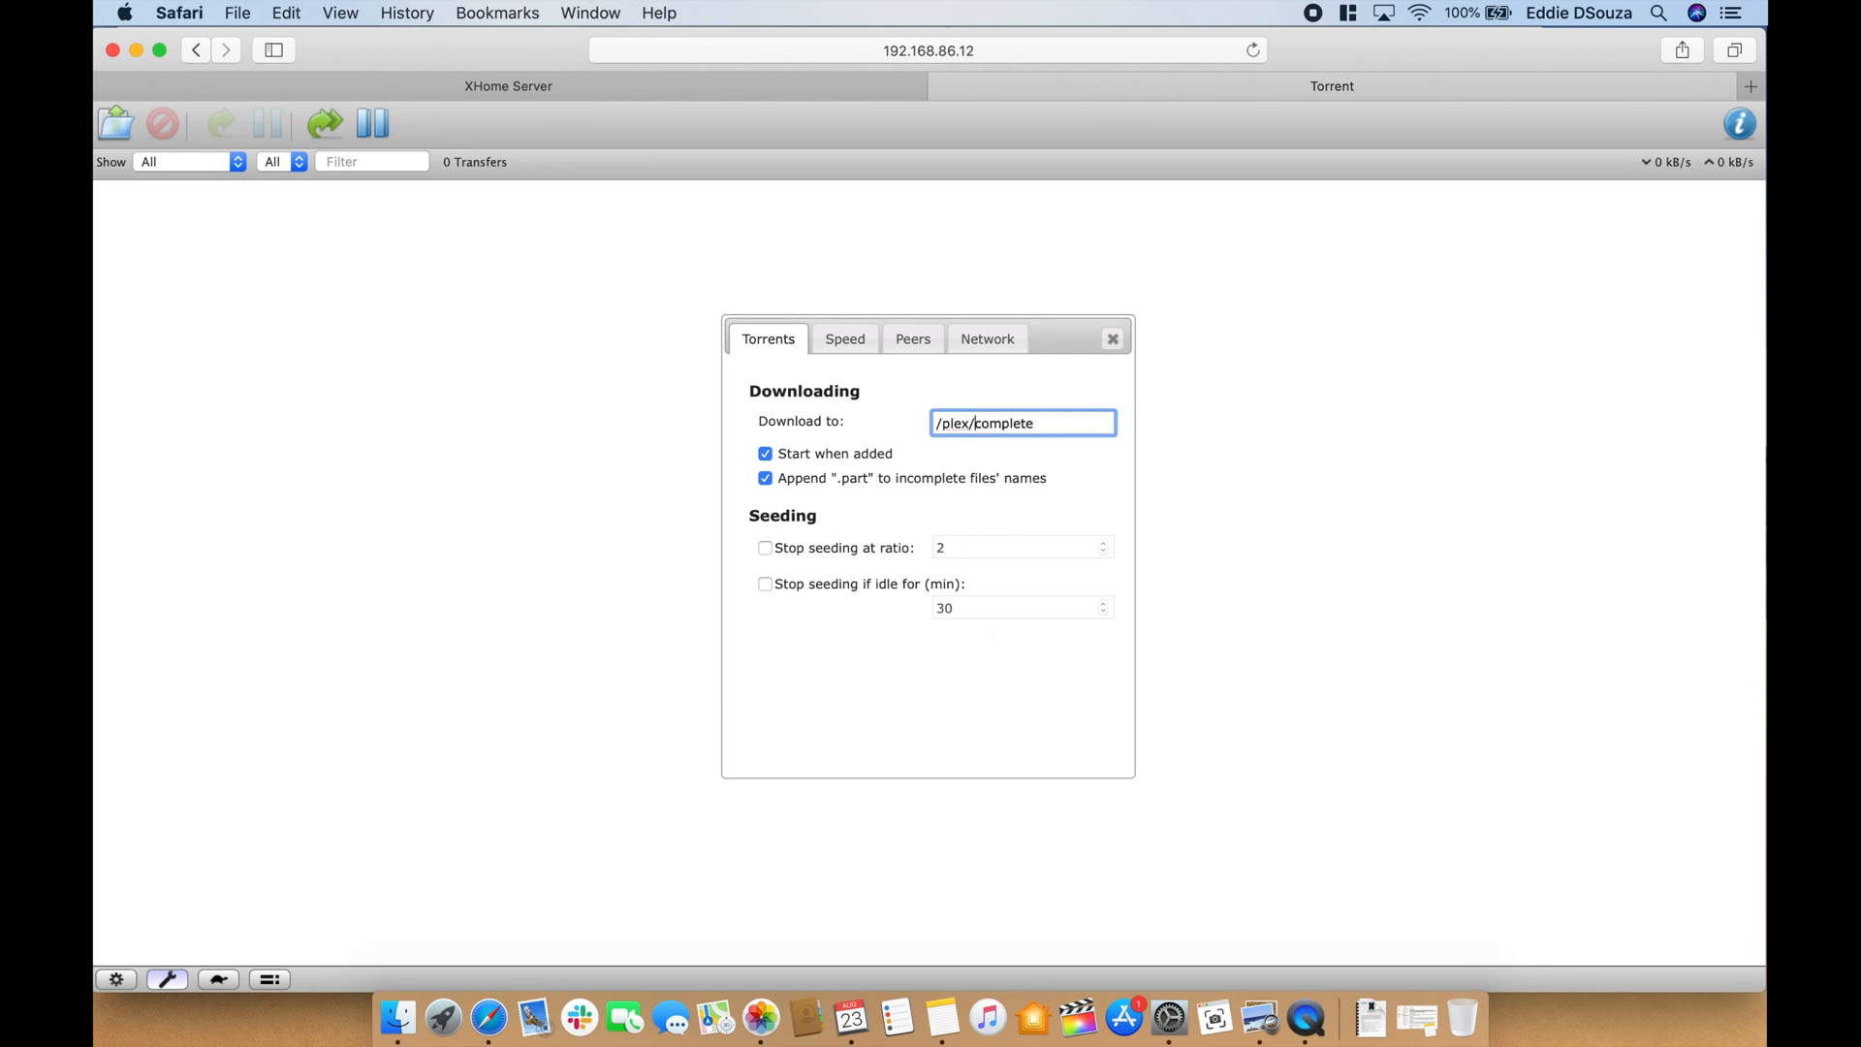
type("media")
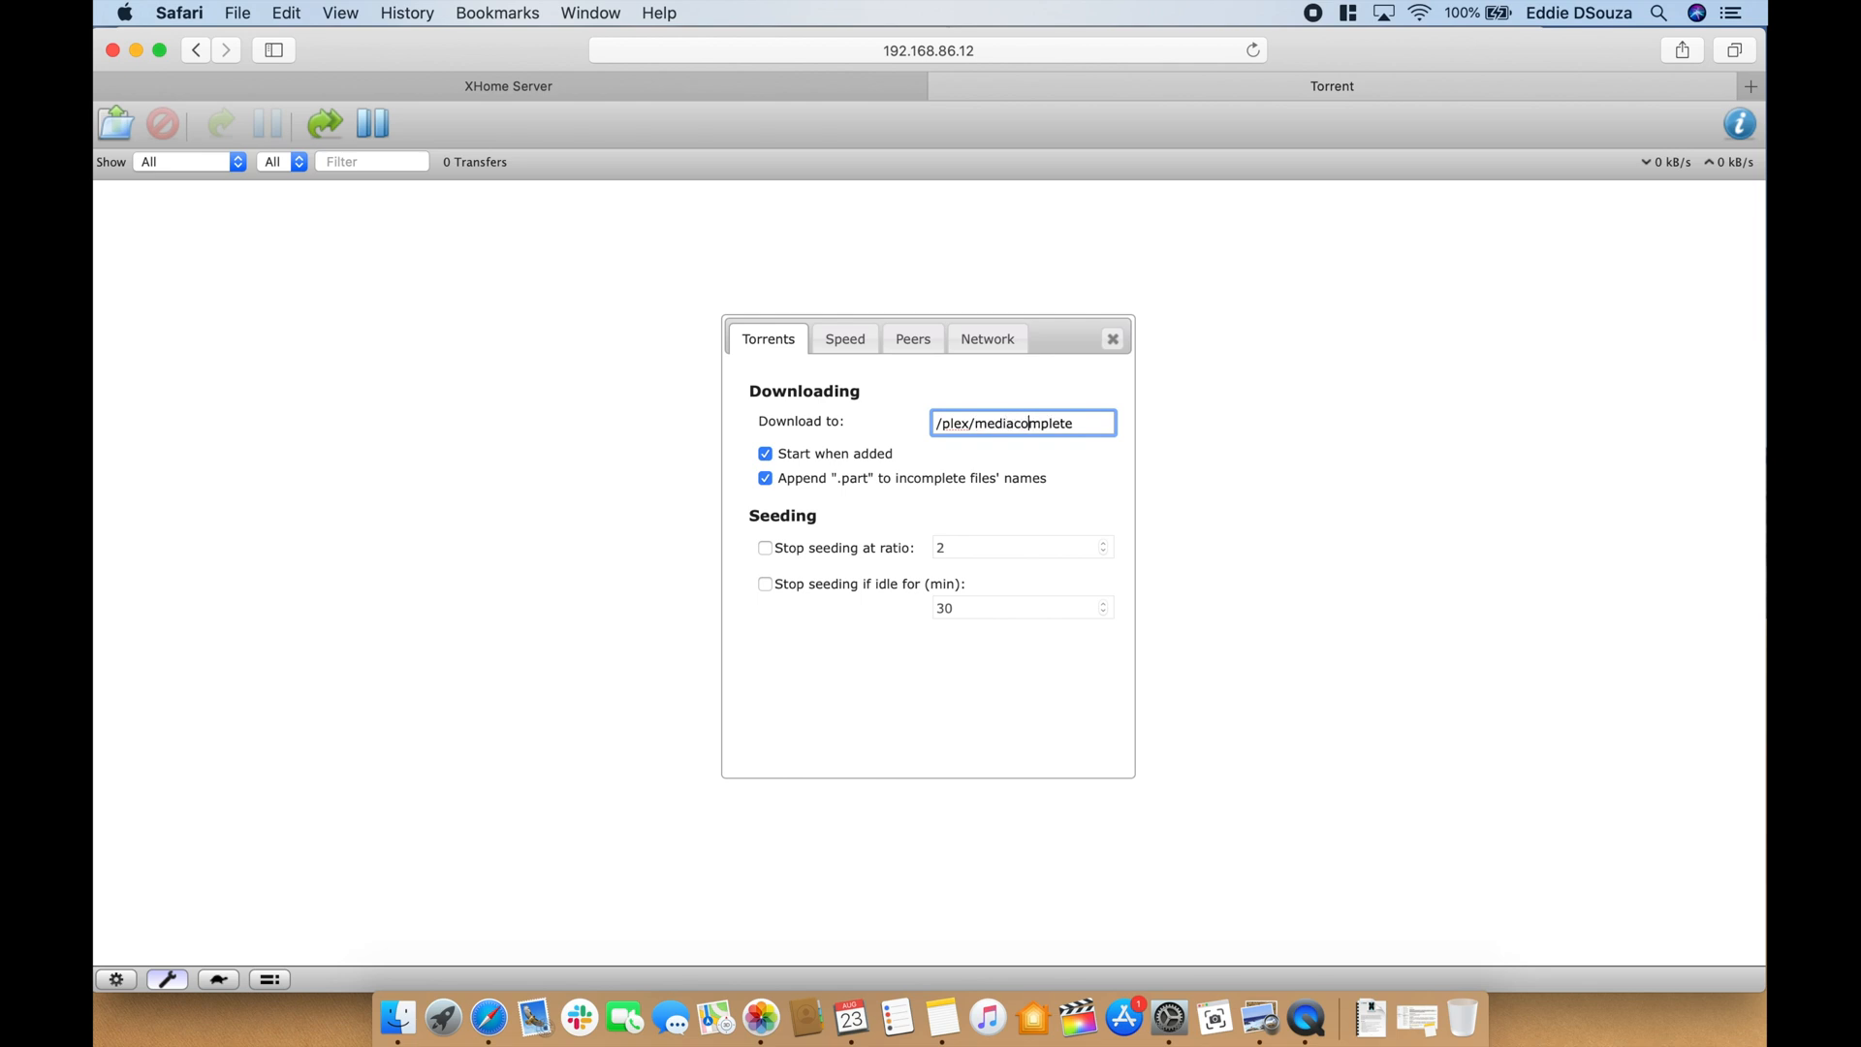
key("Backspace")
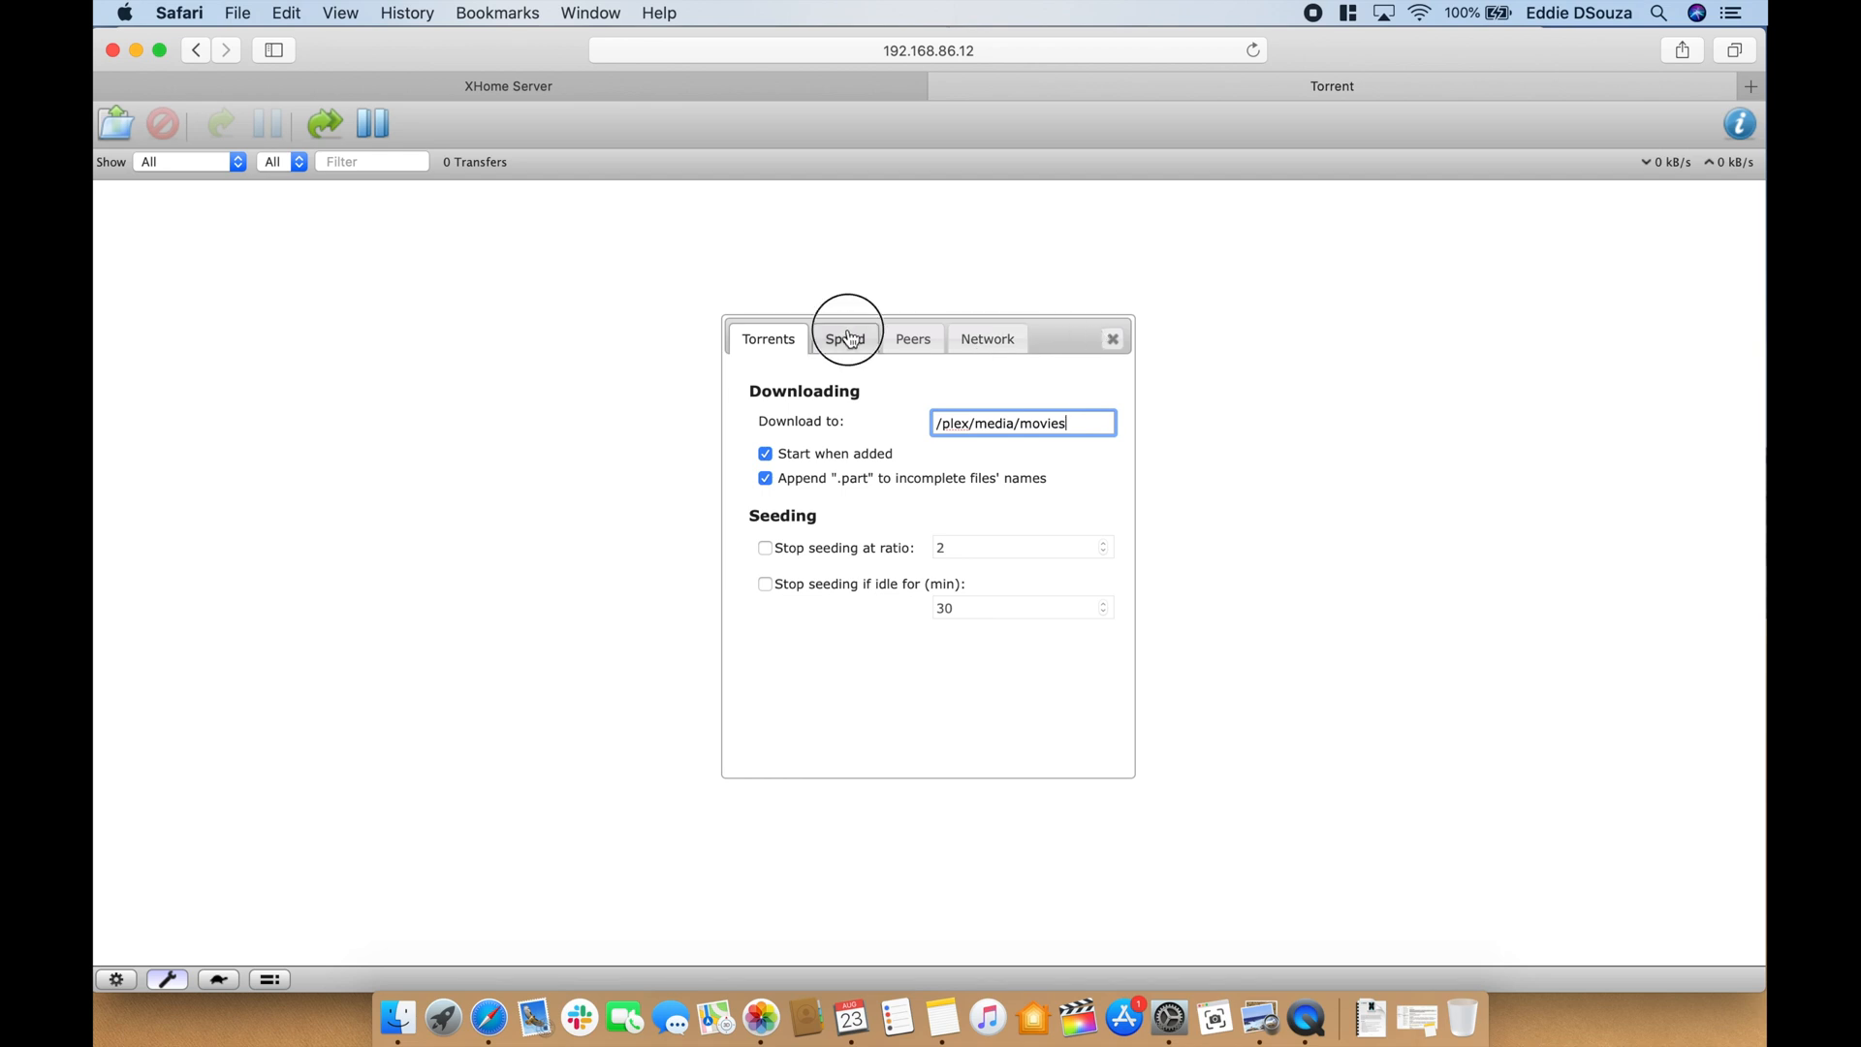
left_click(988, 339)
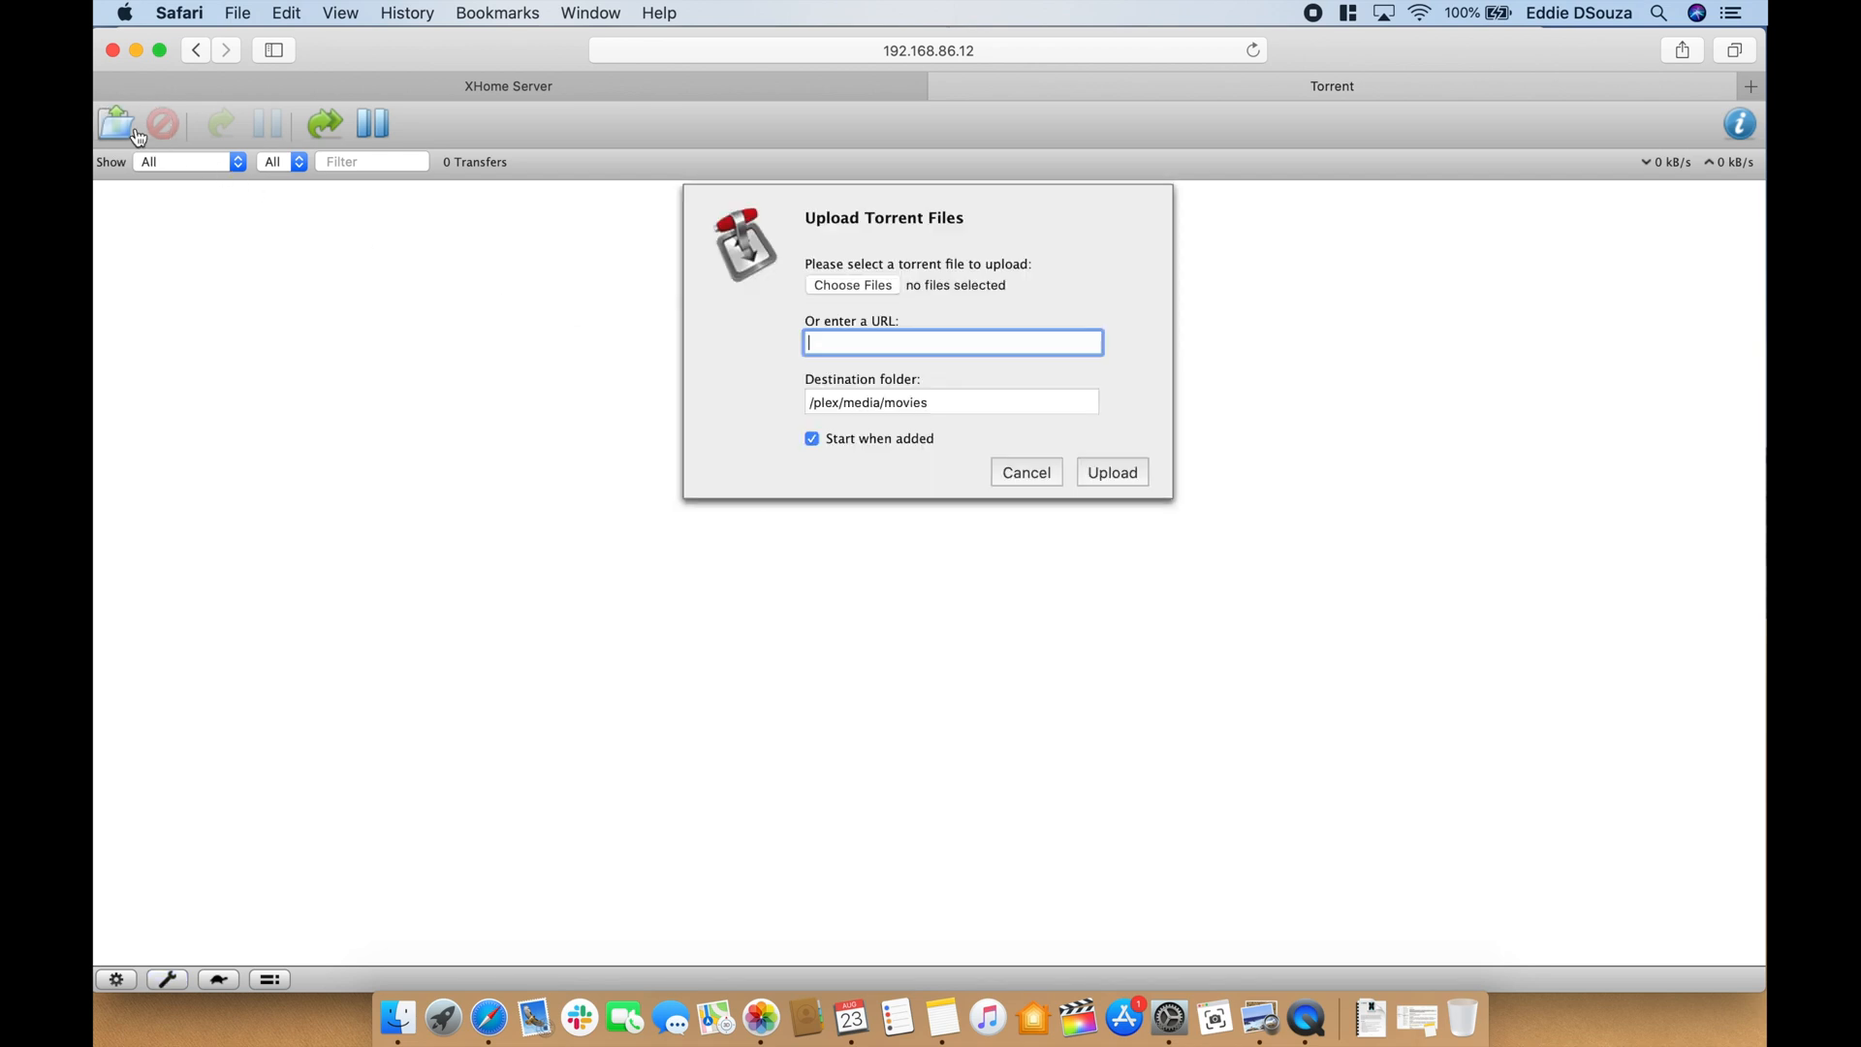
Select and upload the Spaceship.Earth.2020 torrent so it starts downloading
left_click(851, 284)
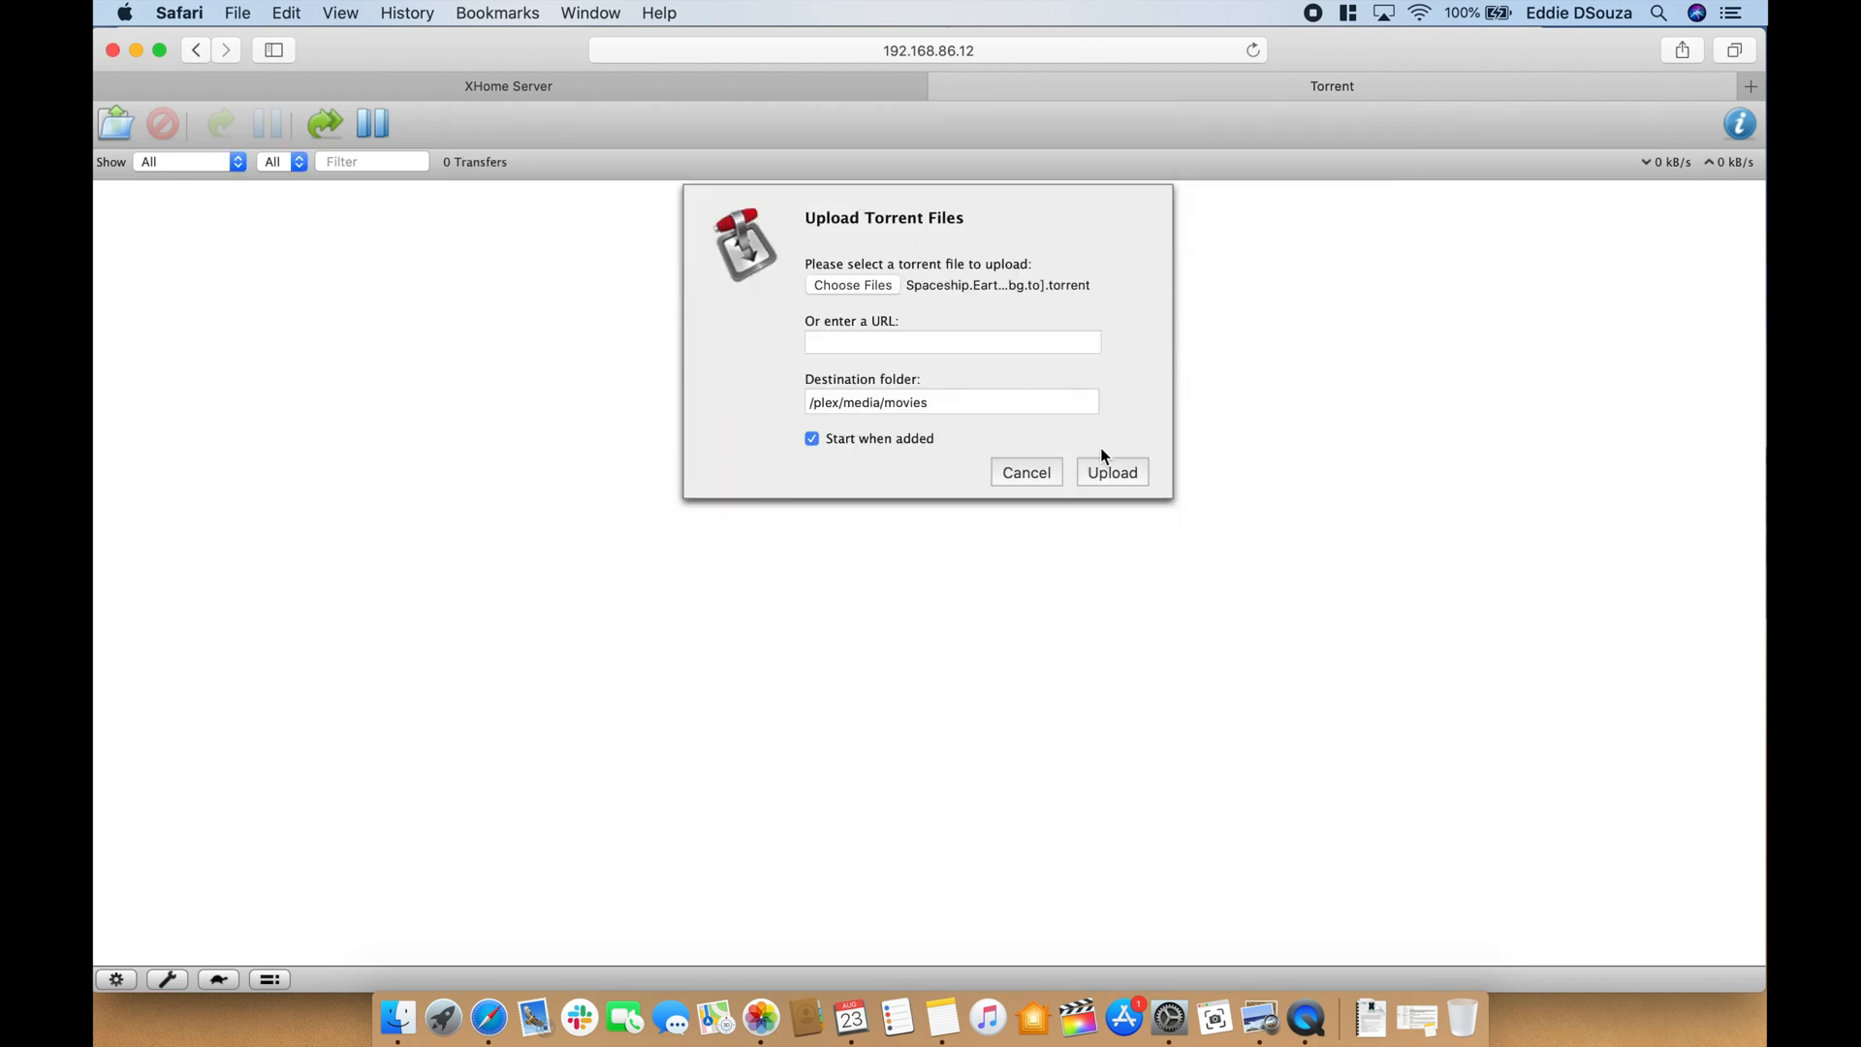
left_click(1111, 472)
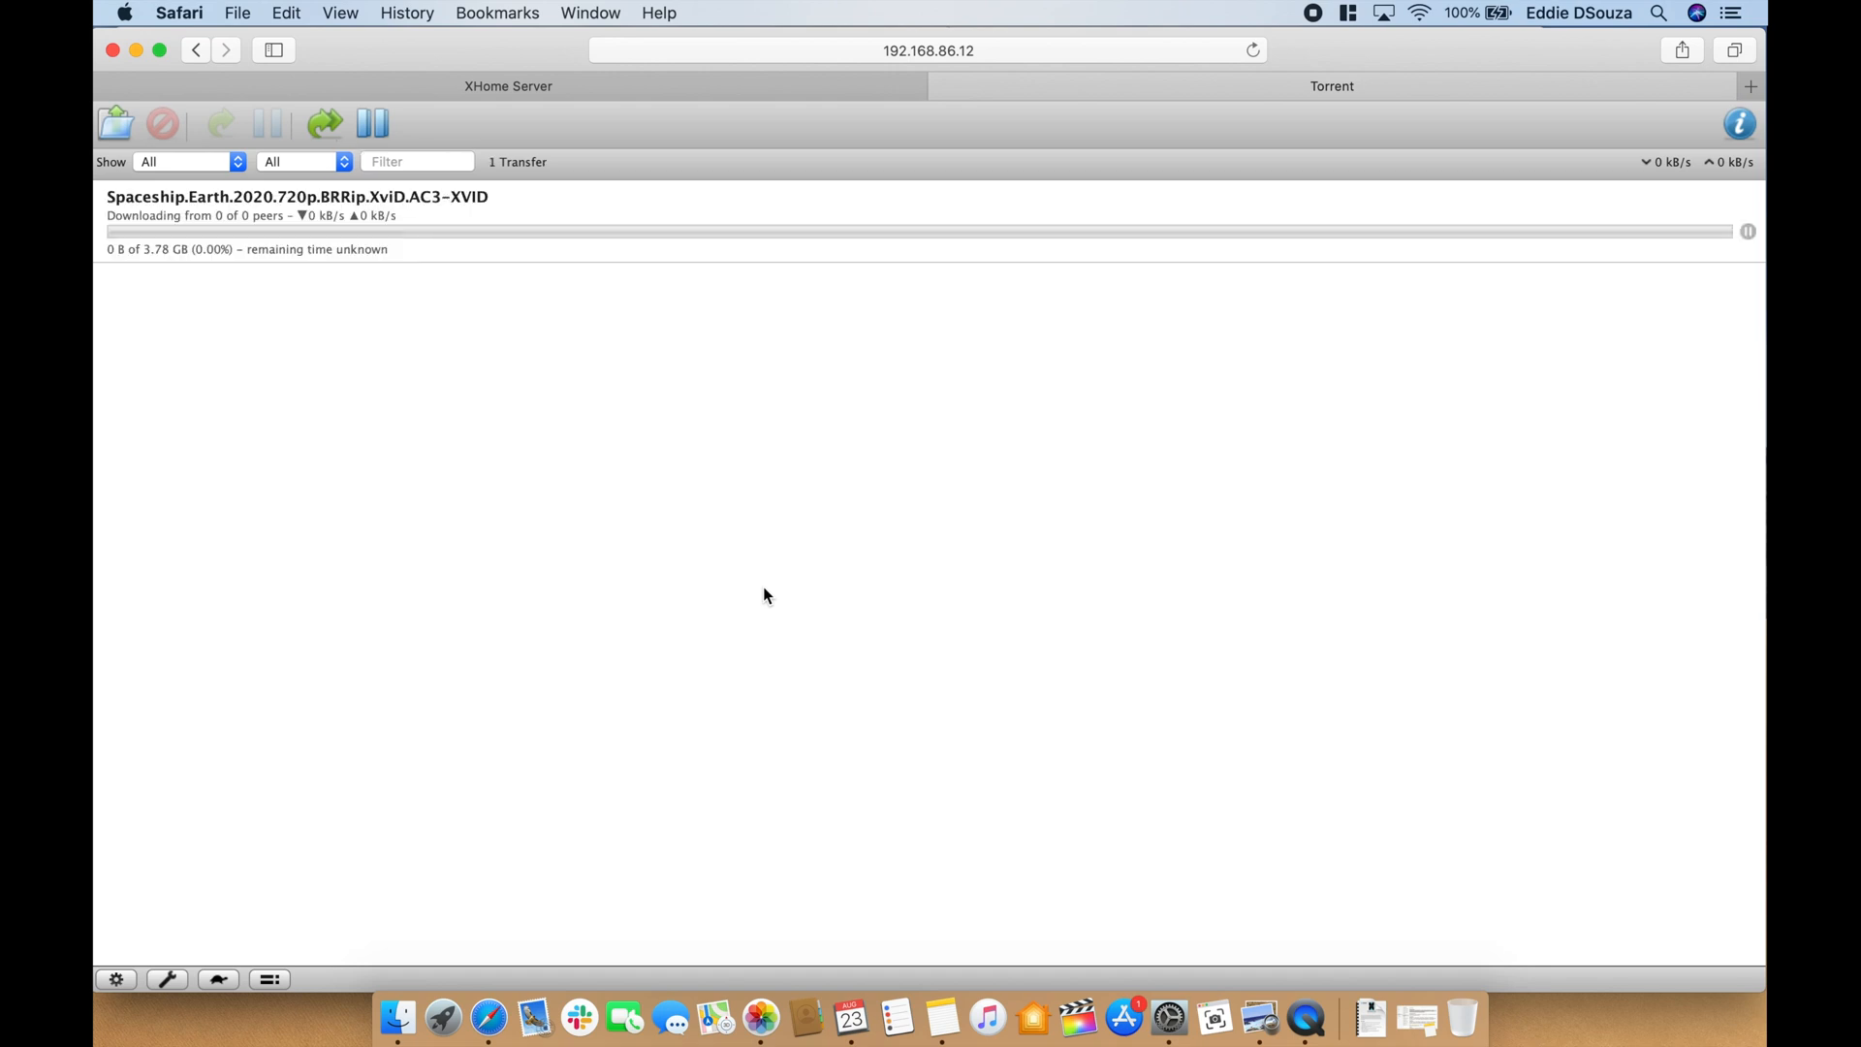
mouse_move(751, 570)
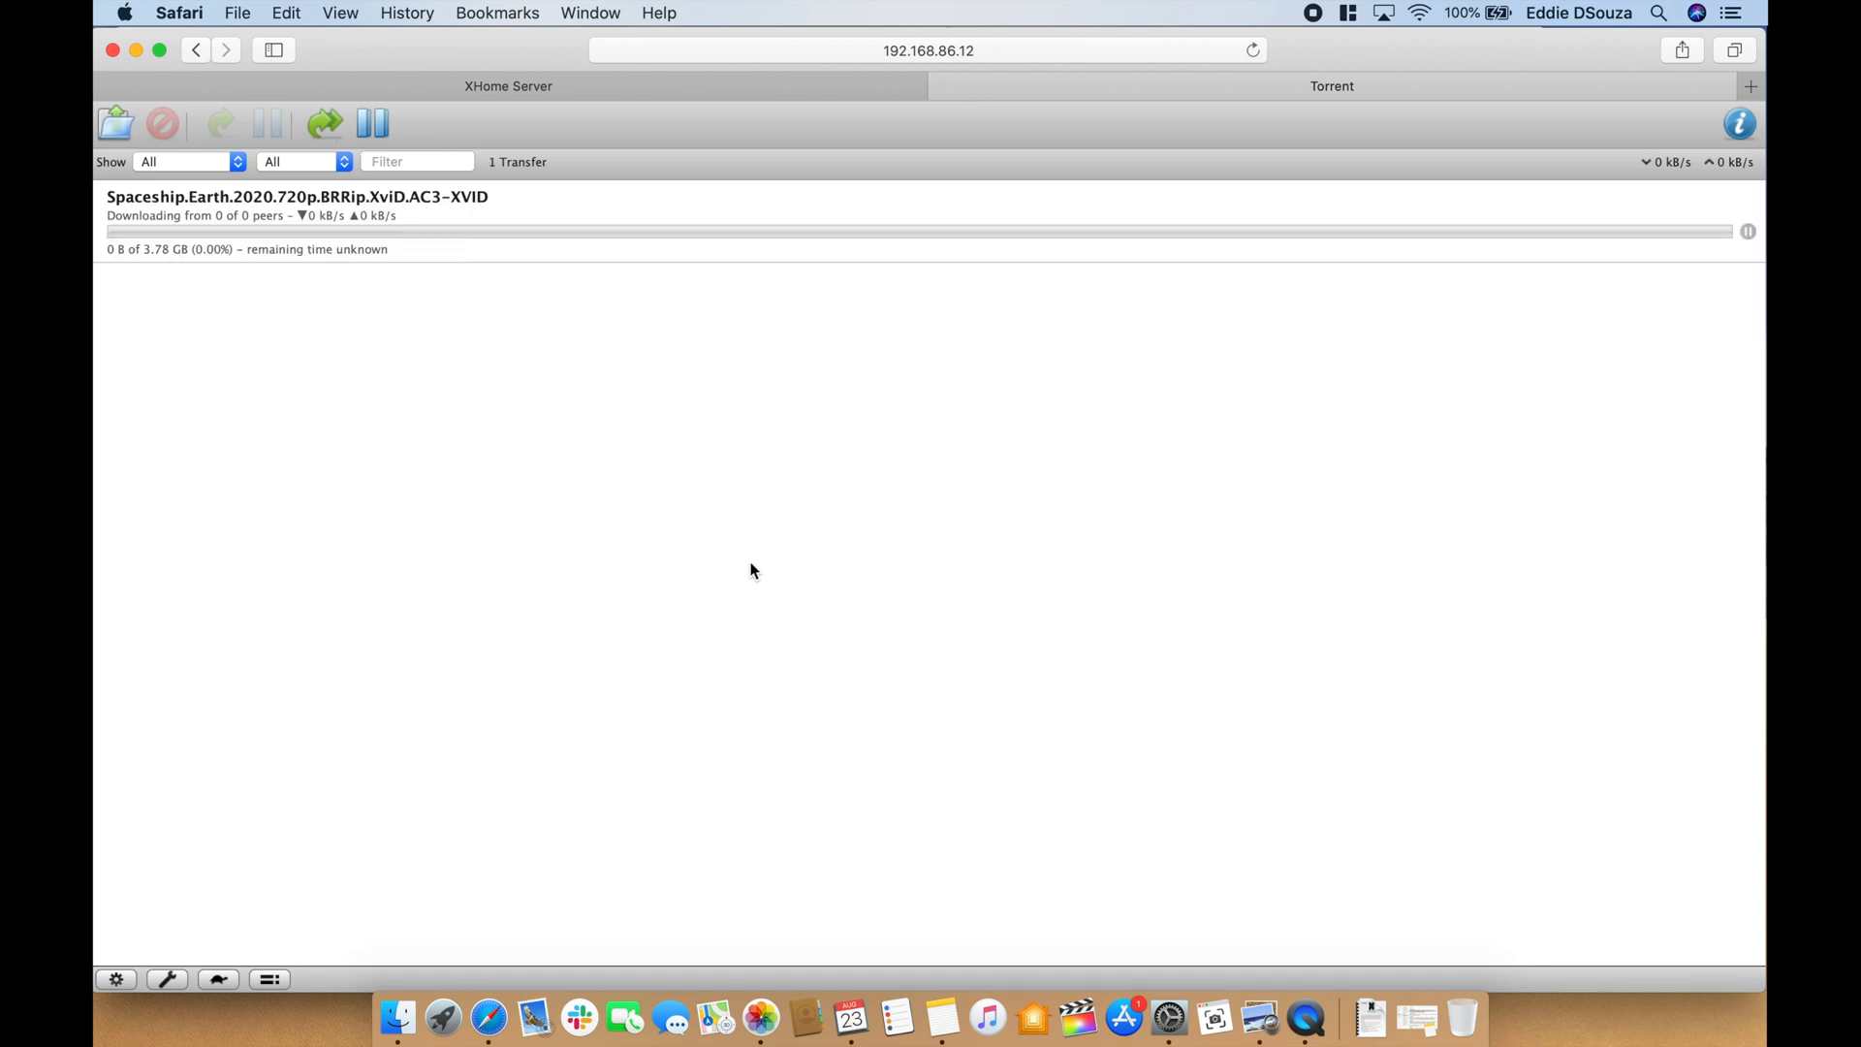
mouse_move(723, 519)
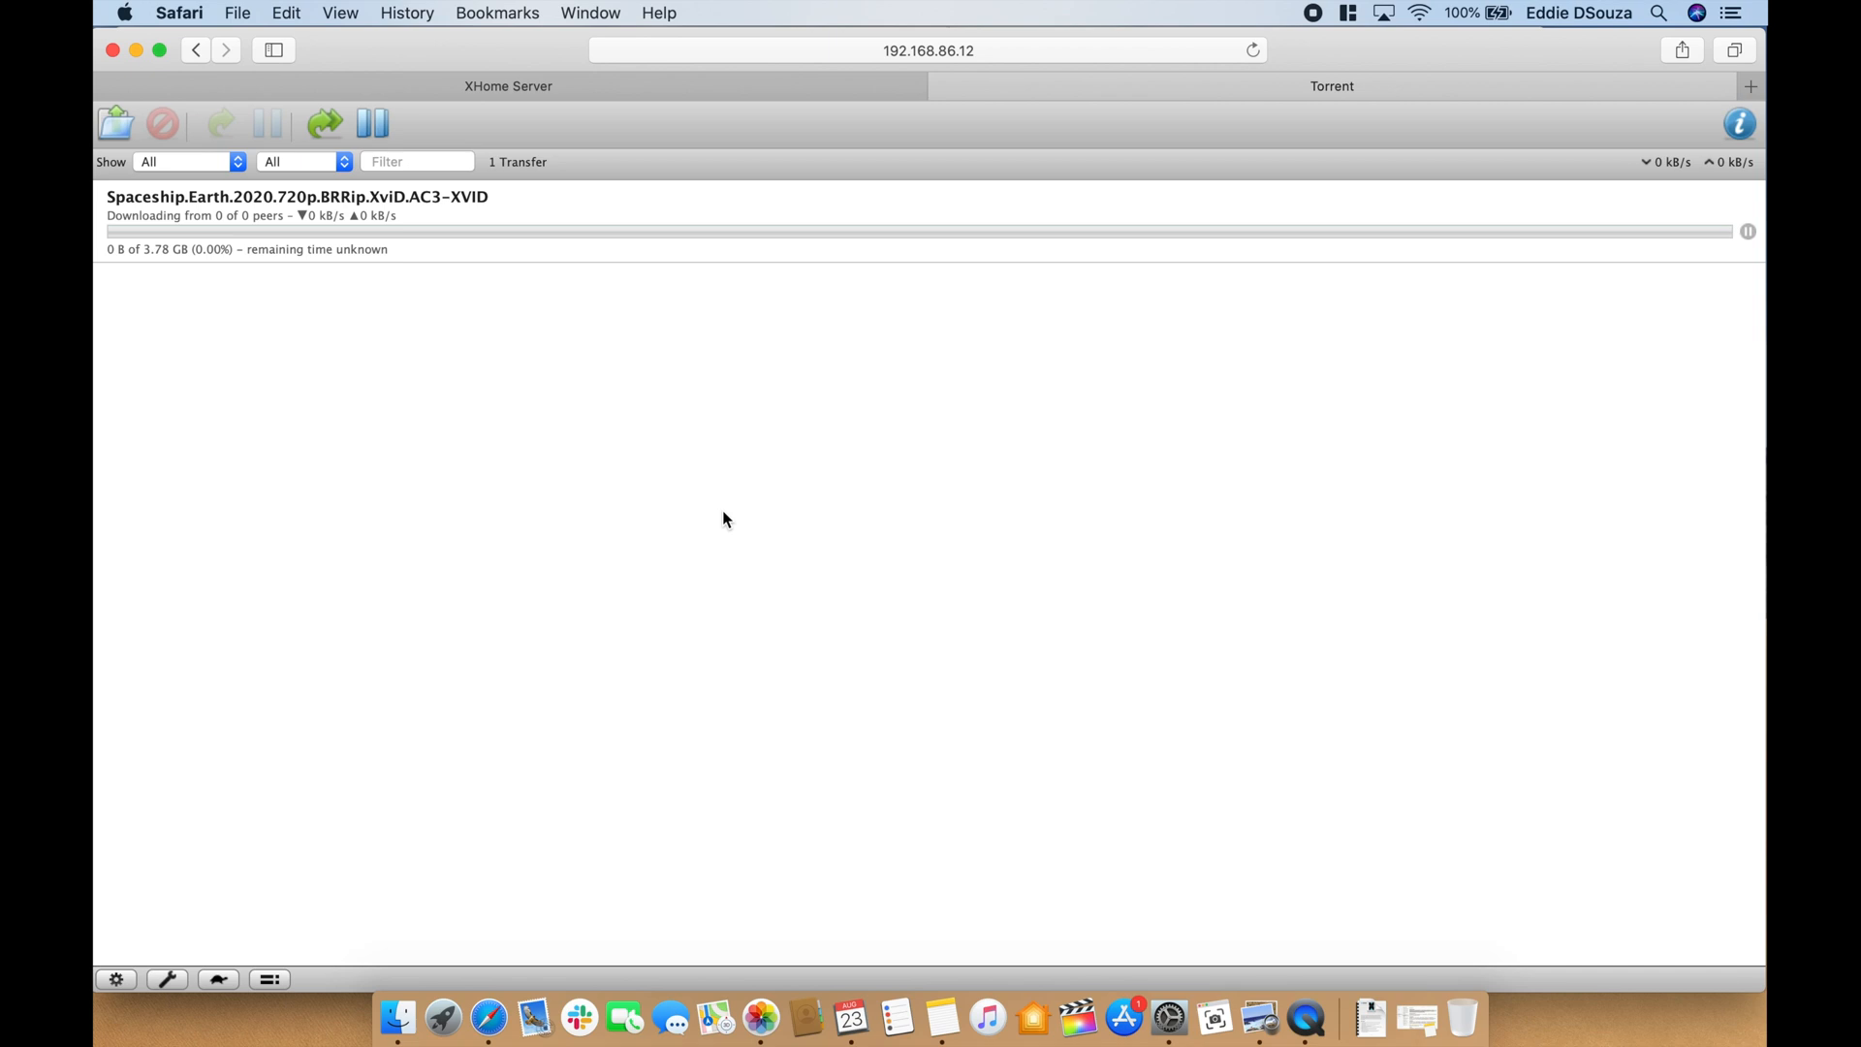
mouse_move(353, 475)
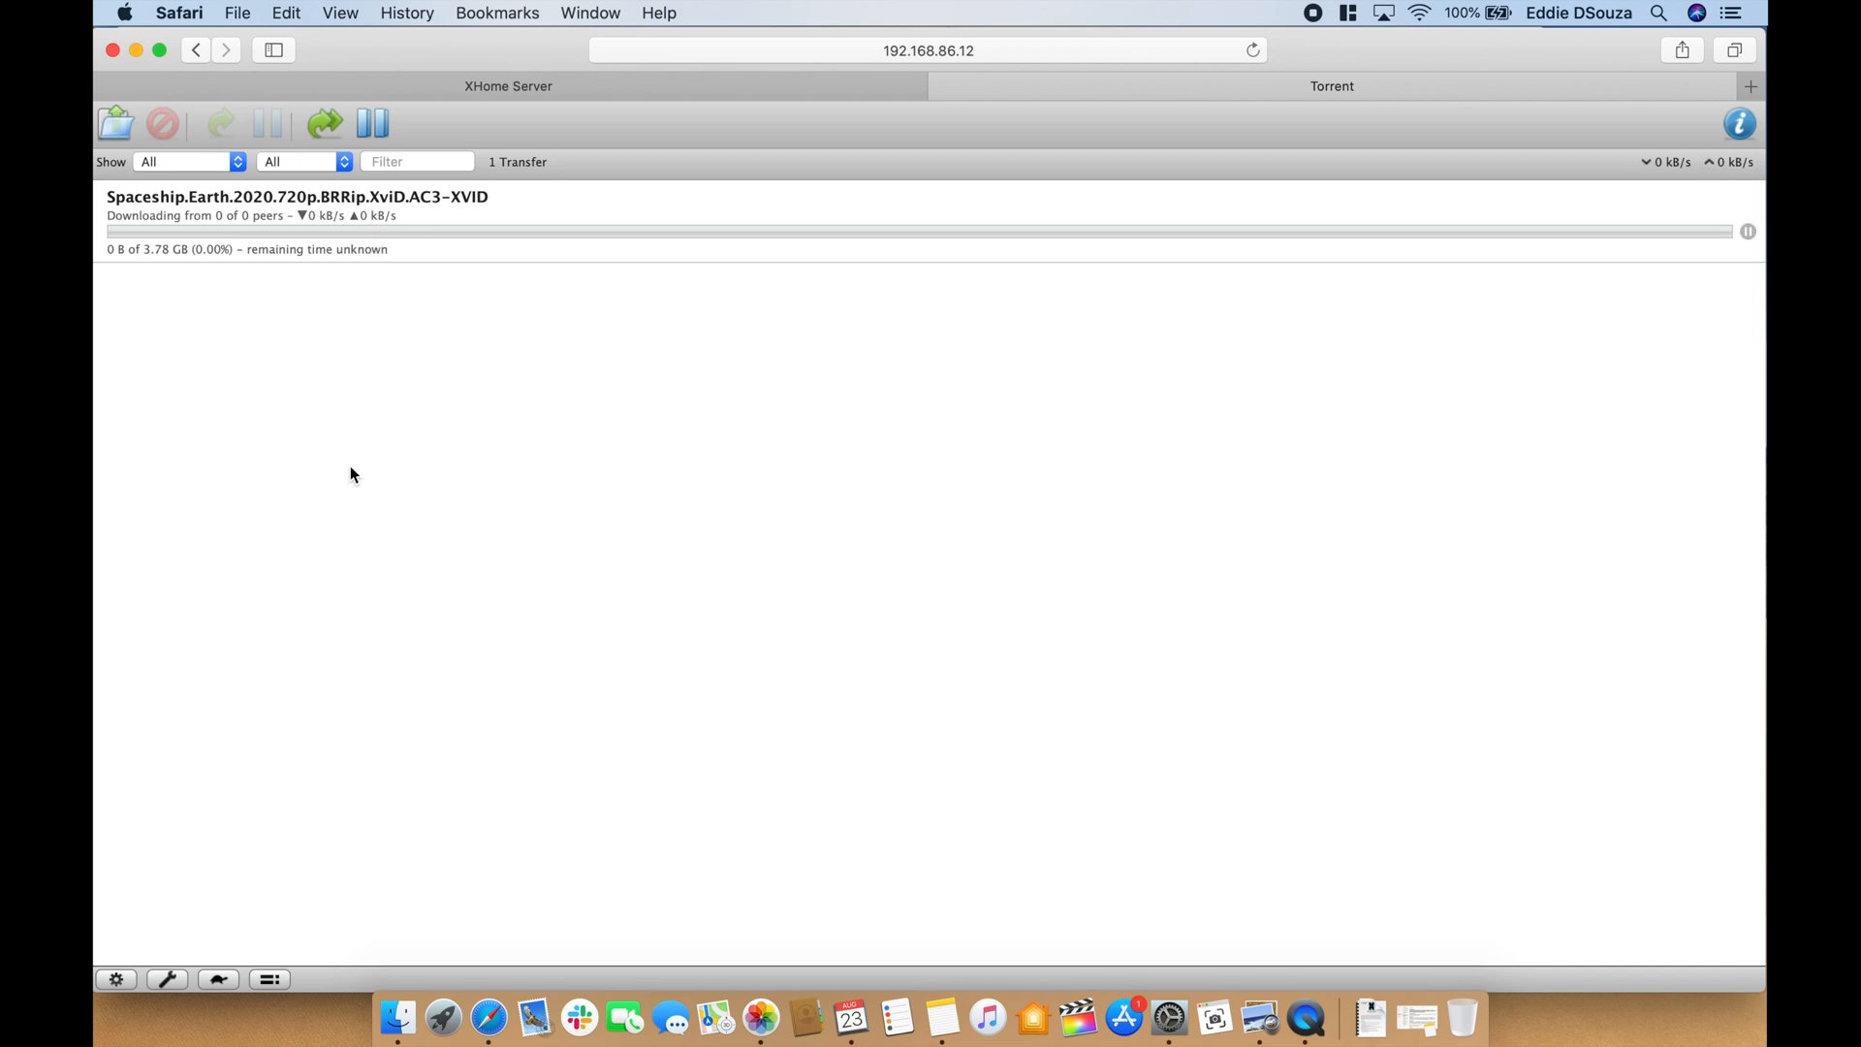